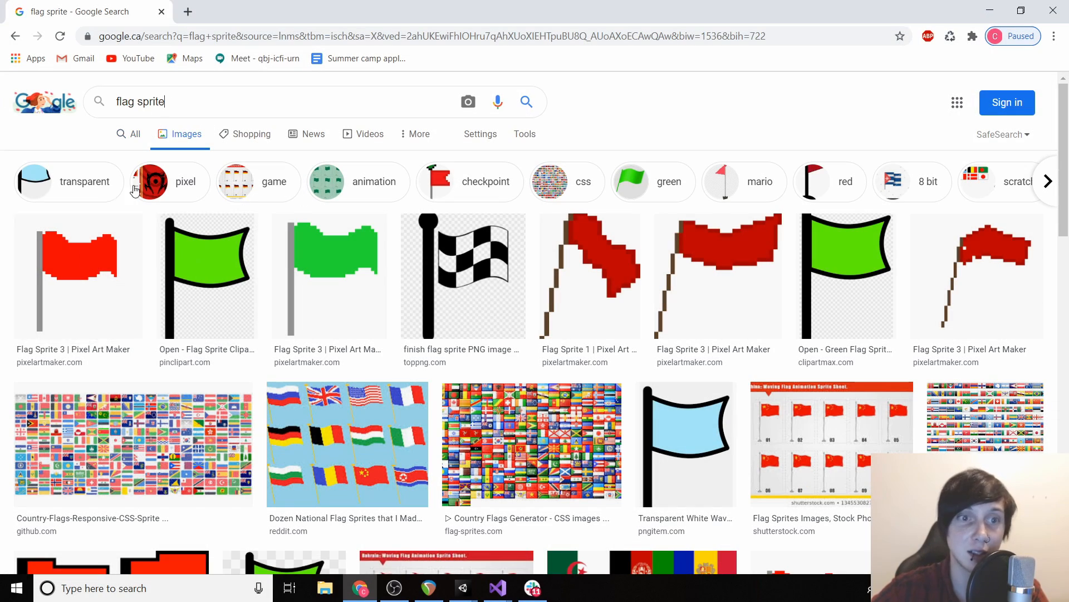
Download the transparent green flag clipart from PinClipart as a PNG
{"action": "left_click", "coordinate": [199, 293]}
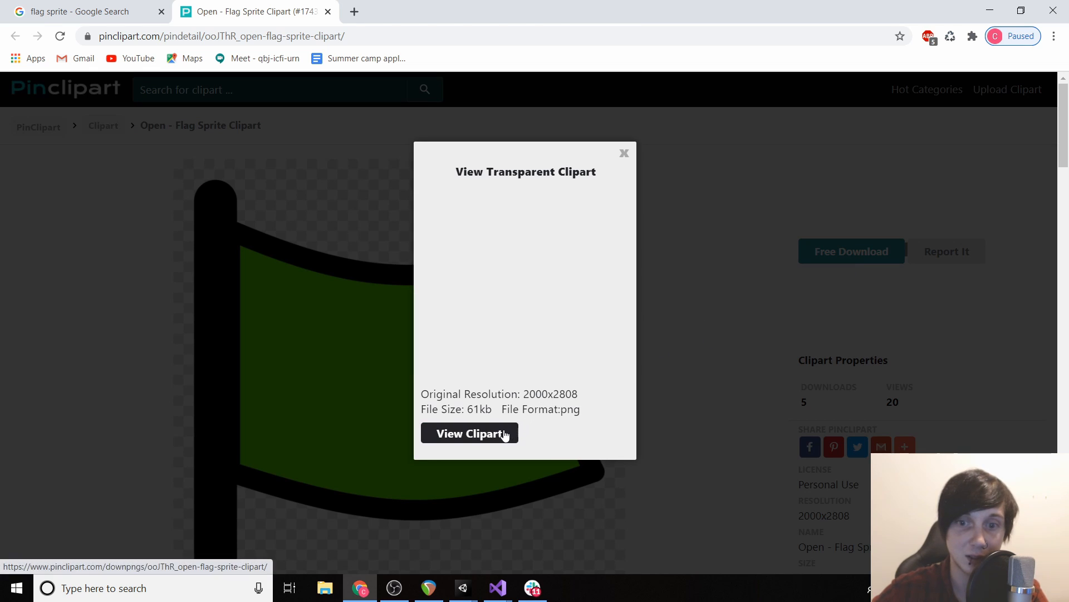
{"action": "left_click", "coordinate": [469, 433]}
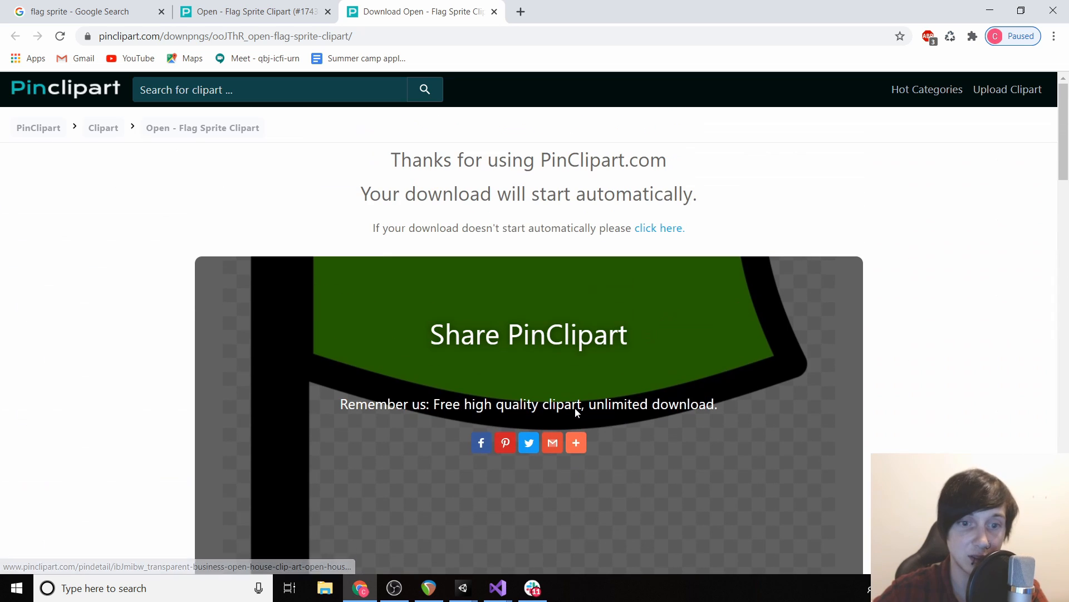
{"action": "left_click", "coordinate": [651, 227]}
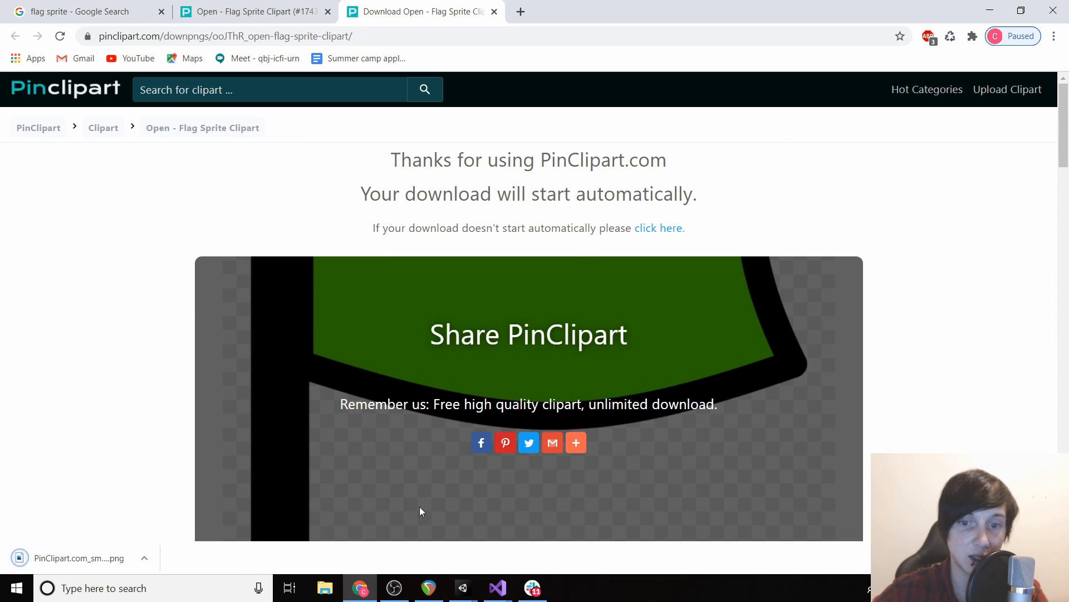
{"action": "mouse_move", "coordinate": [462, 589]}
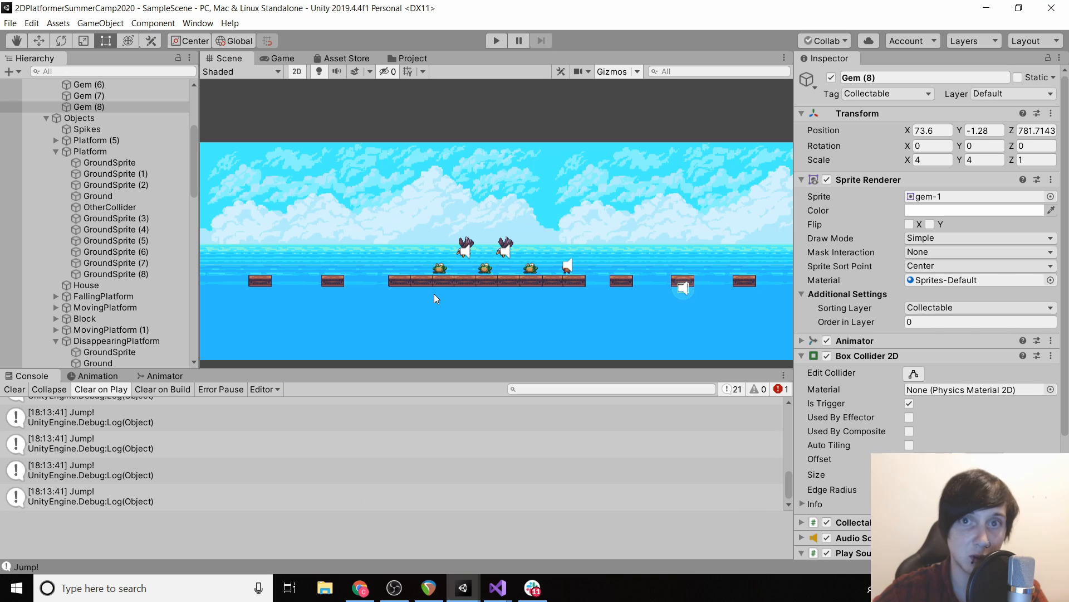
{"action": "left_click", "coordinate": [411, 58]}
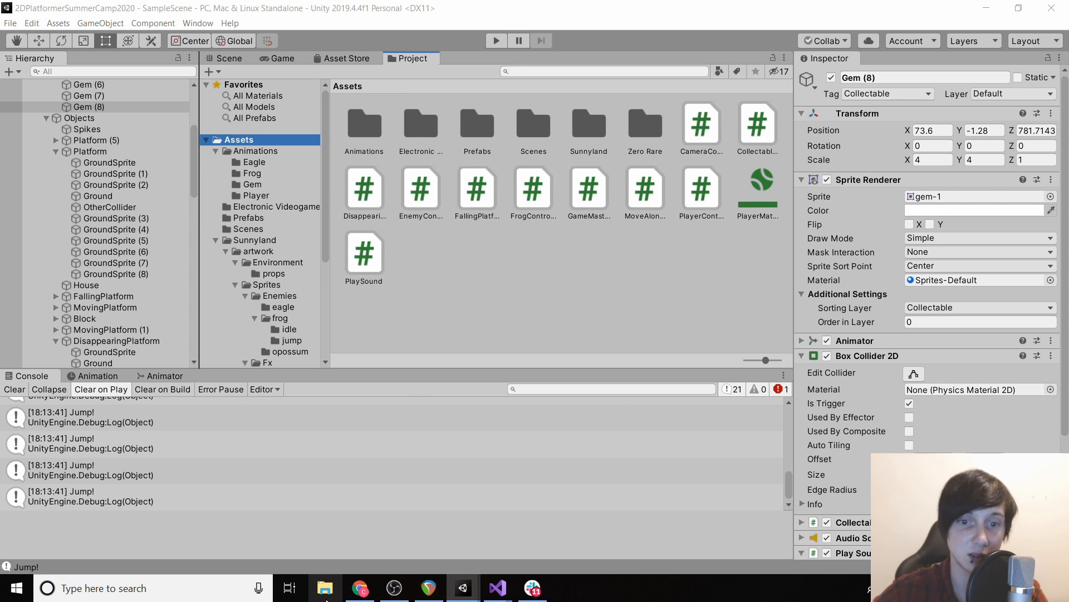
{"action": "left_click", "coordinate": [322, 588]}
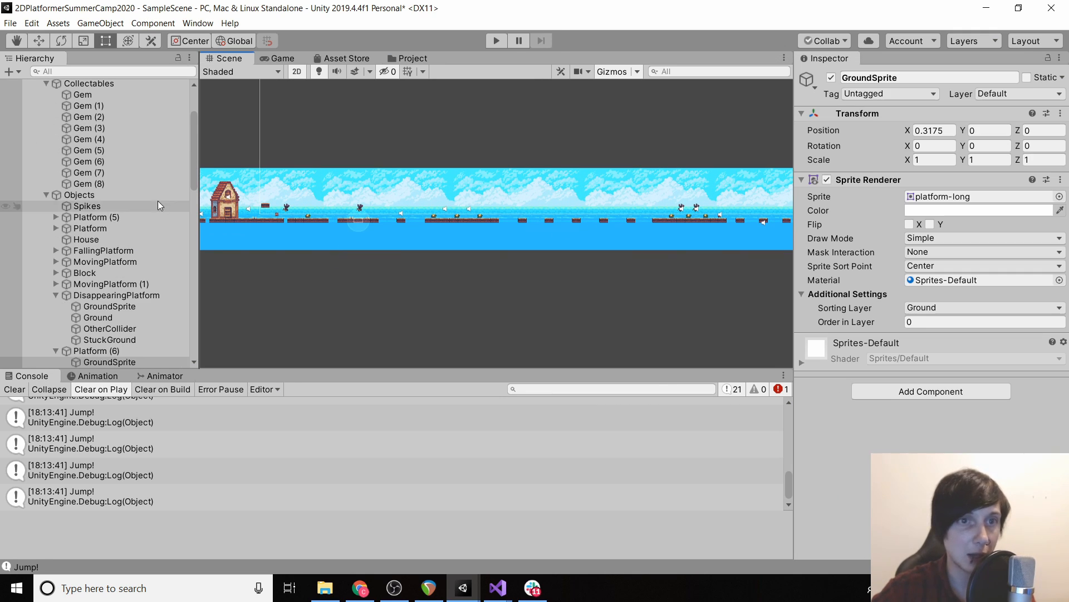
Move Platform (7) to X 81.5, rename it EndPlatform and expand it in the Hierarchy
{"action": "left_click", "coordinate": [95, 256]}
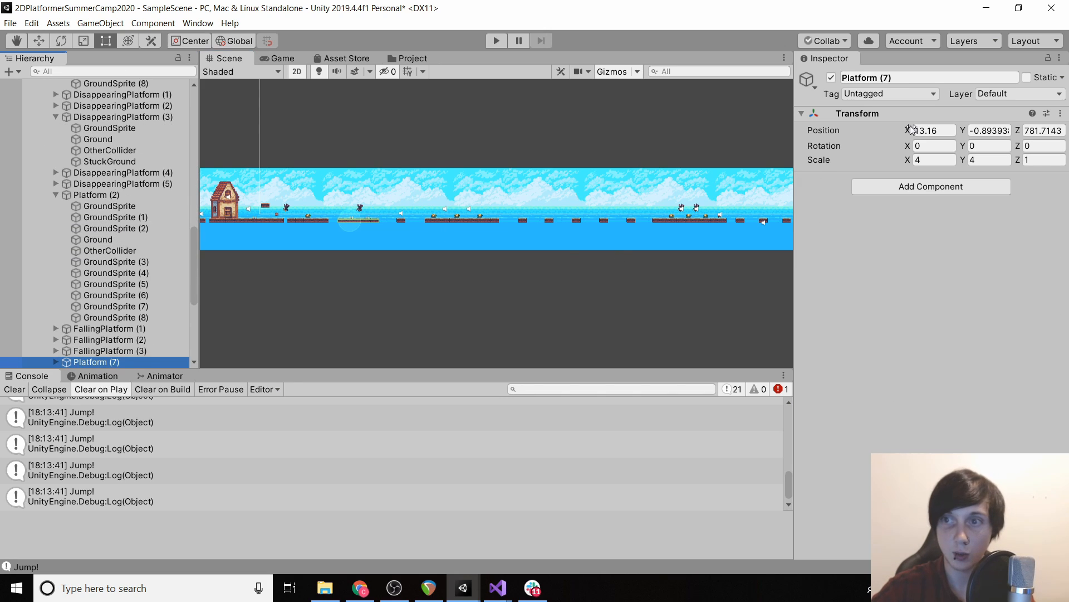
{"action": "type", "text": "76.4"}
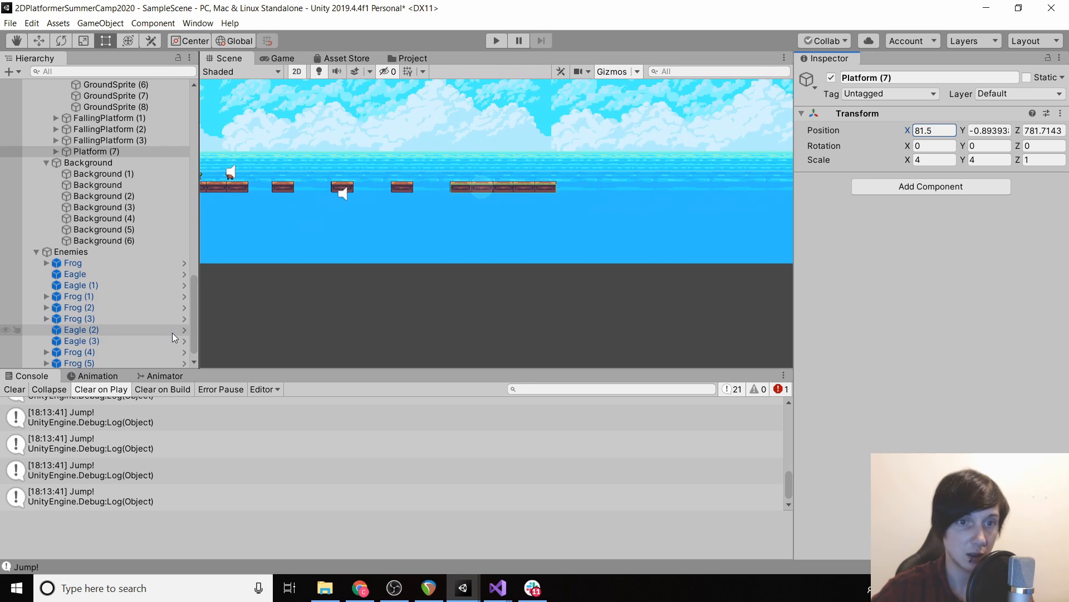
{"action": "left_click", "coordinate": [94, 151]}
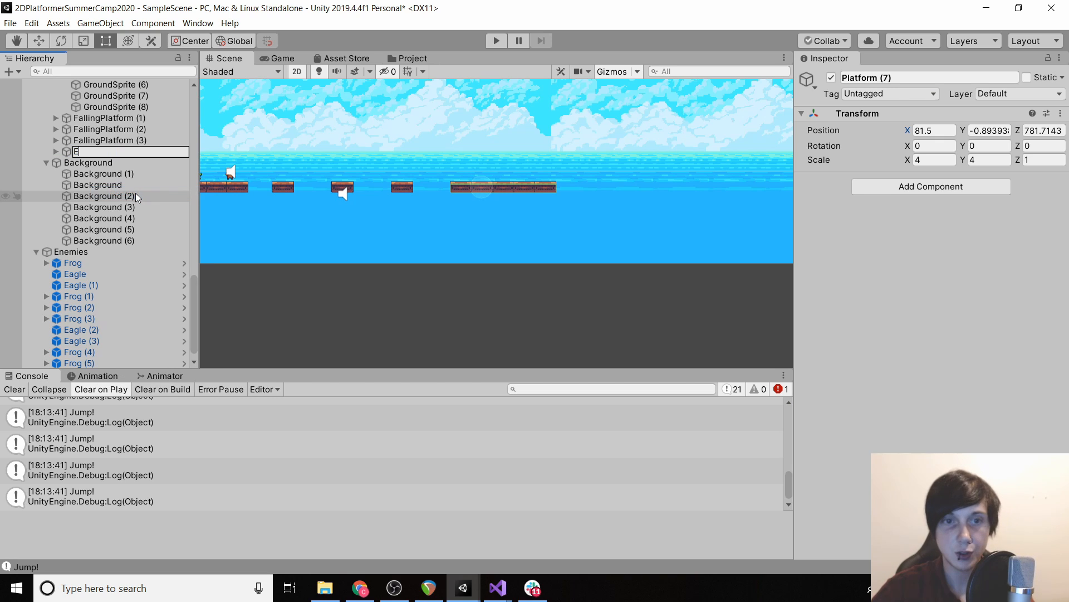
{"action": "type", "text": "EndPlatform"}
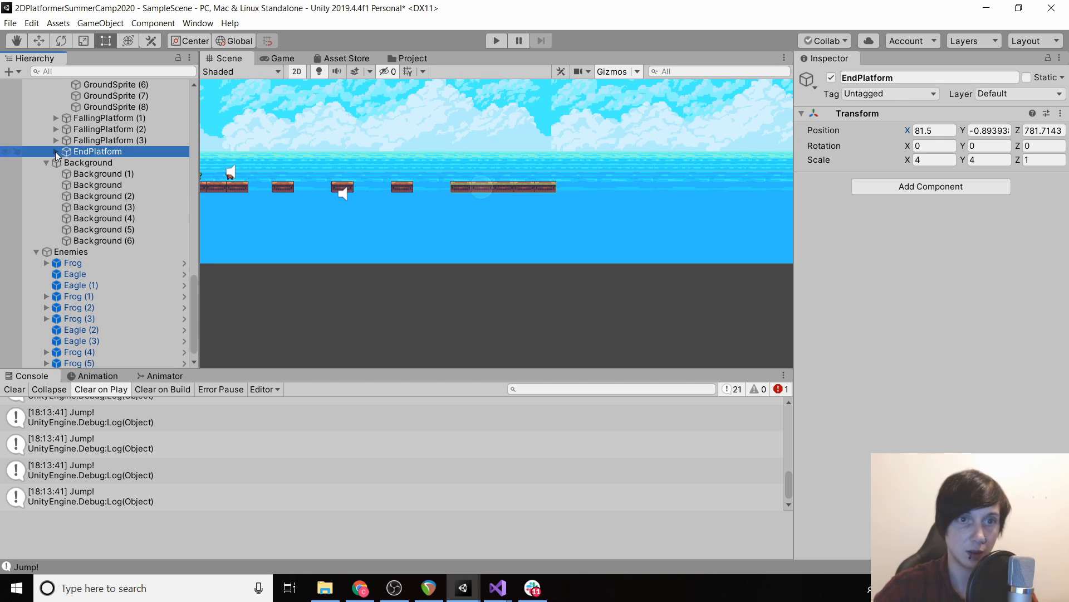
{"action": "left_click", "coordinate": [54, 152]}
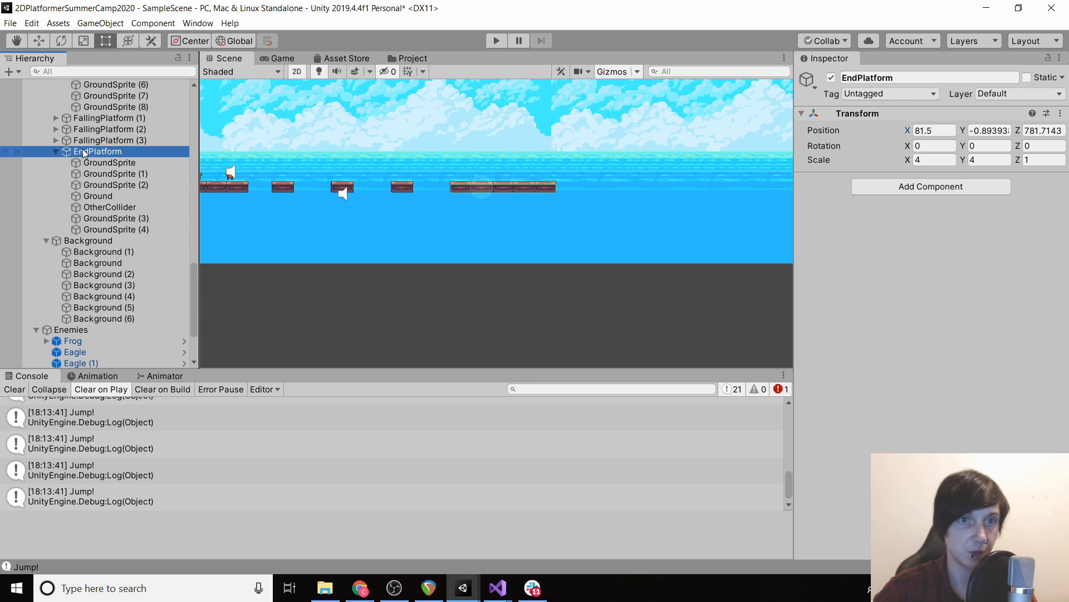
Create an empty child Flag under EndPlatform with a Sprite Renderer showing the PinClipart flag
{"action": "right_click", "coordinate": [100, 151]}
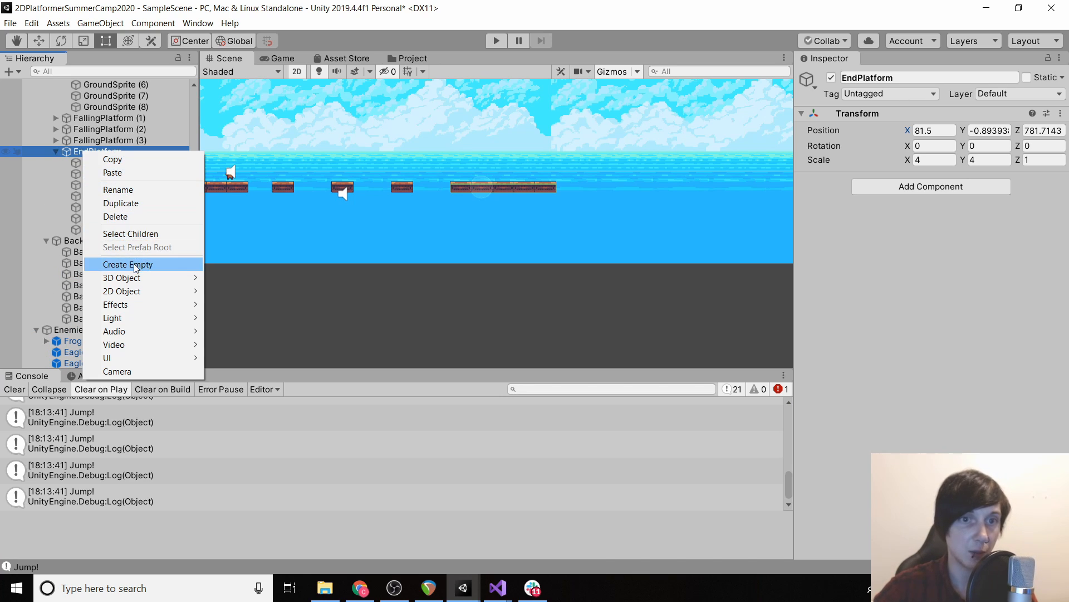
{"action": "left_click", "coordinate": [128, 264]}
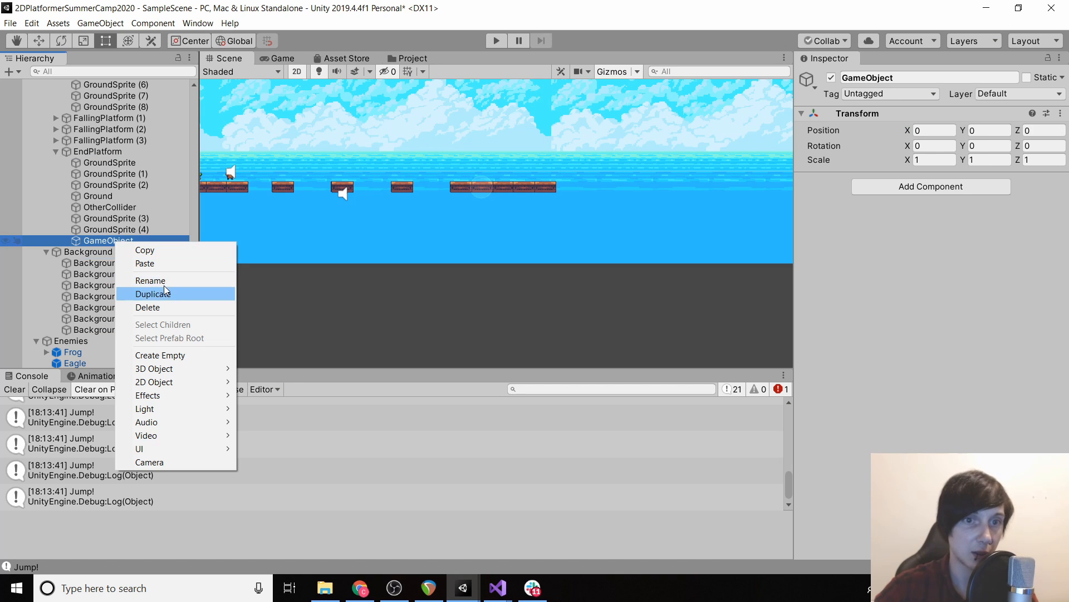
{"action": "left_click", "coordinate": [150, 280]}
{"action": "type", "text": "Flag"}
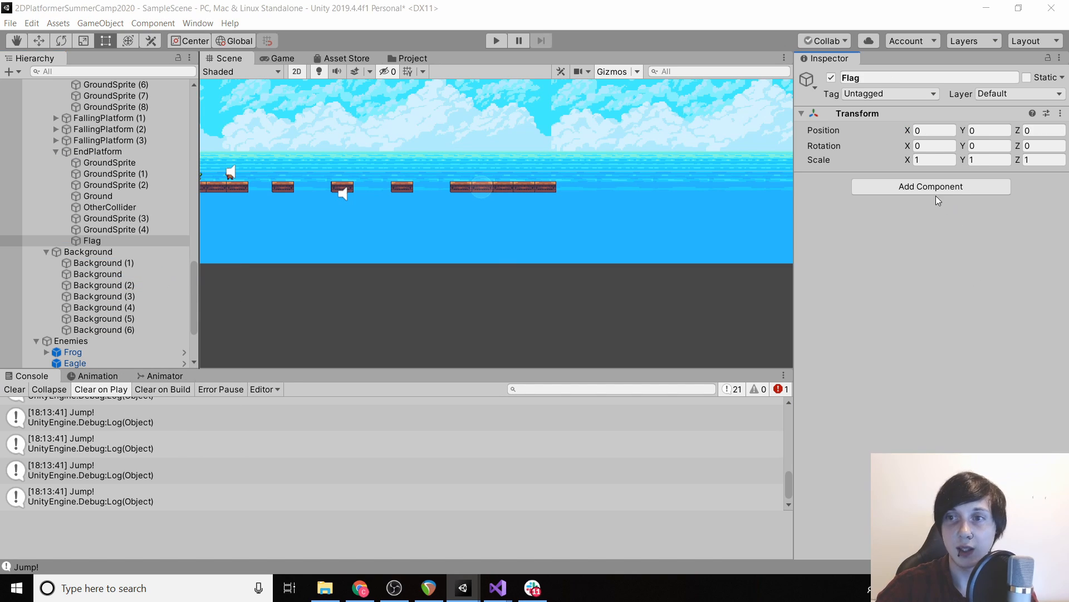
{"action": "type", "text": "spr"}
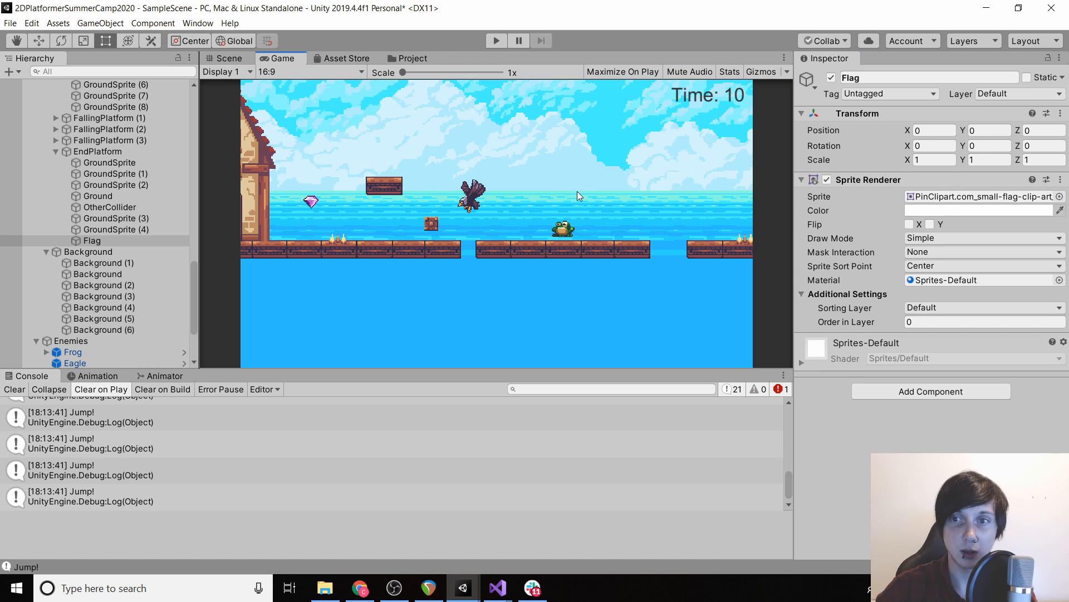
{"action": "left_click", "coordinate": [220, 58]}
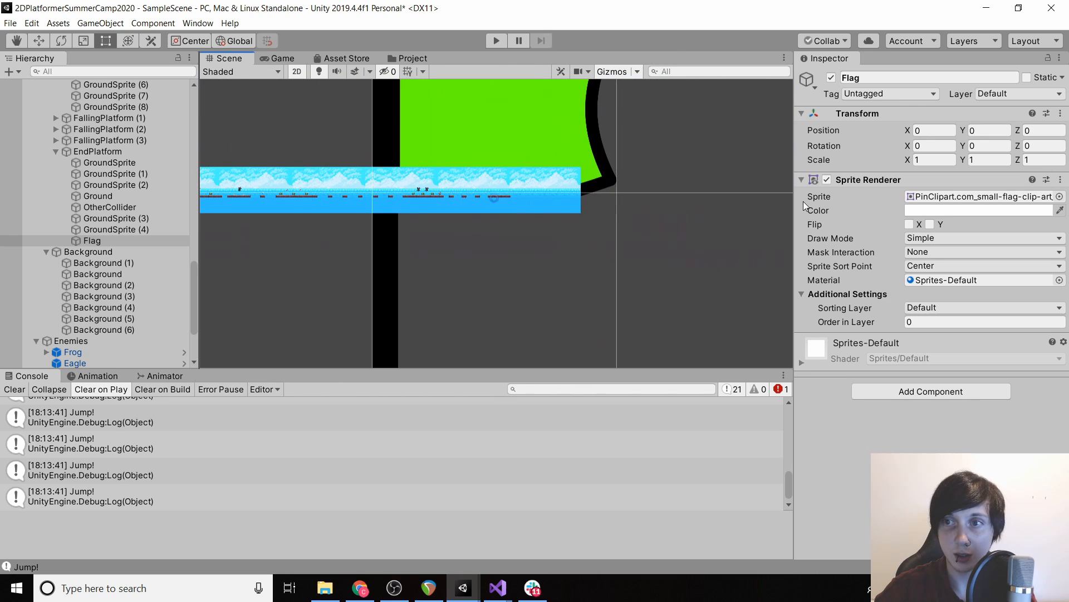
Scale the flag down to 0.1 and put it on the Environment sorting layer
{"action": "left_click", "coordinate": [933, 160]}
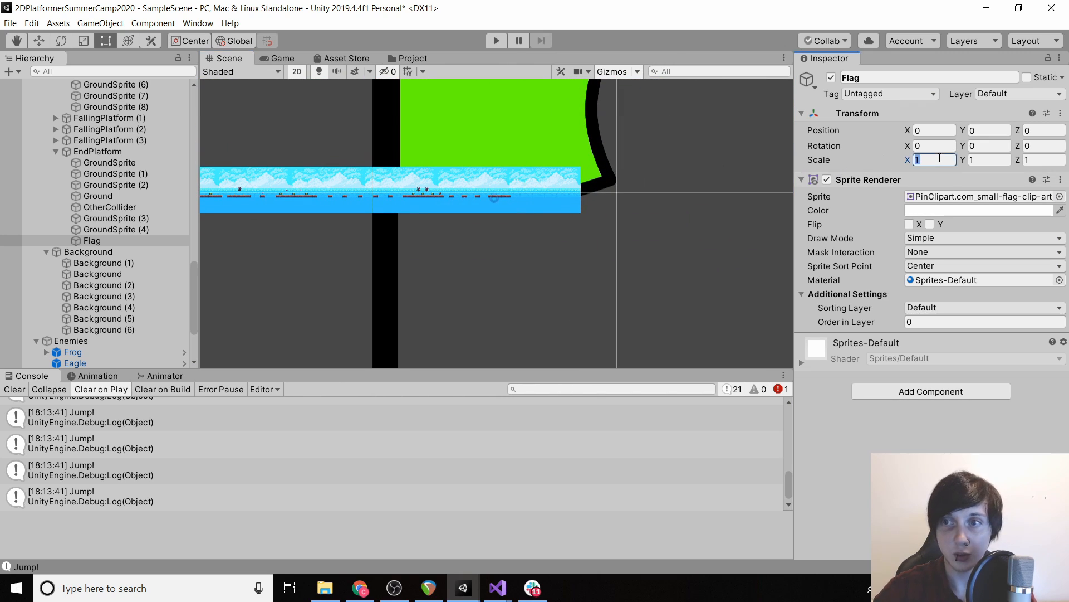
{"action": "type", "text": "0.1"}
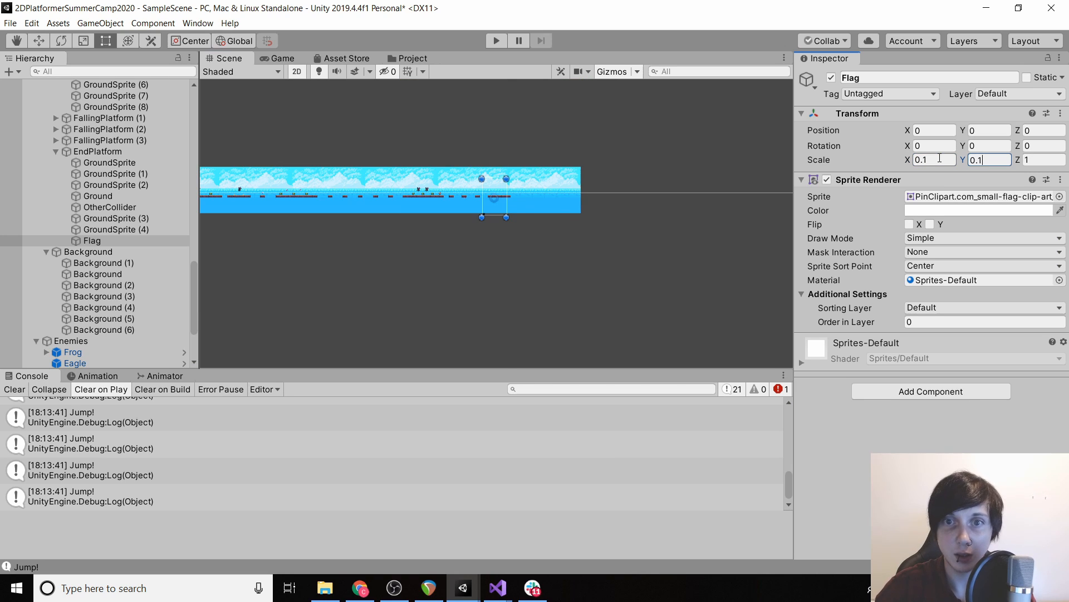
{"action": "left_click", "coordinate": [984, 308]}
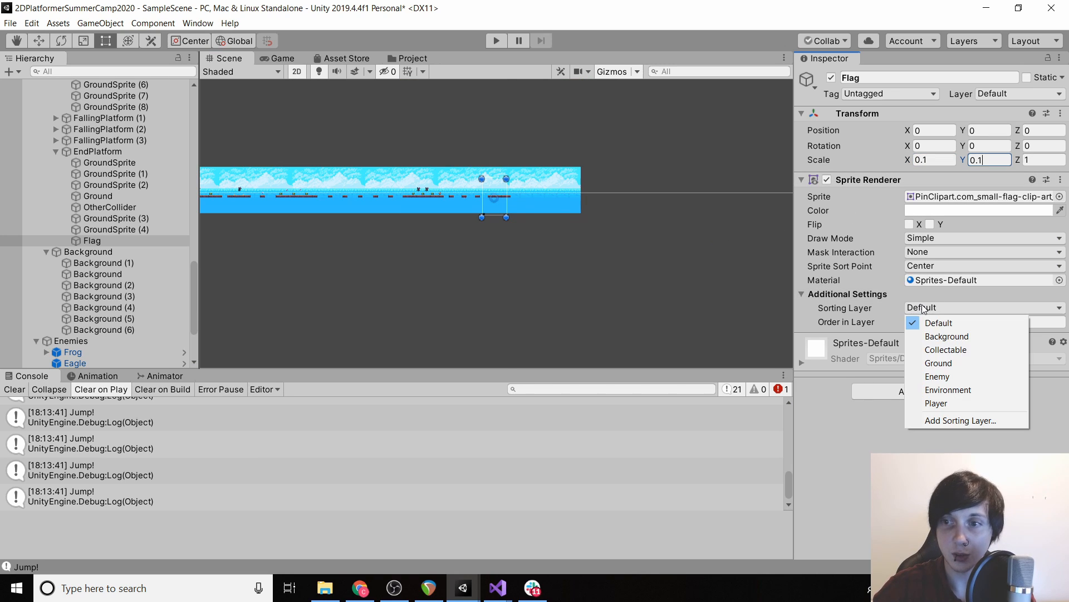
{"action": "left_click", "coordinate": [948, 390]}
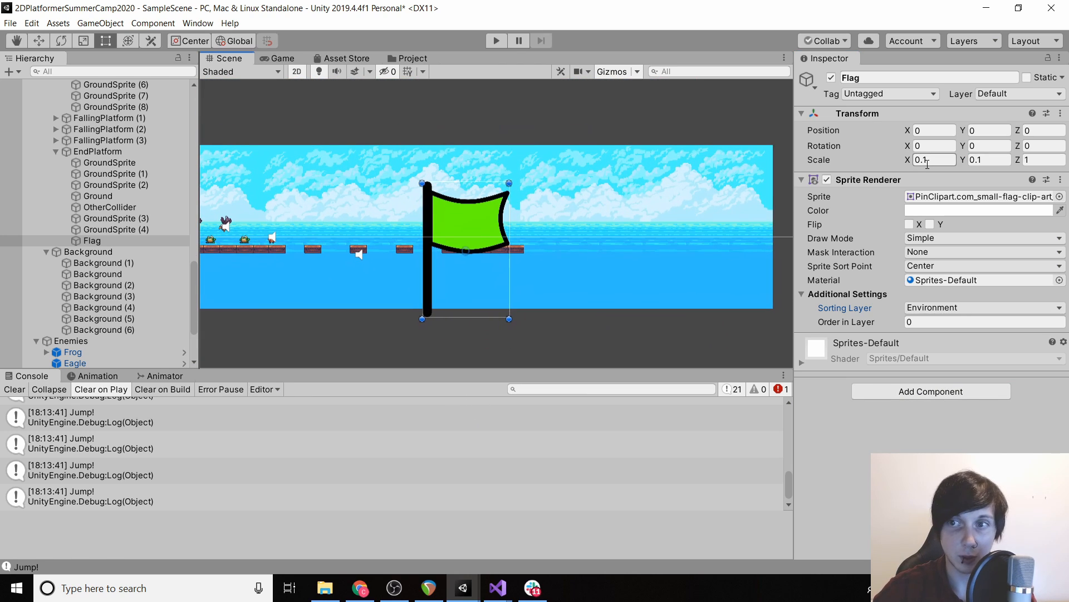
Refine the flag scale to 0.015 on both axes and flip it horizontally
{"action": "type", "text": "0.01"}
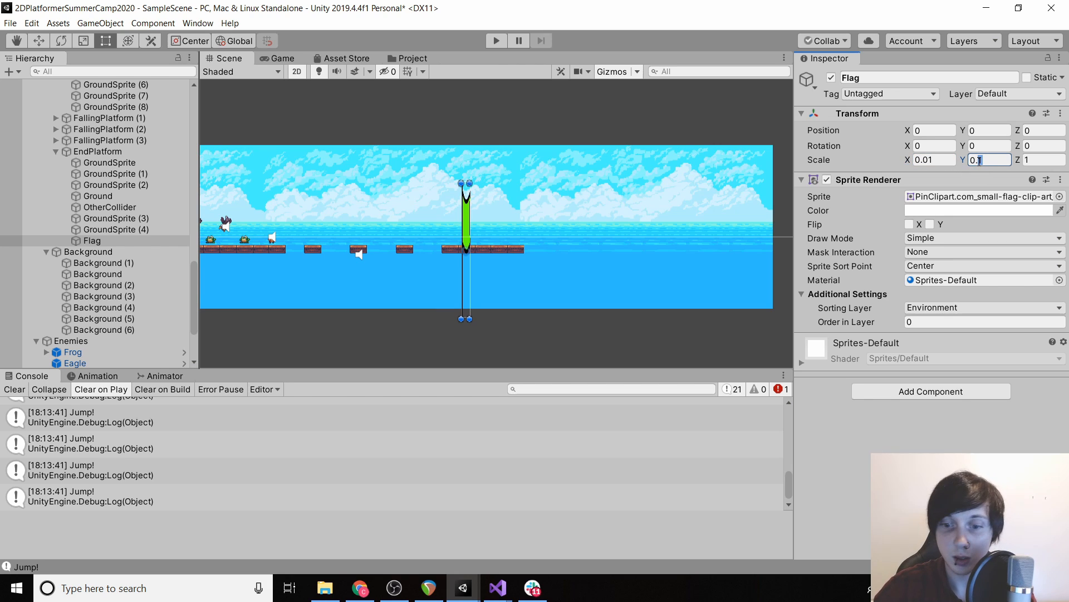
{"action": "type", "text": "0.01"}
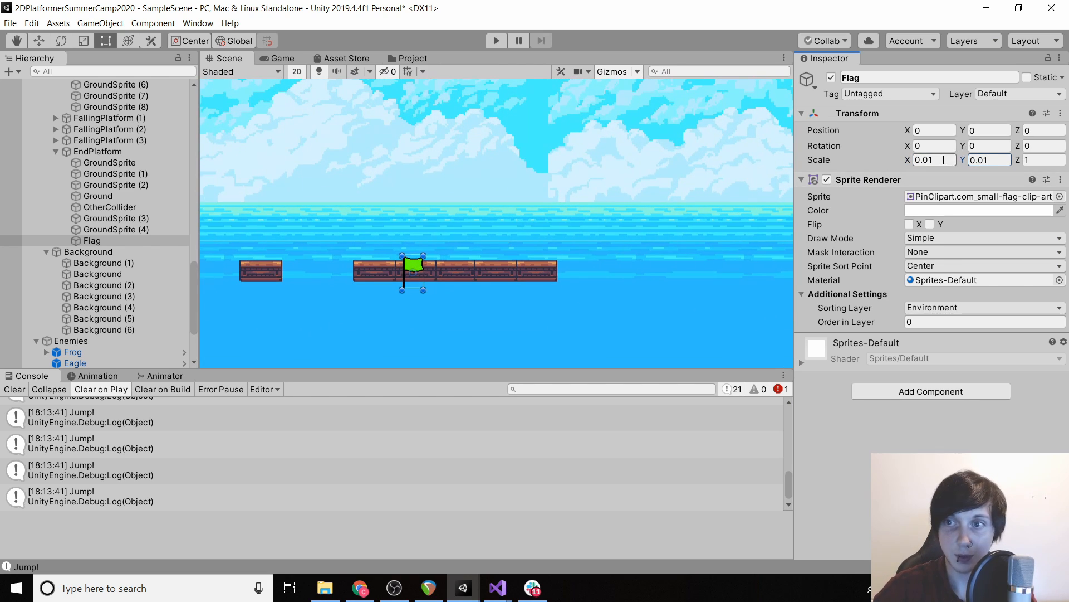
{"action": "type", "text": "0.05"}
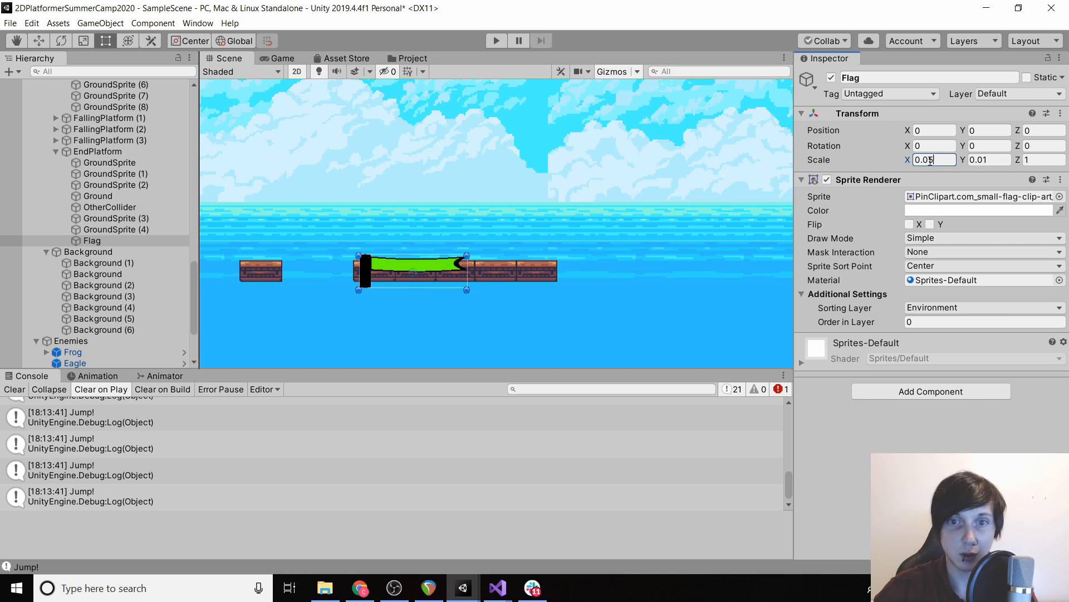
{"action": "type", "text": "0.02"}
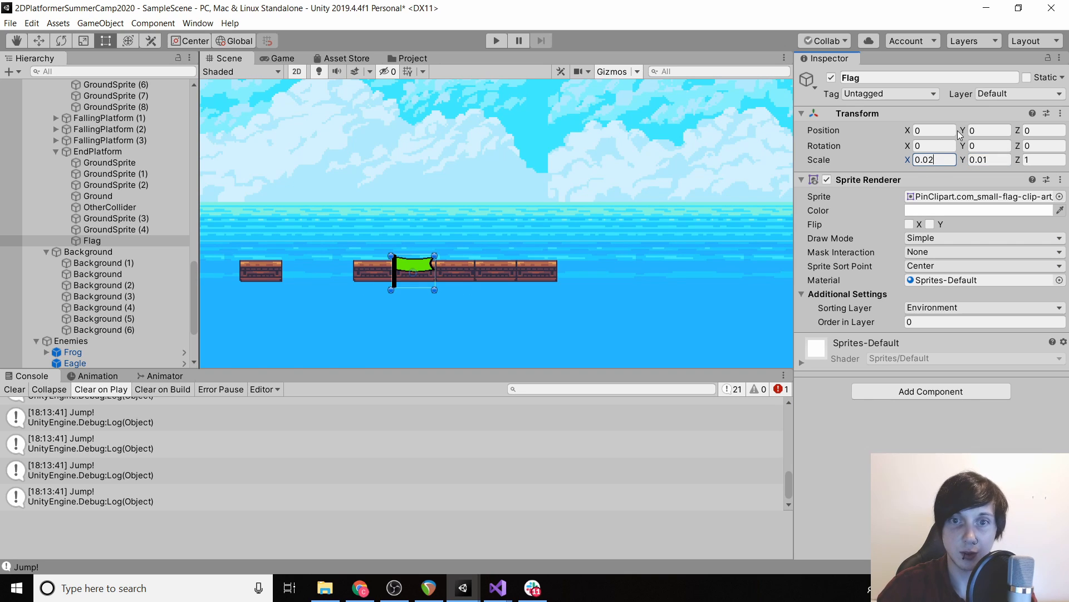
{"action": "type", "text": "0.02"}
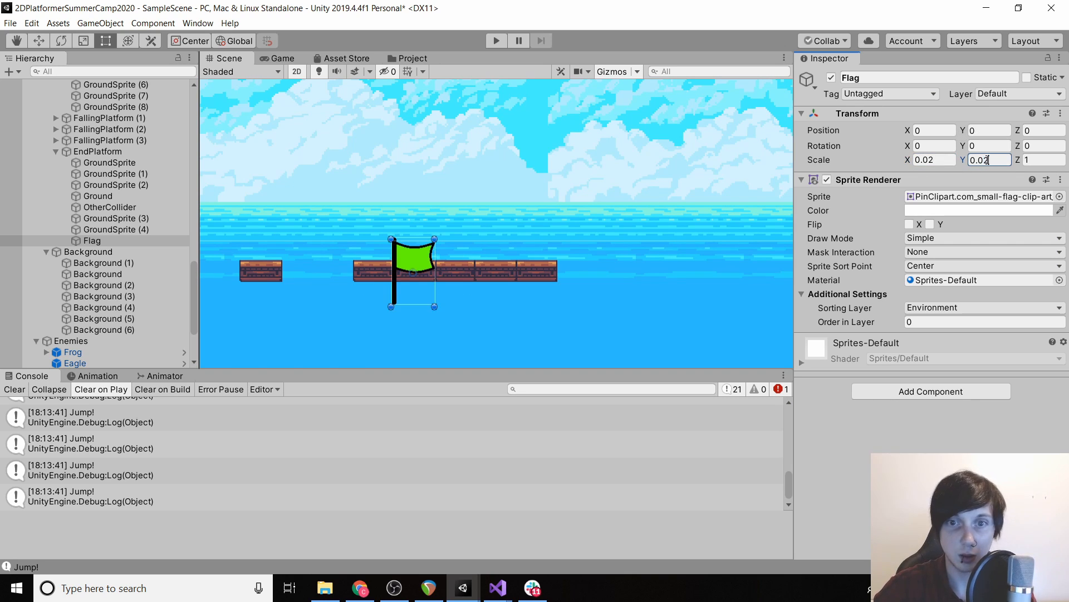
{"action": "left_click", "coordinate": [934, 160]}
{"action": "type", "text": "0.015"}
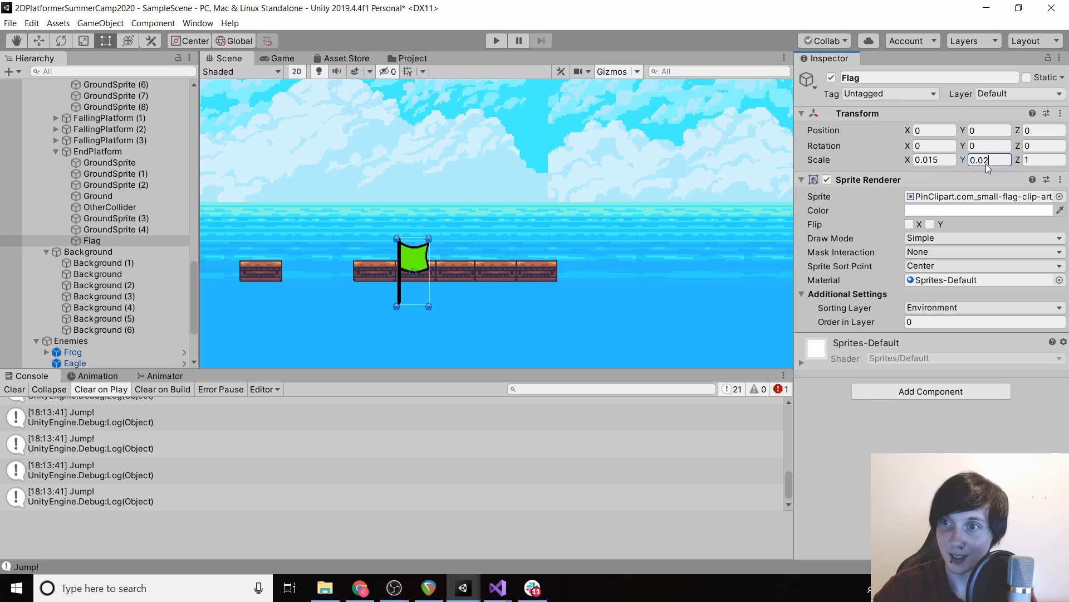
{"action": "left_click", "coordinate": [910, 224]}
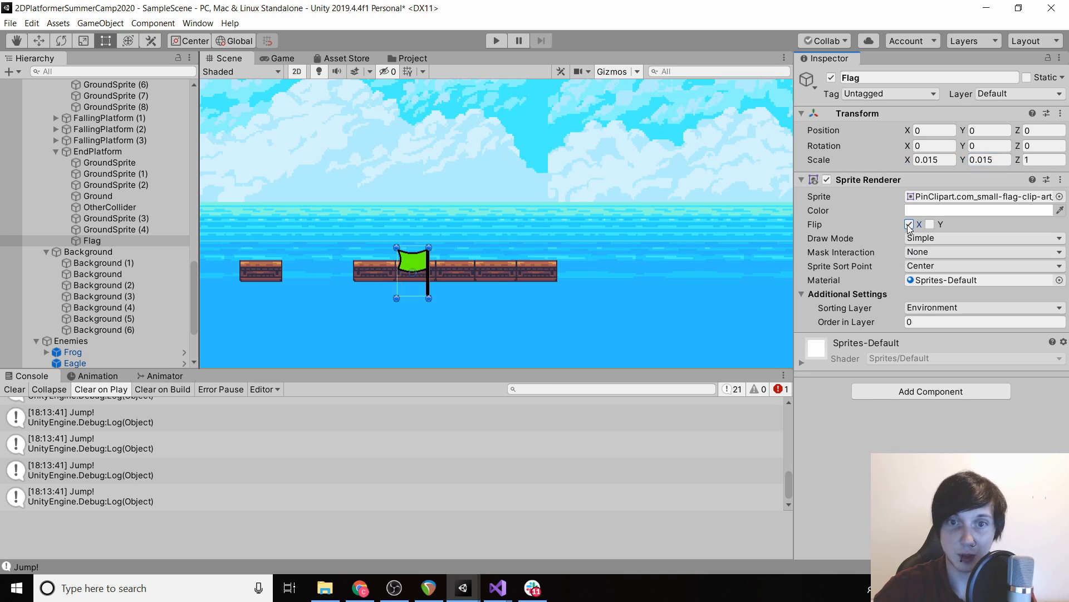
{"action": "left_click", "coordinate": [909, 225]}
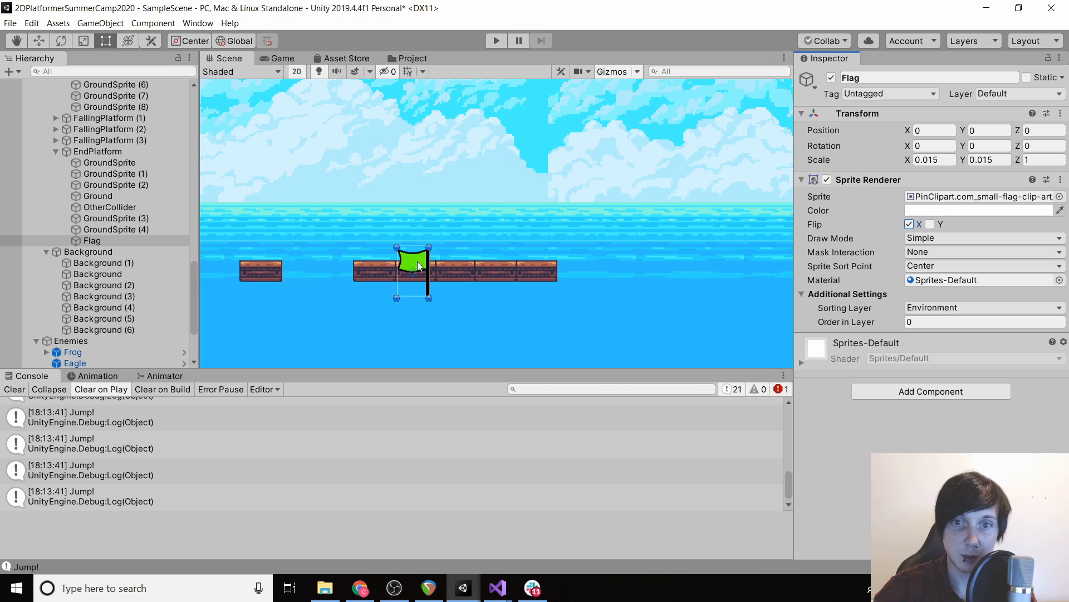
Drag the flag to stand on the right end of EndPlatform and deselect it
{"action": "left_click_drag", "start_coordinate": [409, 269], "coordinate": [532, 239]}
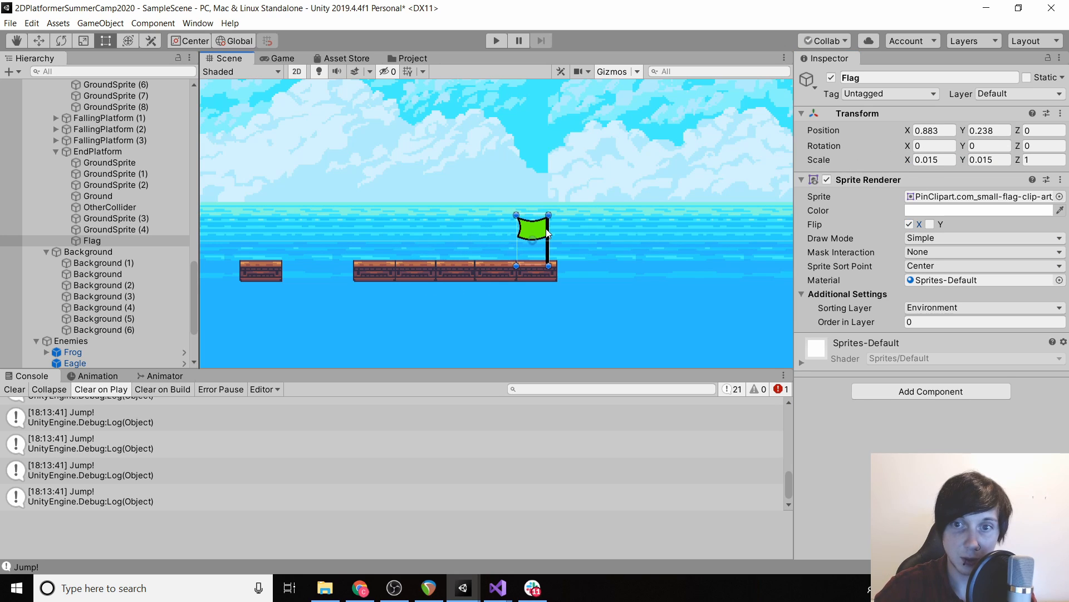
{"action": "left_click_drag", "start_coordinate": [532, 236], "coordinate": [538, 229]}
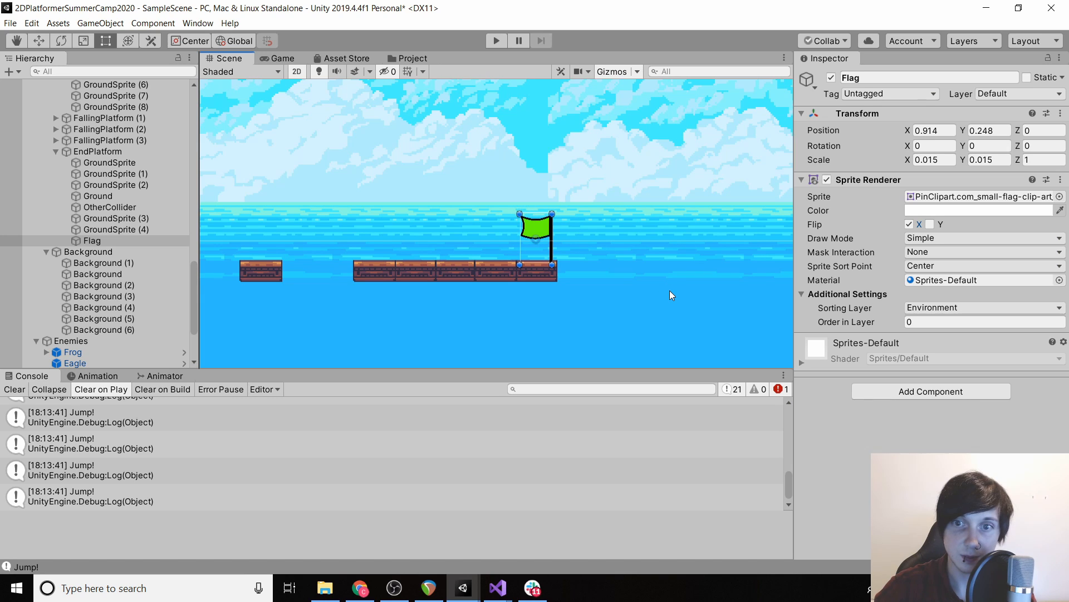
{"action": "left_click", "coordinate": [104, 330]}
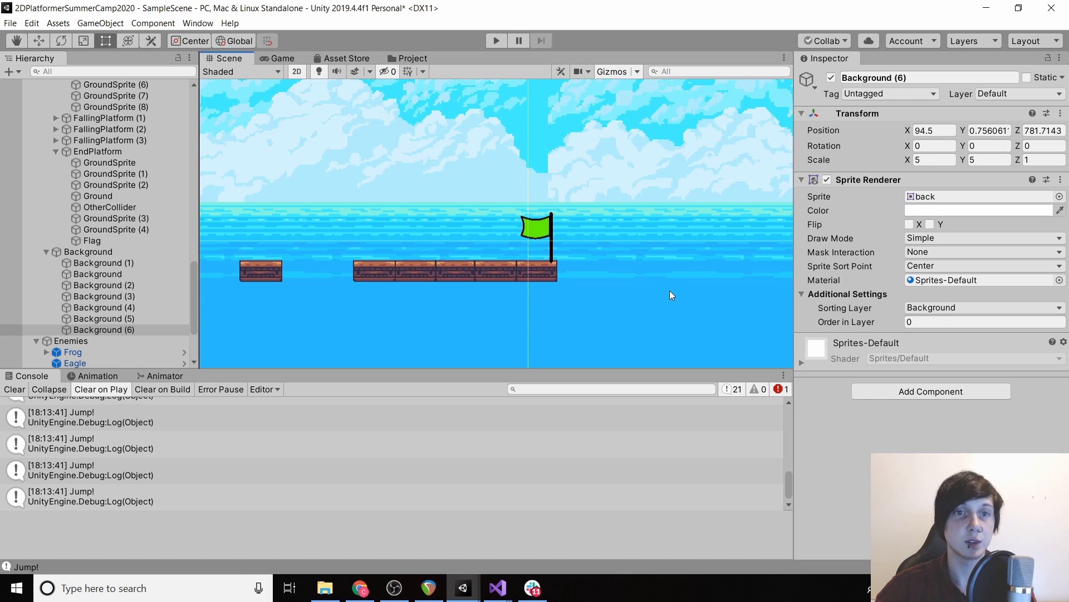
{"action": "mouse_move", "coordinate": [407, 346]}
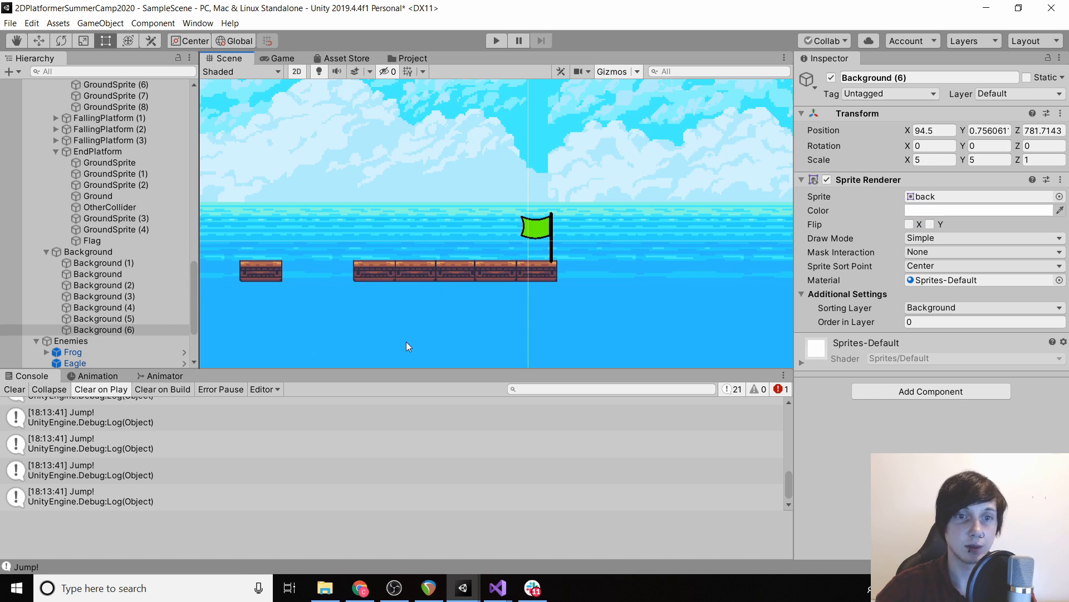
Add a new EndPlatform script to EndPlatform's Ground object and open it in Visual Studio
{"action": "left_click", "coordinate": [97, 196]}
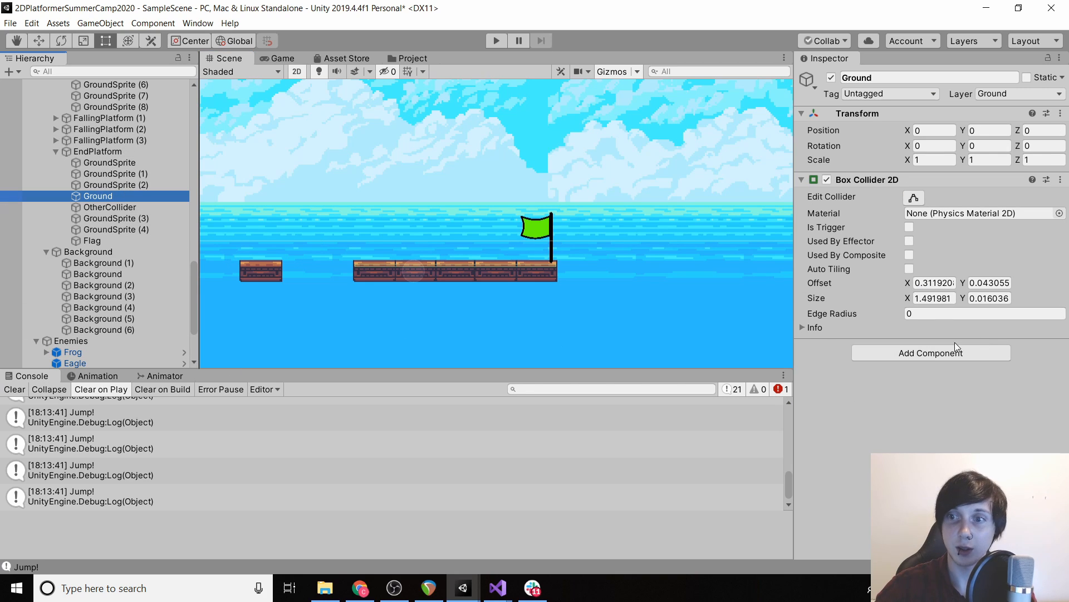
{"action": "type", "text": "spritere"}
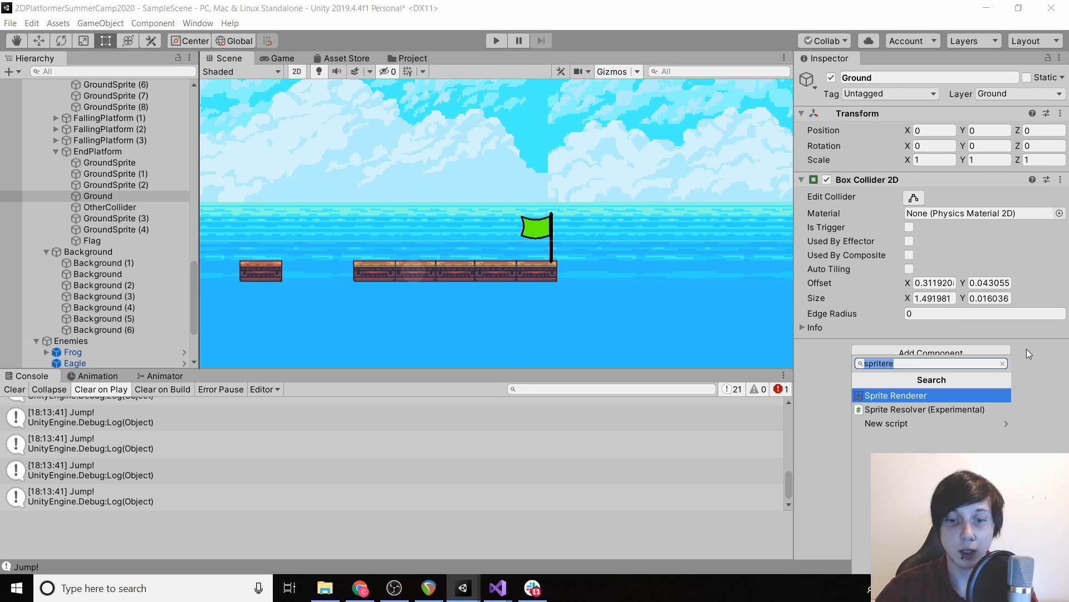
{"action": "type", "text": "End"}
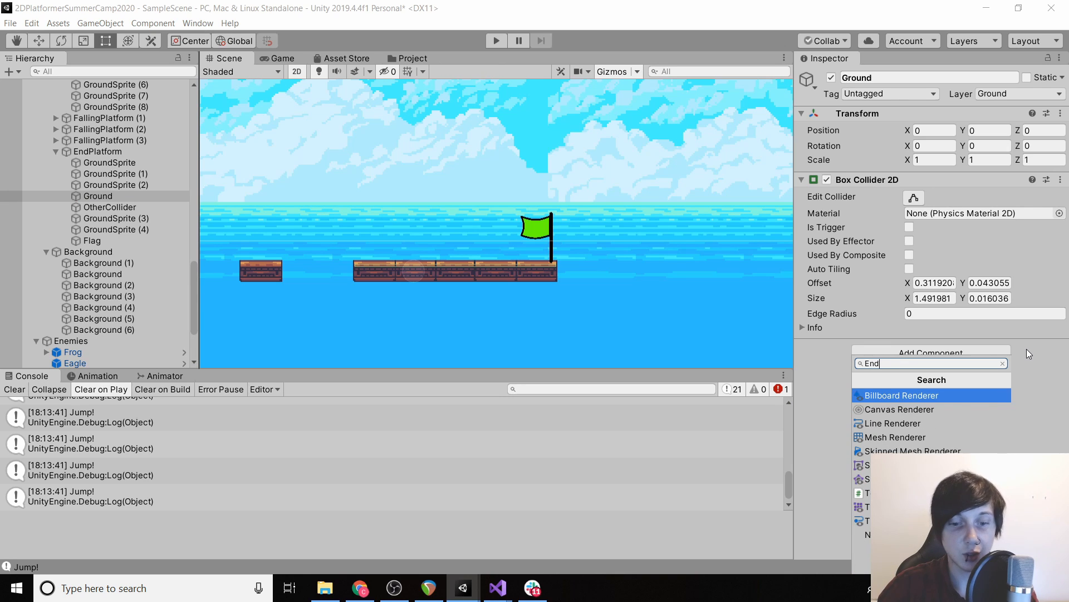
{"action": "type", "text": "Platform"}
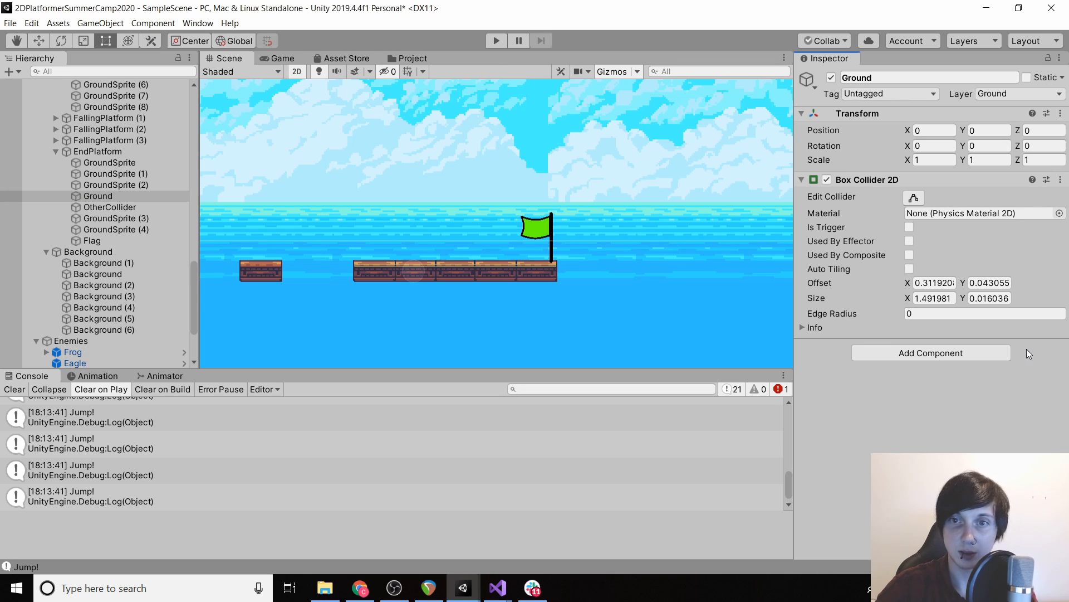
{"action": "left_click", "coordinate": [934, 298]}
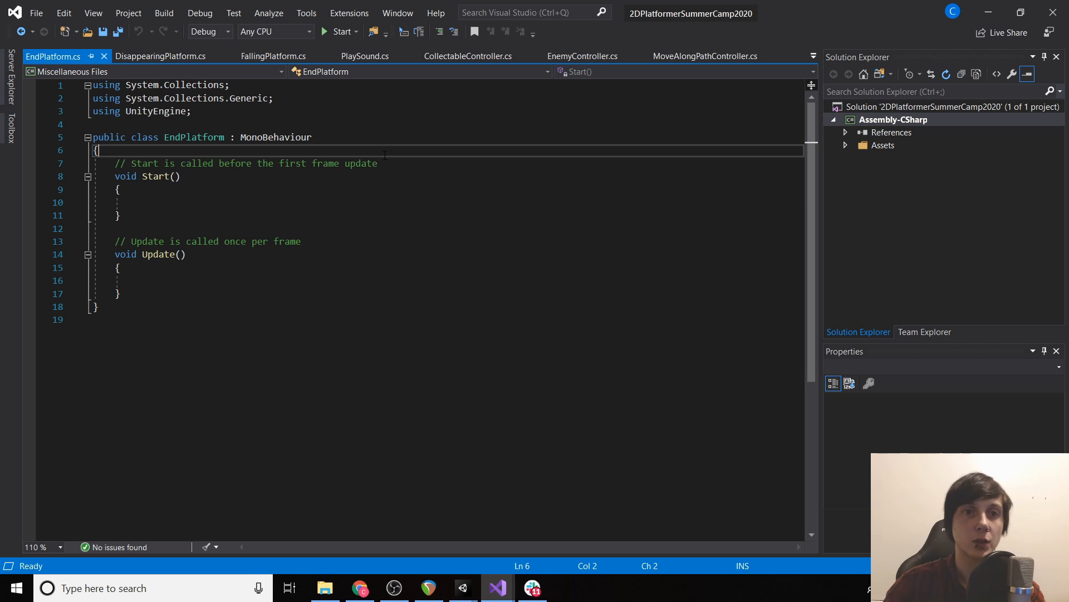
Declare public Transform flagLocation and remove the empty Start and Update methods
{"action": "type", "text": "p"}
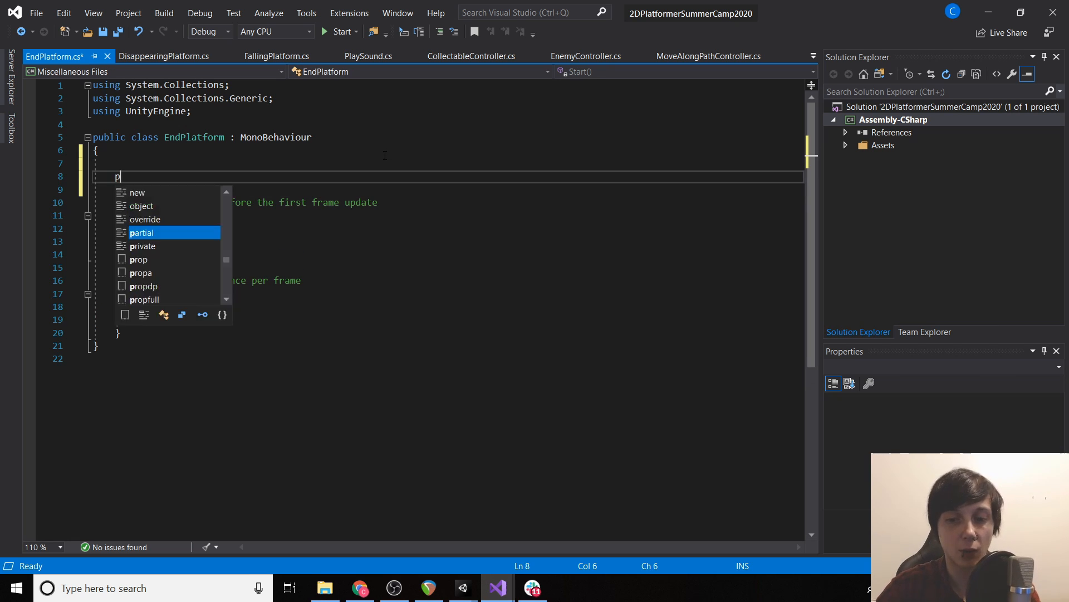
{"action": "type", "text": "ublic Transfor"}
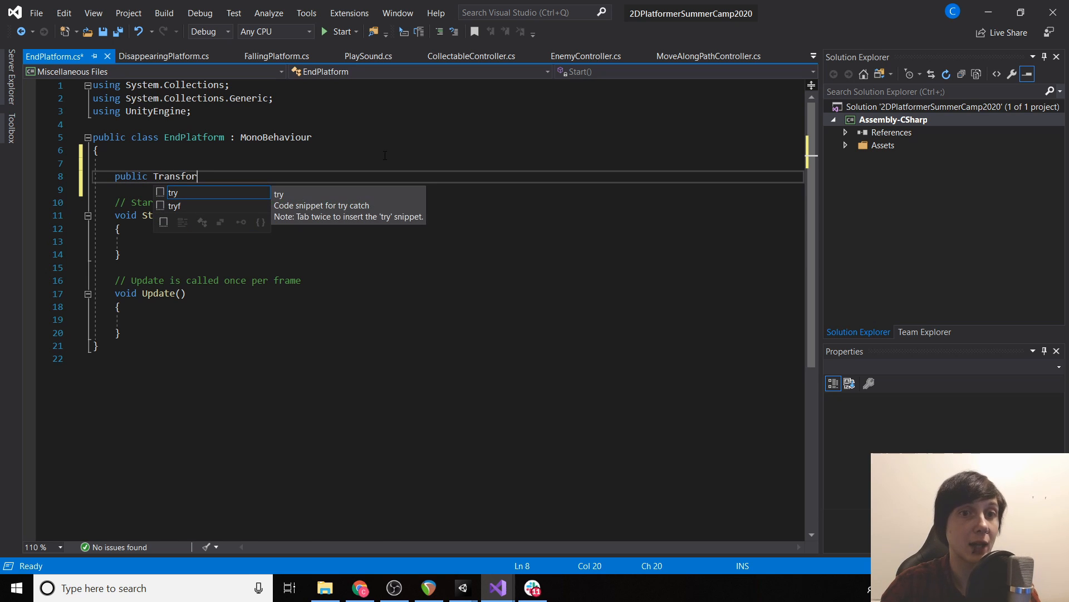
{"action": "type", "text": "m flag"}
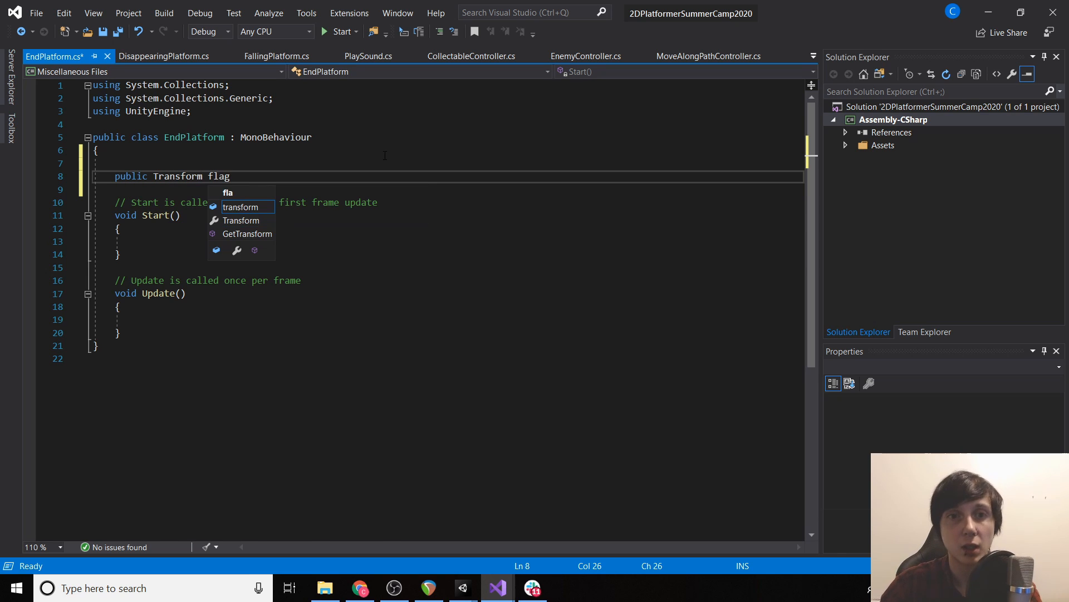
{"action": "type", "text": "Location"}
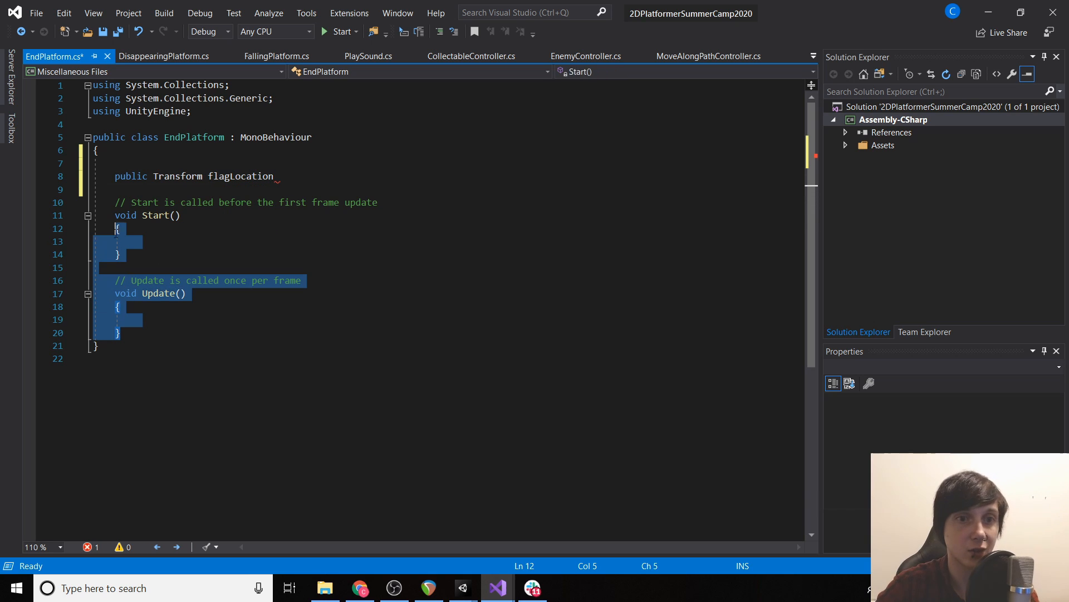
{"action": "key", "text": "Delete"}
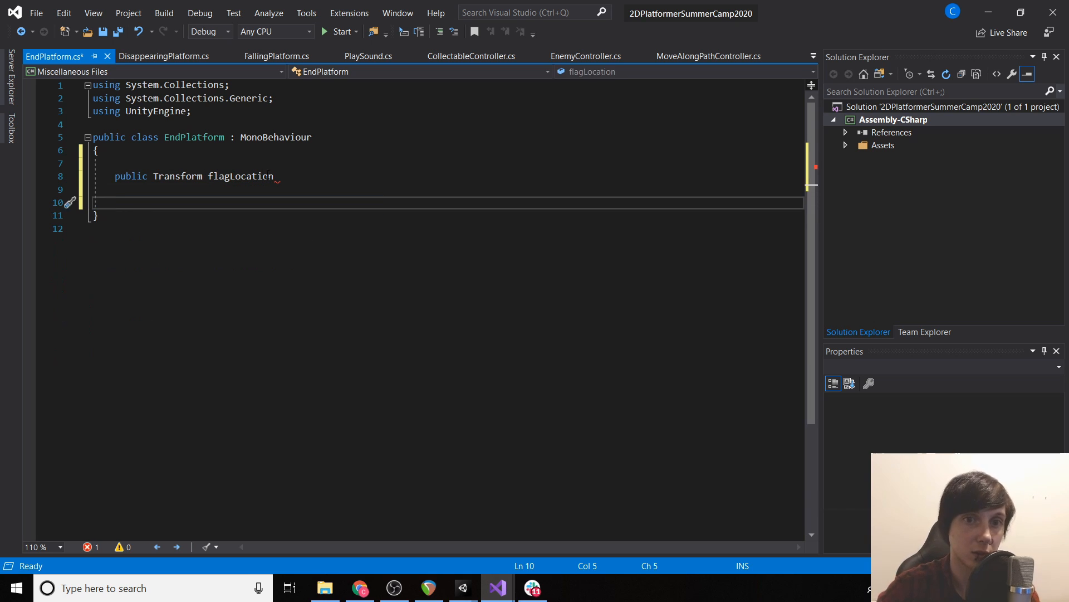
{"action": "type", "text": ";"}
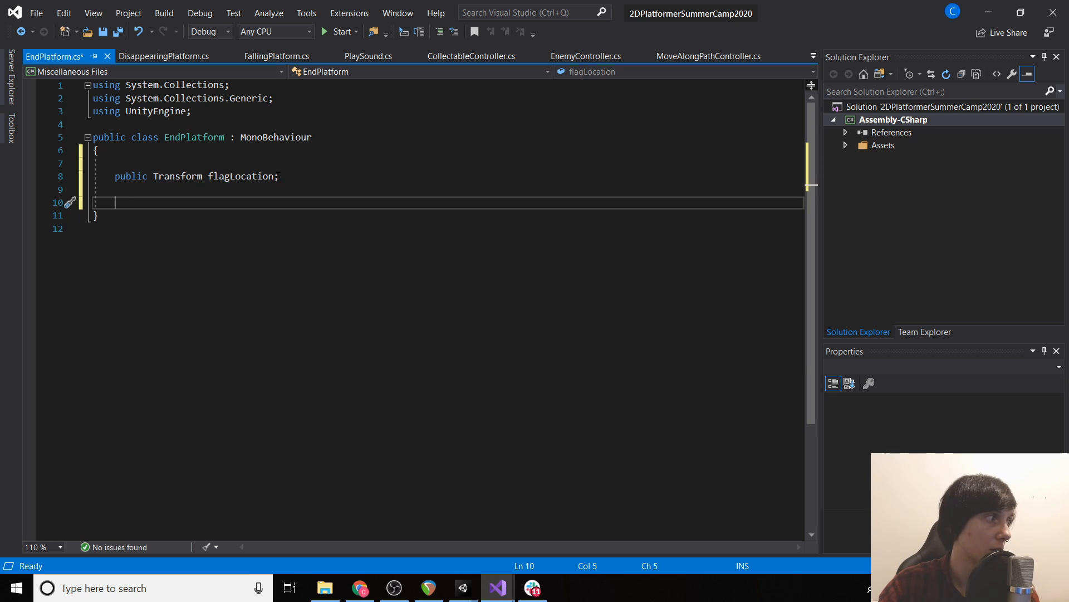
Add OnCollisionEnter2D that checks the colliding object's tag equals "Player"
{"action": "type", "text": "void OnCol"}
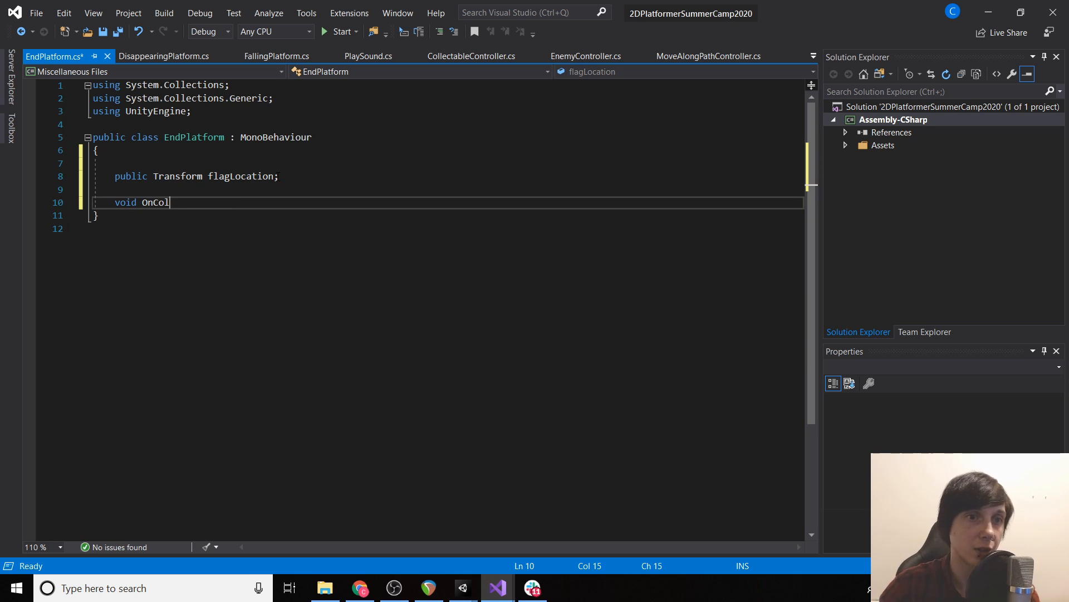
{"action": "type", "text": "lisionEnter"}
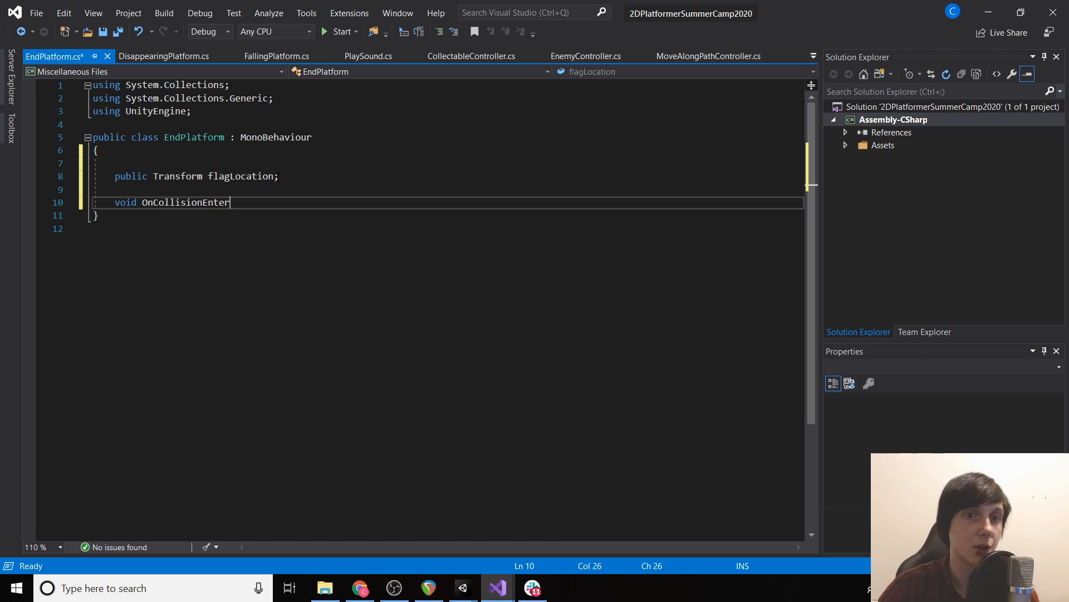
{"action": "type", "text": "2D(Collision2D collision"}
{"action": "type", "text": "if"}
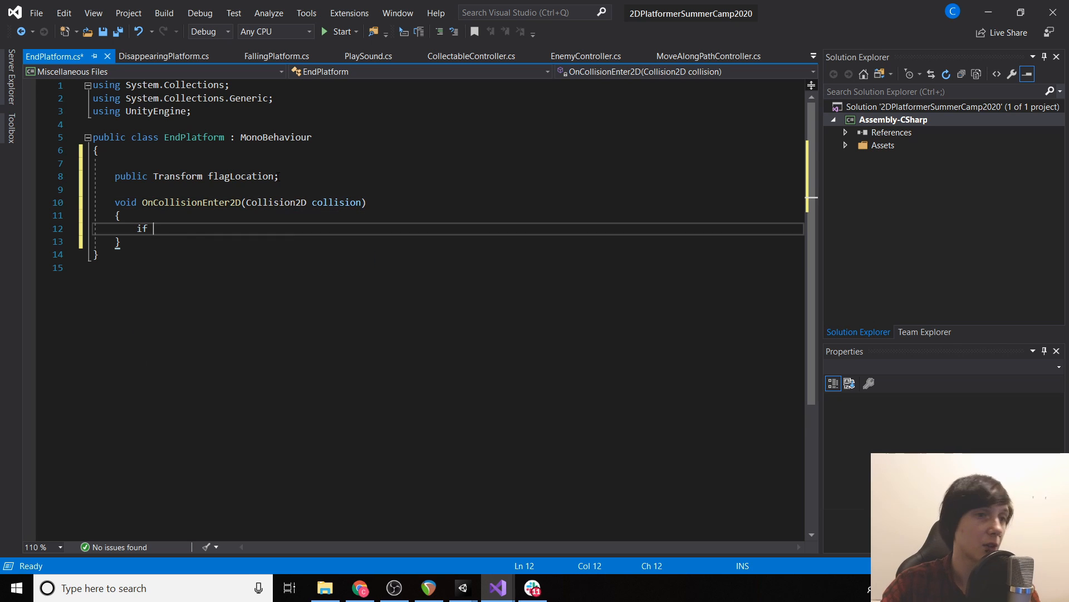
{"action": "type", "text": "(collision.gam)"}
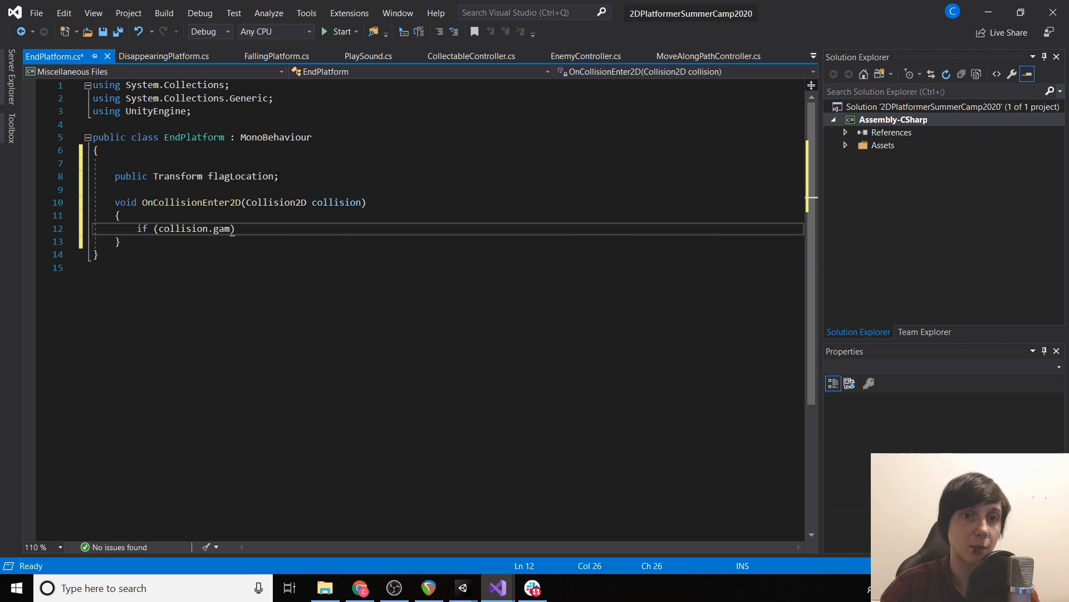
{"action": "type", "text": "eob"}
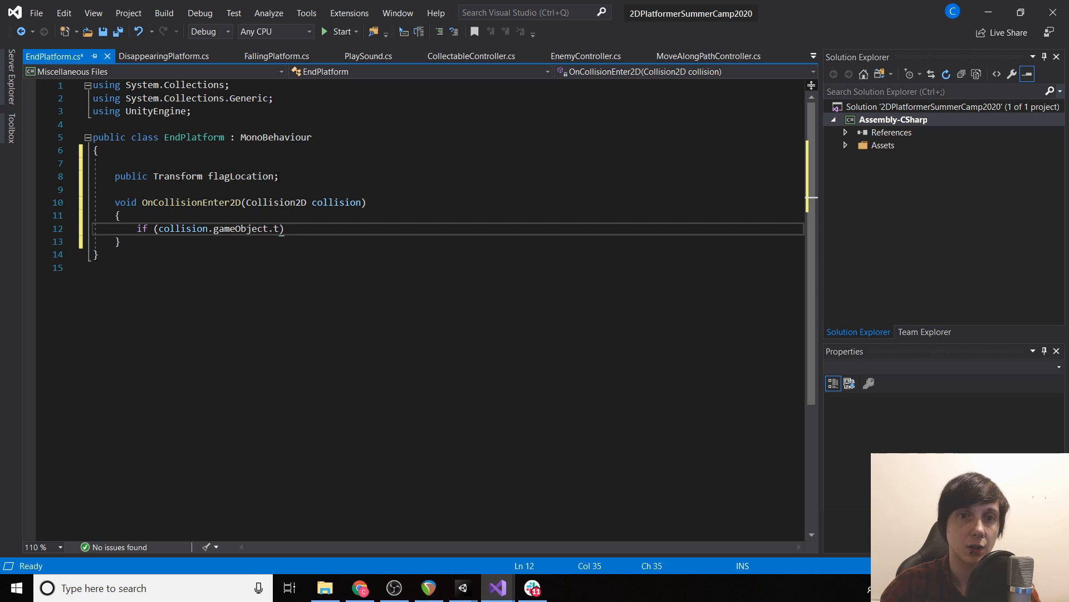
{"action": "type", "text": "ag == \"Player\""}
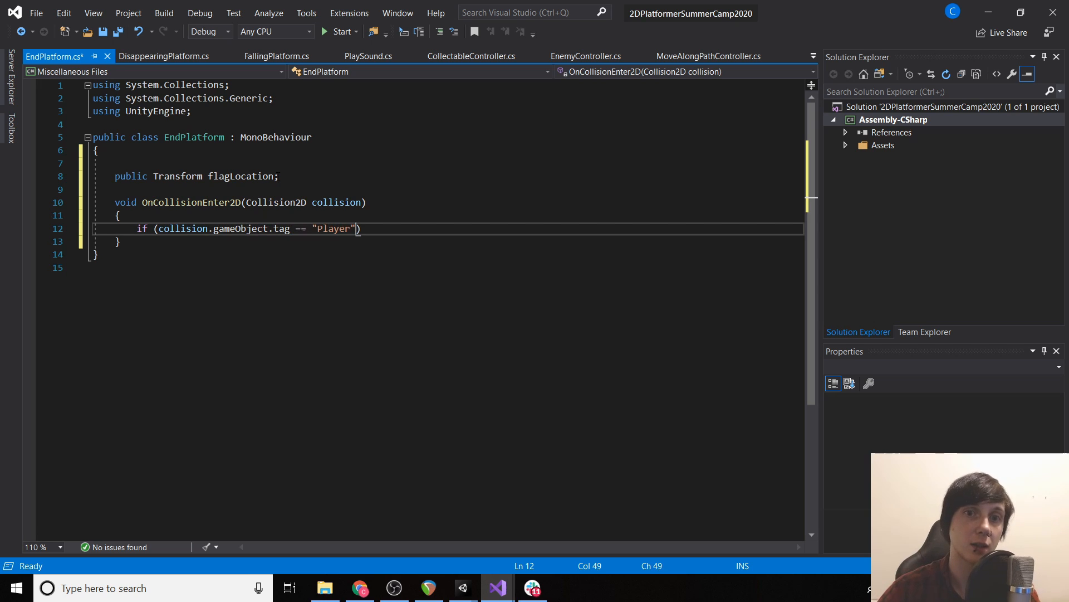
{"action": "type", "text": "{"}
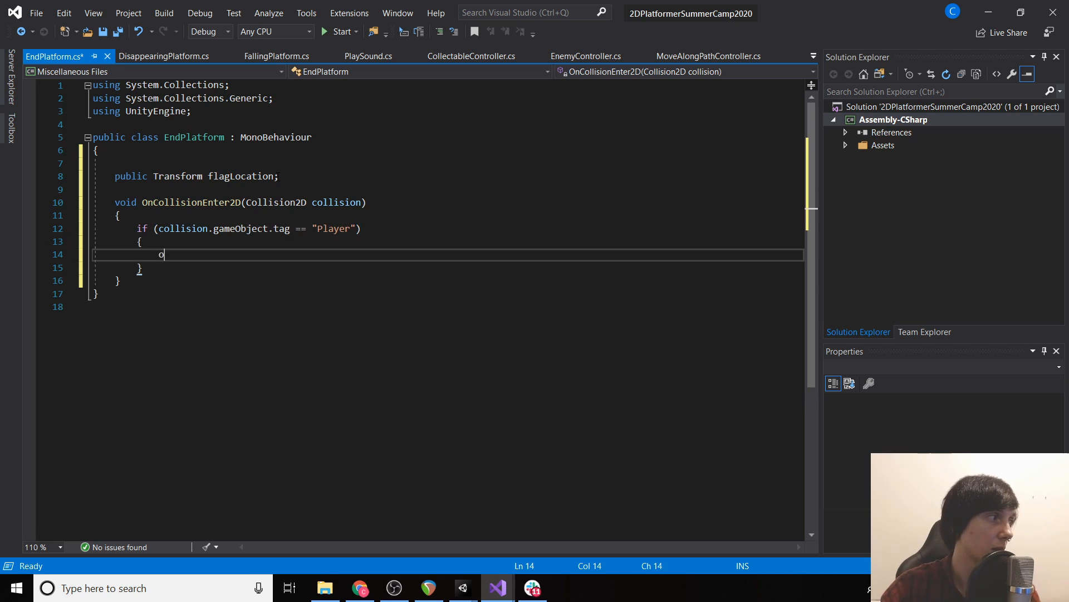
Call the colliding player's PlayerController WonLevel(flagLocation) inside that check
{"action": "type", "text": "ollision"}
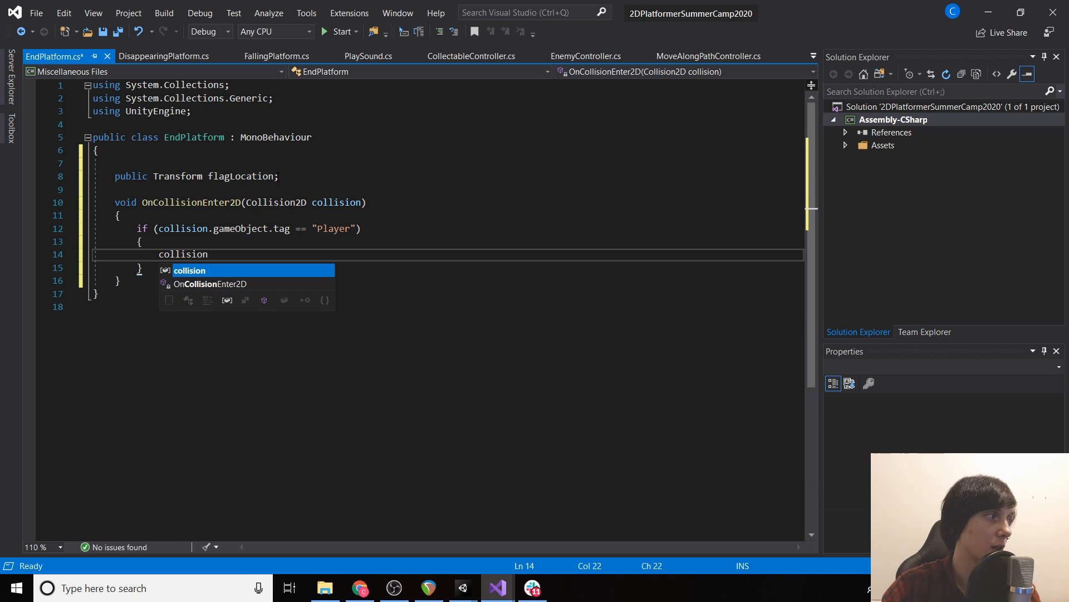
{"action": "type", "text": ".gameObject.GetComponent<Player"}
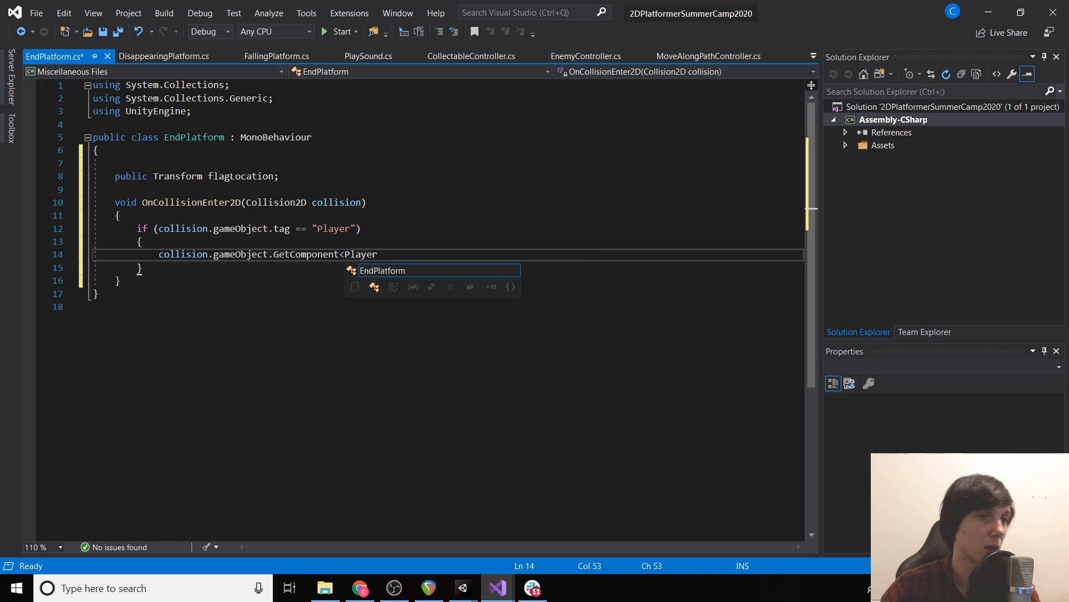
{"action": "type", "text": "Controller>"}
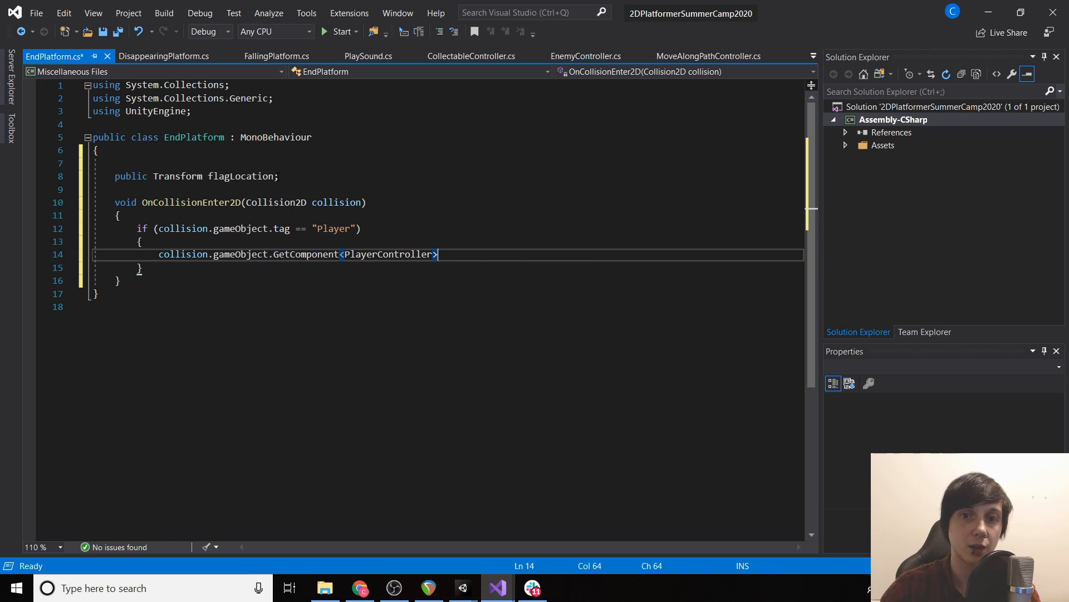
{"action": "type", "text": "().W"}
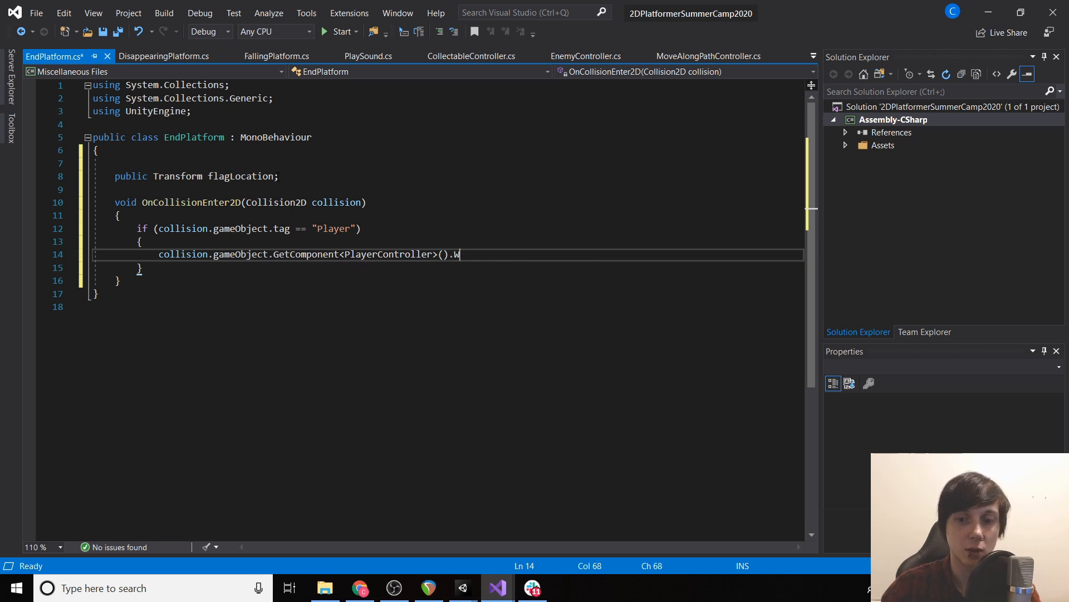
{"action": "type", "text": "onLeve"}
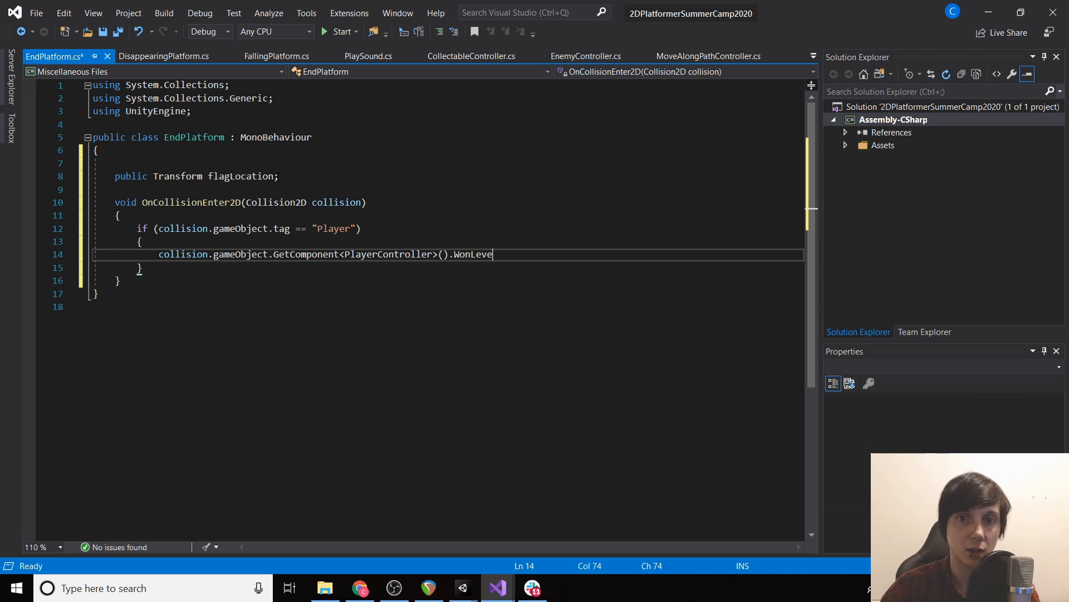
{"action": "type", "text": "l"}
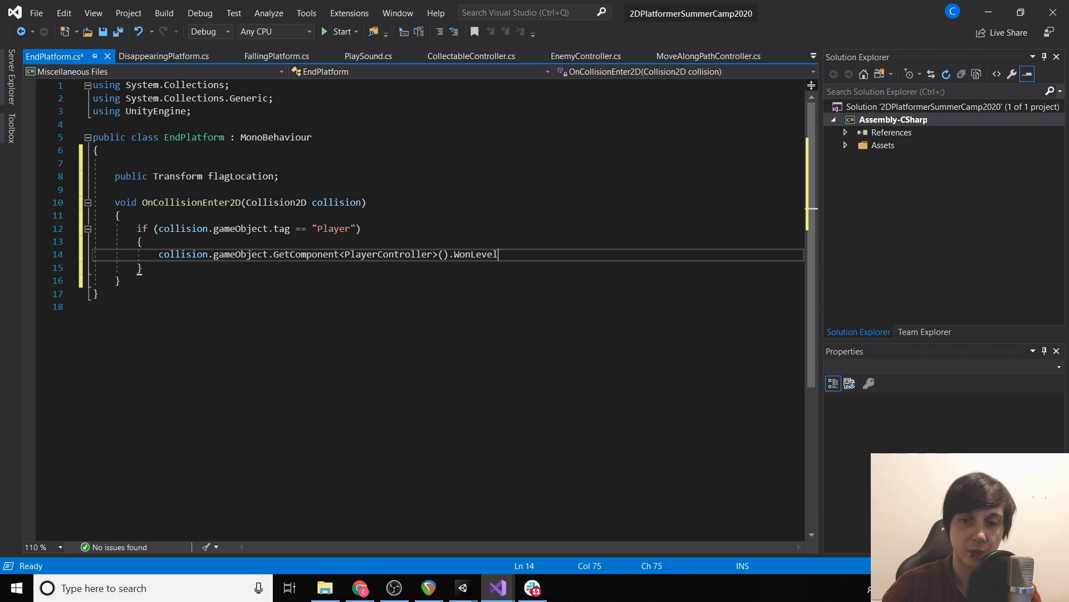
{"action": "type", "text": "(flagLocation);"}
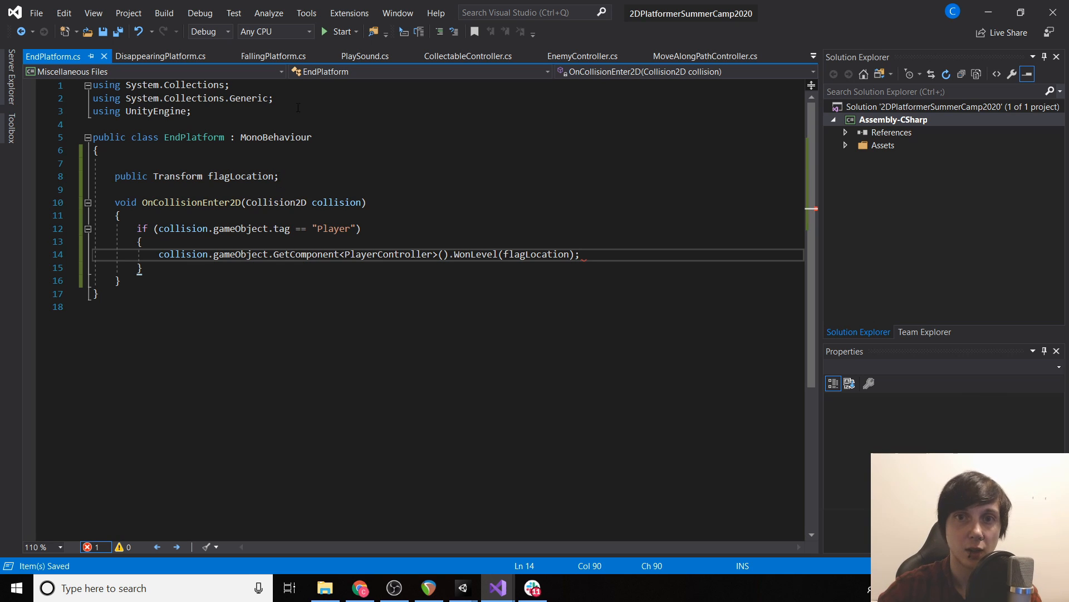
{"action": "mouse_move", "coordinate": [466, 73]}
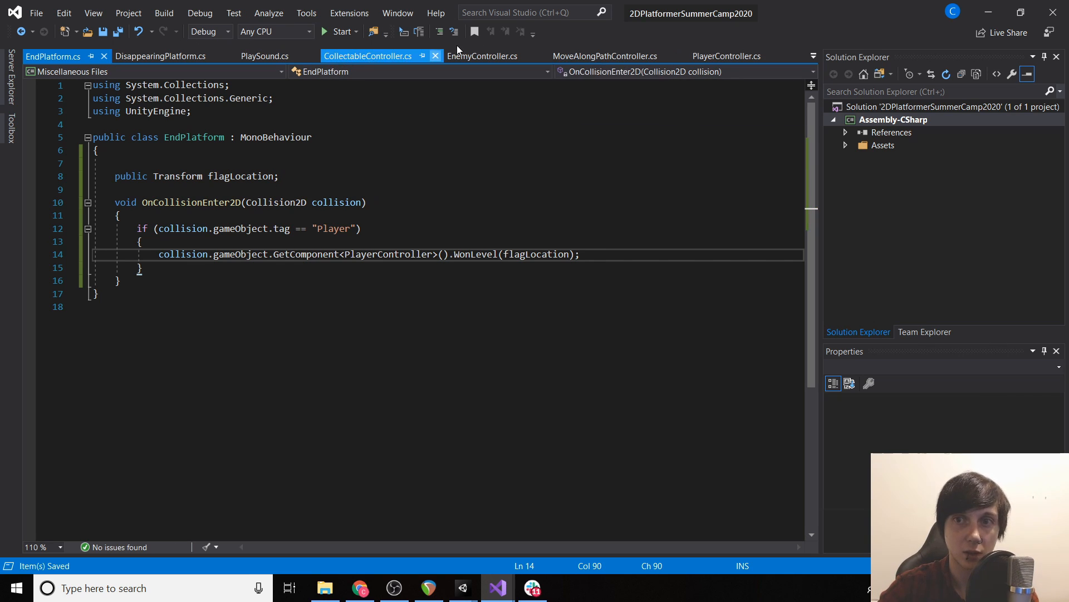
In PlayerController add a public void WonLevel(Transform flag) method
{"action": "left_click", "coordinate": [728, 56]}
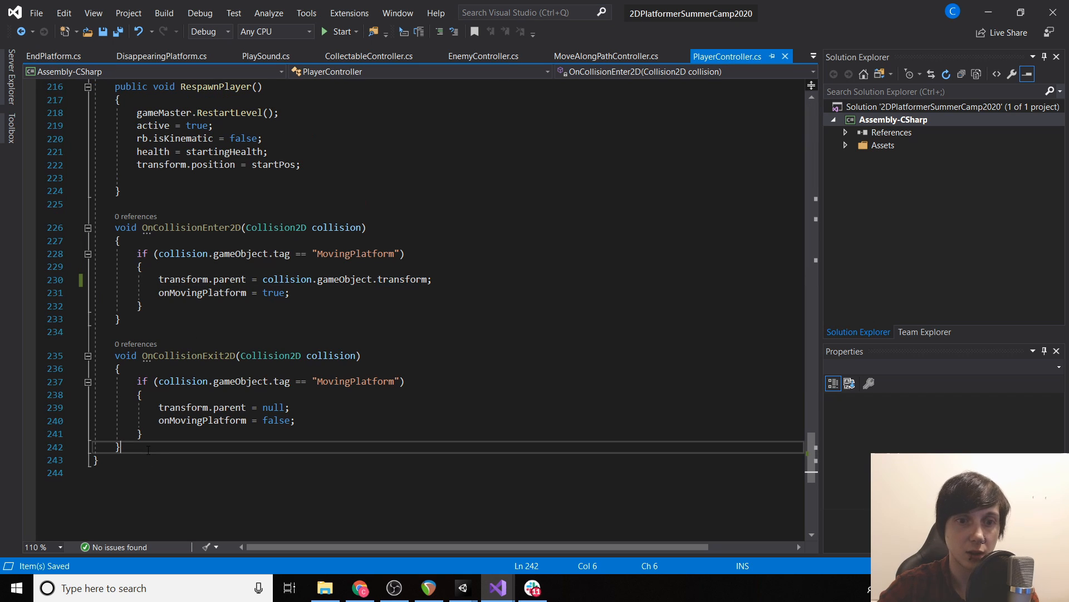
{"action": "type", "text": "public void"}
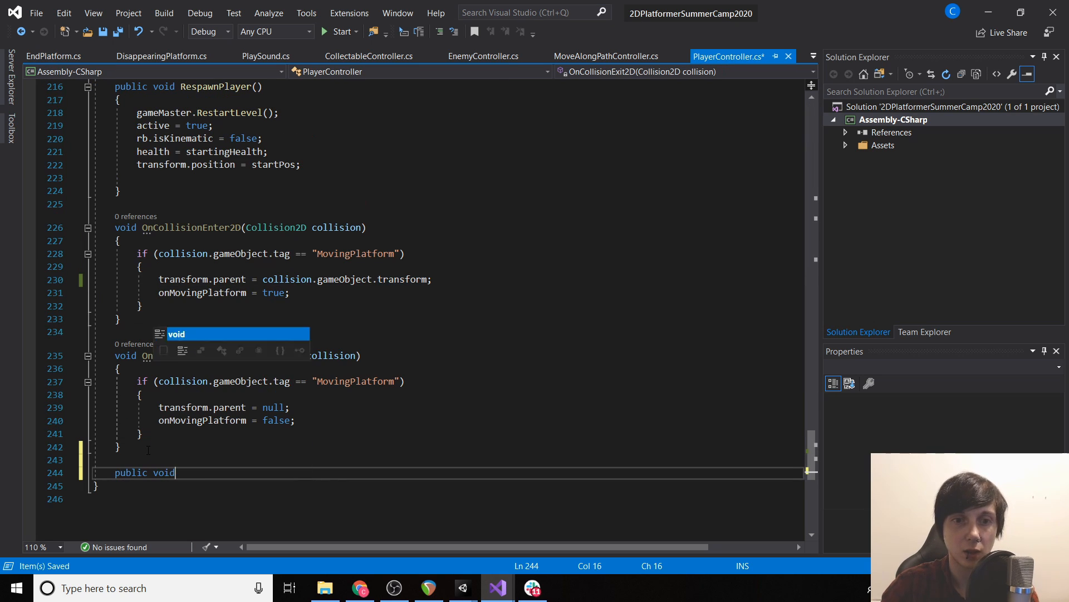
{"action": "type", "text": "WonLeve"}
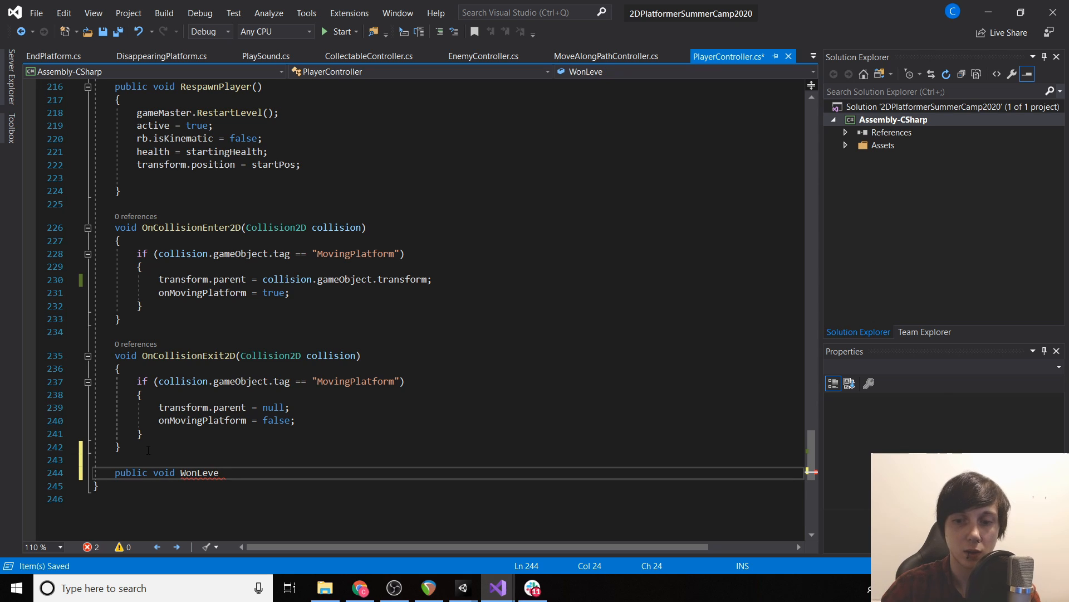
{"action": "type", "text": "l(Transform )"}
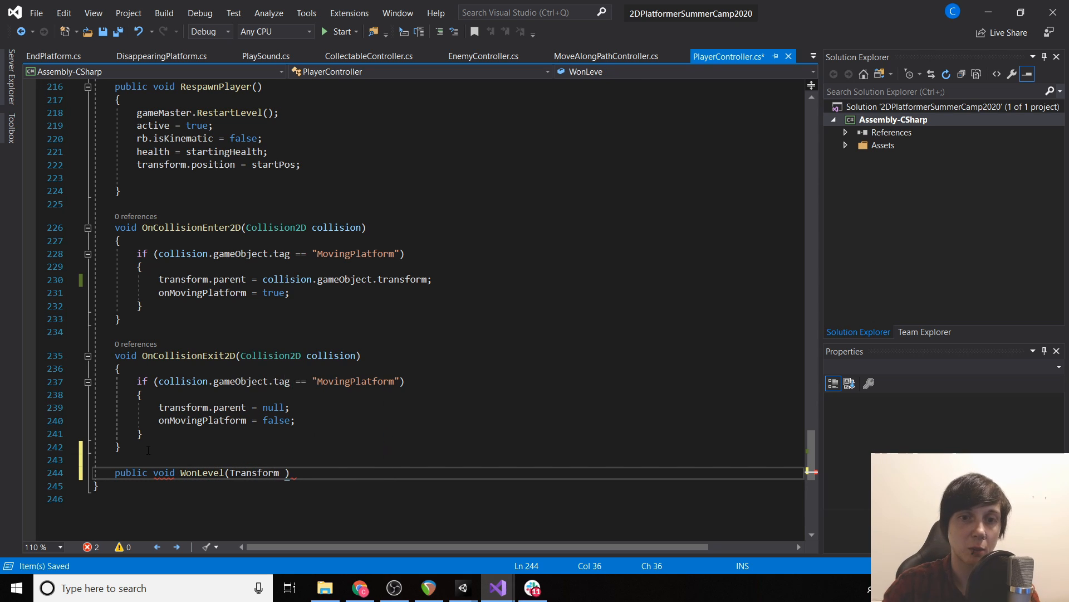
{"action": "type", "text": "flag"}
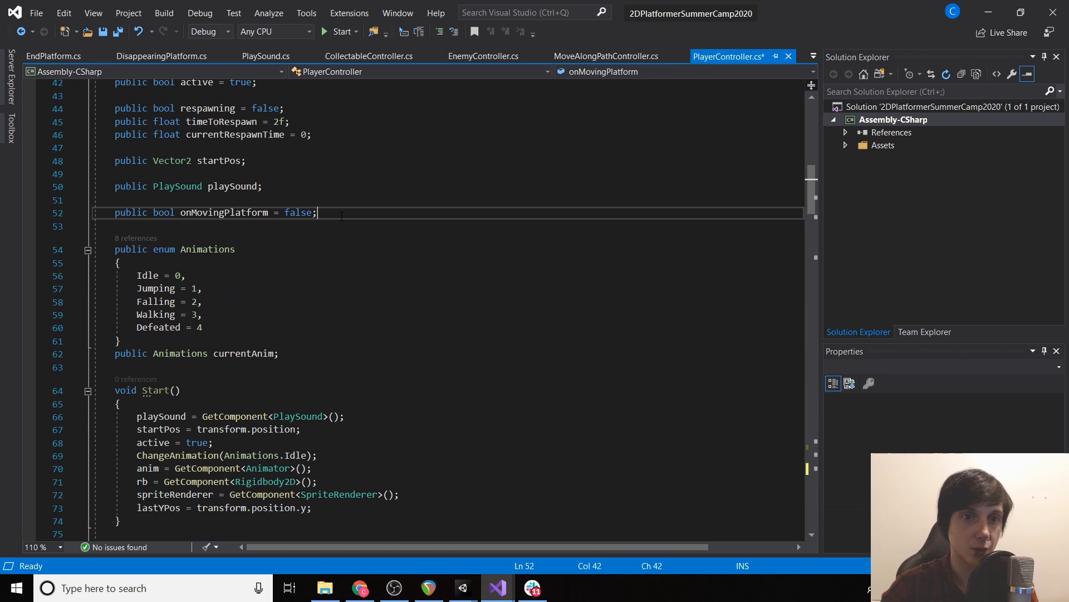
Declare a Transform flagLocation field and begin a bool wonLevel field
{"action": "type", "text": "Tr"}
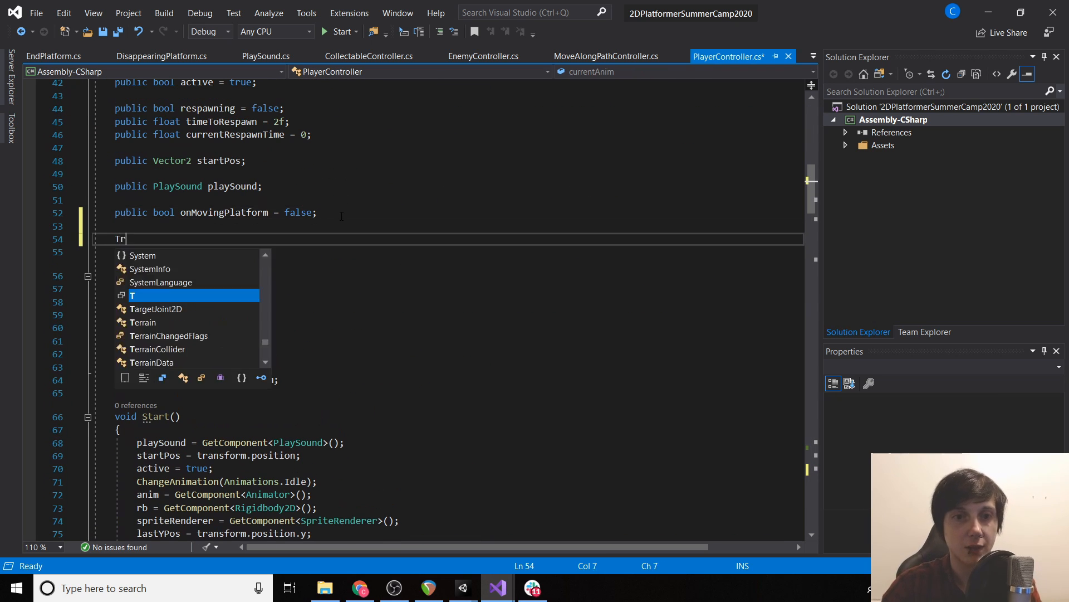
{"action": "type", "text": "ransform"}
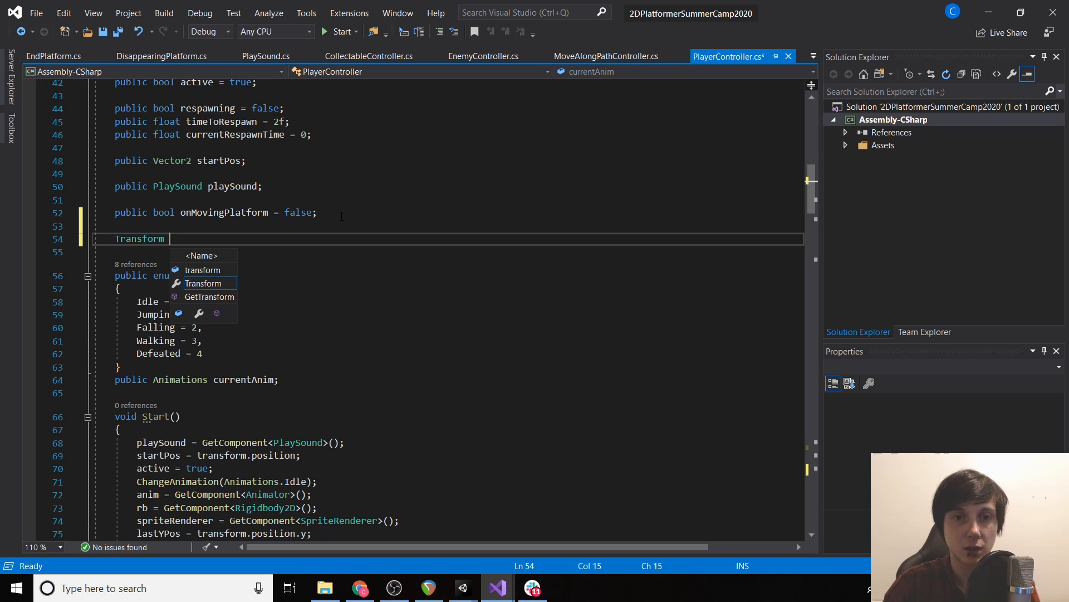
{"action": "type", "text": "flagLocation;"}
{"action": "left_click", "coordinate": [458, 252]}
{"action": "type", "text": "public b"}
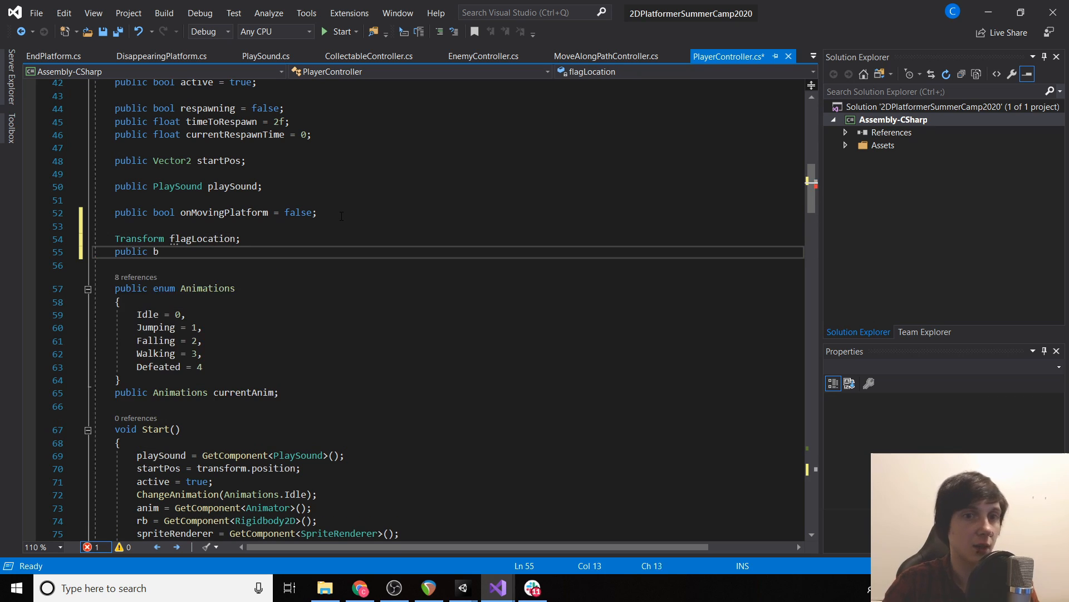
{"action": "type", "text": "ool wonL"}
{"action": "type", "text": "f"}
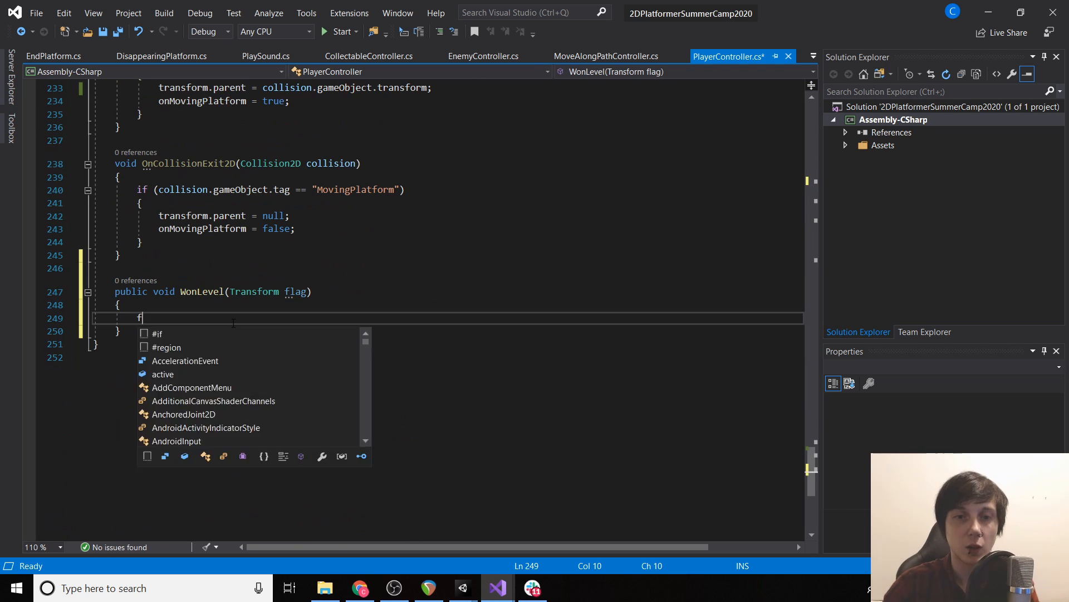
Assign flagLocation = flag in WonLevel and complete public bool wonLevel = false
{"action": "type", "text": "lagLocation = gl"}
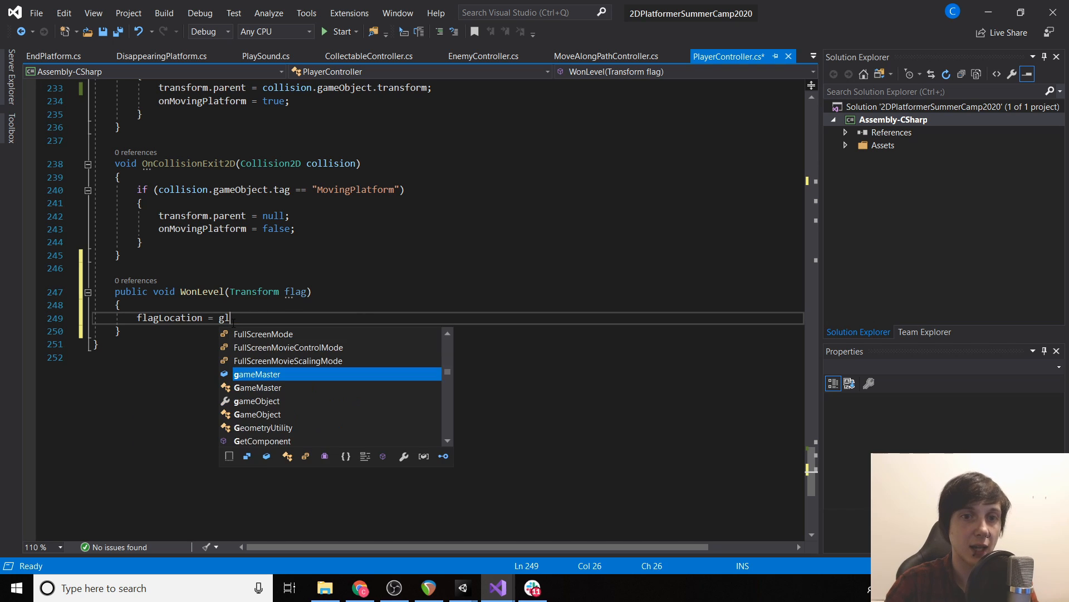
{"action": "type", "text": "flag;"}
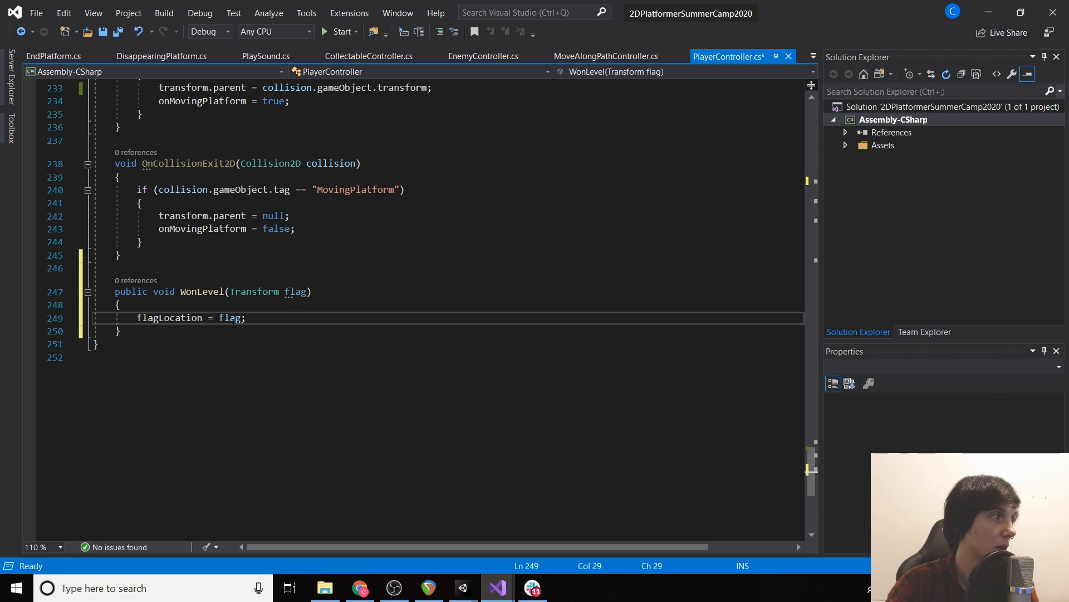
{"action": "type", "text": "wonLevel = false;"}
{"action": "type", "text": "gameMaster.W"}
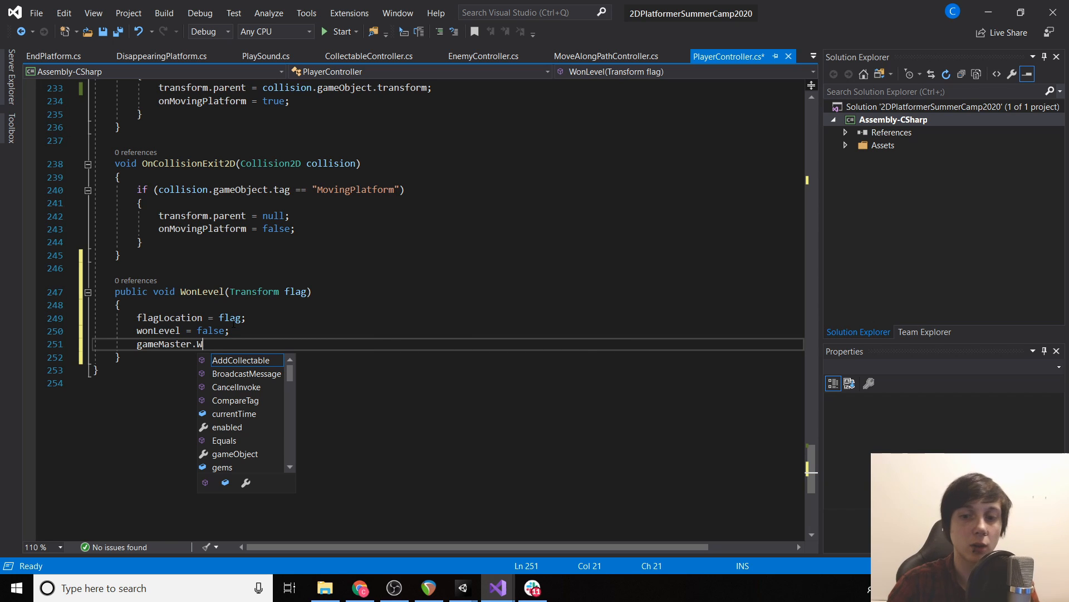
{"action": "type", "text": "onLevel"}
{"action": "type", "text": "canM"}
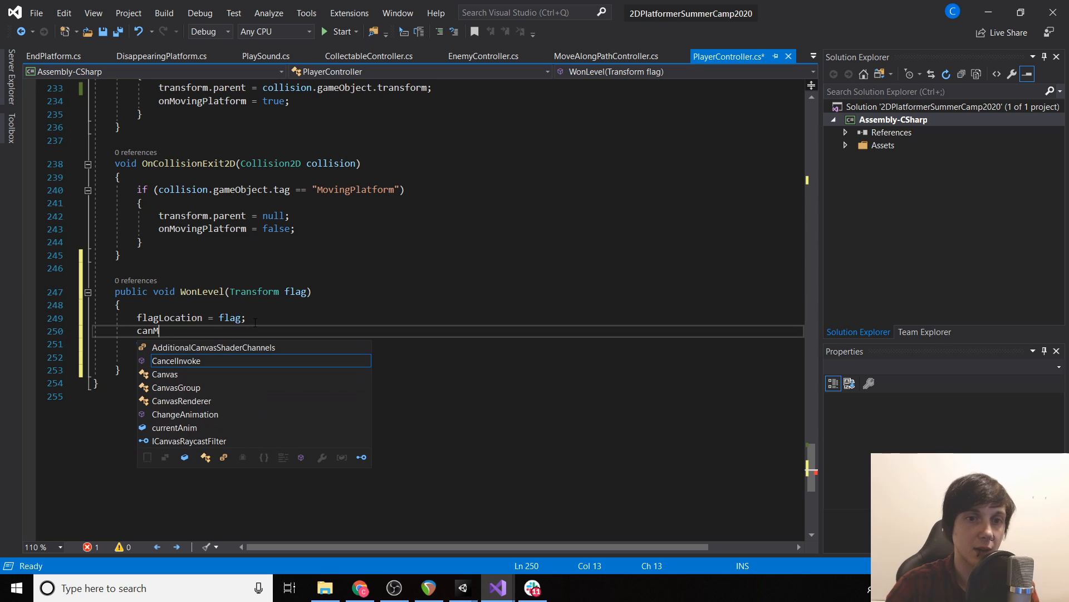
{"action": "type", "text": "ove"}
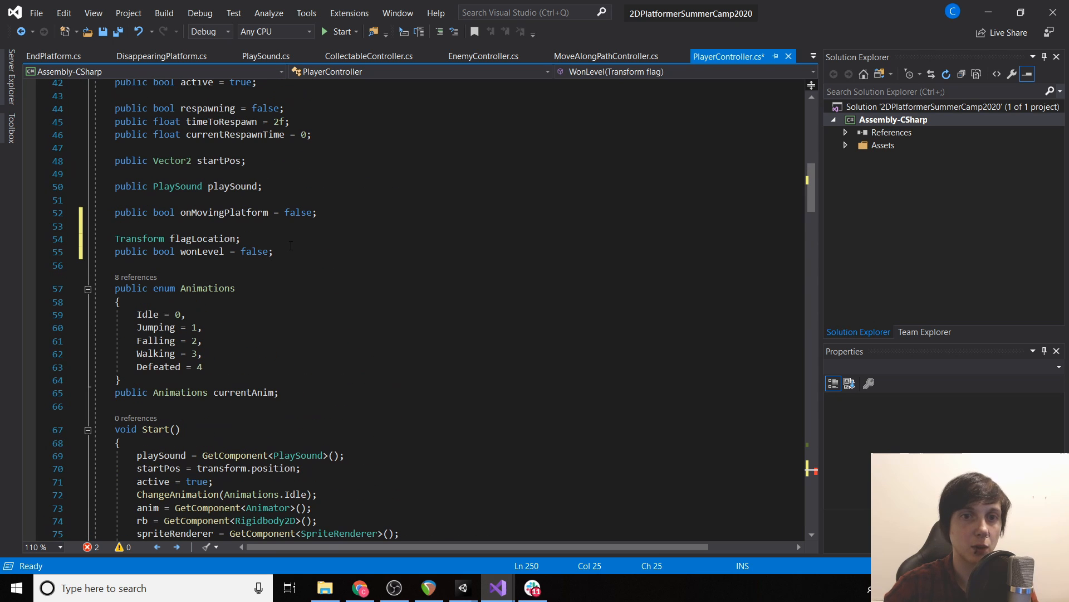
Add a public bool canMove field and set canMove = true in Start
{"action": "type", "text": "public"}
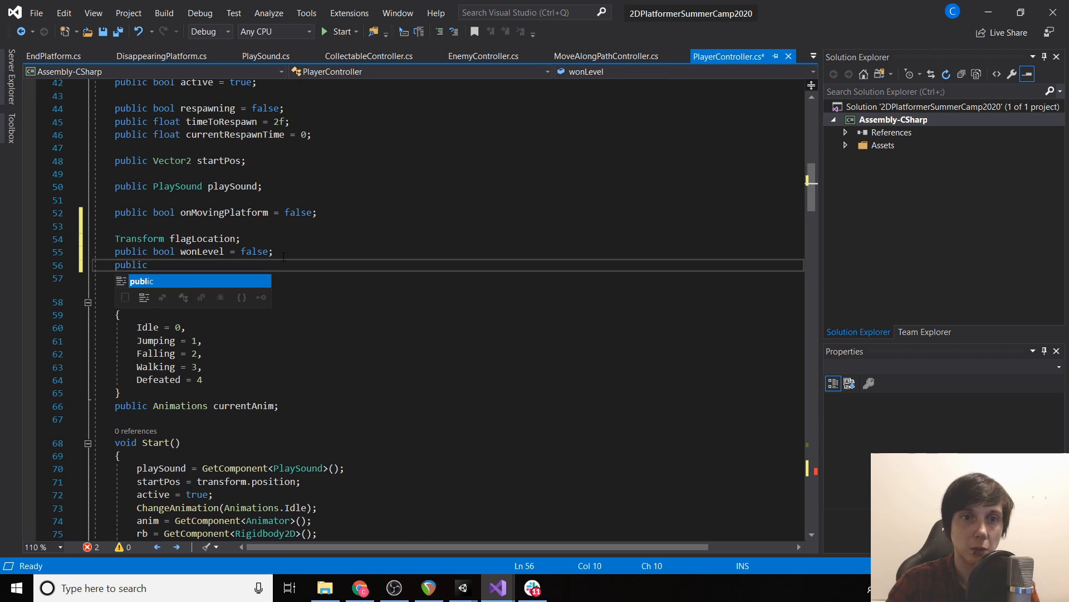
{"action": "type", "text": "bool canMove = f"}
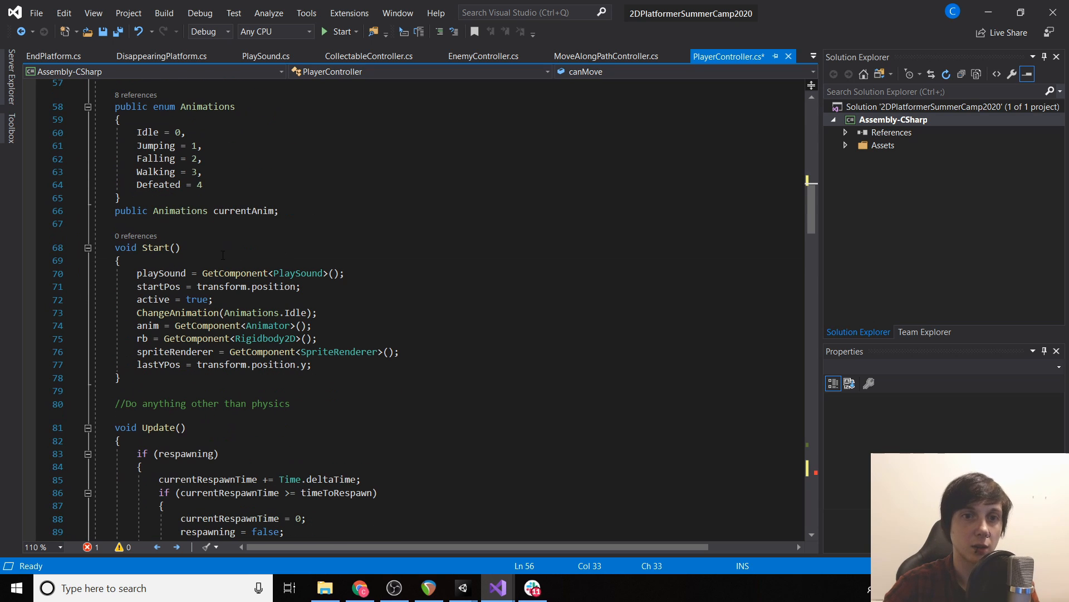
{"action": "type", "text": "canMove = true"}
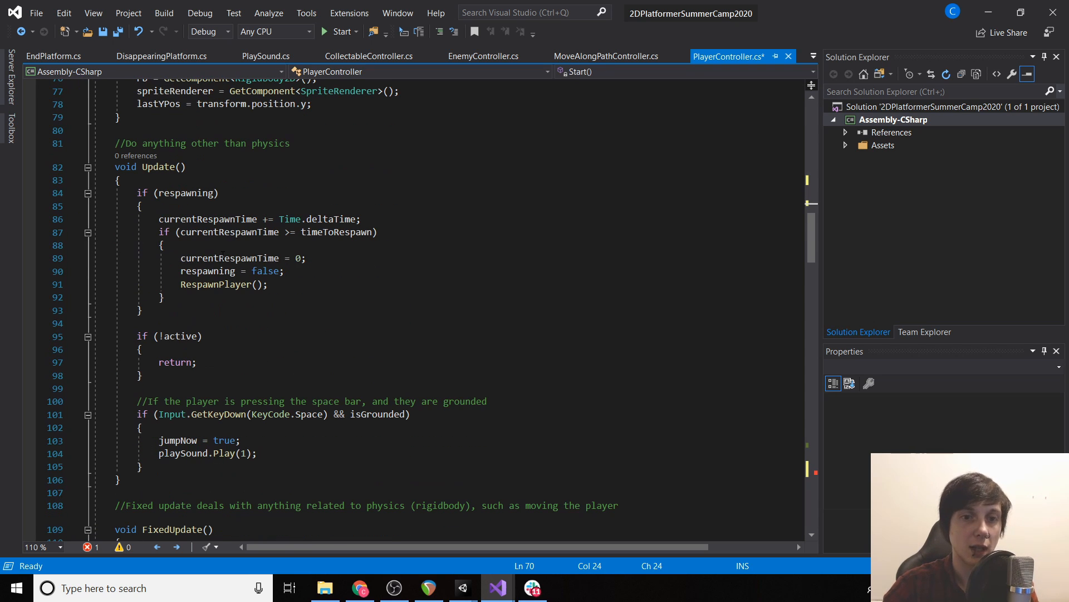
{"action": "scroll", "scroll_direction": "down", "scroll_amount": 3}
{"action": "type", "text": "if"}
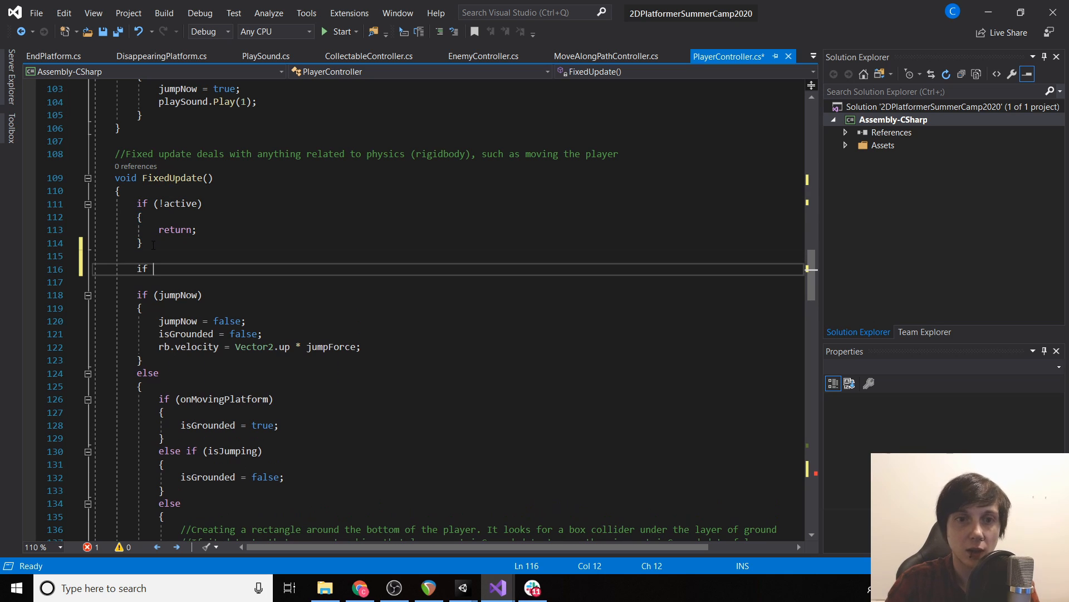
Make Update return early on !active || !canMove and select the redundant separate canMove check
{"action": "type", "text": "(!can"}
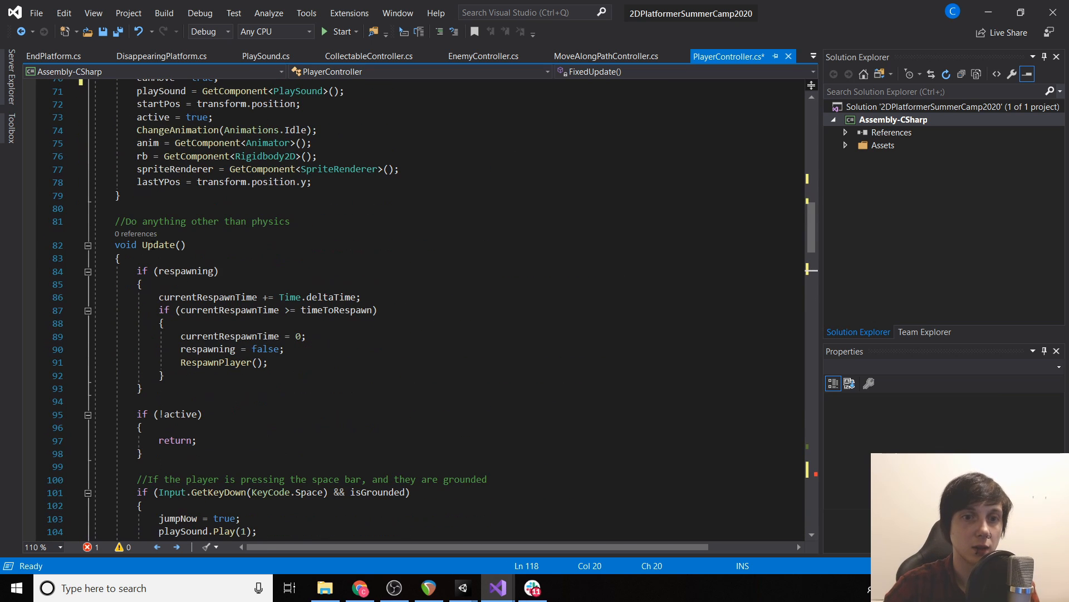
{"action": "scroll", "scroll_direction": "down", "scroll_amount": 3}
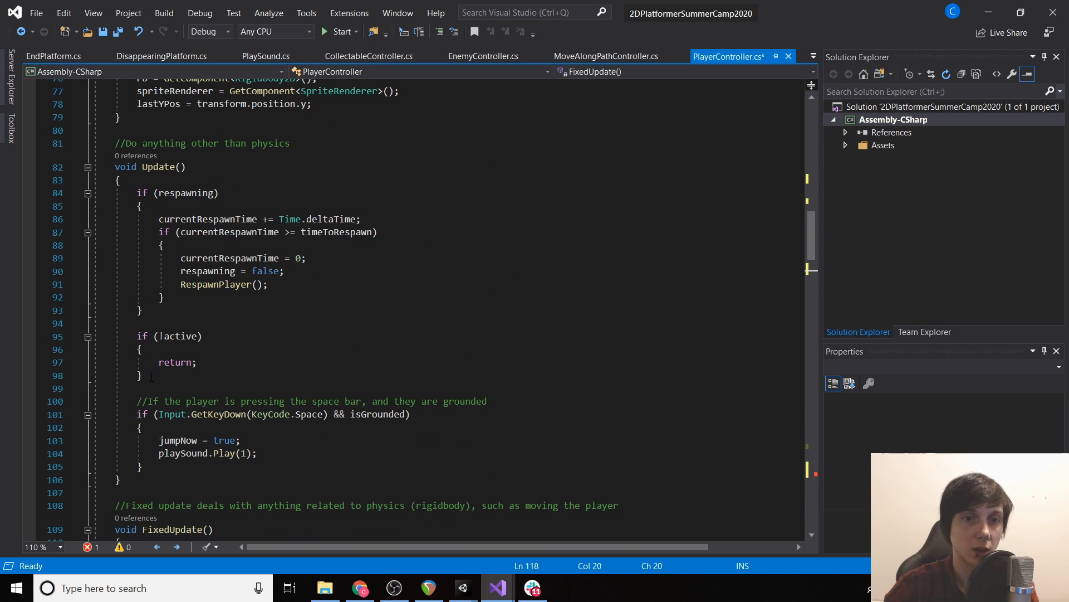
{"action": "type", "text": "if (canMove"}
{"action": "type", "text": "reut"}
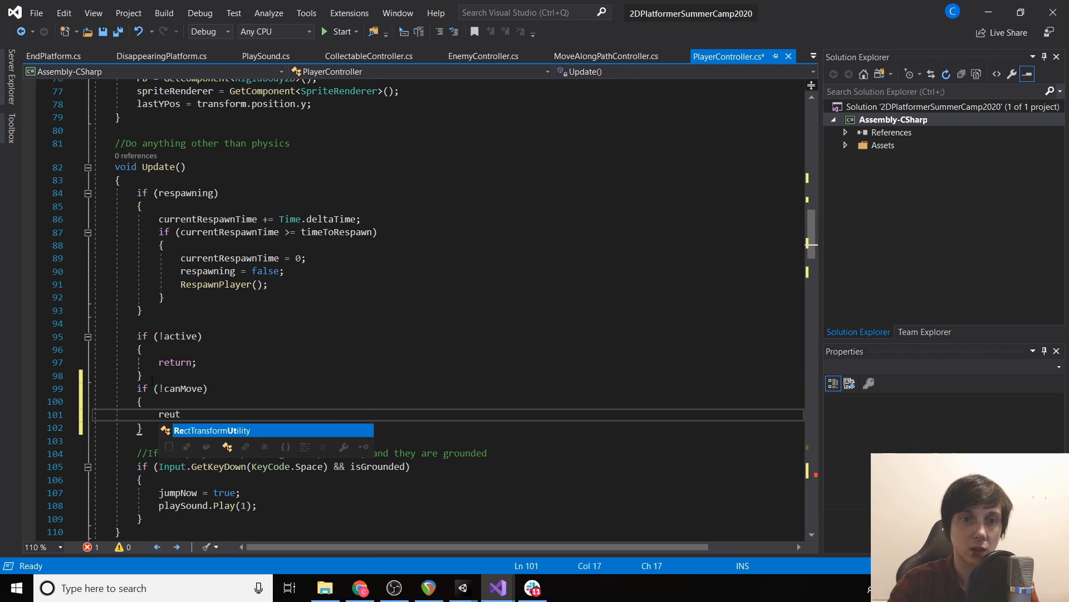
{"action": "type", "text": "urn"}
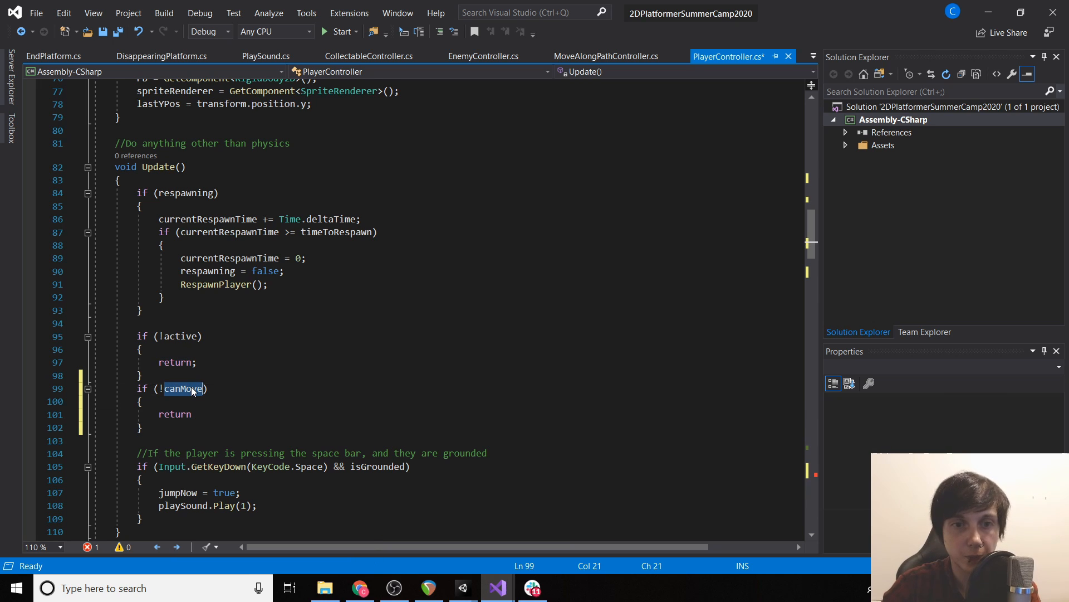
{"action": "mouse_move", "coordinate": [192, 389]}
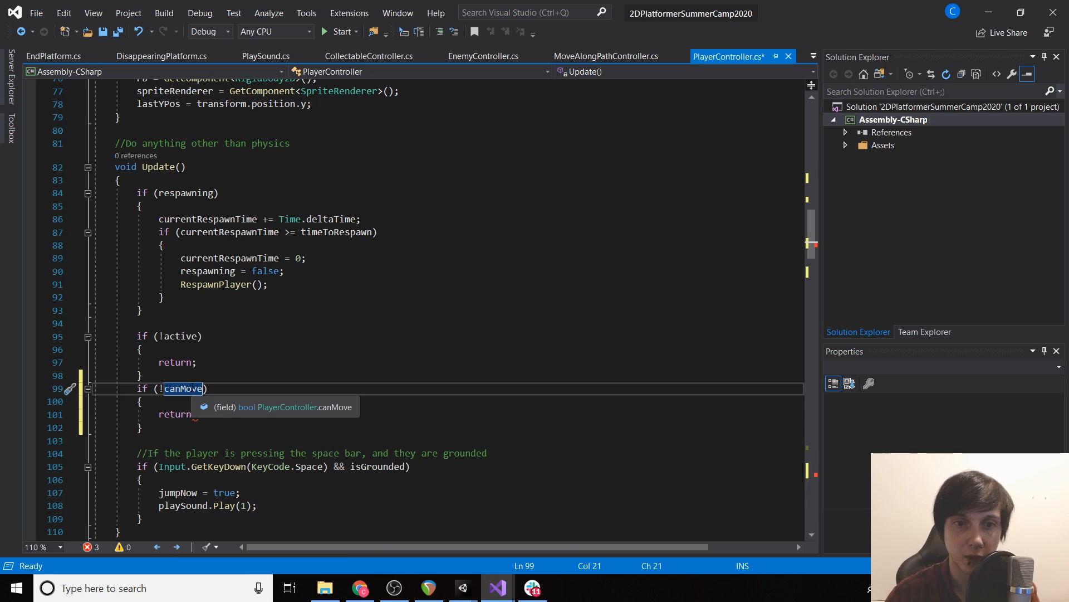
{"action": "left_click", "coordinate": [190, 336]}
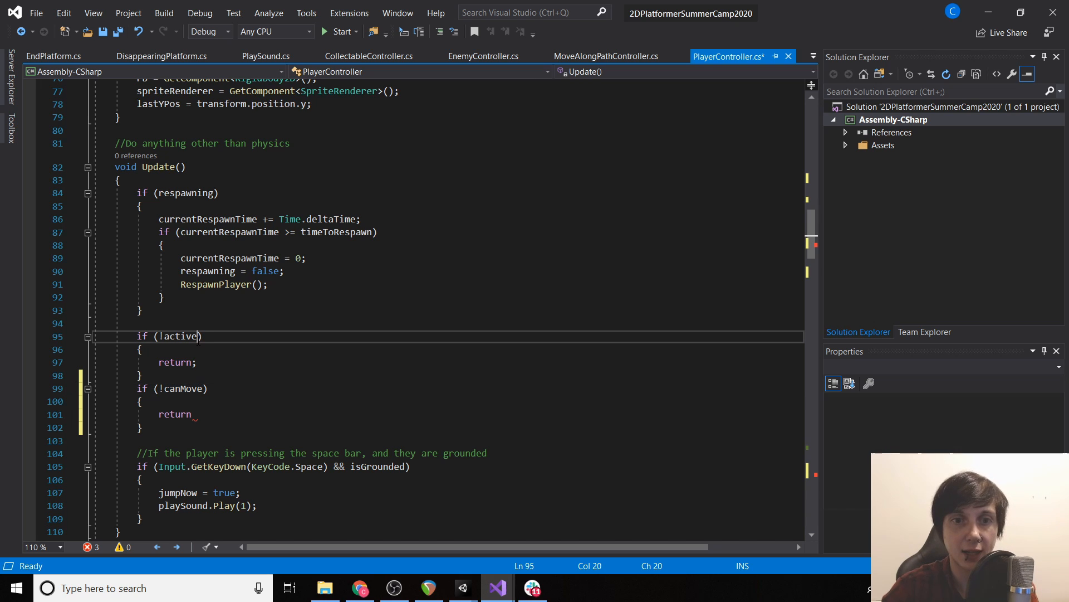
{"action": "type", "text": "|| !"}
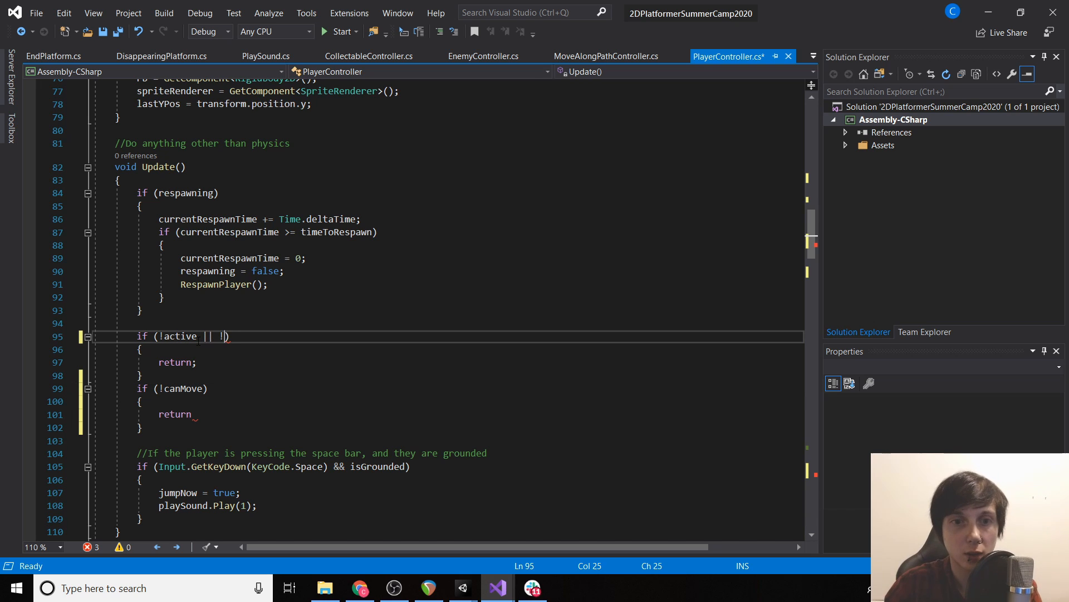
{"action": "type", "text": "canMove"}
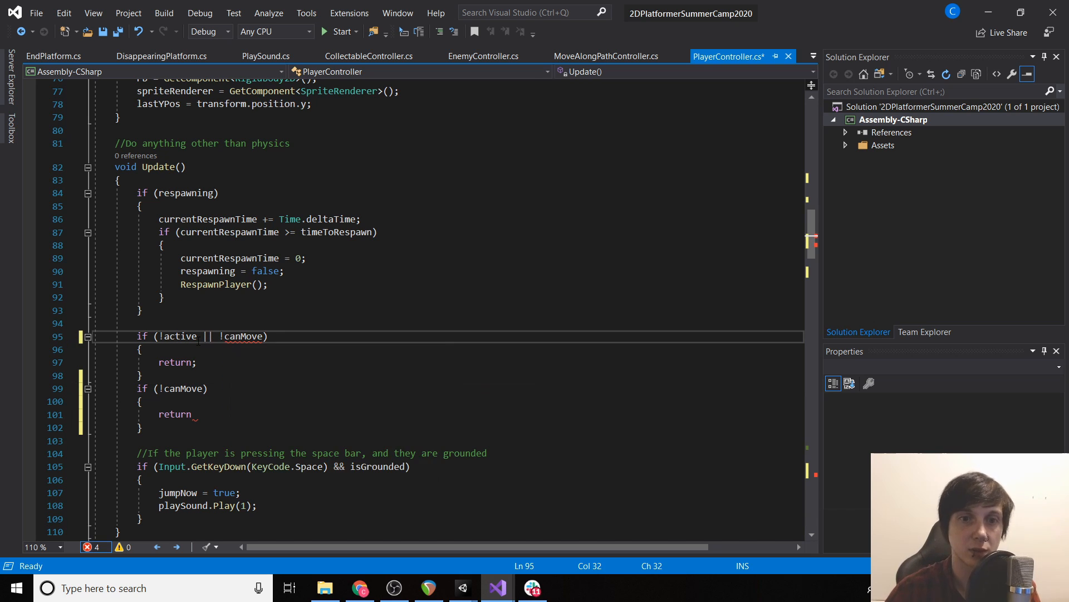
{"action": "left_click_drag", "start_coordinate": [139, 388], "coordinate": [143, 428]}
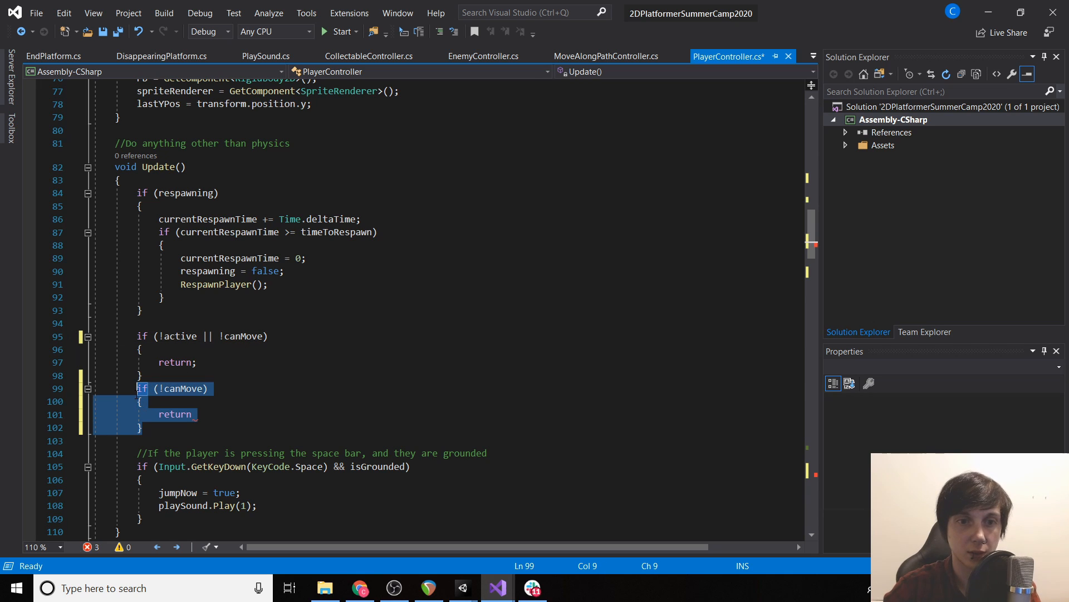
Delete the redundant check and add if (transform.position.x != flagLocation.position.x) in FixedUpdate
{"action": "key", "text": "Delete"}
{"action": "type", "text": "i"}
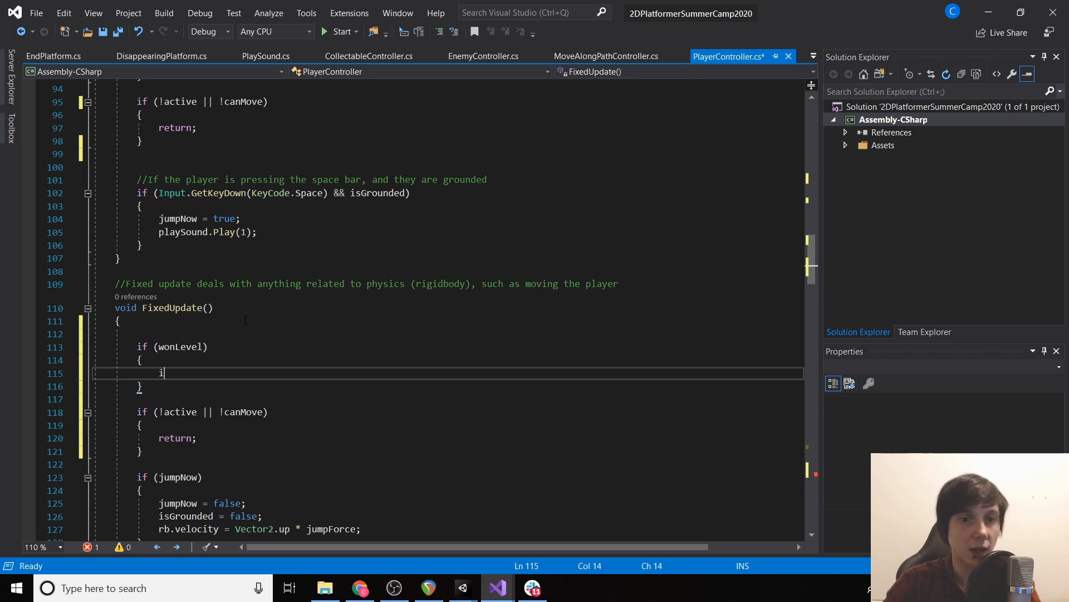
{"action": "type", "text": "f )"}
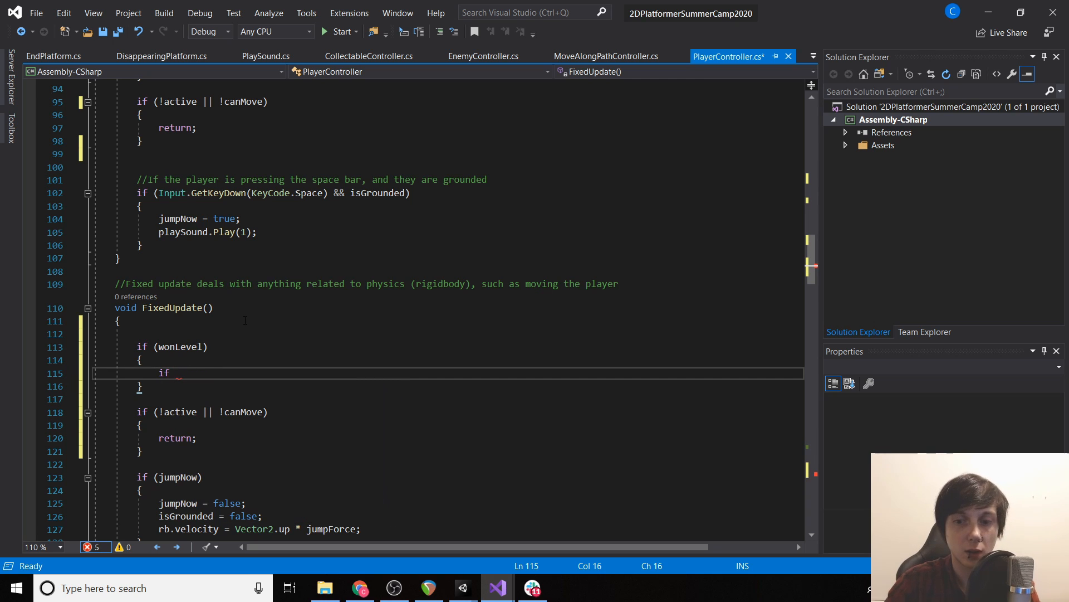
{"action": "type", "text": "(transform.position.x  )"}
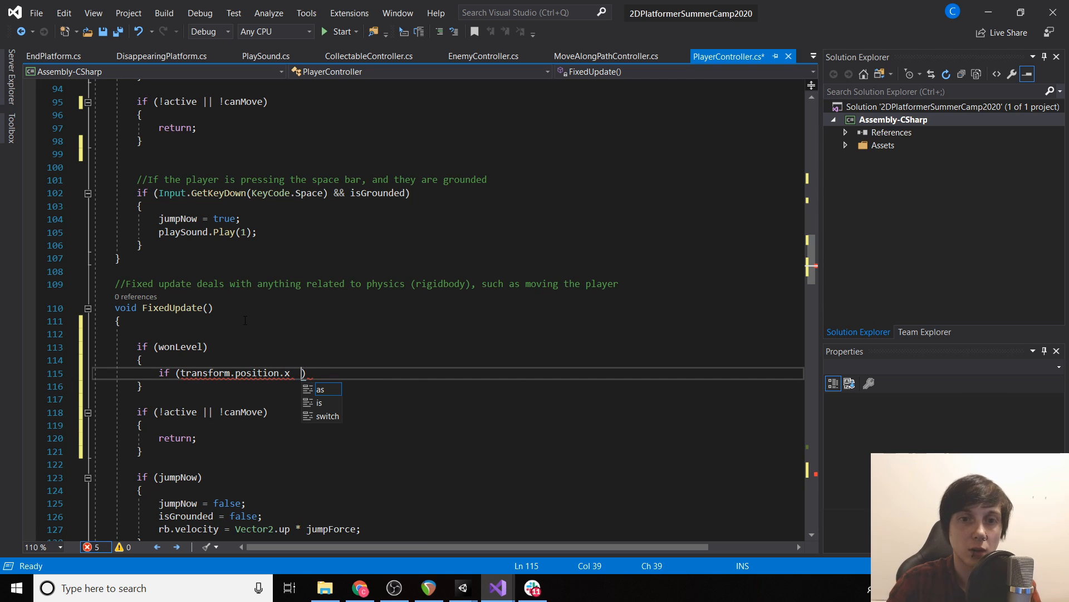
{"action": "type", "text": "!= flagLocation."}
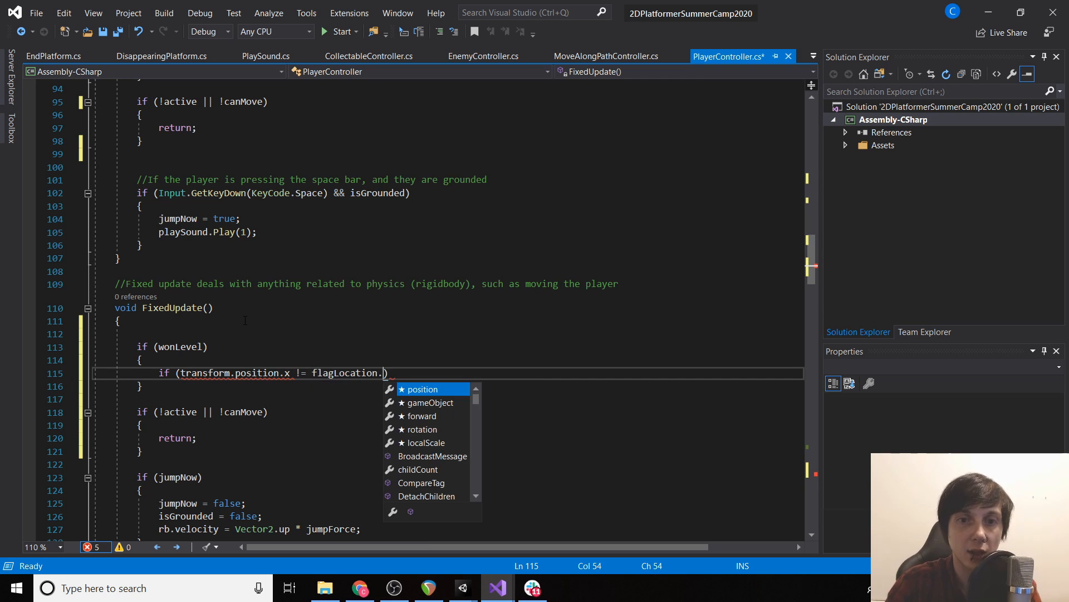
{"action": "type", "text": "position.x"}
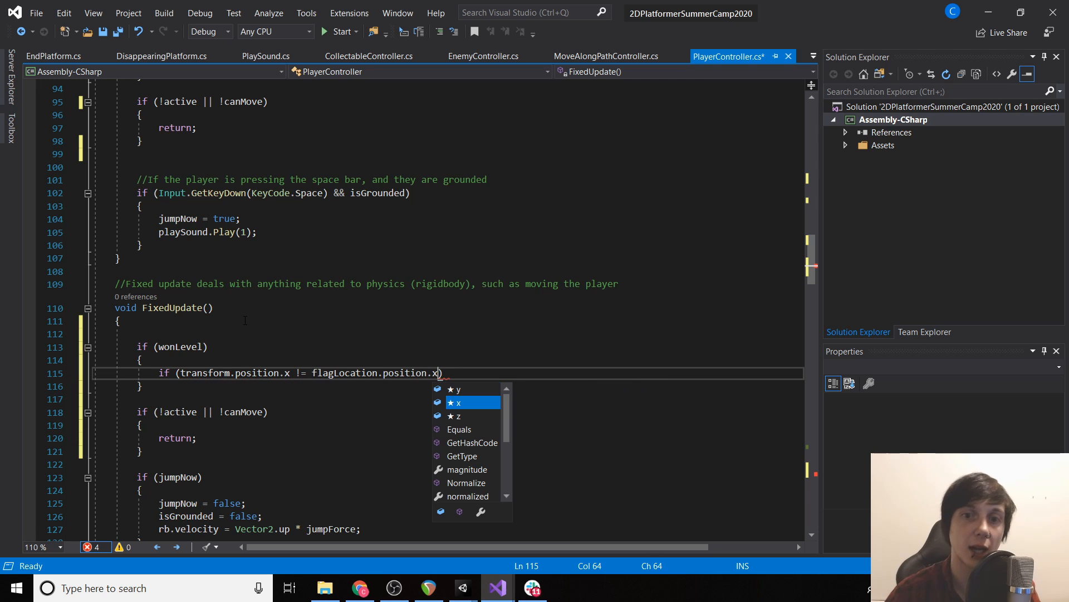
{"action": "key", "text": "Enter"}
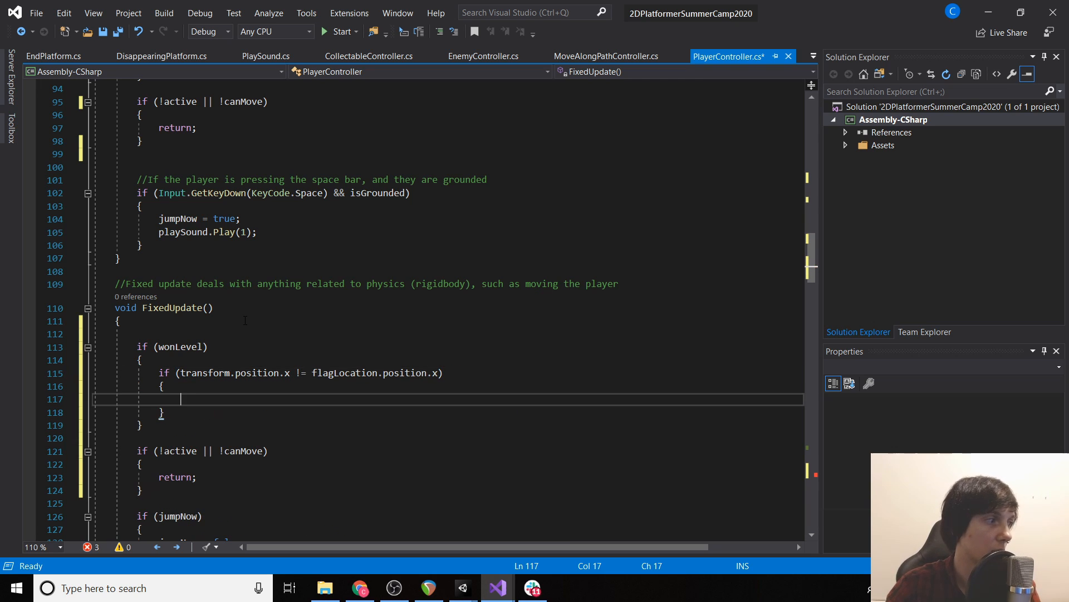
Play the Walking animation via ChangeAnimation(Animations.Walking) inside that block
{"action": "type", "text": "ChangeAnimation()"}
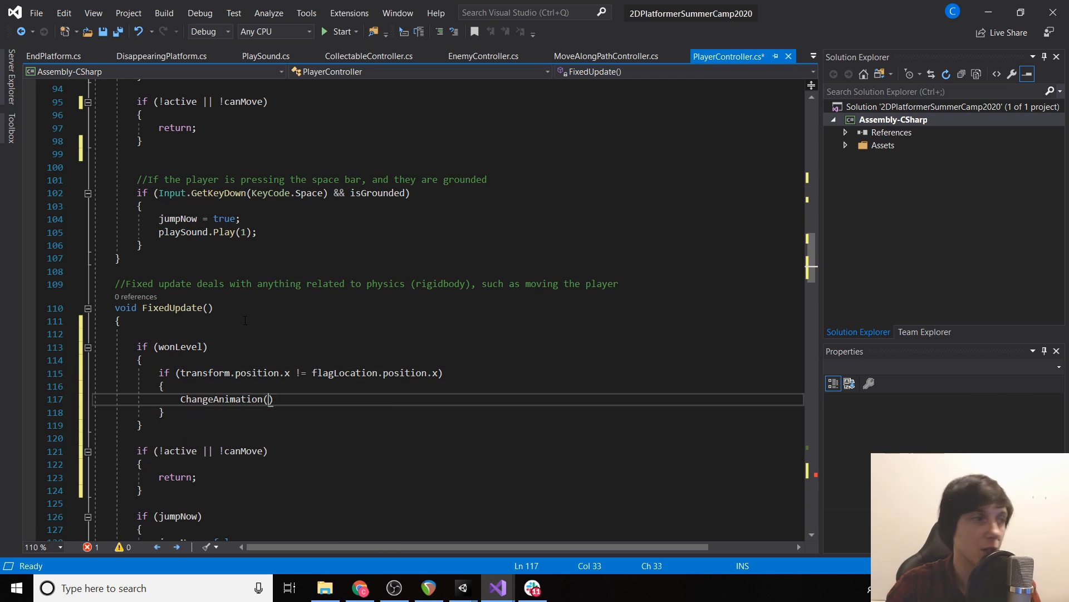
{"action": "type", "text": "Anim"}
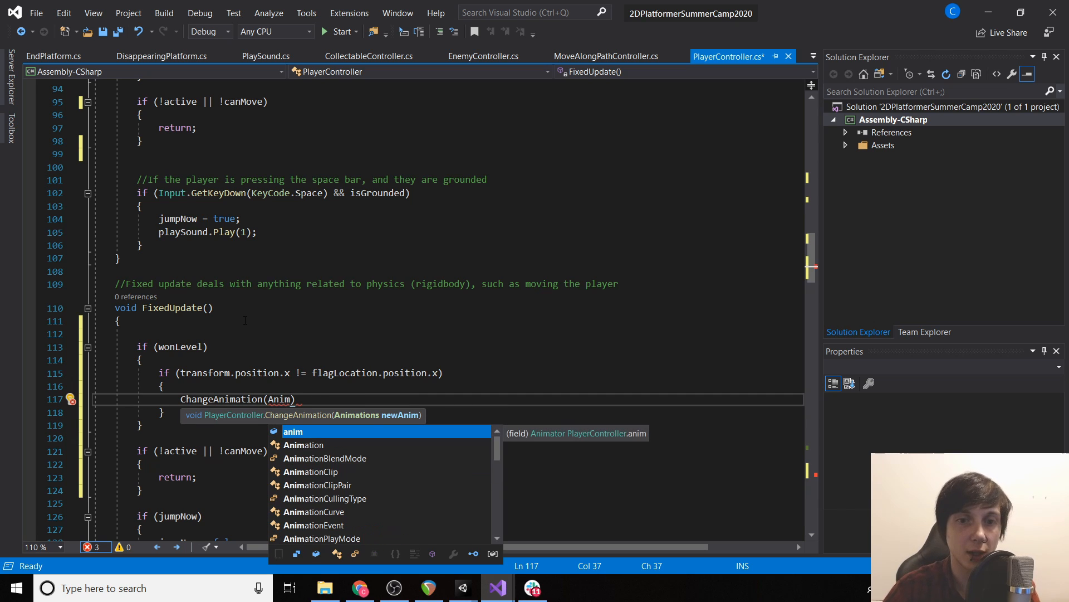
{"action": "type", "text": "Animations"}
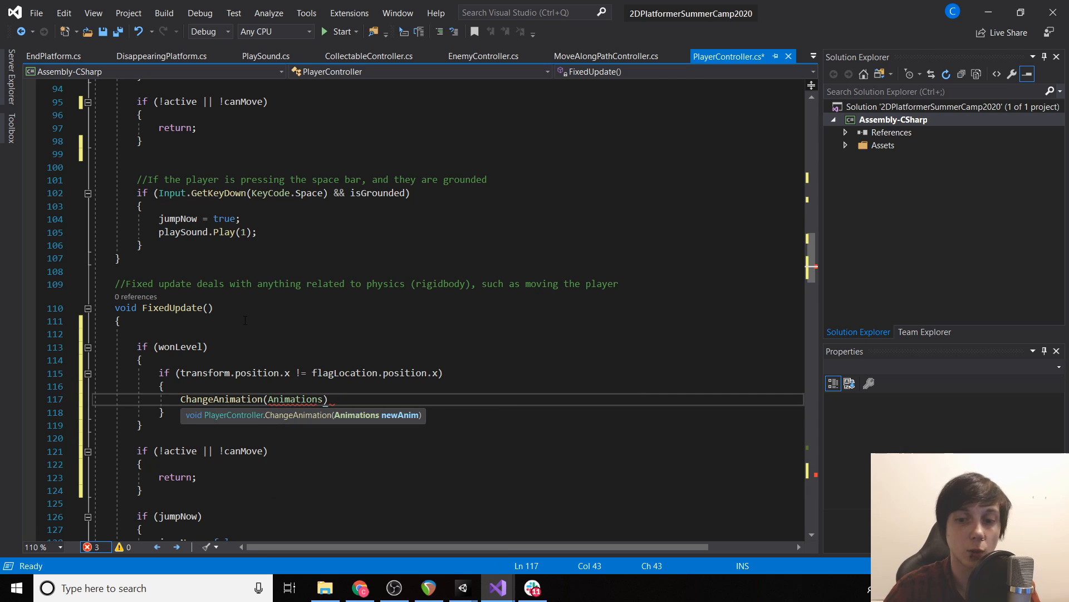
{"action": "type", "text": ".Walking"}
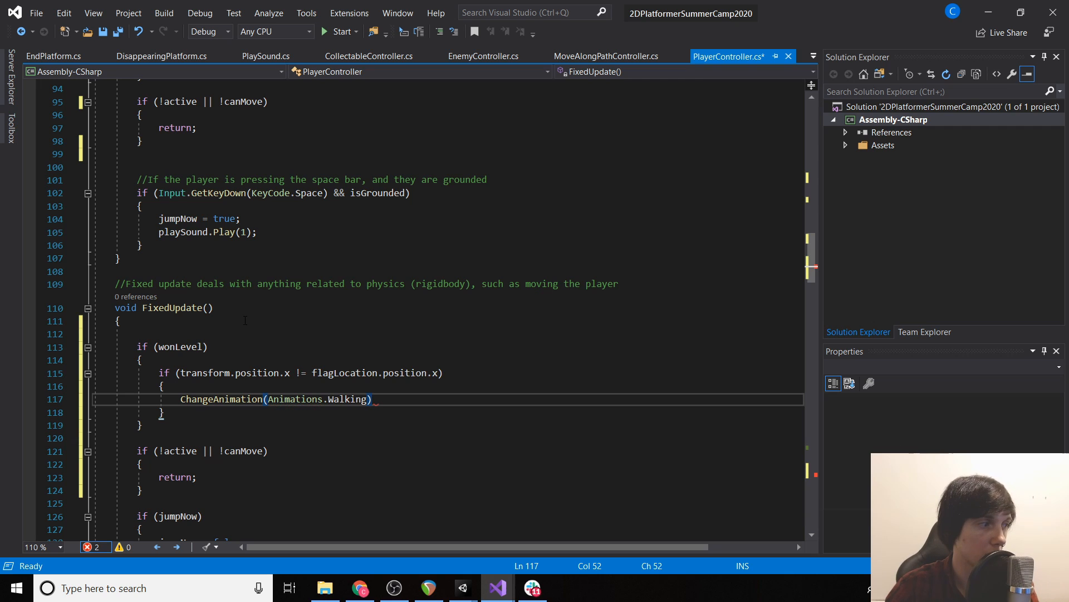
{"action": "type", "text": ";"}
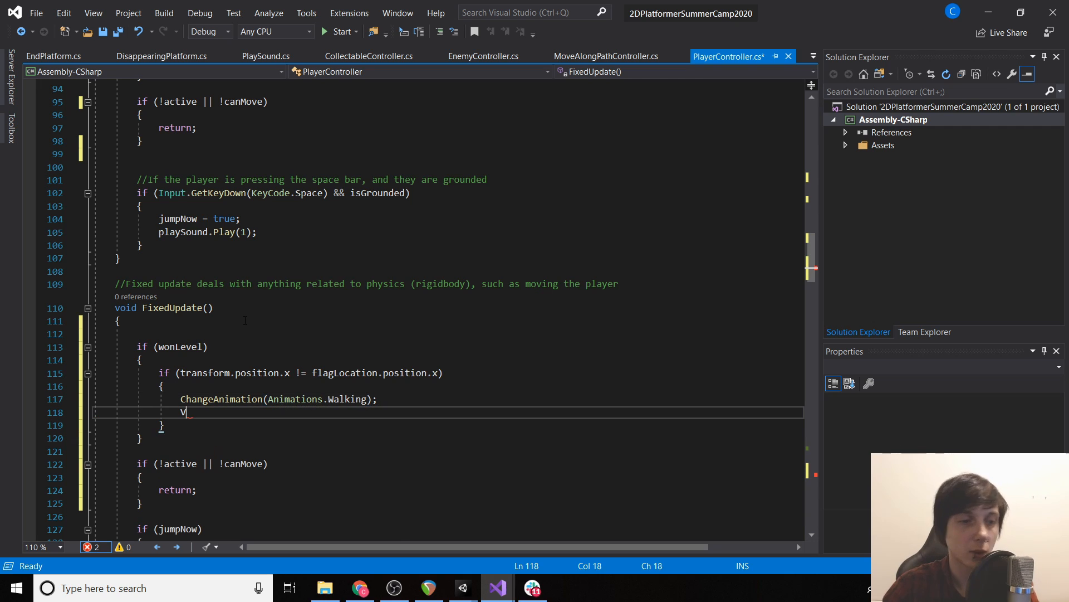
Compute Vector2 newPosition with Vector2.MoveTowards toward the flag's x at a speed-scaled step
{"action": "type", "text": "Vector2 newP"}
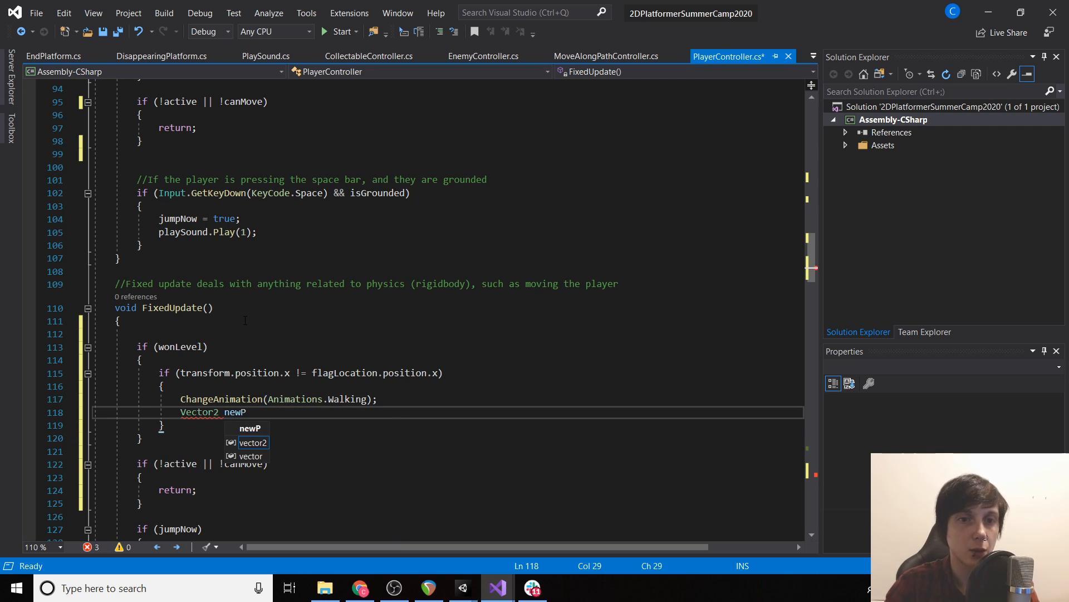
{"action": "type", "text": "osition"}
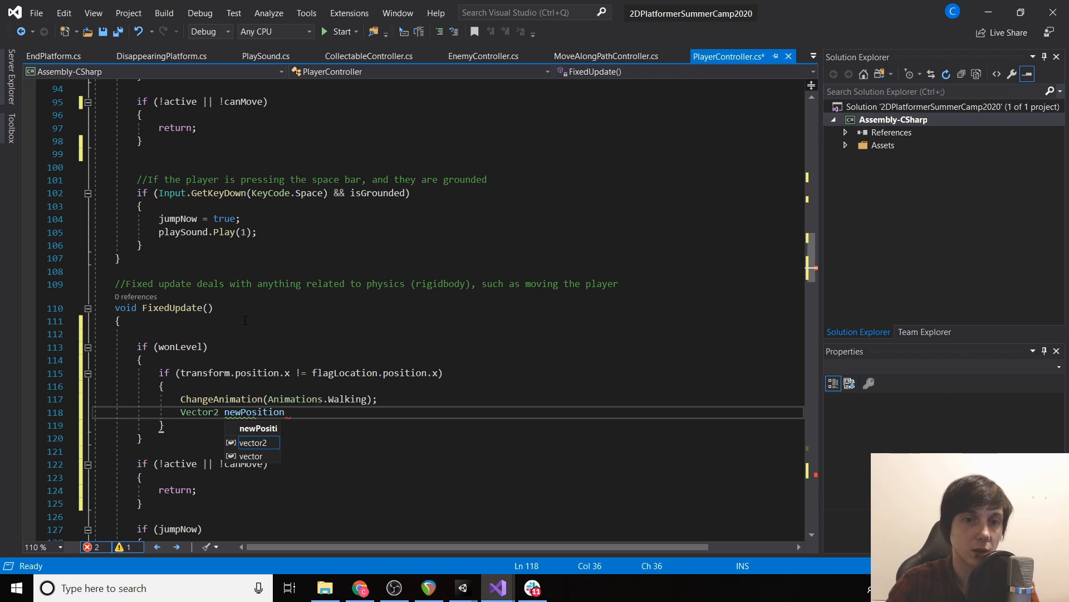
{"action": "type", "text": "= Vector2.MoveTowards("}
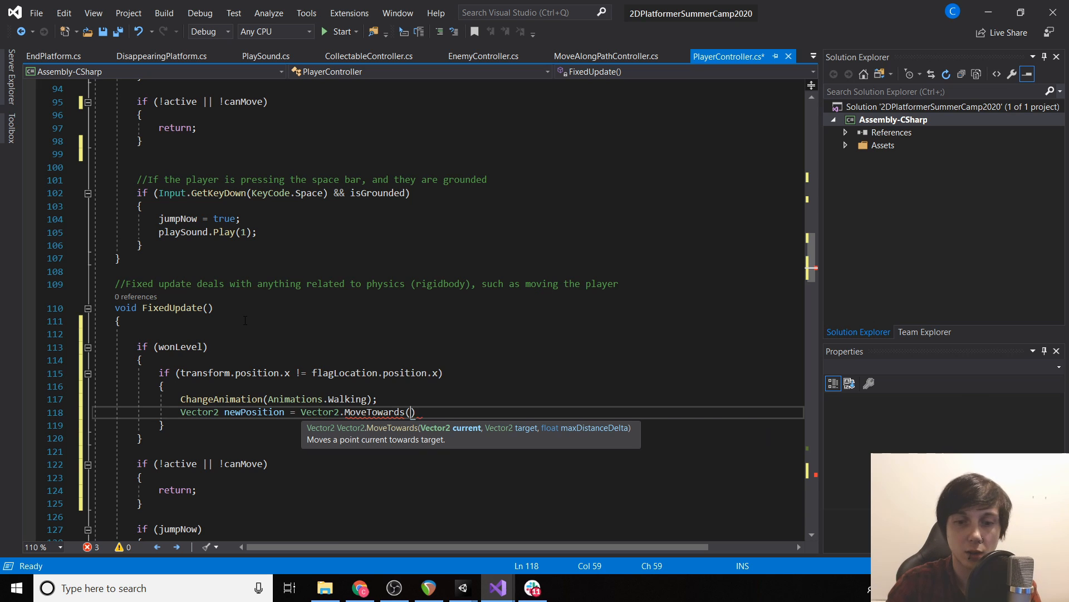
{"action": "type", "text": "trasnf"}
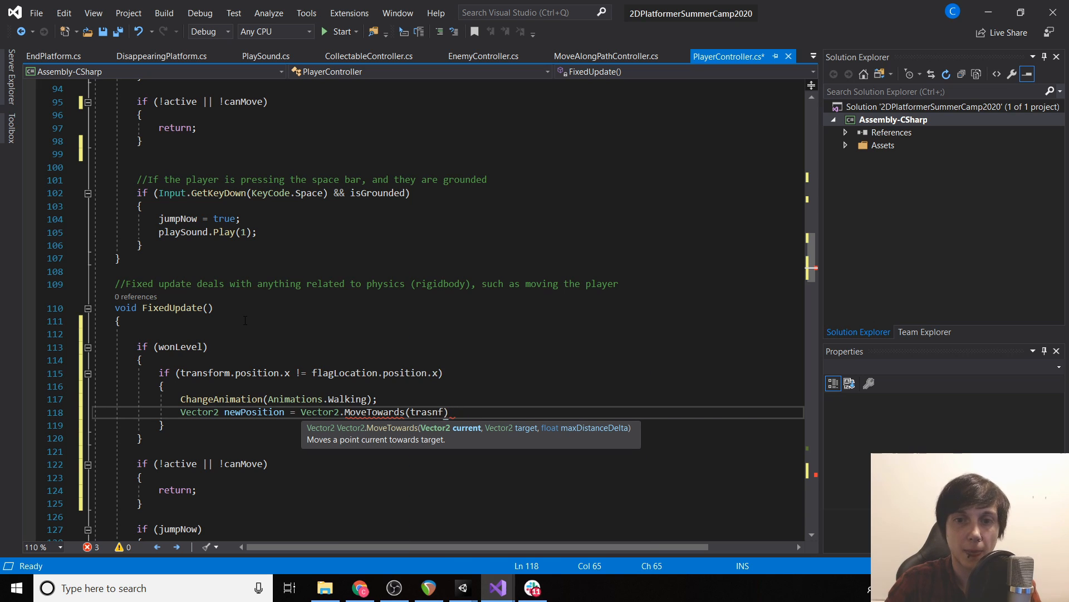
{"action": "type", "text": "ransform.positio"}
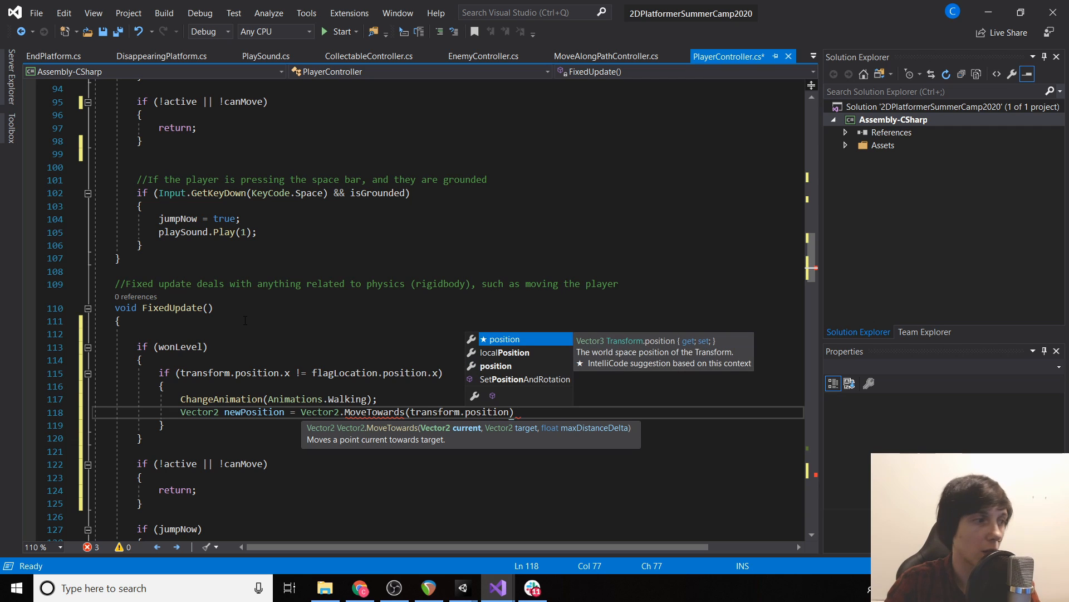
{"action": "type", "text": ", new Vector2(fl"}
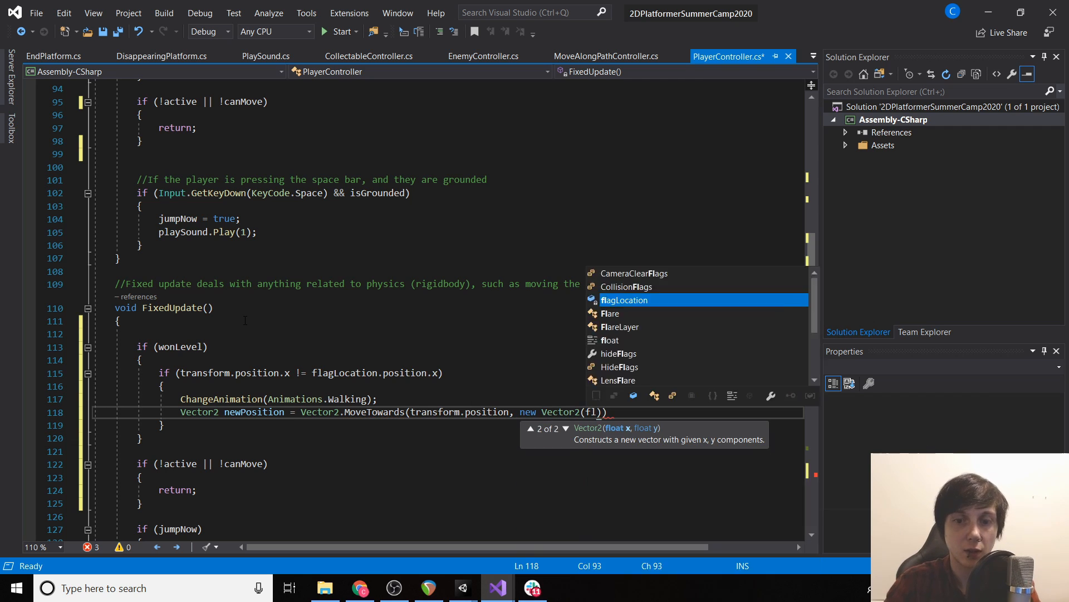
{"action": "type", "text": "agLocation.position."}
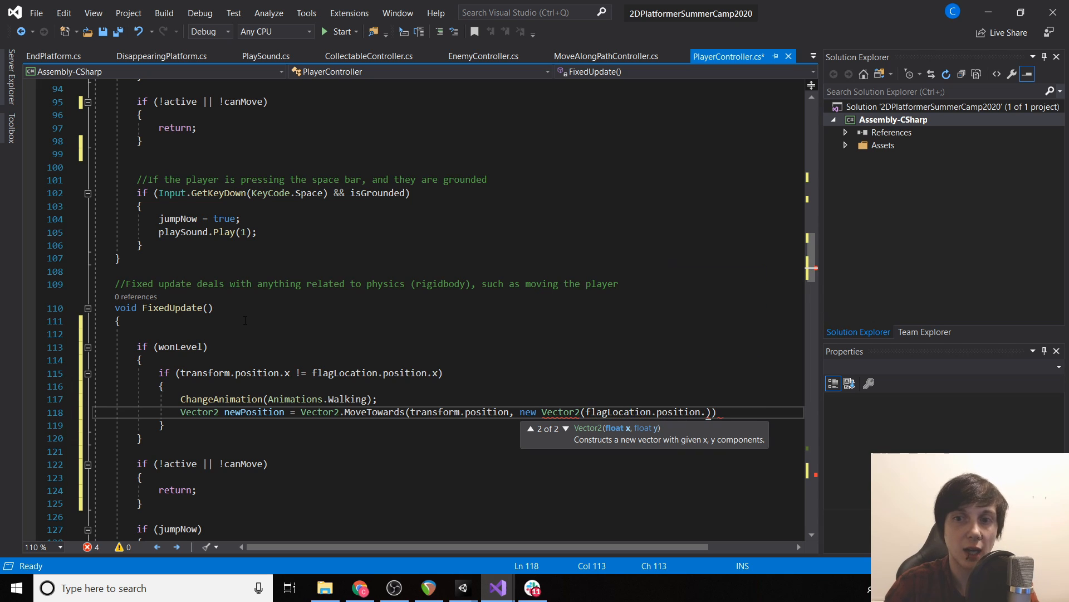
{"action": "type", "text": "x"}
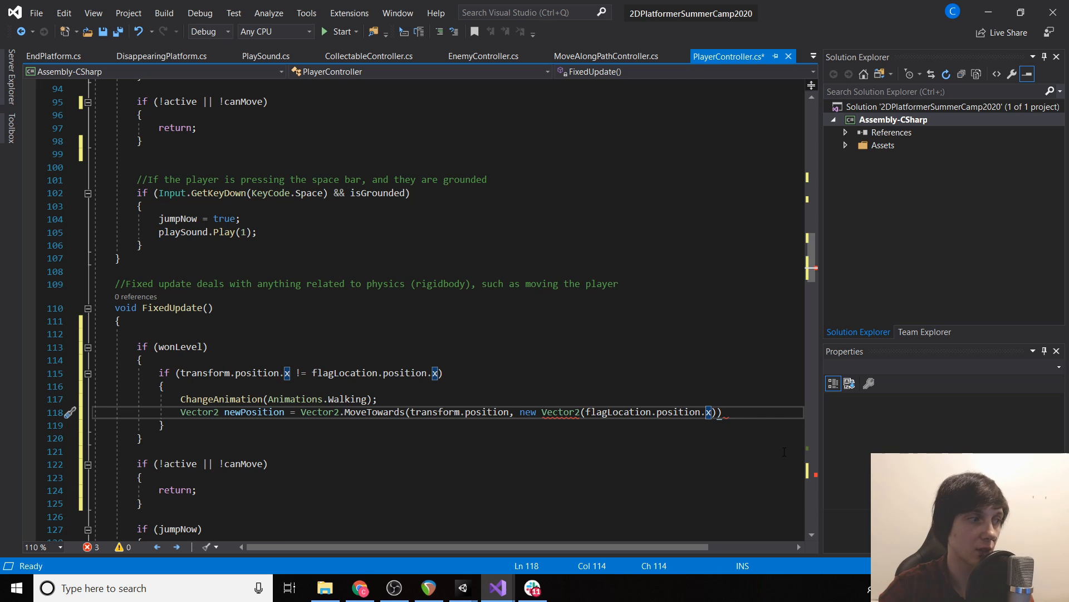
{"action": "type", "text": ", transform.position"}
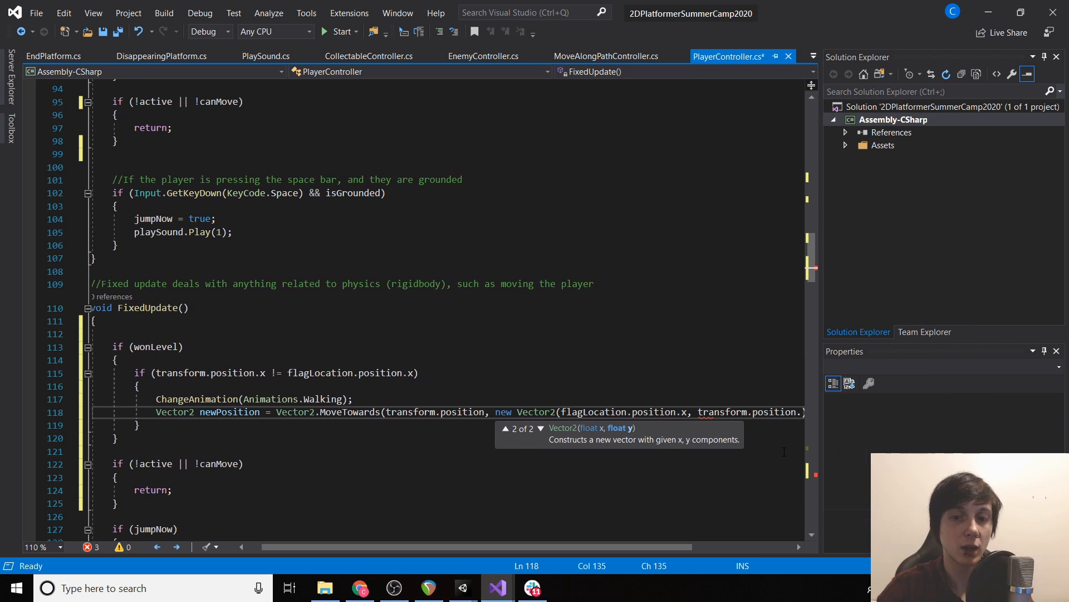
{"action": "type", "text": "."}
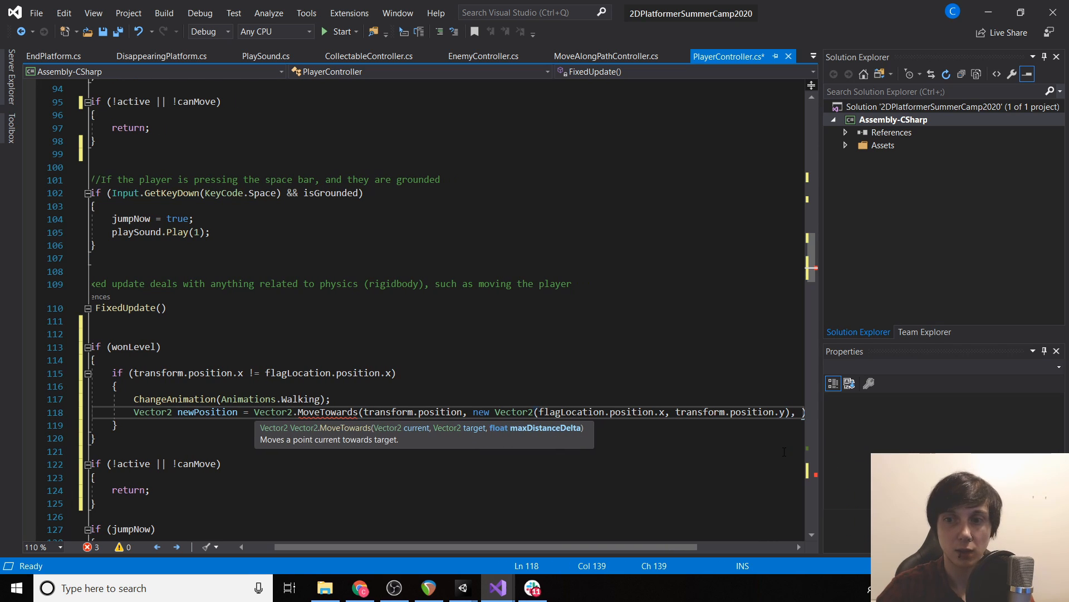
{"action": "type", "text": "Time.d"}
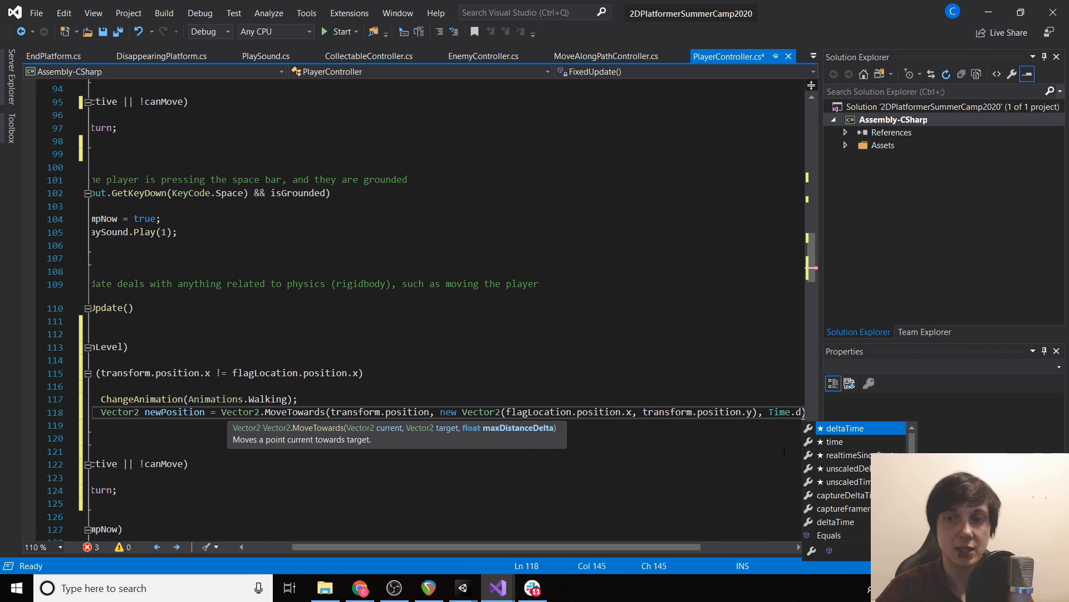
{"action": "type", "text": "* 2)"}
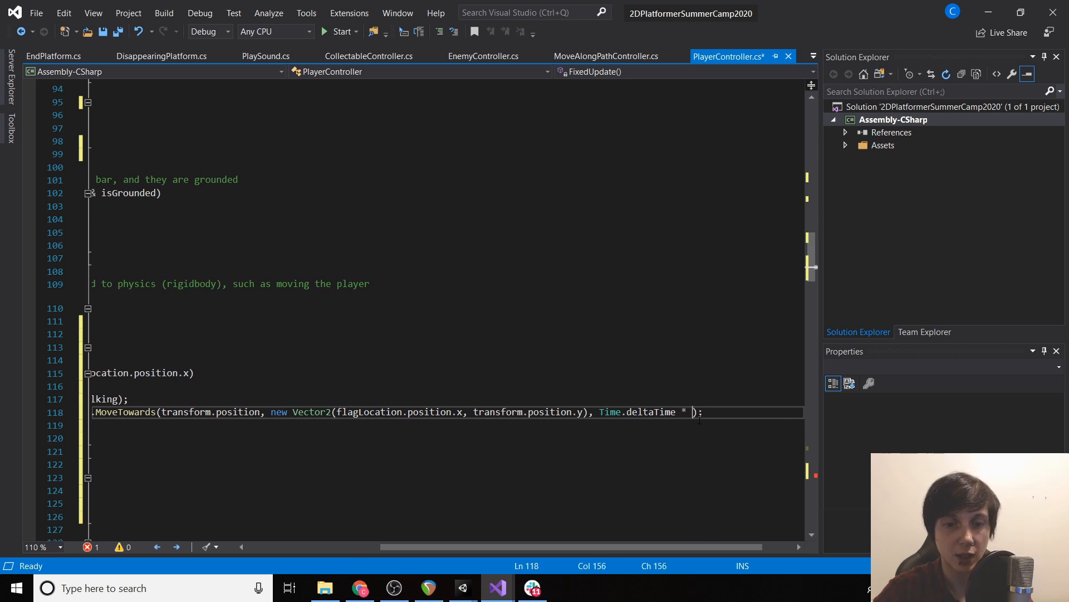
{"action": "type", "text": "speed"}
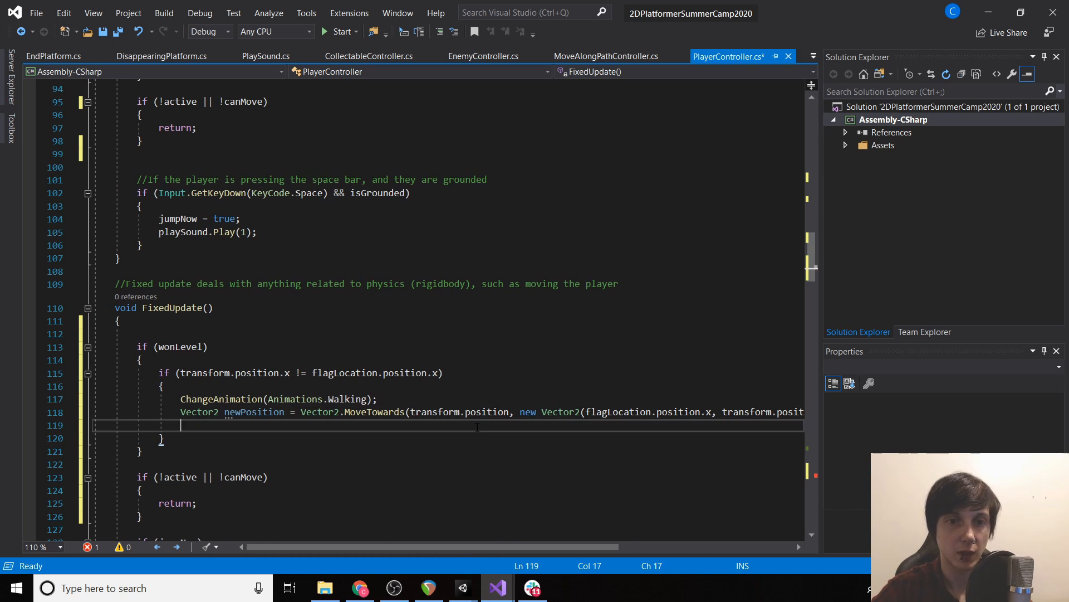
Add rb.MovePosition(newPosition) and an else branch setting rb.velocity = Vector2.zero
{"action": "type", "text": "rb.MovePosition(newPosition);"}
{"action": "type", "text": "else"}
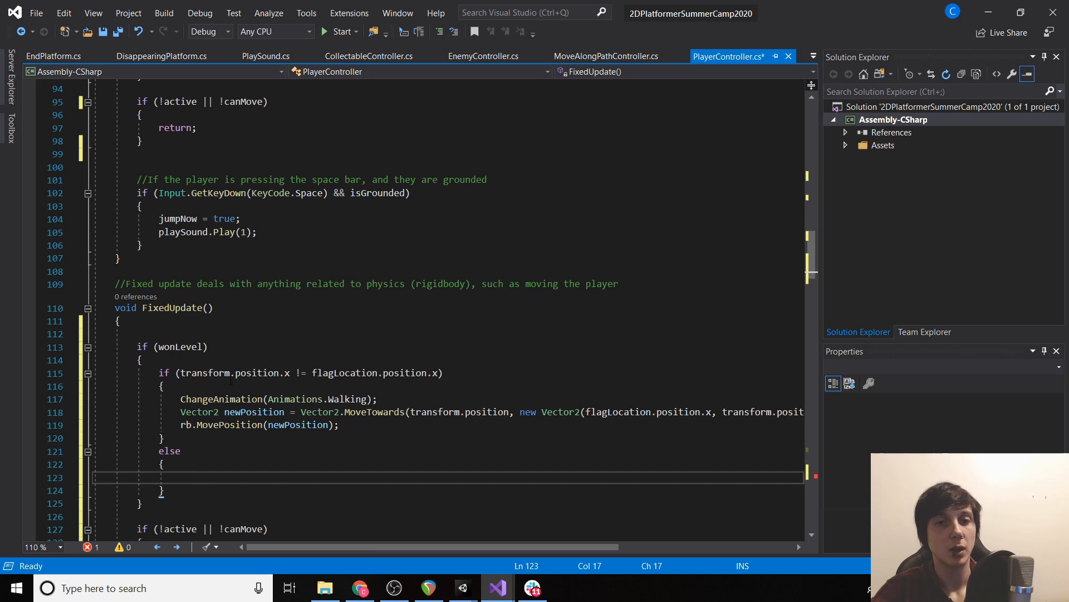
{"action": "left_click_drag", "start_coordinate": [179, 373], "coordinate": [431, 373]}
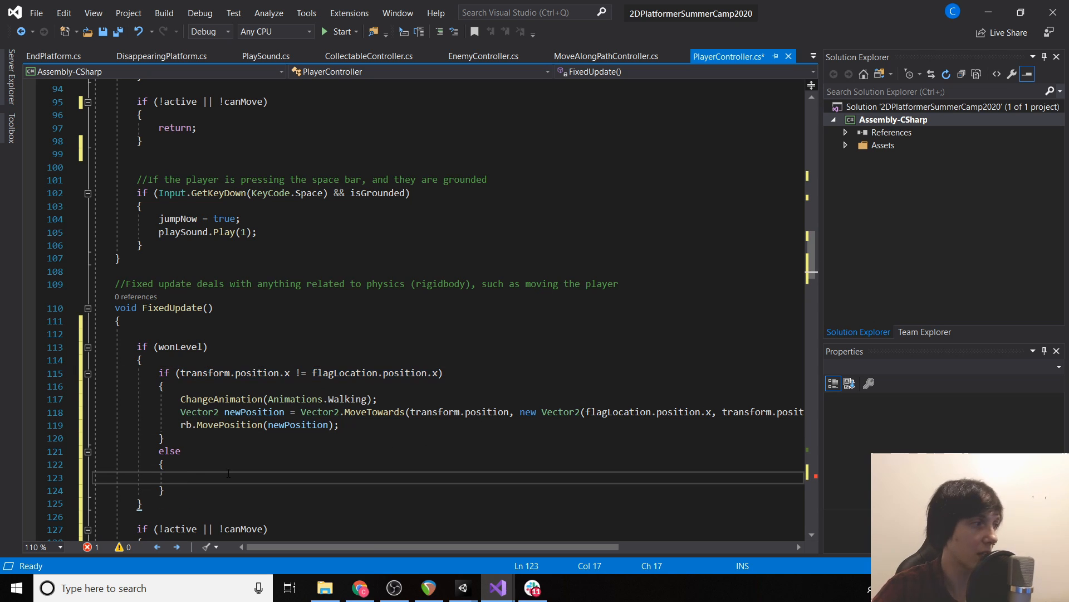
{"action": "type", "text": "rb.velocity"}
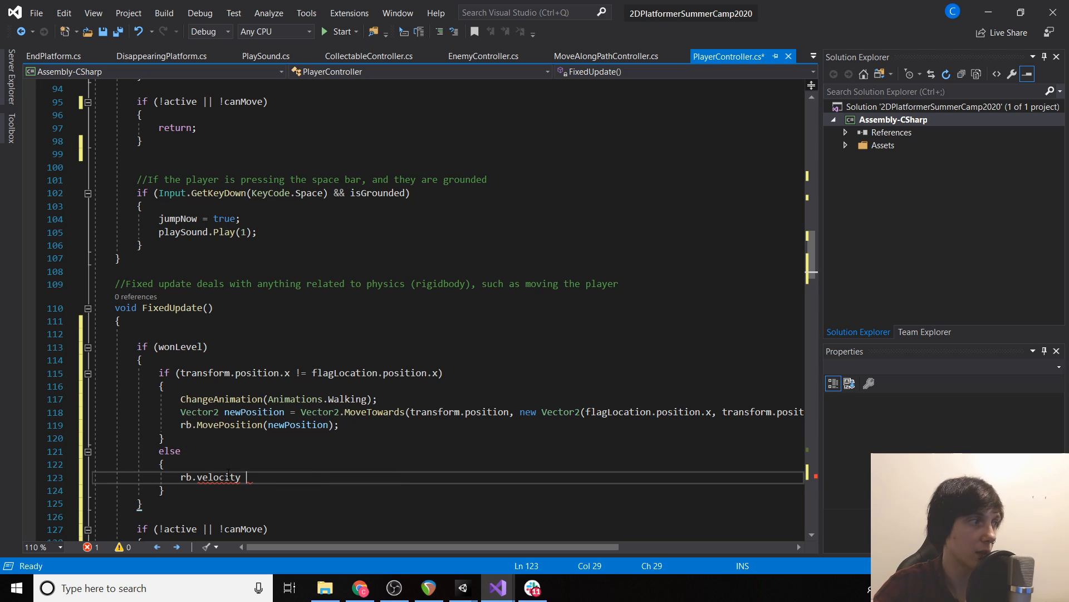
{"action": "type", "text": "= Vector2.zero;"}
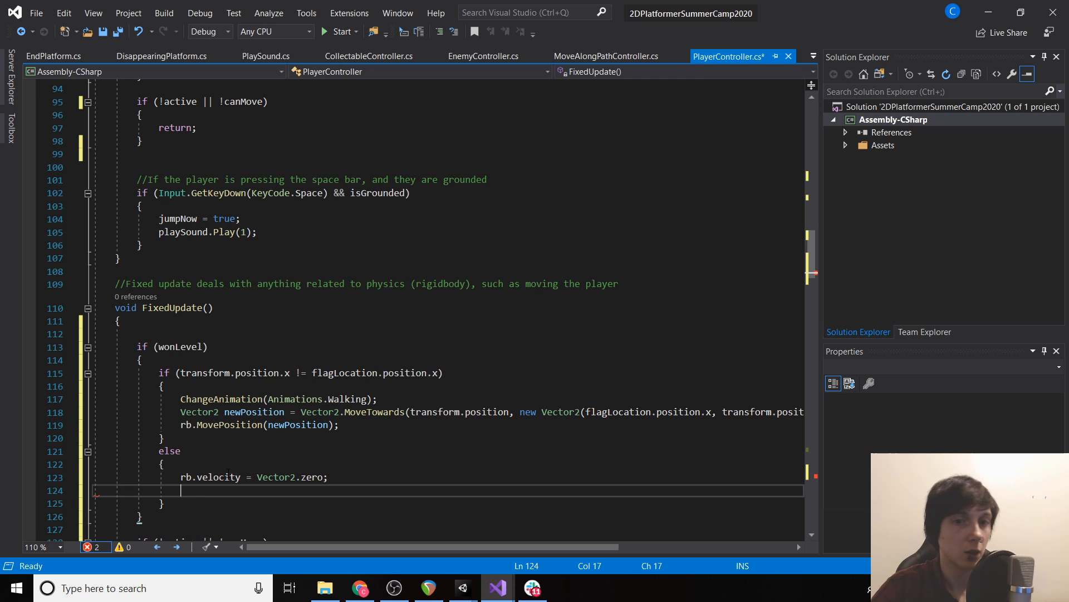
In the else branch call ChangeAnimation(Animations.Idle) and reset wonLevel = false
{"action": "type", "text": "ChangeAnimation("}
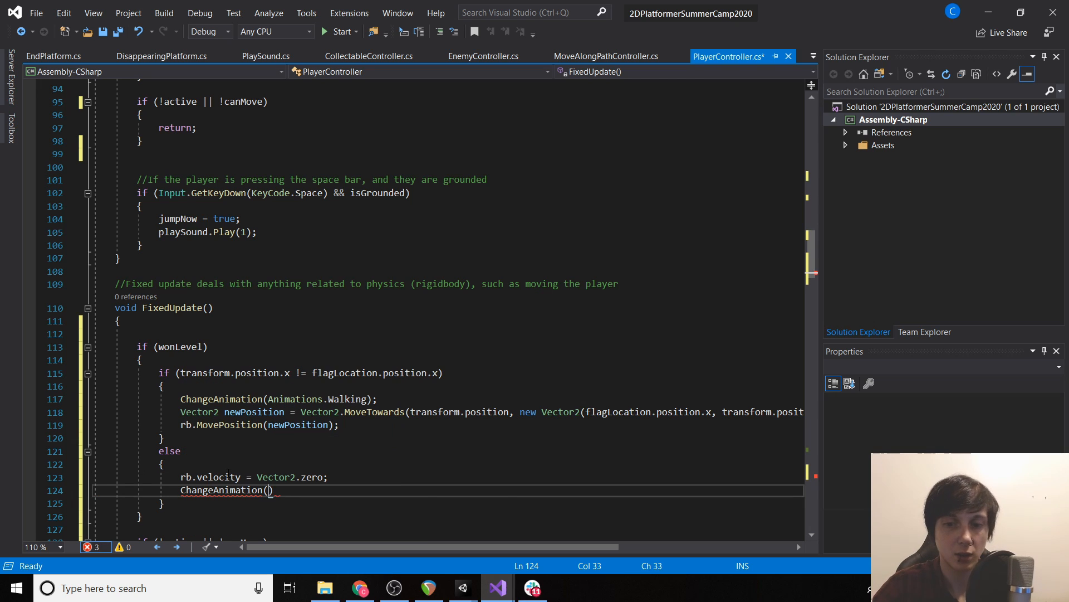
{"action": "type", "text": "Animations"}
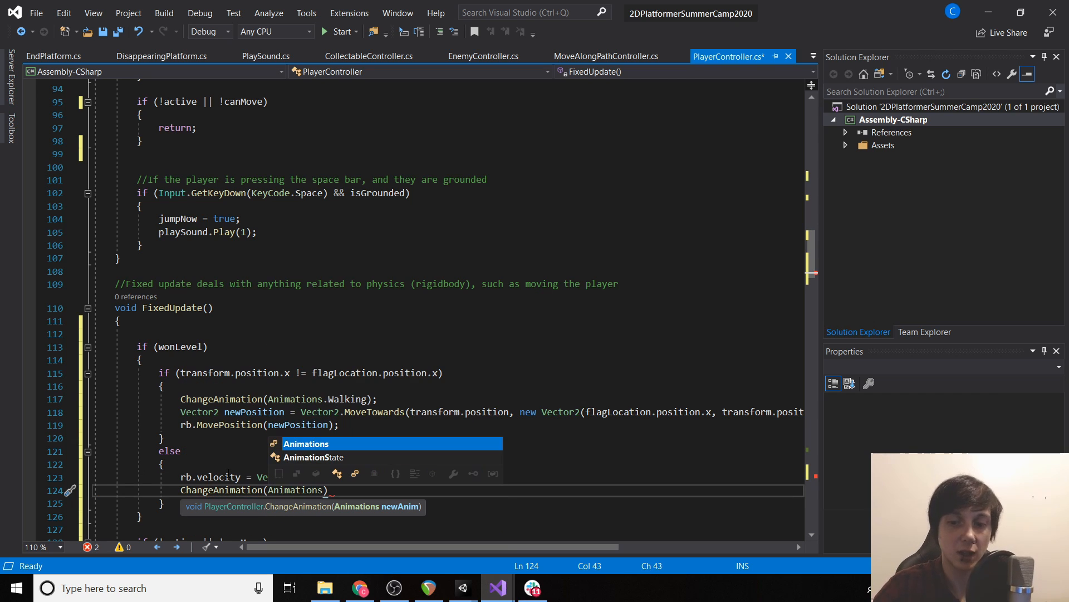
{"action": "type", "text": ".Idle);"}
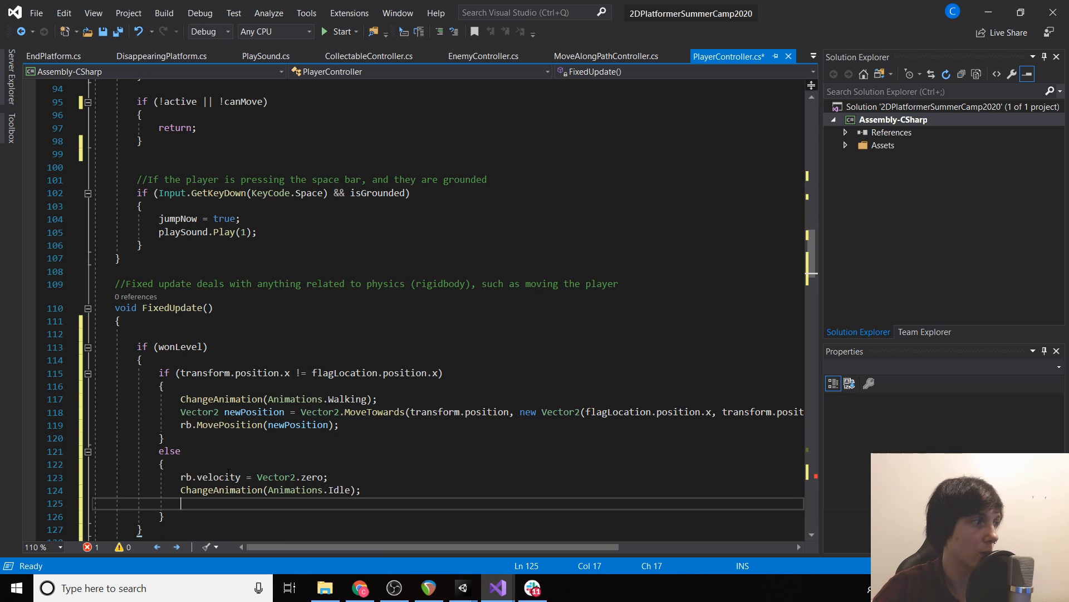
{"action": "type", "text": "wonLevel = false;"}
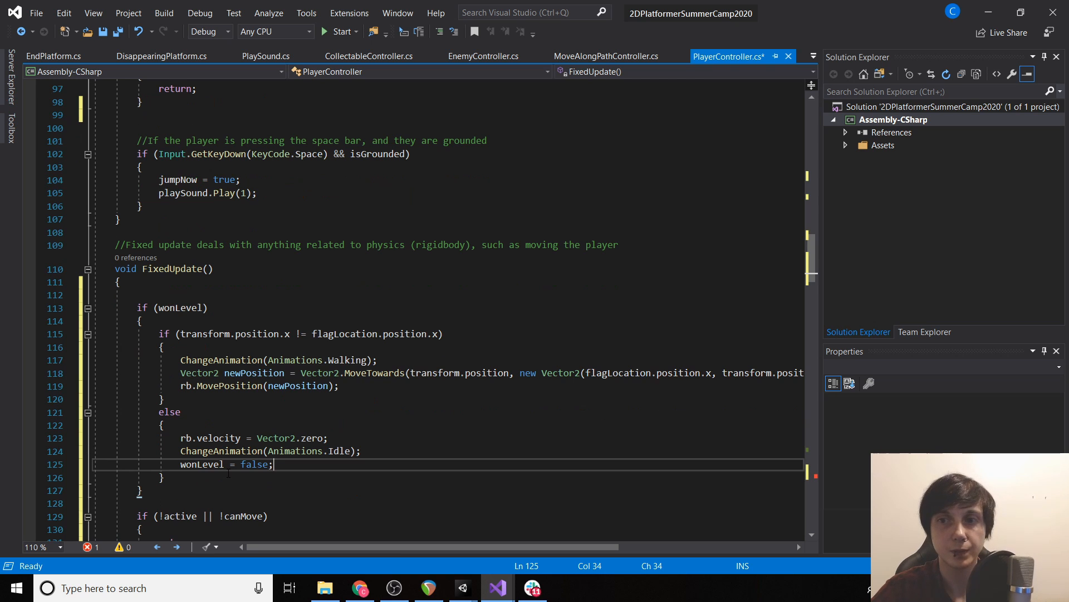
{"action": "scroll", "scroll_direction": "down", "scroll_amount": 3}
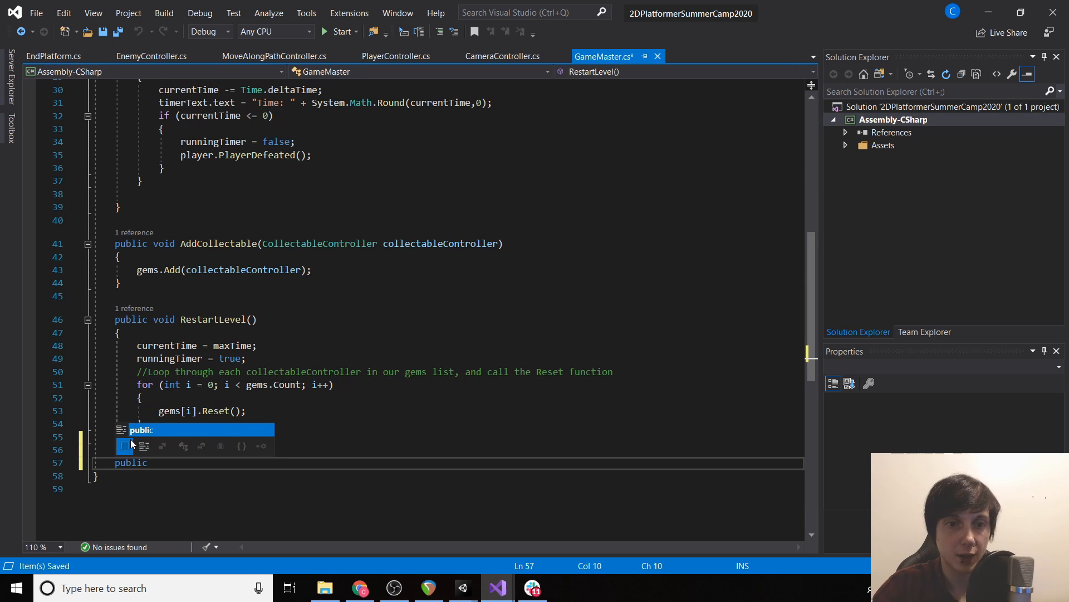
Write public void WonLevel() { runningTimer = false; } below RestartLevel and save GameMaster.cs
{"action": "type", "text": "void Wn"}
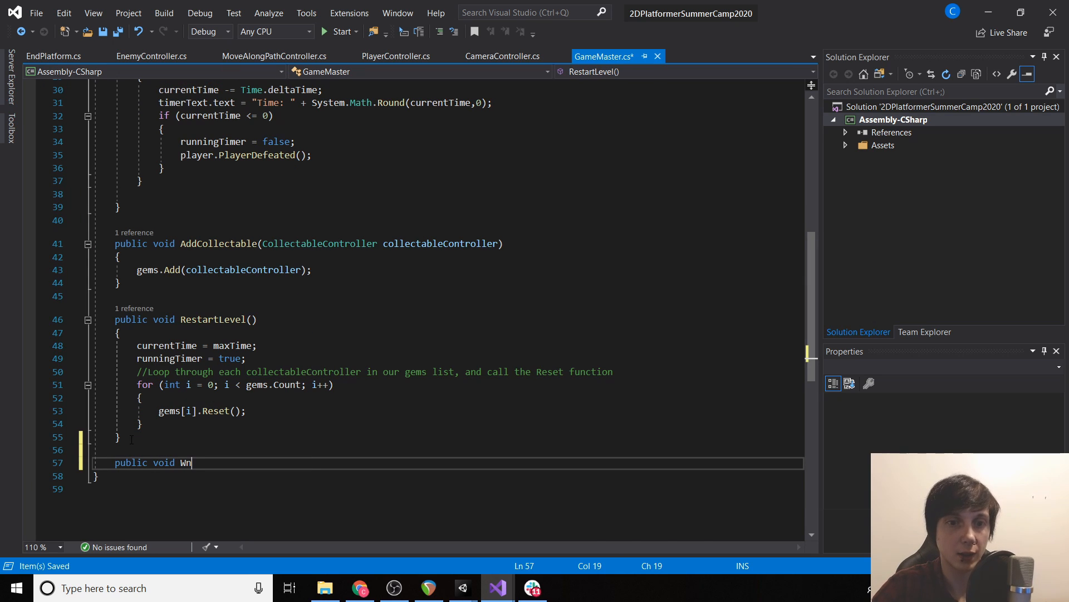
{"action": "type", "text": "one"}
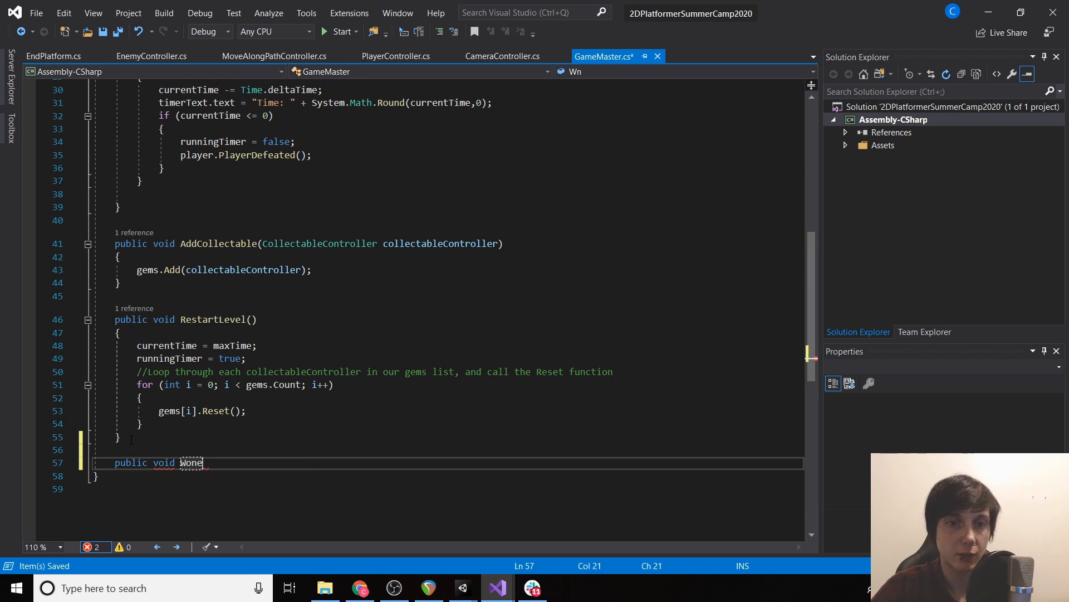
{"action": "type", "text": "Level()"}
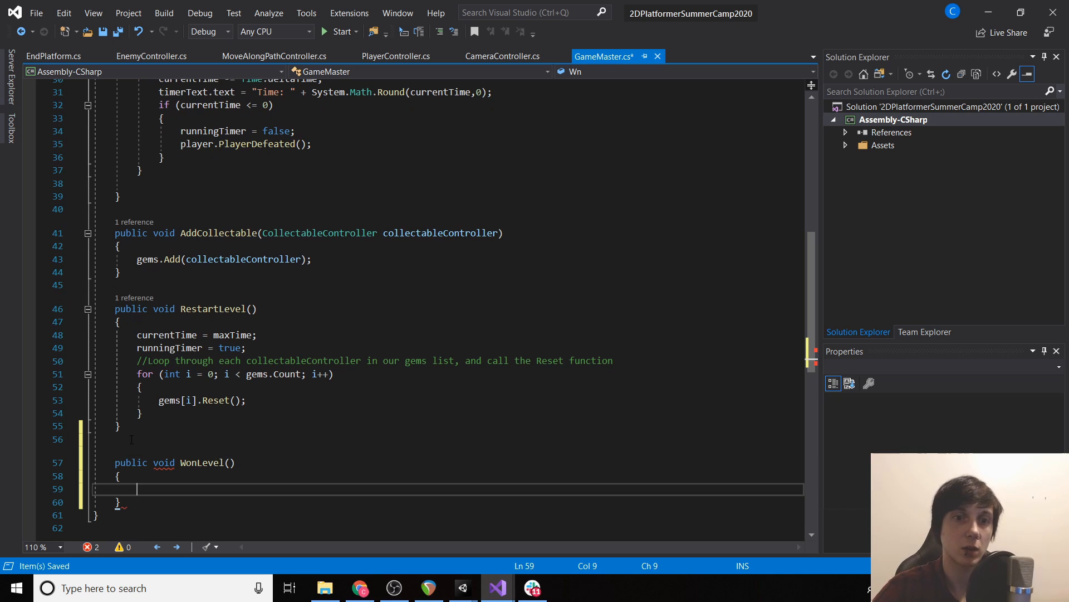
{"action": "type", "text": "runningTimer"}
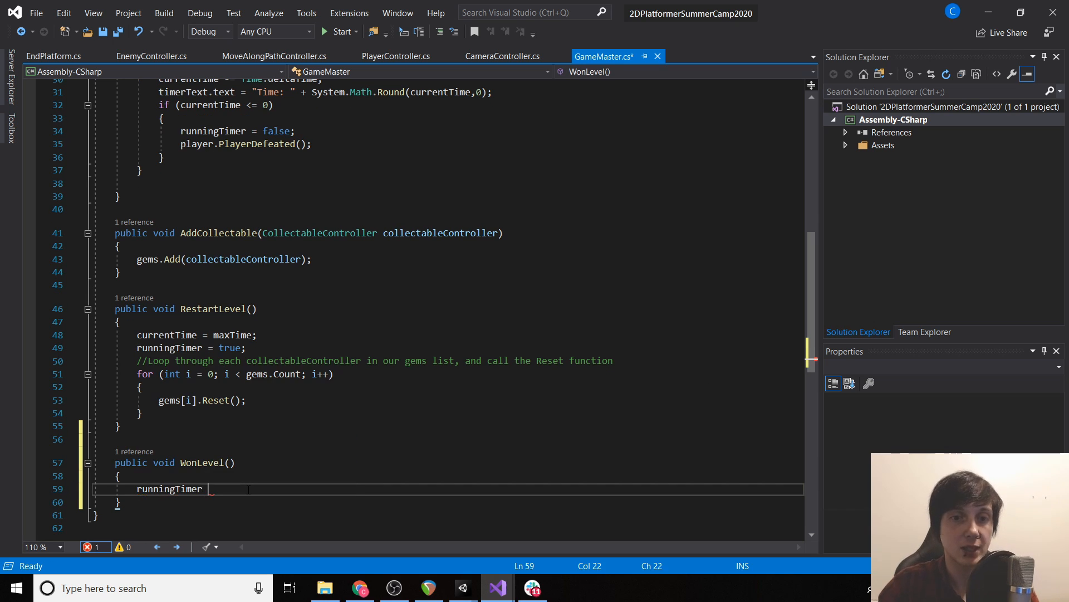
{"action": "type", "text": "= false;"}
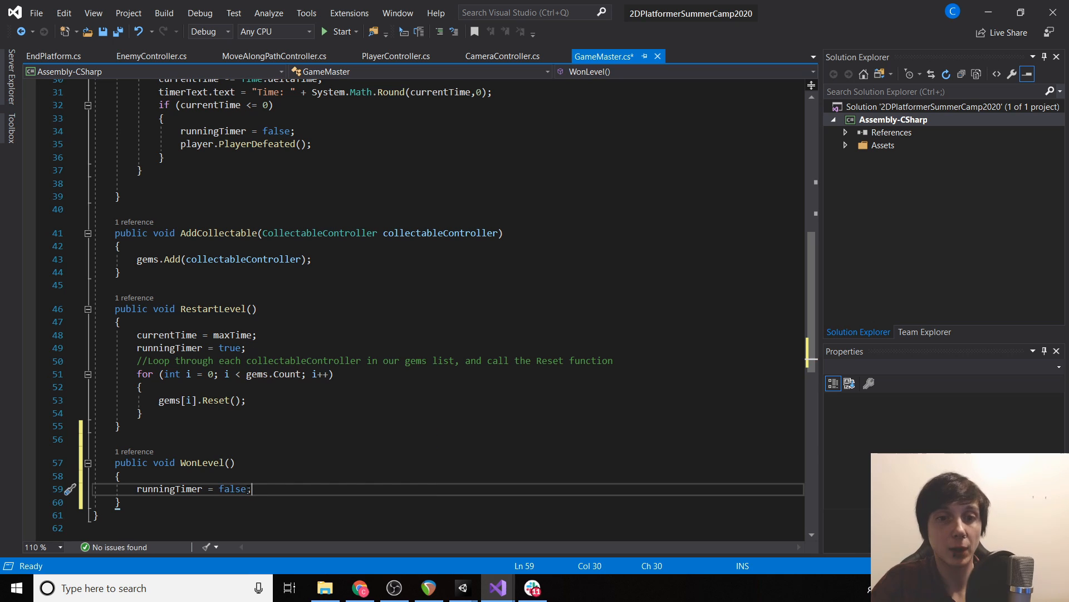
{"action": "key", "text": "Ctrl+S"}
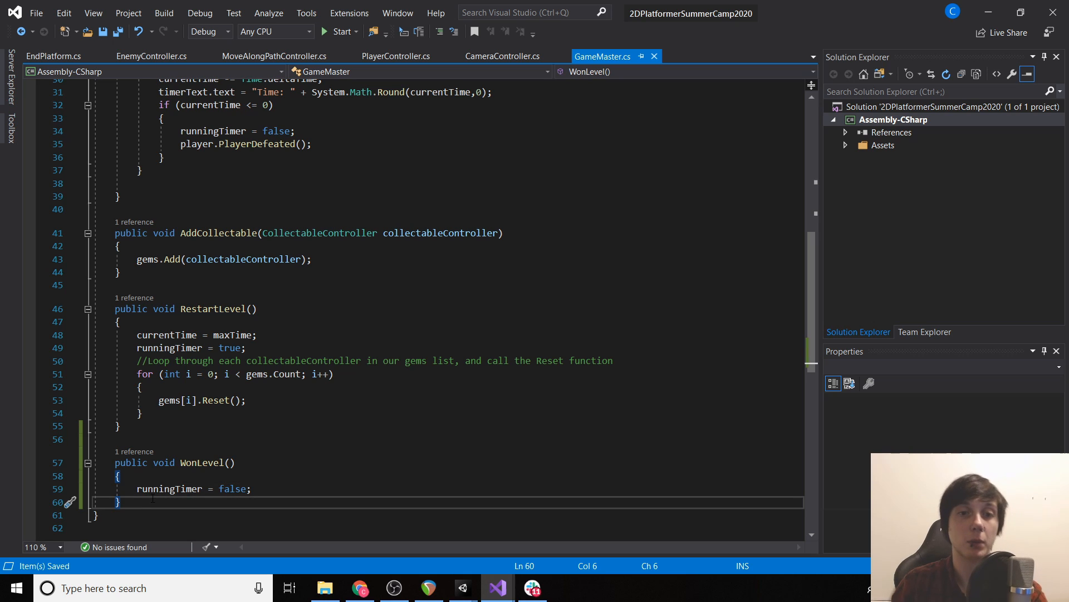
Add an empty public void WonLevelTransition() and a public bool runningTransitionTimer field
{"action": "type", "text": "public"}
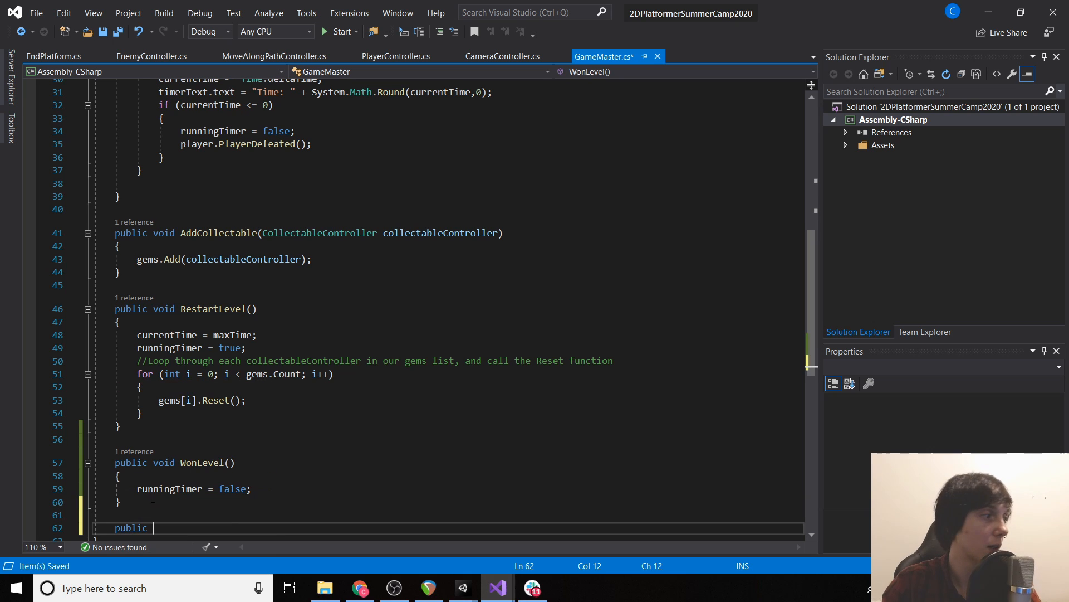
{"action": "type", "text": "void WonLevelTransition"}
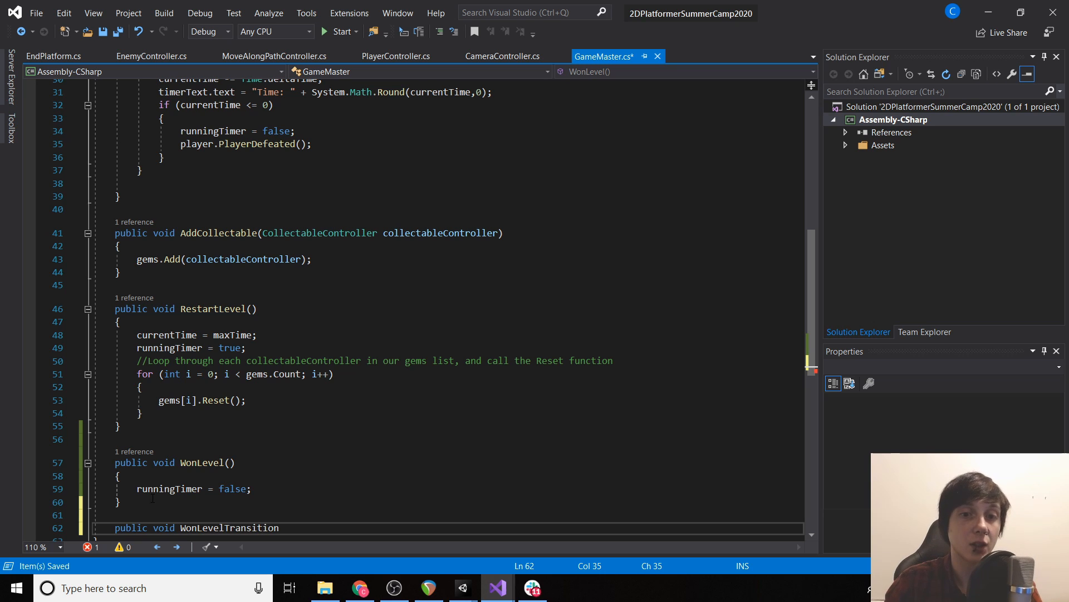
{"action": "type", "text": "() { }"}
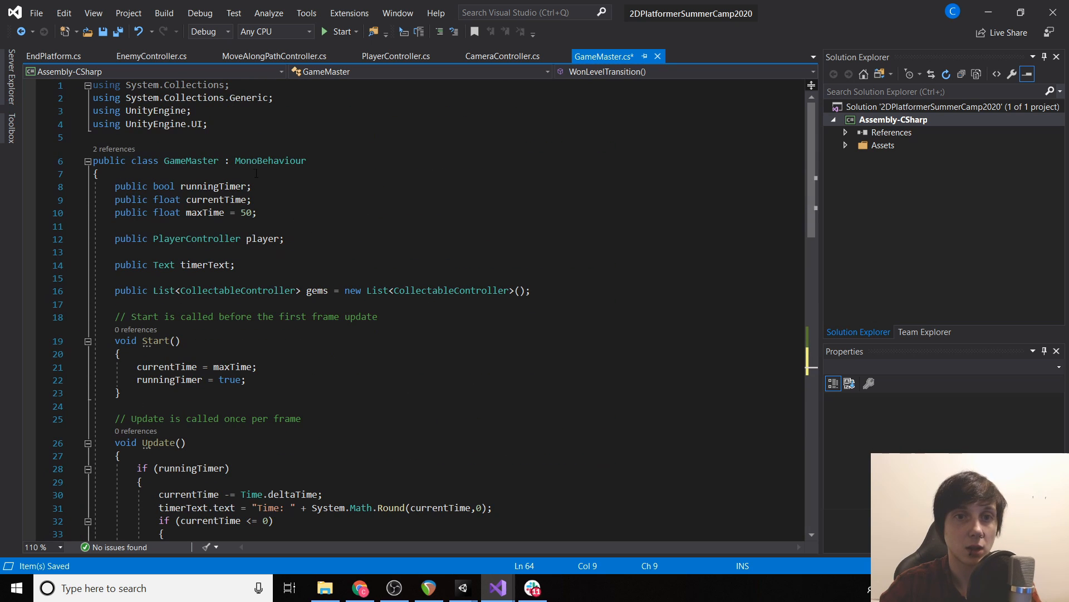
{"action": "type", "text": "publ"}
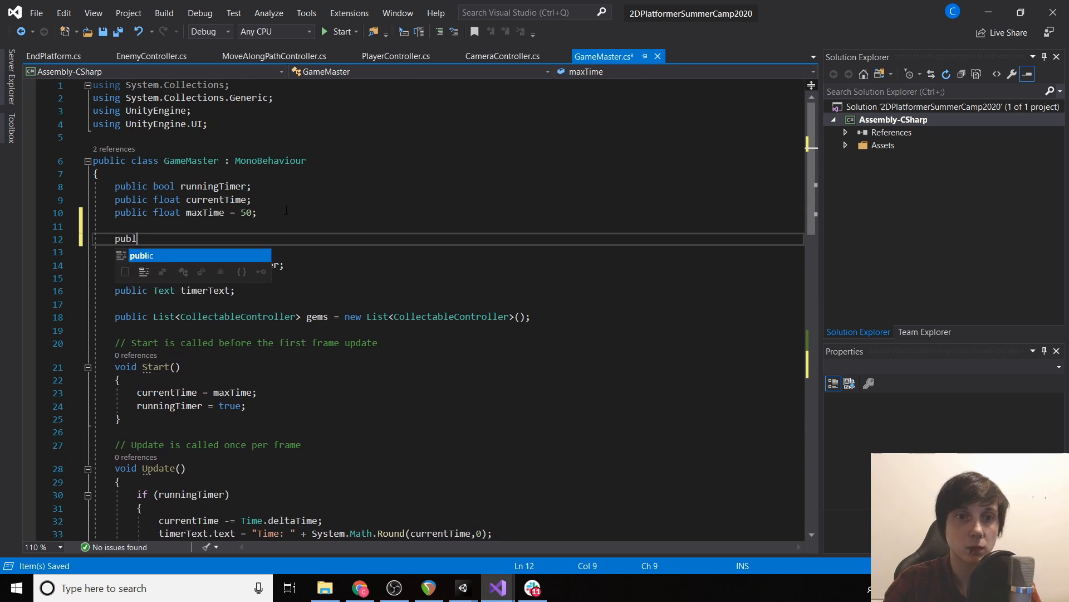
{"action": "type", "text": "ic bool runningT"}
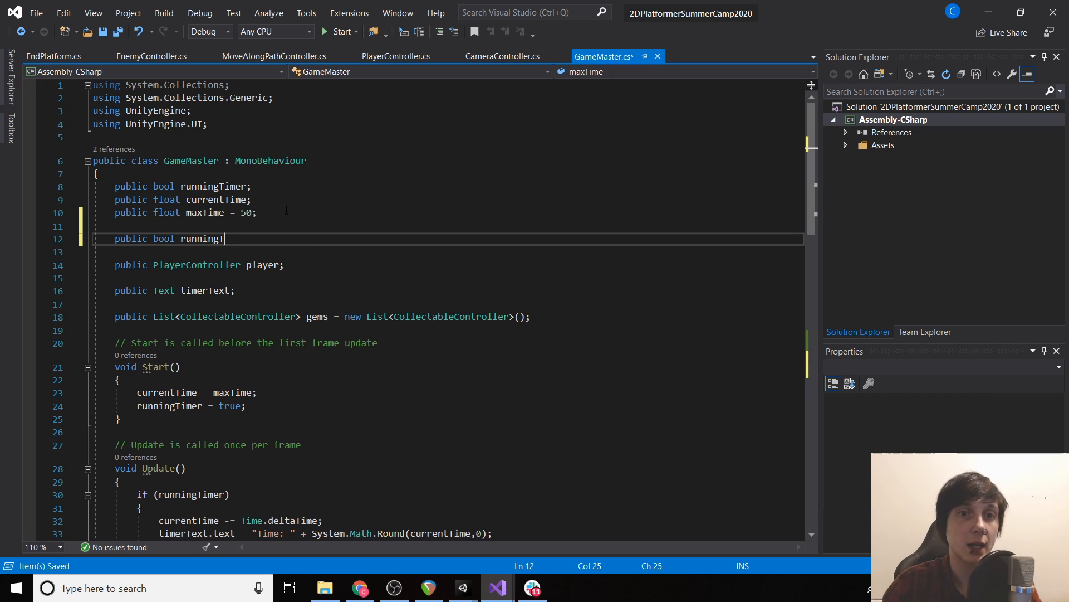
{"action": "type", "text": "ransitionTim"}
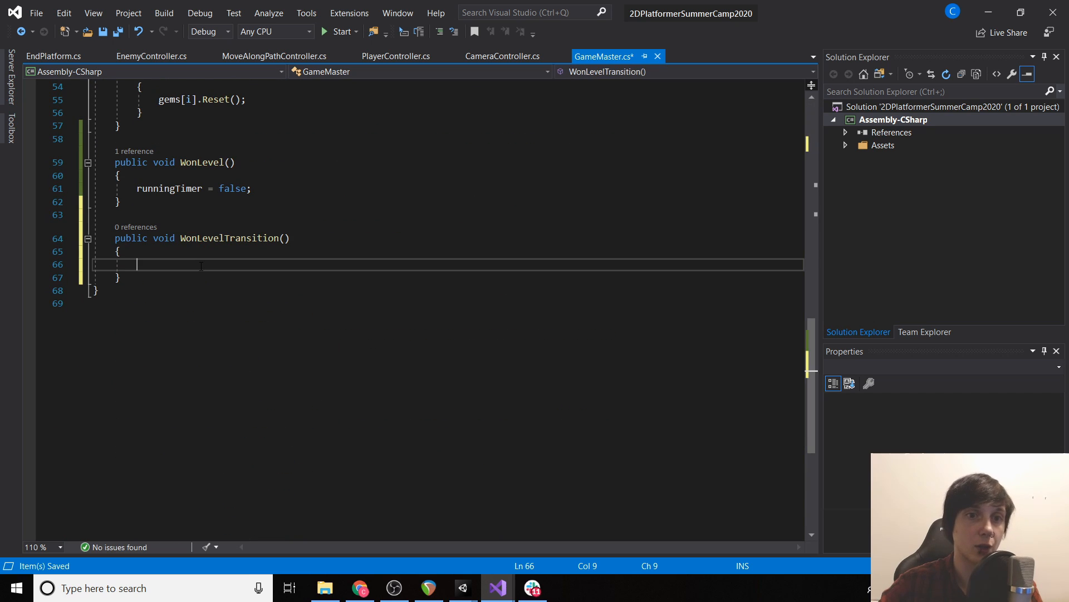
{"action": "type", "text": "running"}
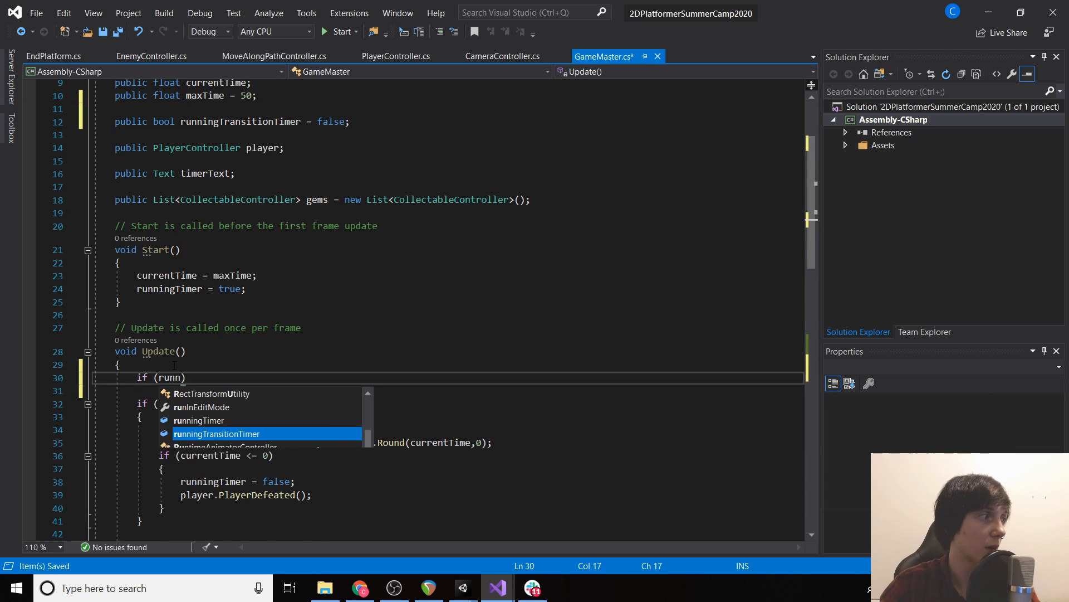
{"action": "key", "text": "Tab"}
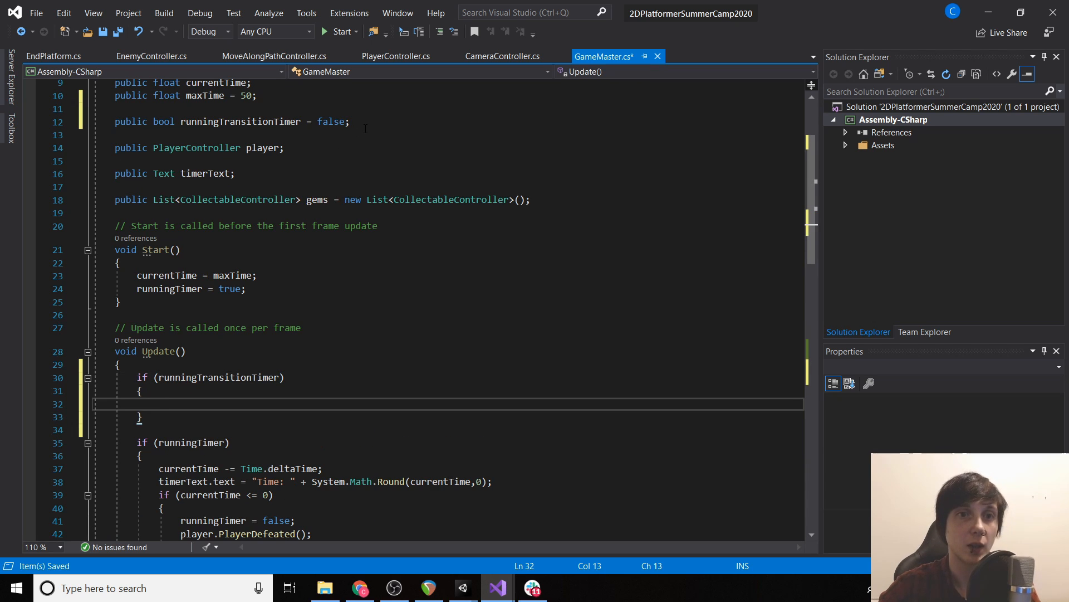
Declare public float currentTransitionTimer = 0 and timeToTransition = 5f
{"action": "type", "text": "p"}
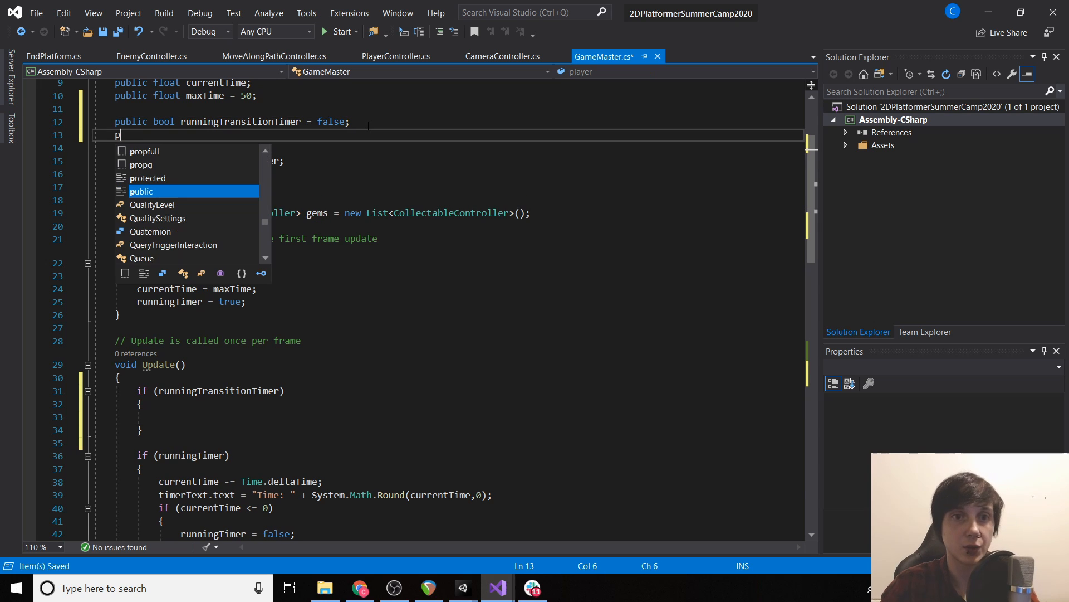
{"action": "type", "text": "ublic lo"}
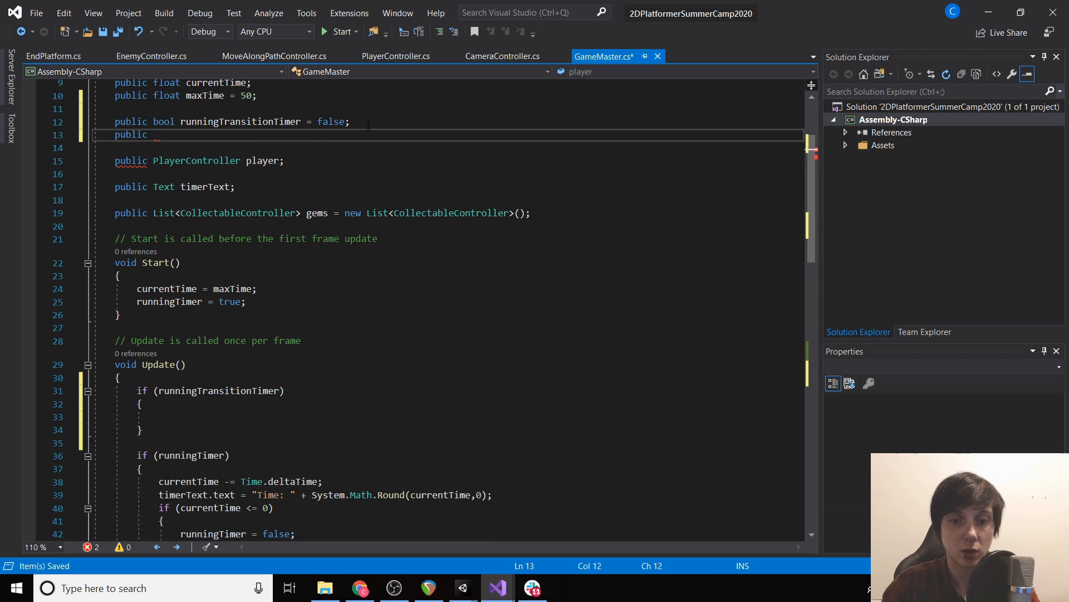
{"action": "type", "text": "float current"}
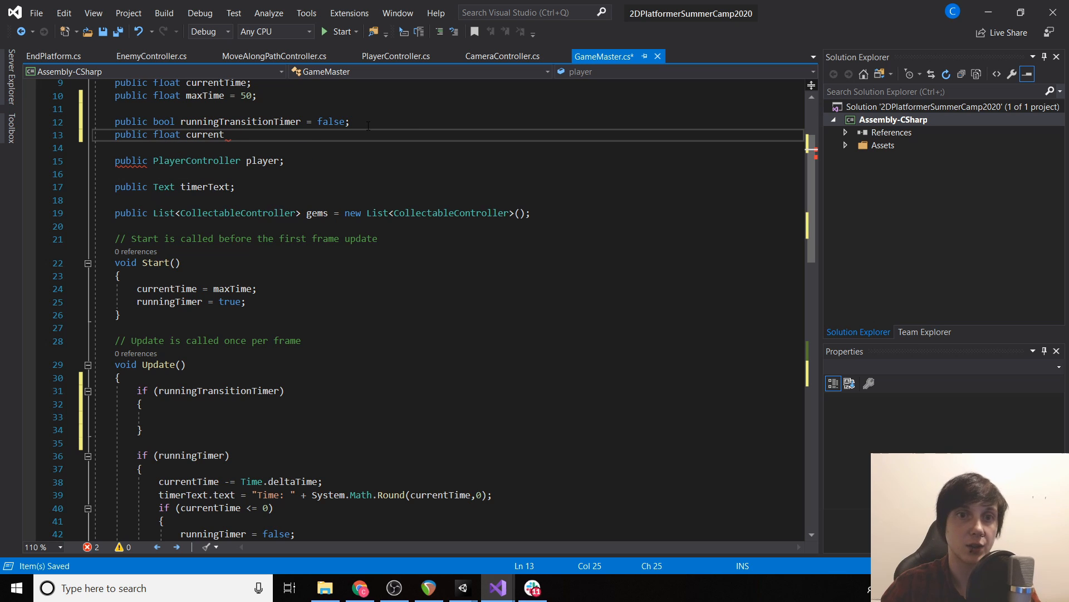
{"action": "type", "text": "TransitionTimer = 0;"}
{"action": "left_click", "coordinate": [455, 148]}
{"action": "type", "text": "public float time"}
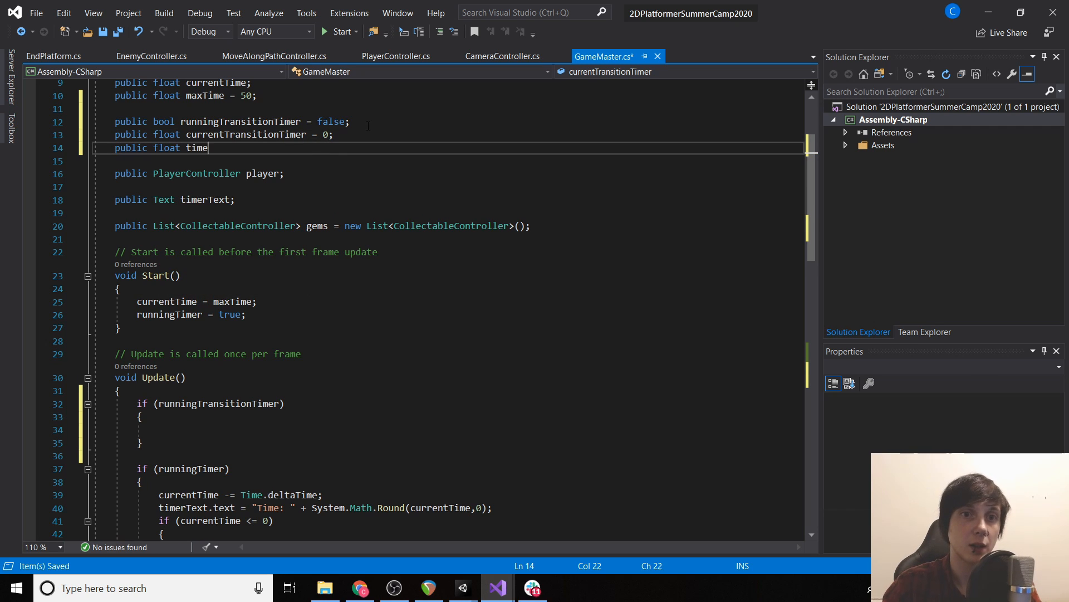
{"action": "type", "text": "ToTransitio"}
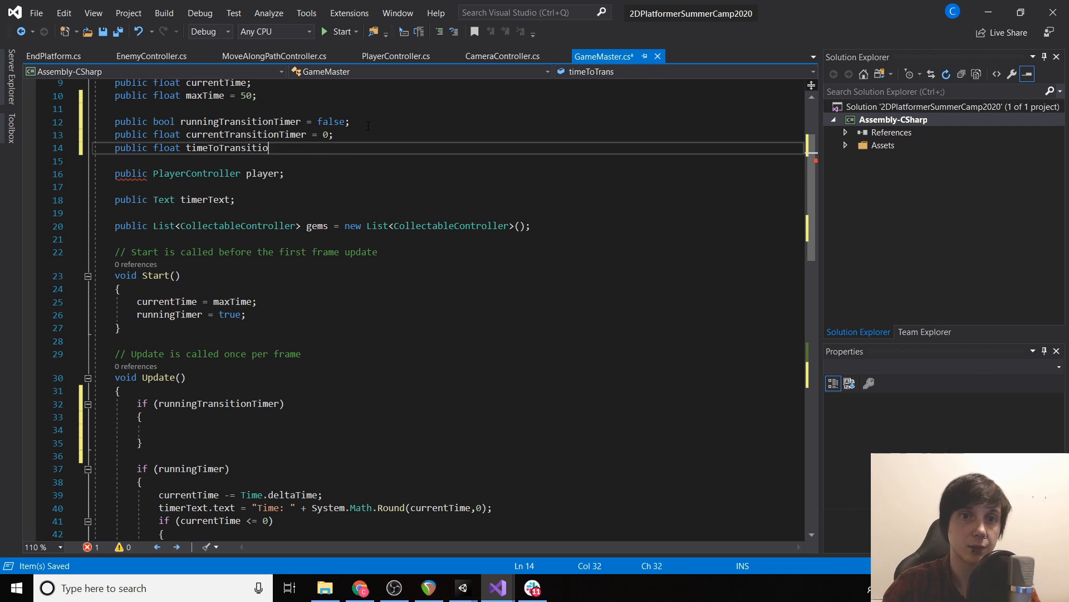
{"action": "type", "text": "n = 5f"}
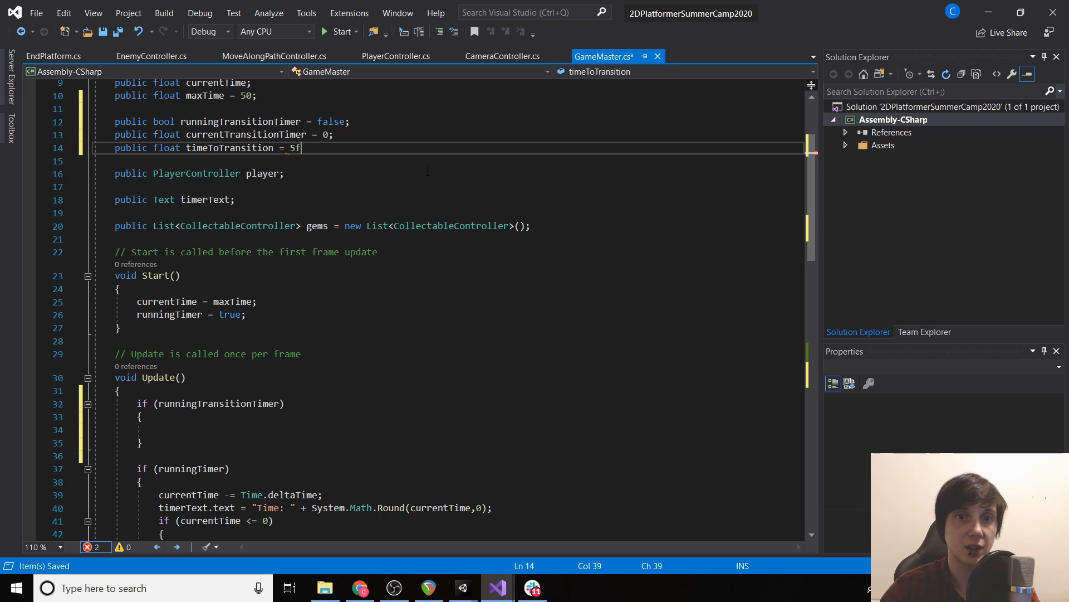
{"action": "type", "text": ";"}
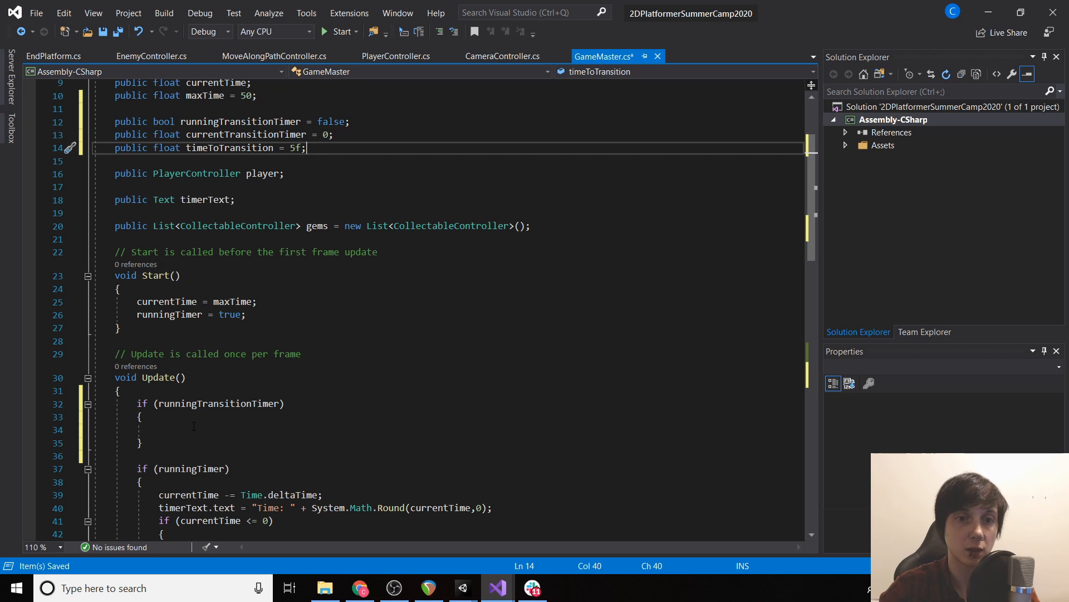
In Update, increment currentTransitionTimer and, past timeToTransition, reset it and stop runningTransitionTimer
{"action": "type", "text": "c"}
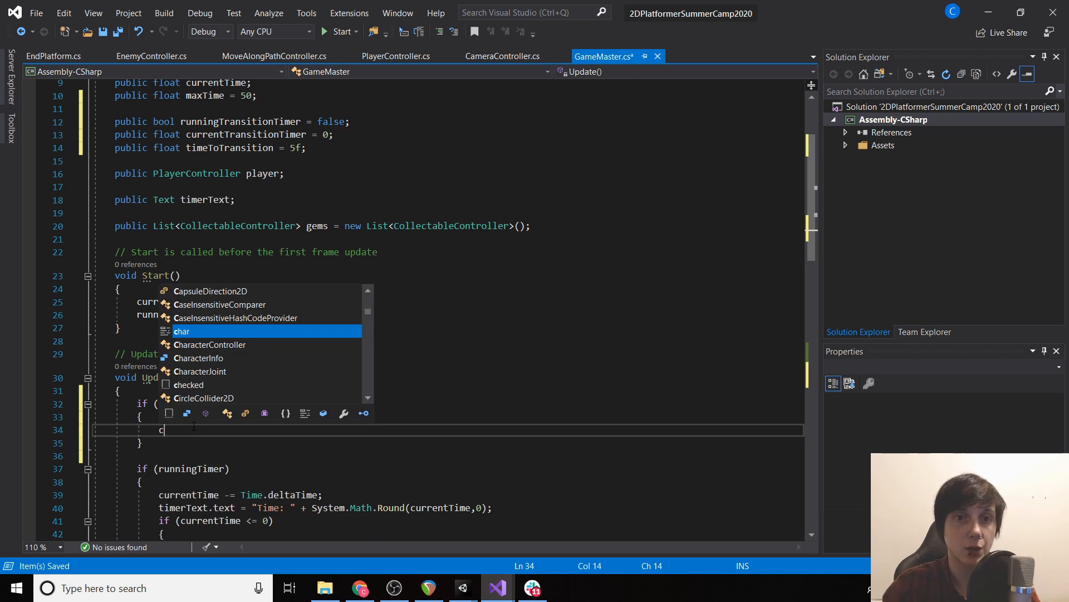
{"action": "type", "text": "urrentTime"}
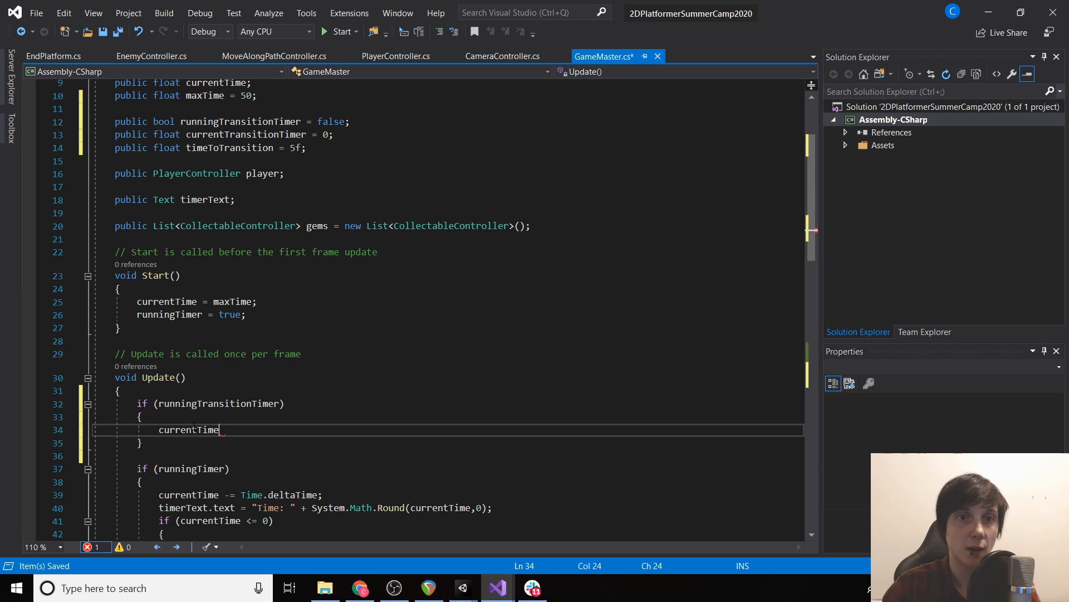
{"action": "key", "text": "Backspace"}
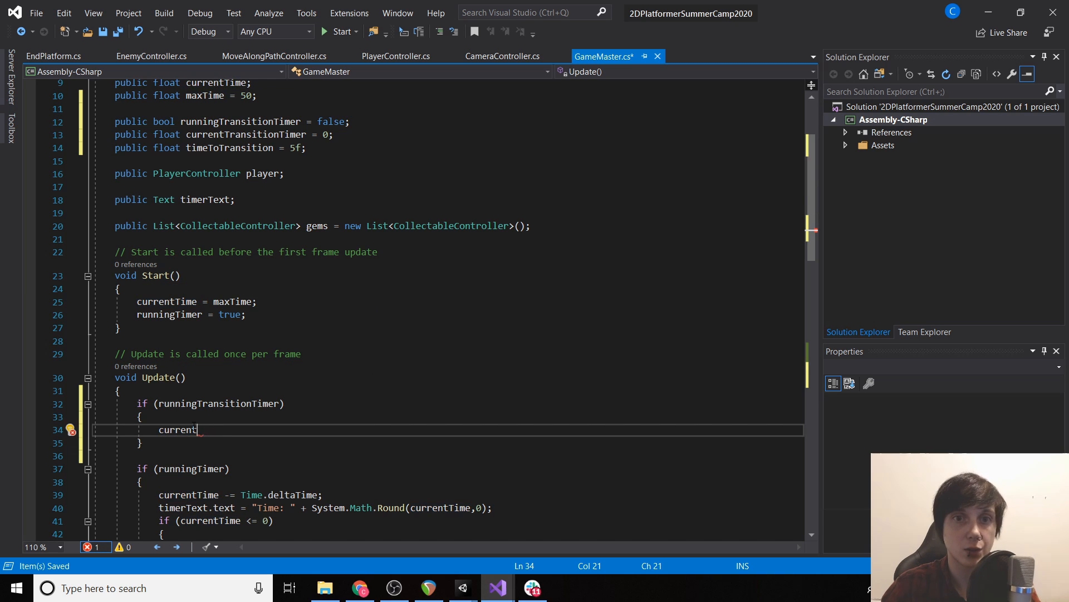
{"action": "type", "text": "TransitionTimer += Time.deltaTime;"}
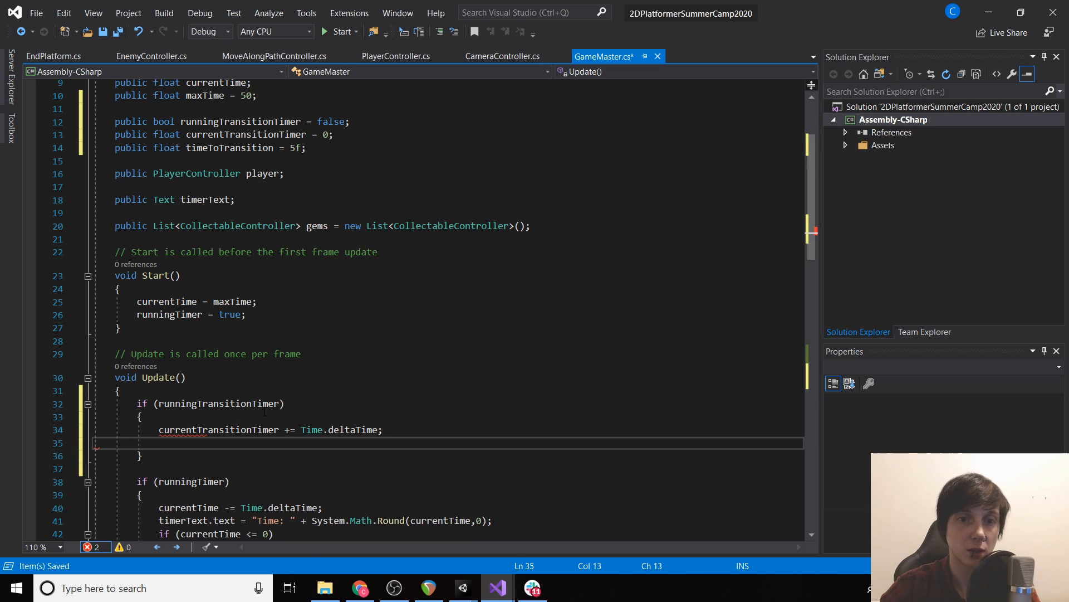
{"action": "type", "text": "if (currentTransitionTimer >= ti"}
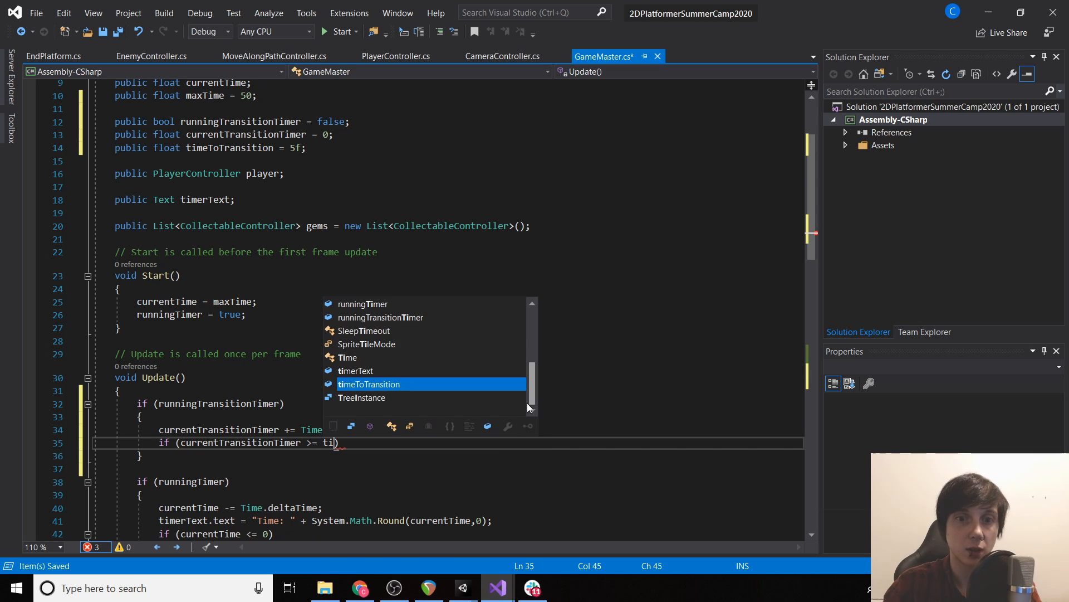
{"action": "key", "text": "Tab"}
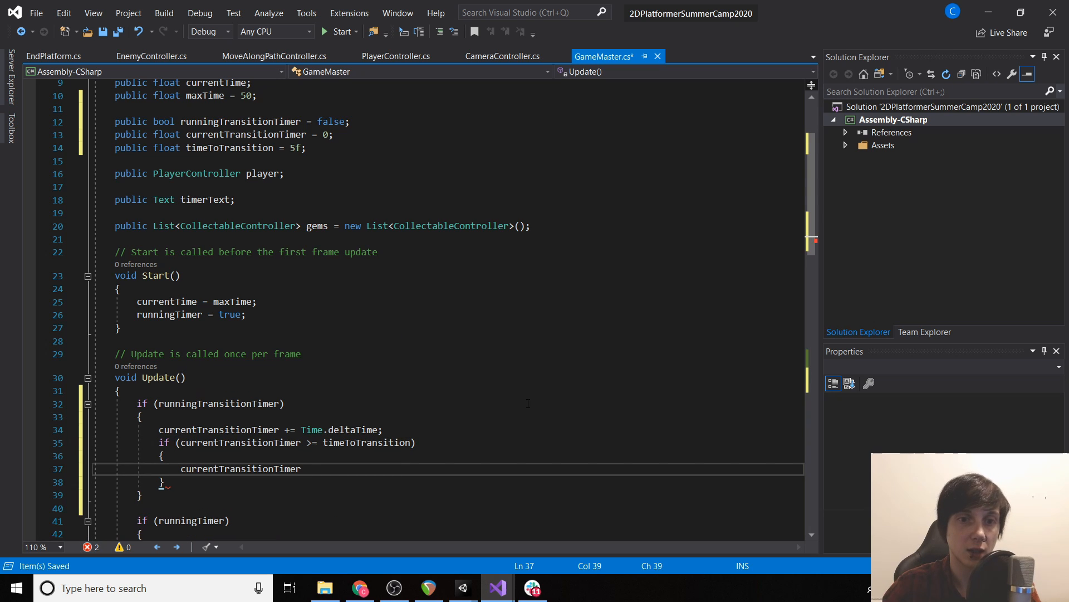
{"action": "type", "text": "runningTransitionTimer = false"}
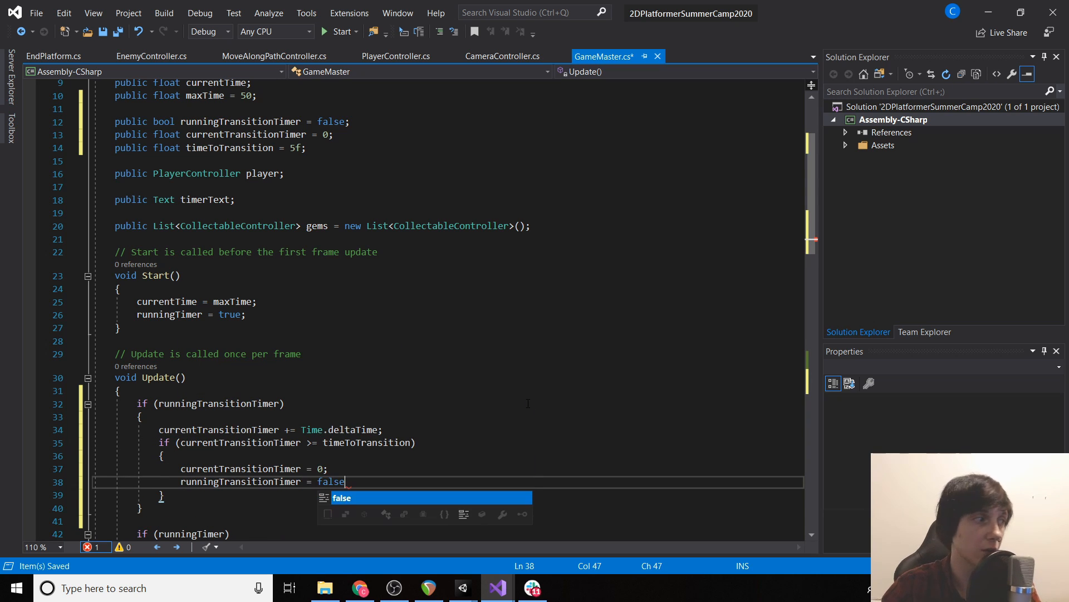
{"action": "type", "text": ";"}
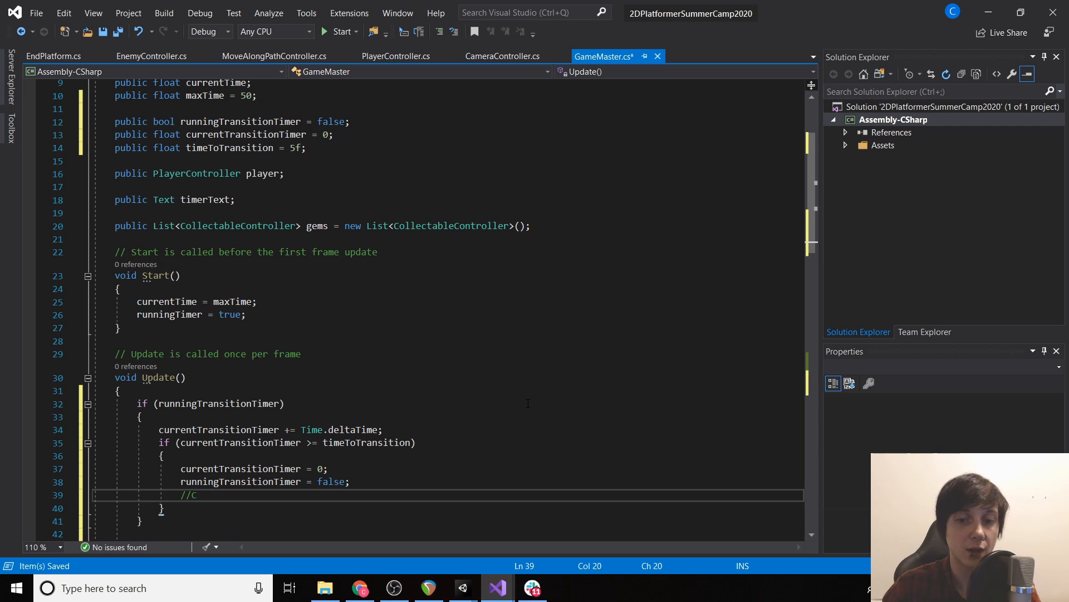
{"action": "type", "text": "hanges our s"}
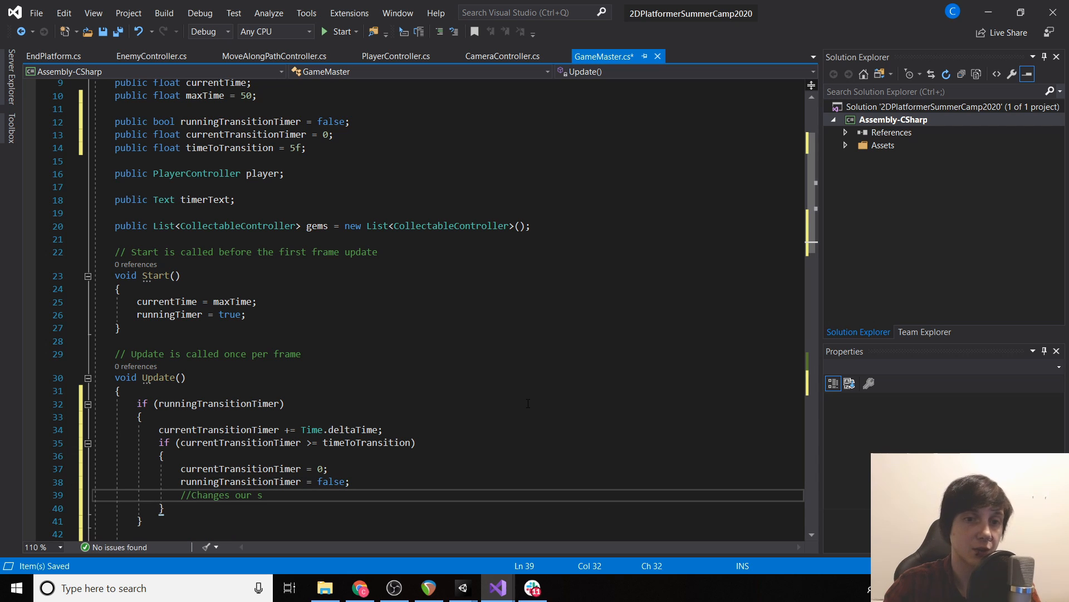
In PlayerController's at-flag else block add gameMaster.WonLevelTransition(); and return to Unity
{"action": "type", "text": "cene"}
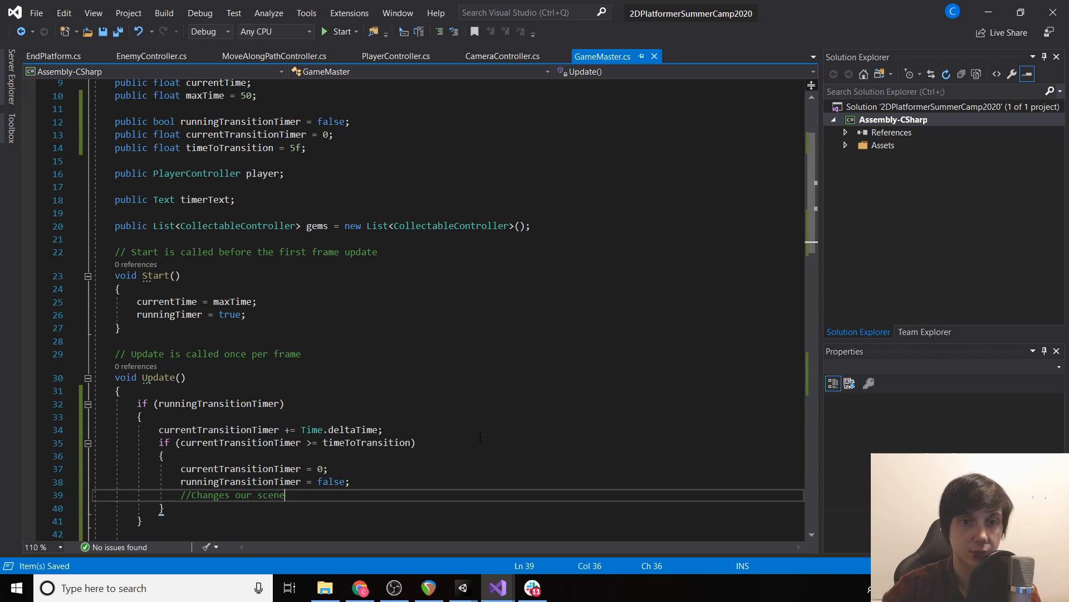
{"action": "left_click", "coordinate": [395, 56]}
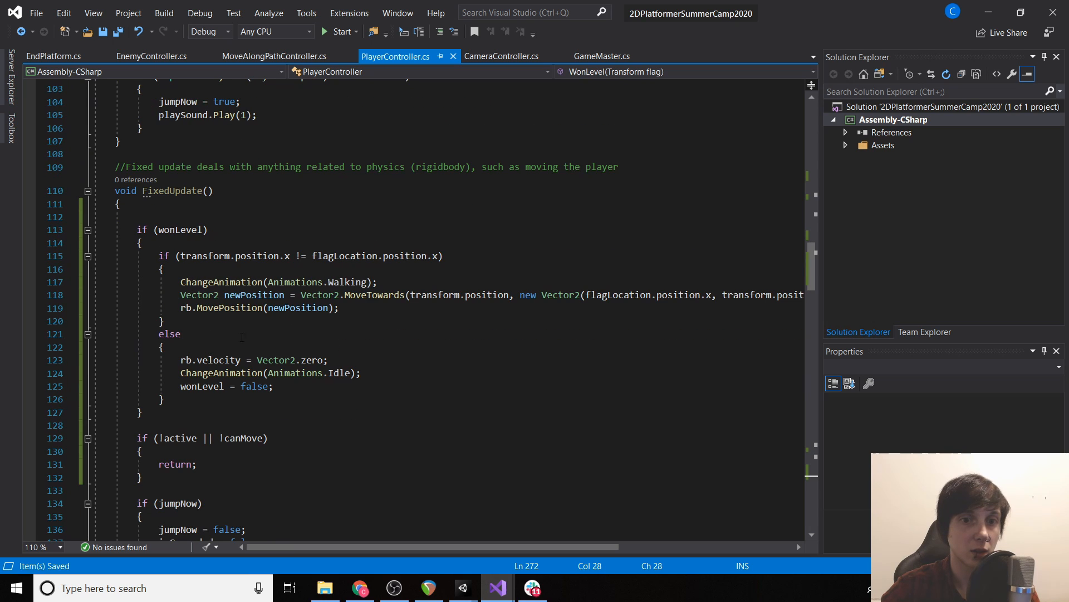
{"action": "left_click_drag", "start_coordinate": [180, 359], "coordinate": [274, 386]}
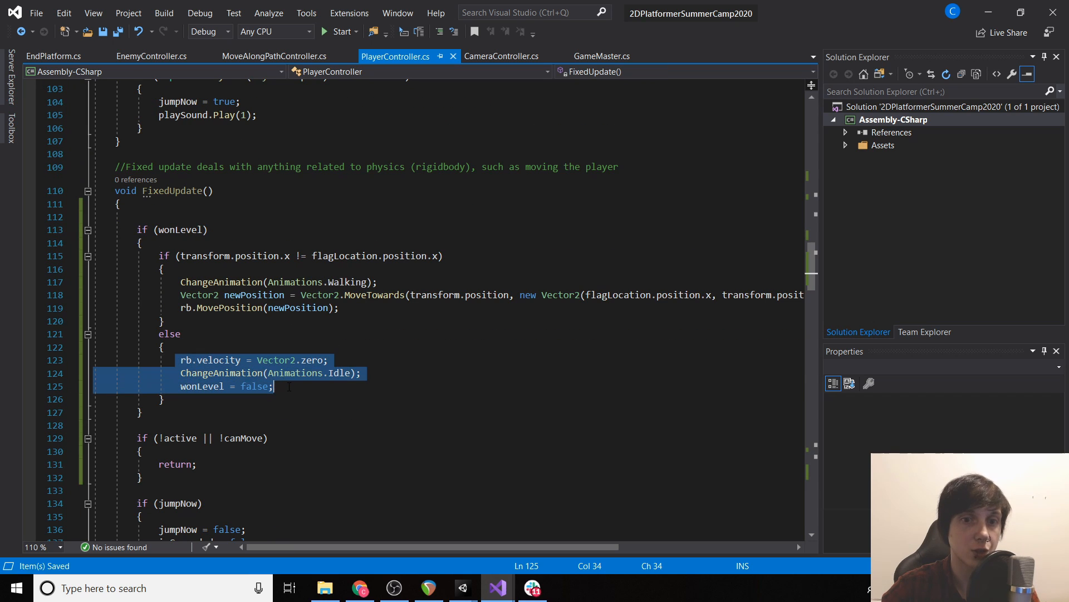
{"action": "type", "text": "gameMaster"}
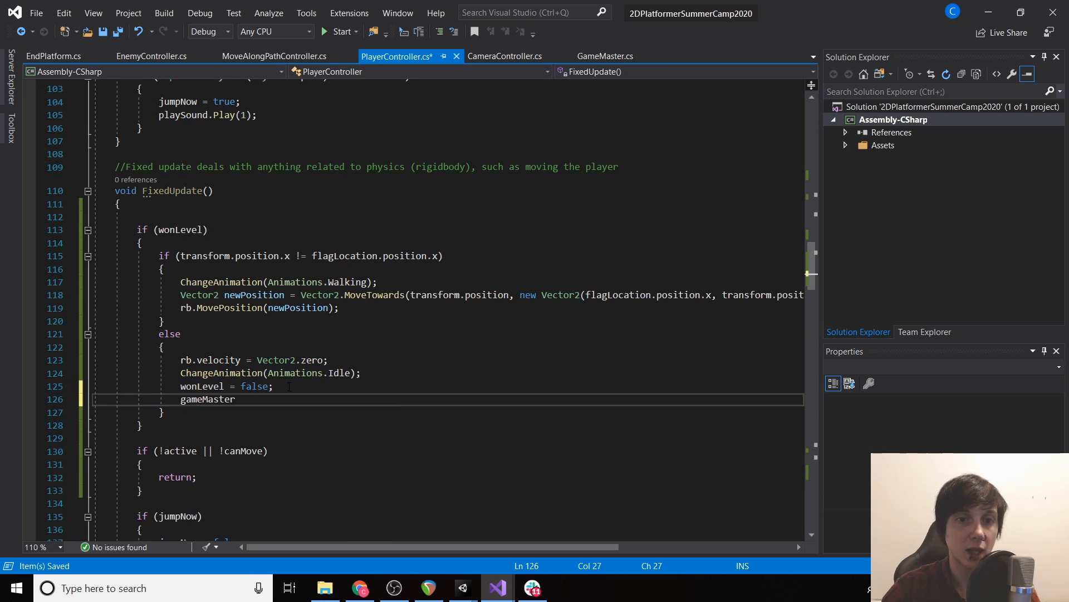
{"action": "type", "text": ".WonLevelTransition();"}
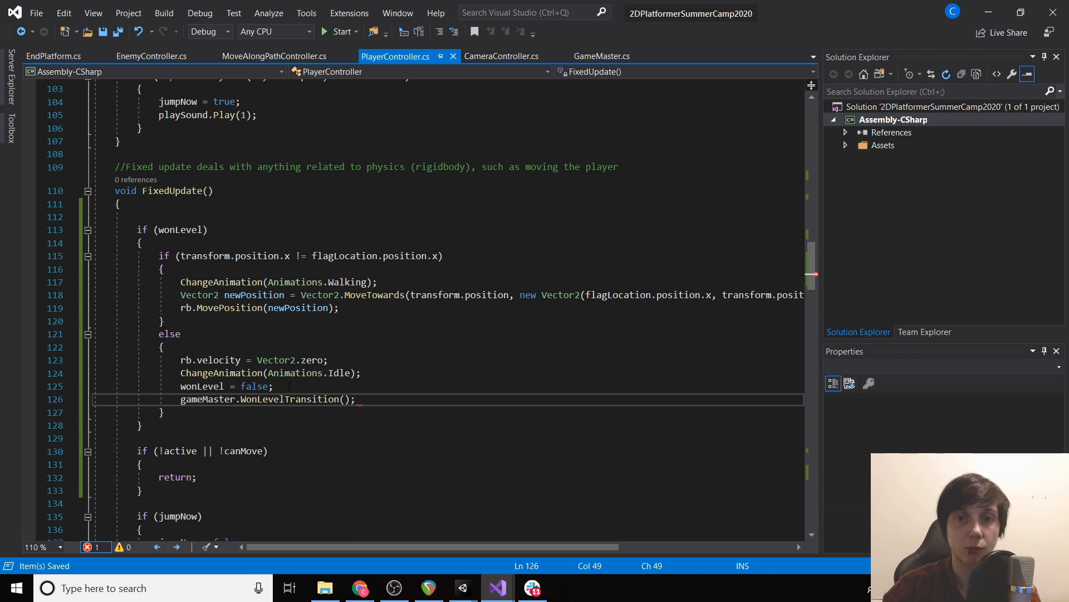
{"action": "left_click", "coordinate": [462, 588]}
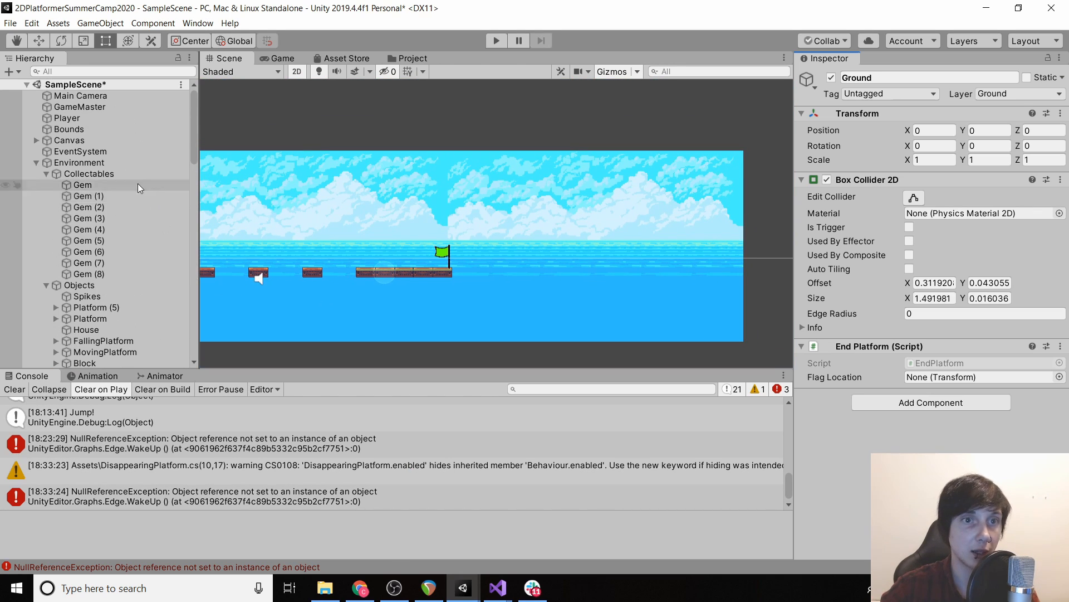
Set End Platform's Flag Location to Flag and play-test, logging 'player touching plat' and 'won level'
{"action": "left_click", "coordinate": [67, 117]}
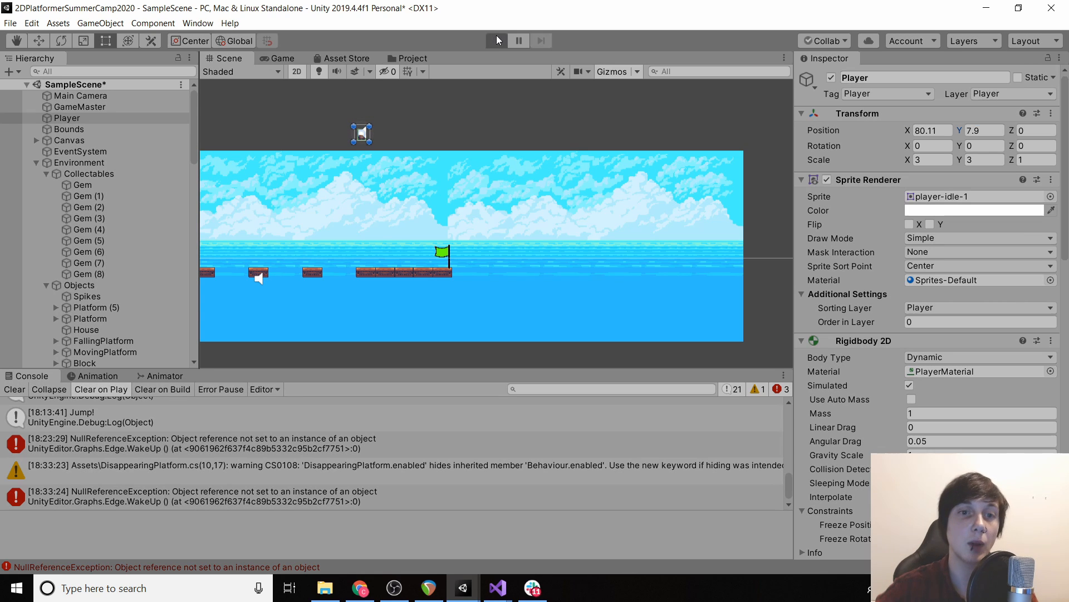
{"action": "left_click", "coordinate": [497, 40]}
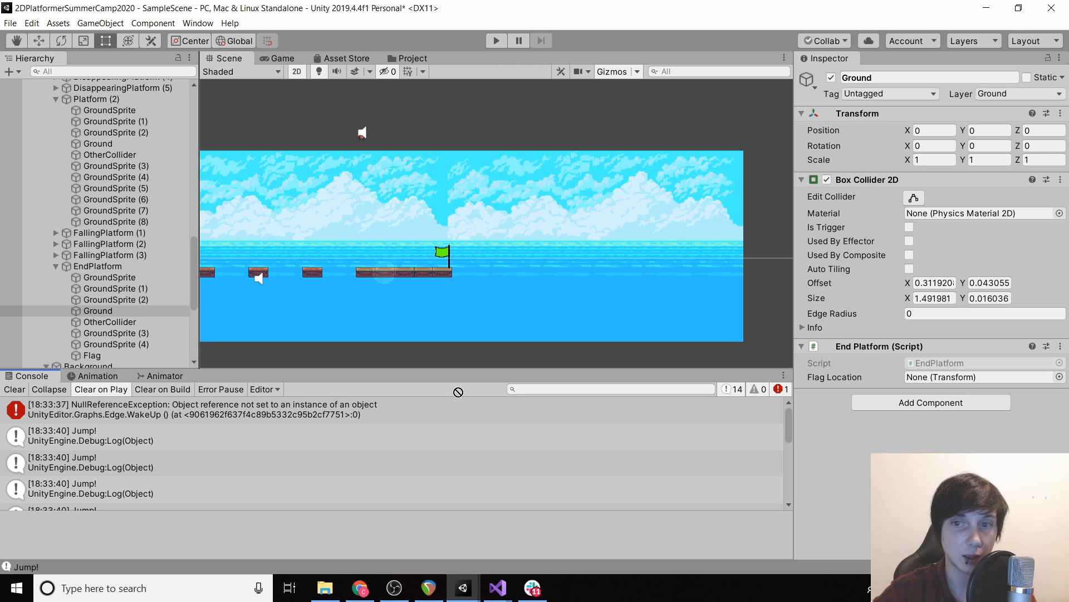
{"action": "left_click", "coordinate": [981, 377]}
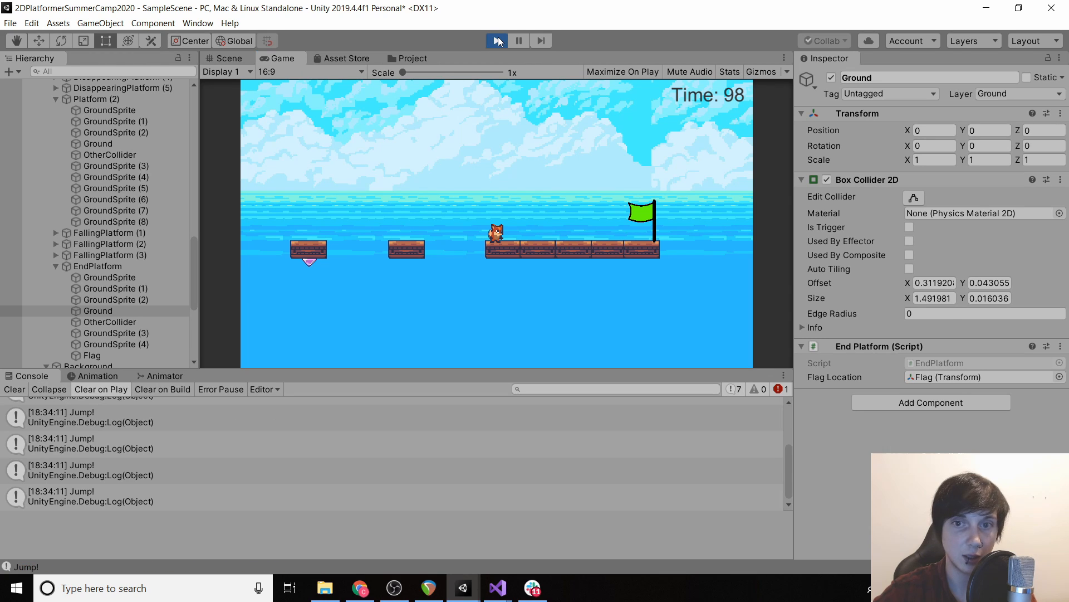
Stop the test run and change wonLevel = false to true inside WonLevel()
{"action": "left_click", "coordinate": [496, 40]}
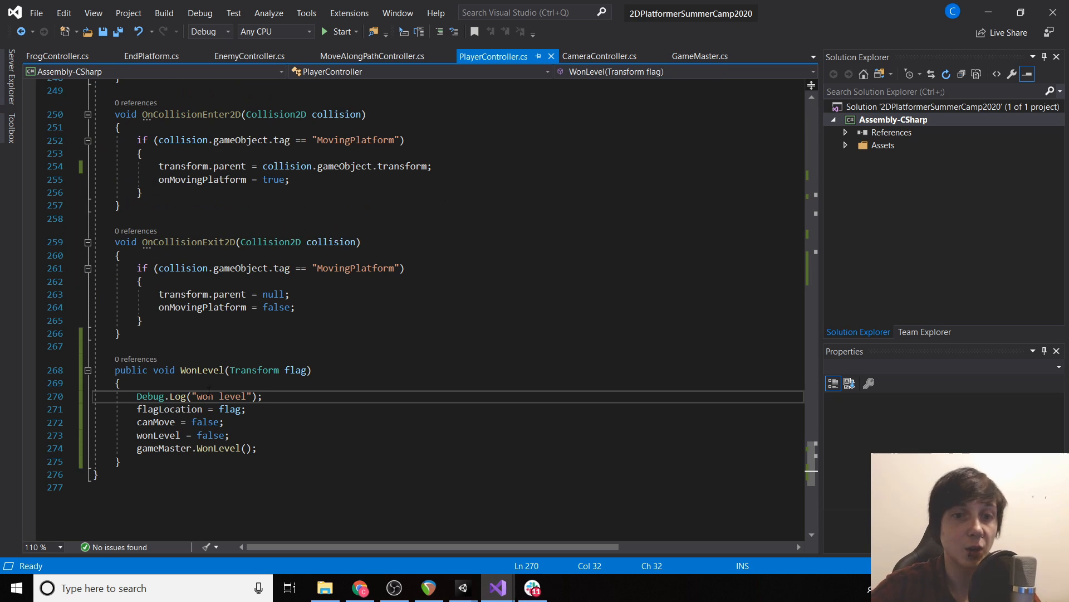
{"action": "double_click", "coordinate": [211, 435]}
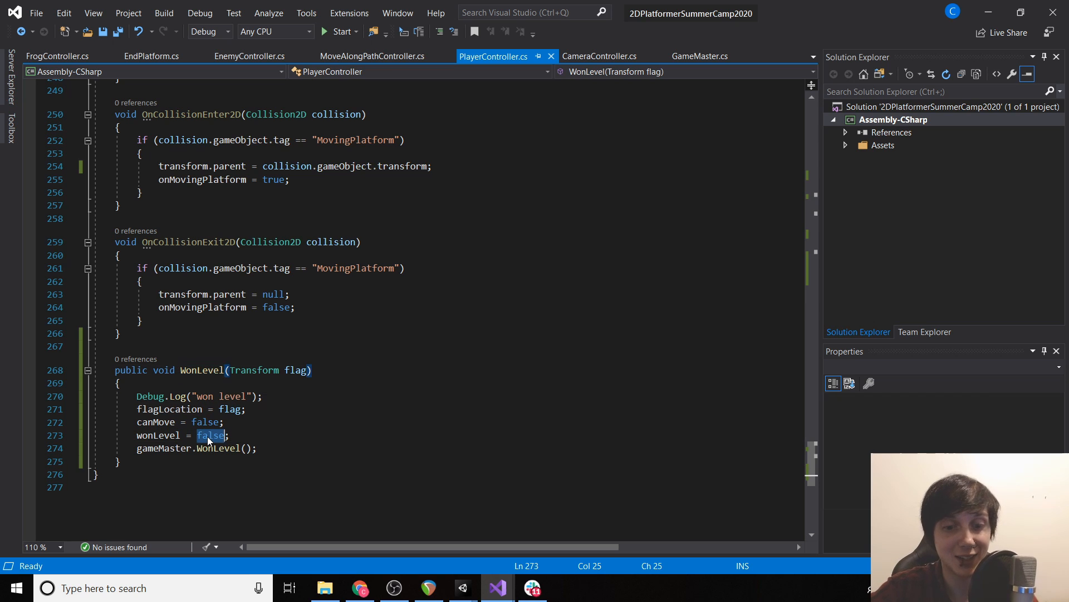
{"action": "type", "text": "true"}
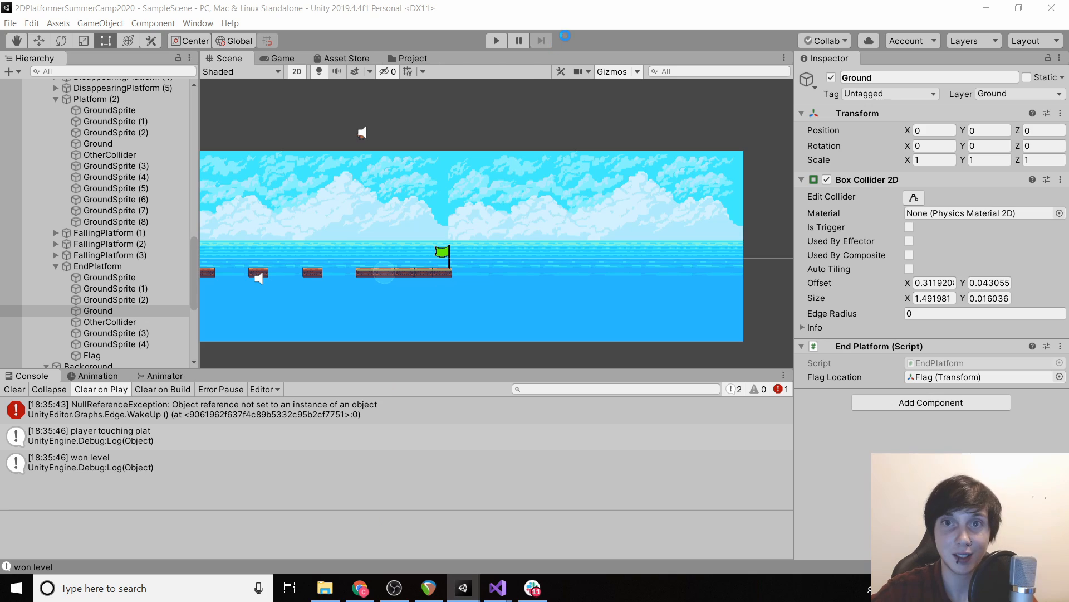
{"action": "left_click", "coordinate": [496, 40]}
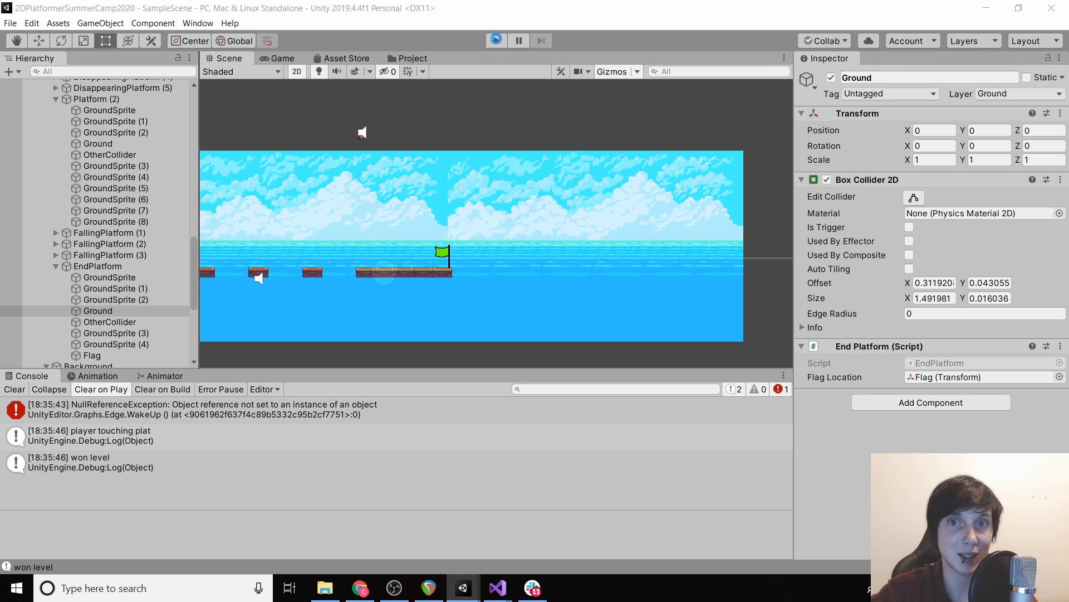
{"action": "left_click", "coordinate": [496, 40]}
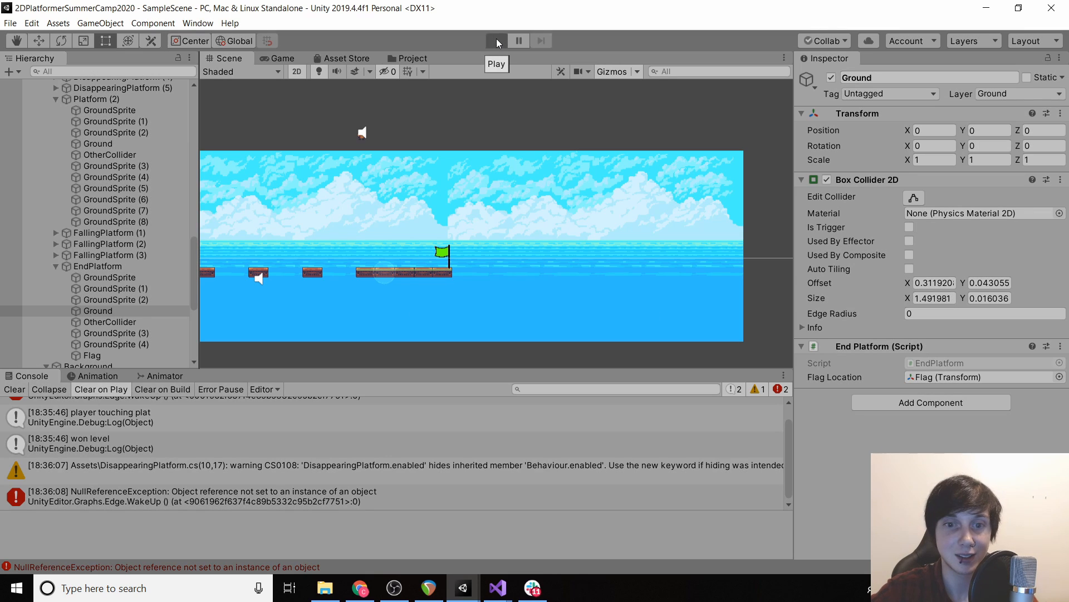
{"action": "left_click", "coordinate": [497, 40]}
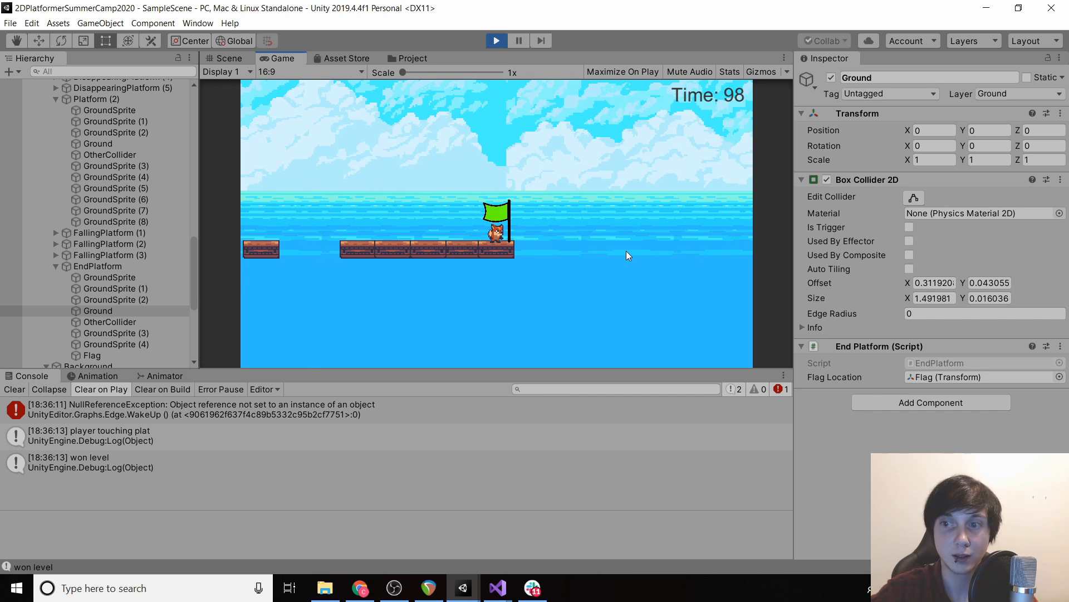
{"action": "left_click", "coordinate": [496, 40]}
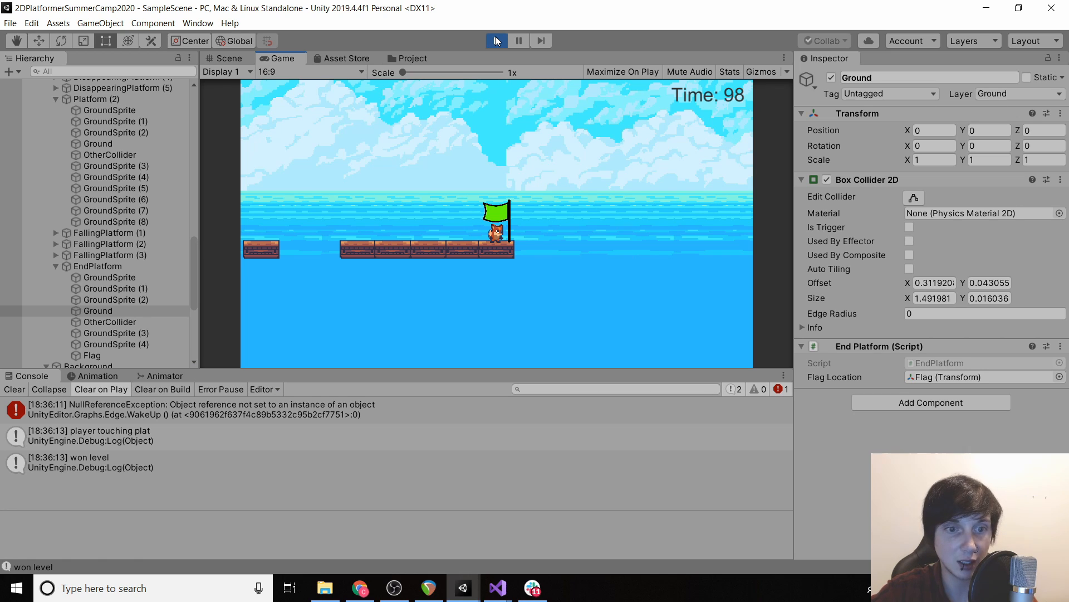
{"action": "left_click", "coordinate": [496, 40]}
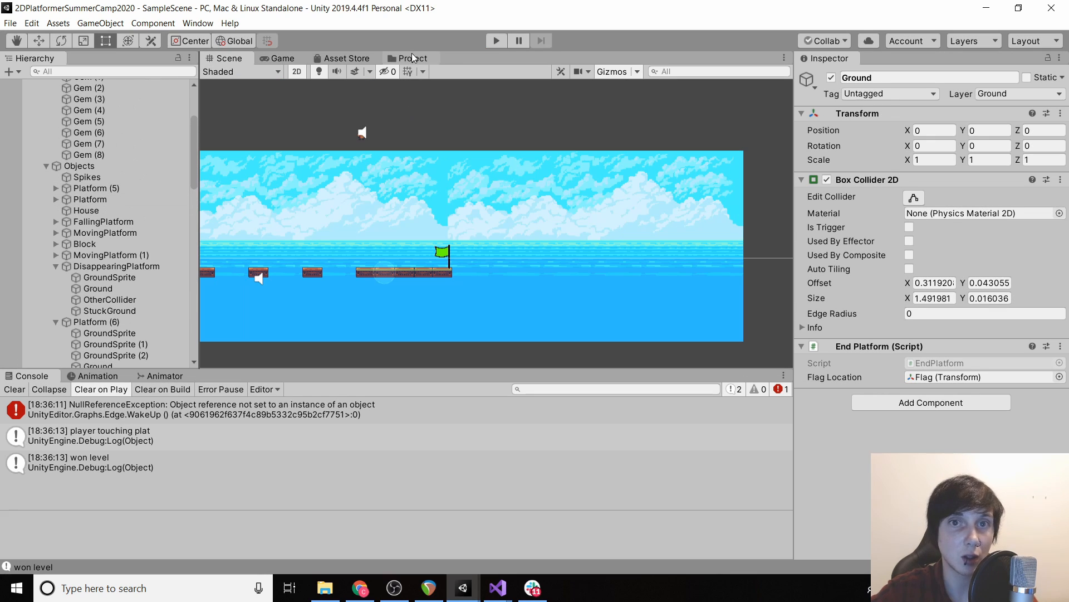
Browse to Assets/Scenes in the Project tab, removing an accidental duplicate Scenes 1 folder
{"action": "left_click", "coordinate": [414, 58]}
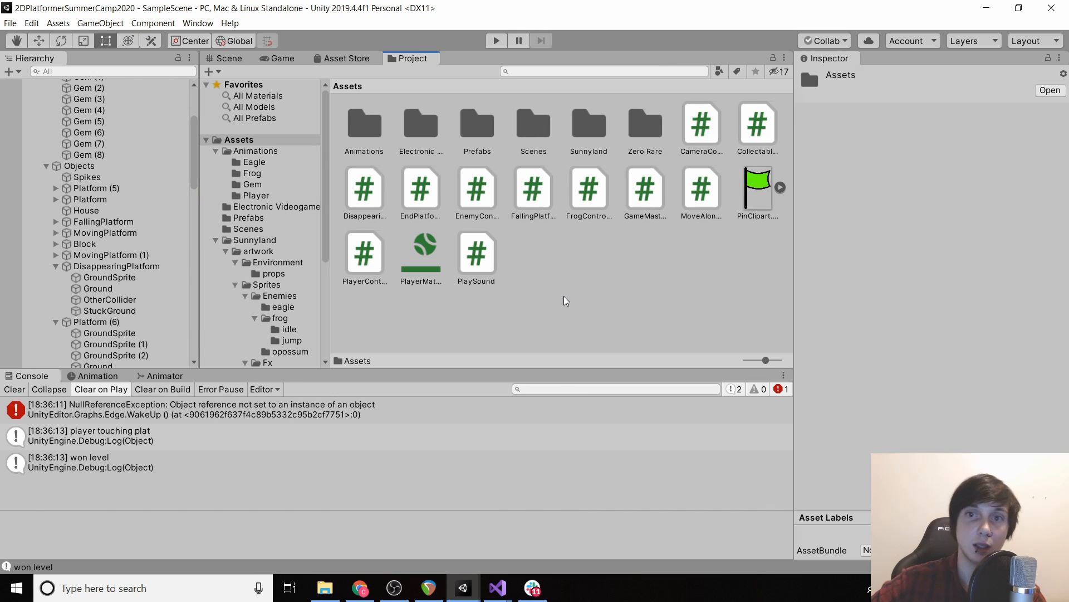
{"action": "right_click", "coordinate": [565, 301]}
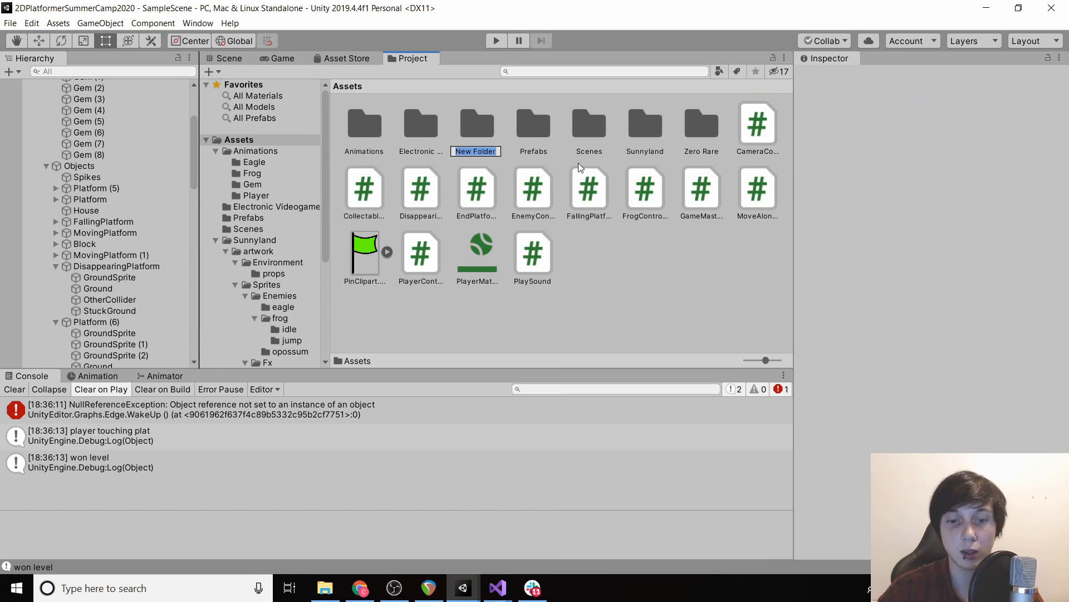
{"action": "type", "text": "Scenes 1"}
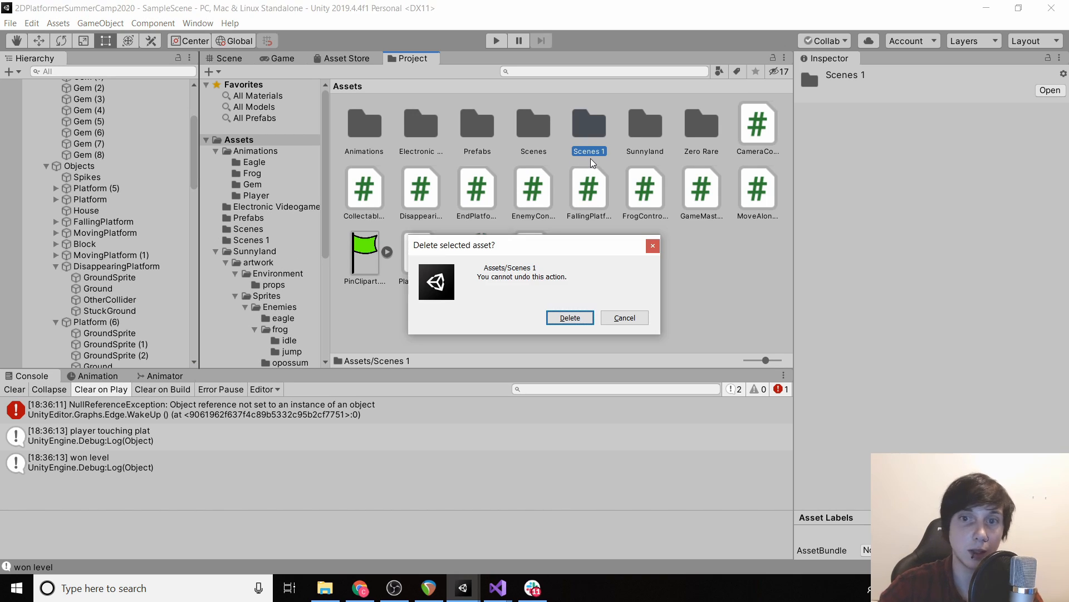
{"action": "left_click", "coordinate": [570, 317]}
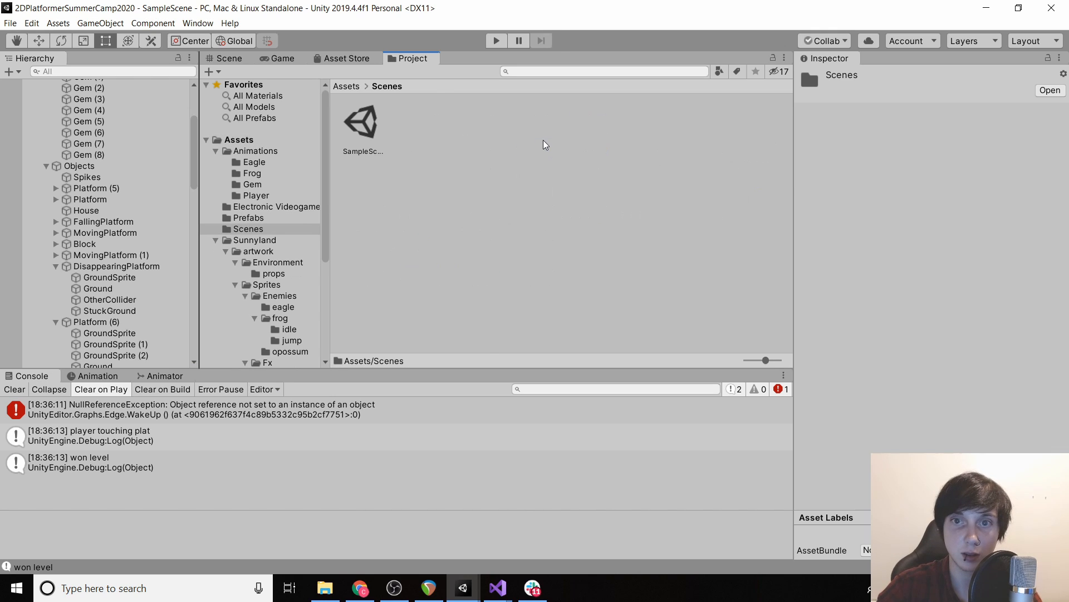
{"action": "left_click", "coordinate": [362, 122]}
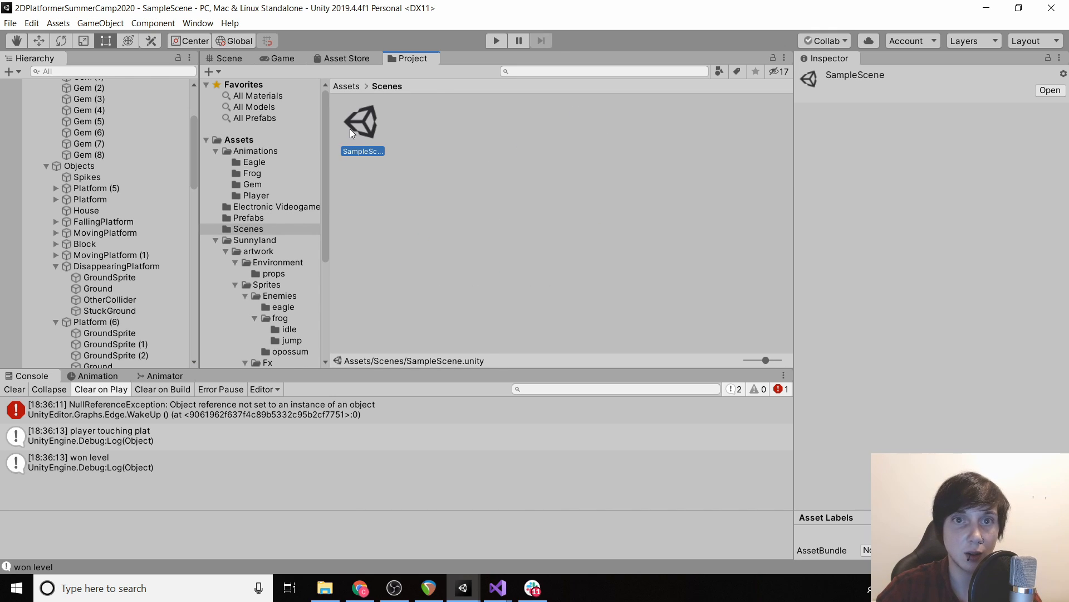
{"action": "left_click", "coordinate": [278, 58]}
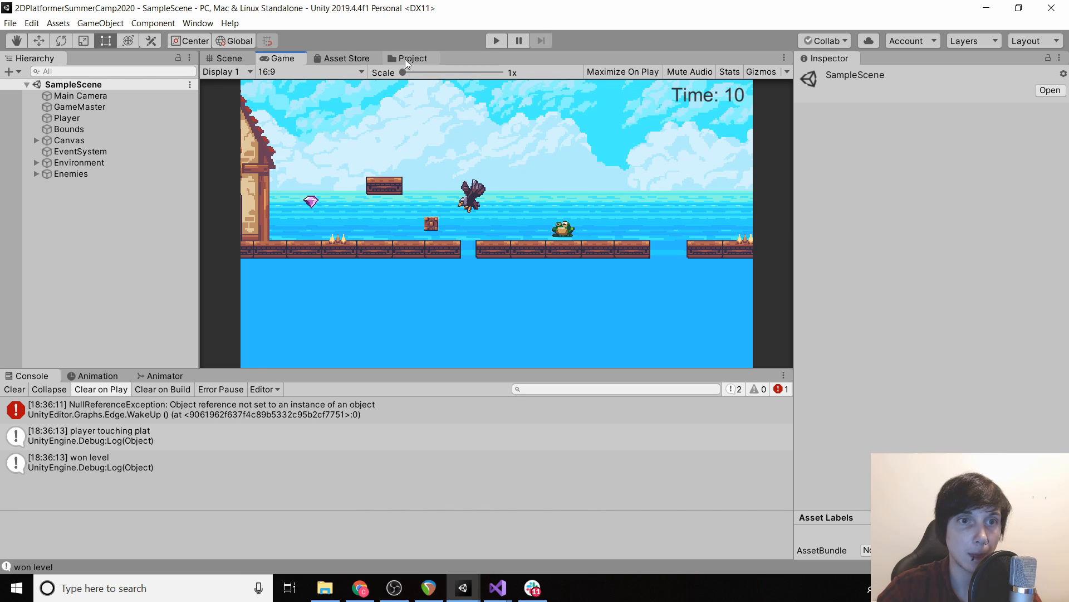
{"action": "left_click", "coordinate": [411, 58]}
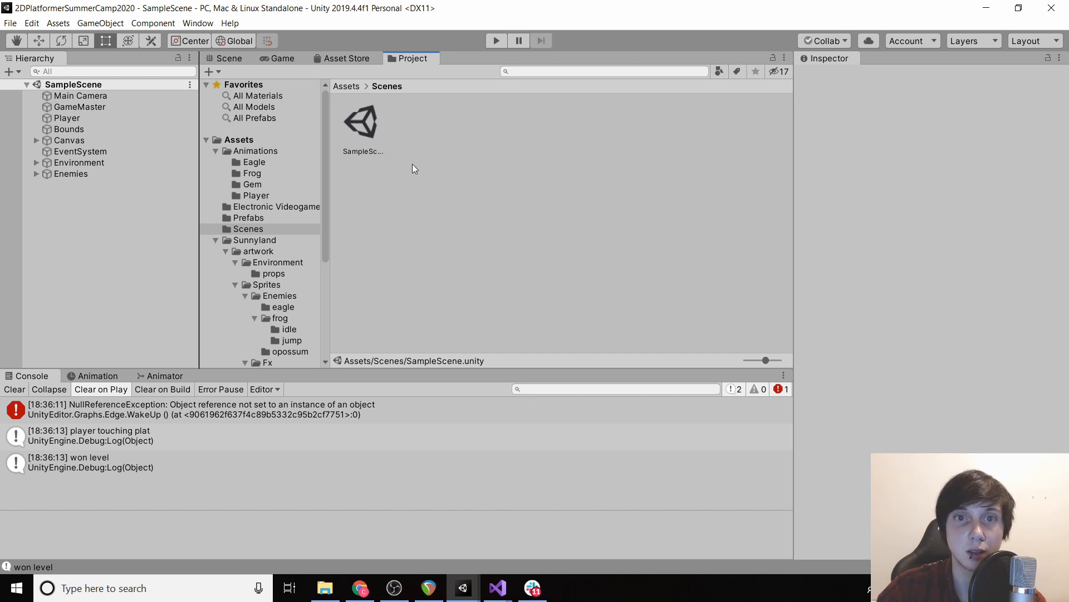
{"action": "left_click", "coordinate": [362, 122]}
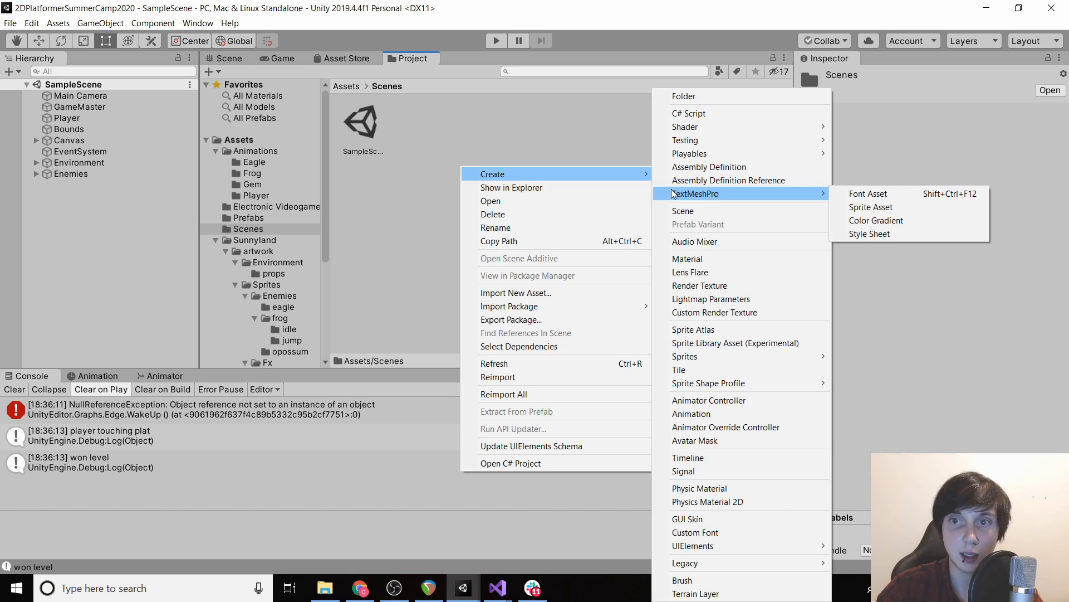
Create a new scene asset named Level2 in the Scenes folder and open it
{"action": "left_click", "coordinate": [683, 210]}
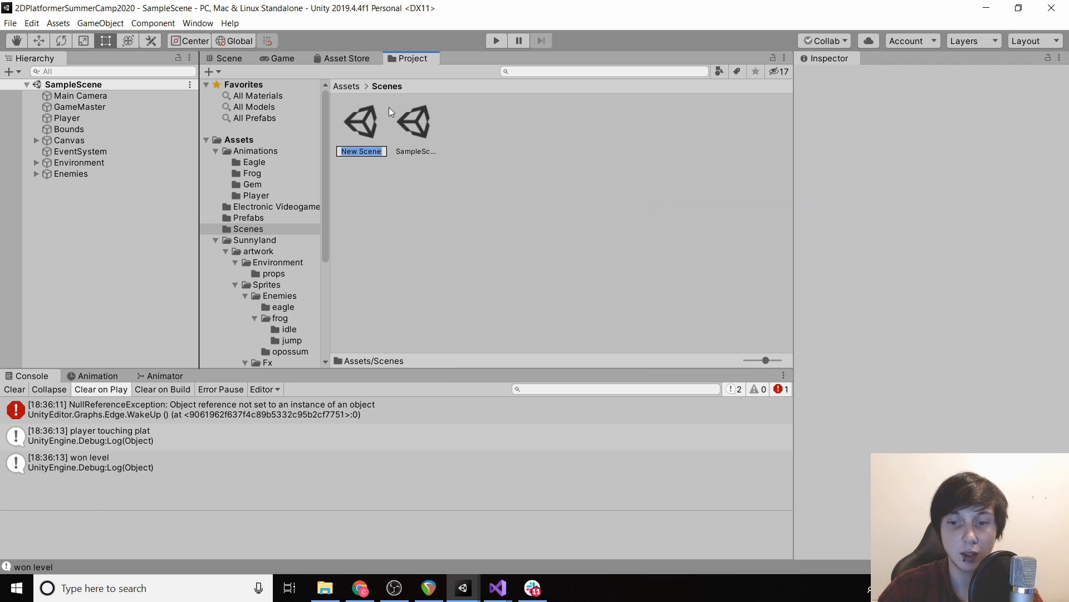
{"action": "type", "text": "Level2"}
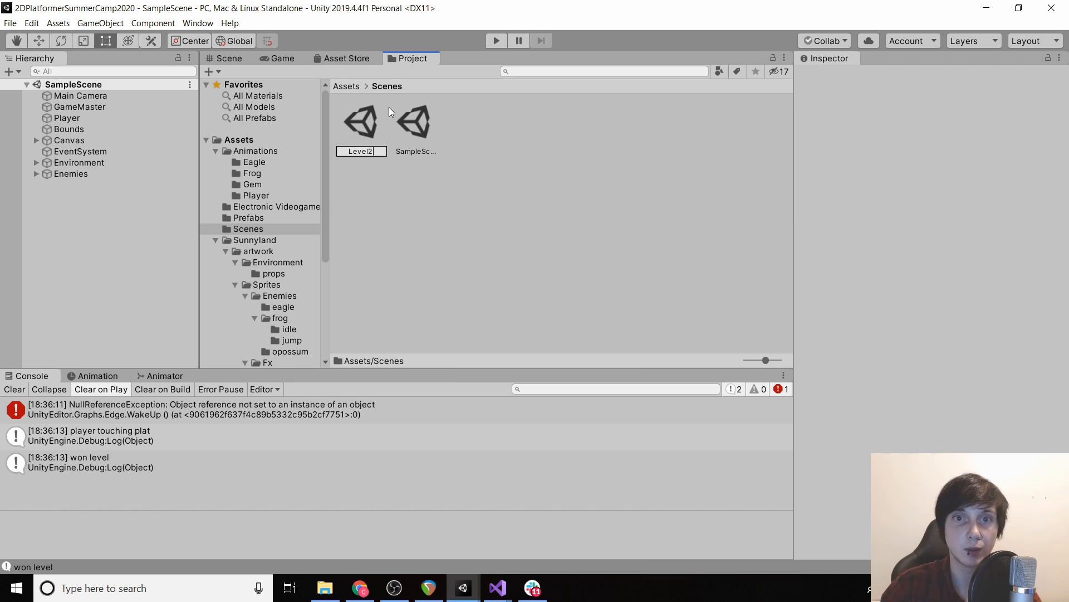
{"action": "left_click", "coordinate": [363, 120]}
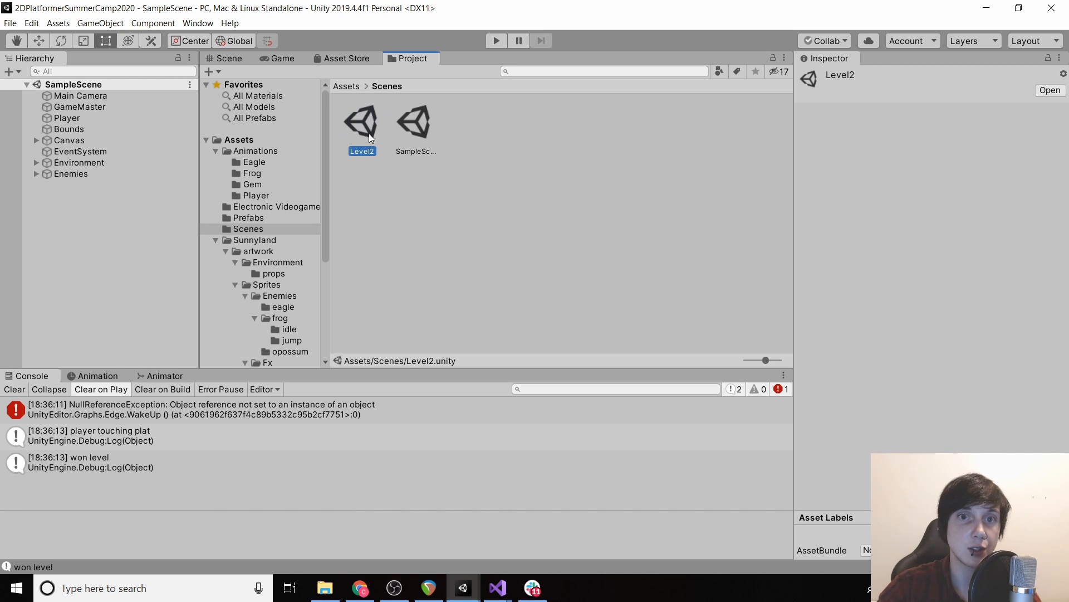
{"action": "double_click", "coordinate": [362, 121]}
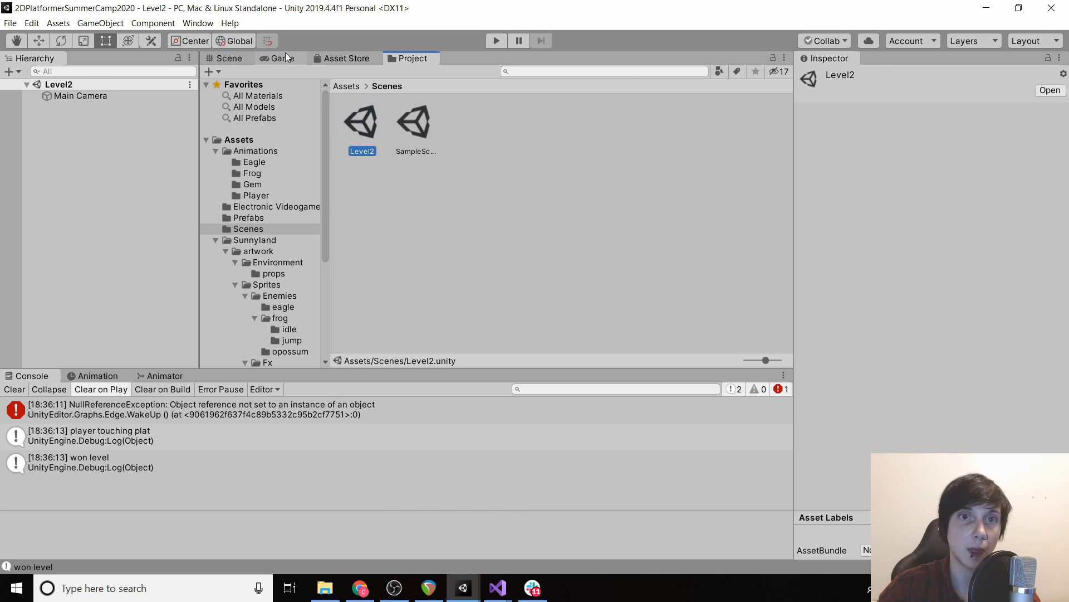
Add the open Level2 scene to the Build Settings scene list and close the window
{"action": "left_click", "coordinate": [281, 57]}
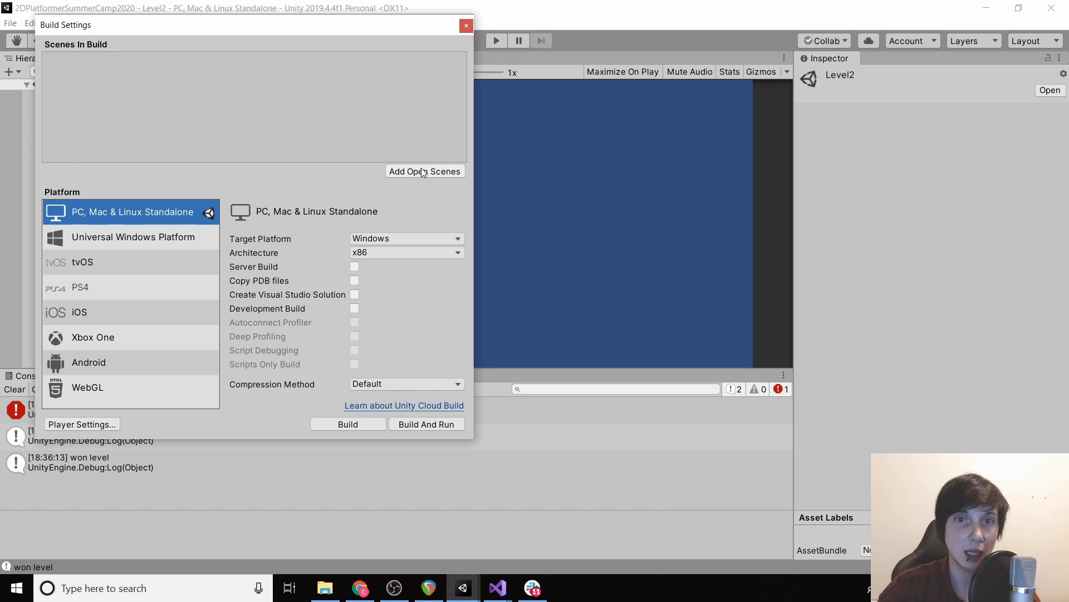
{"action": "left_click", "coordinate": [425, 171]}
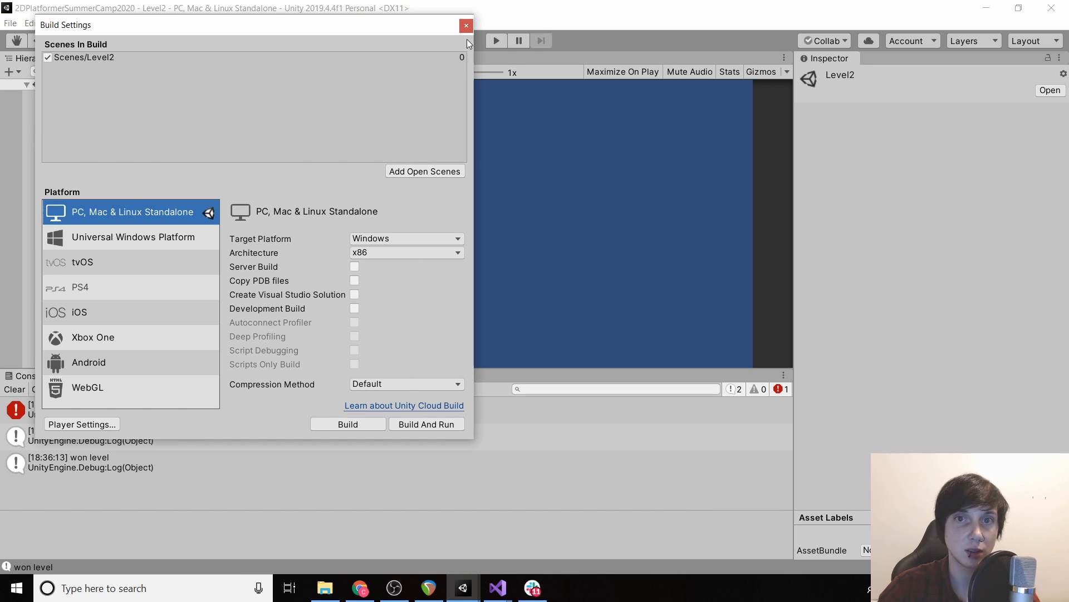
{"action": "left_click", "coordinate": [465, 25]}
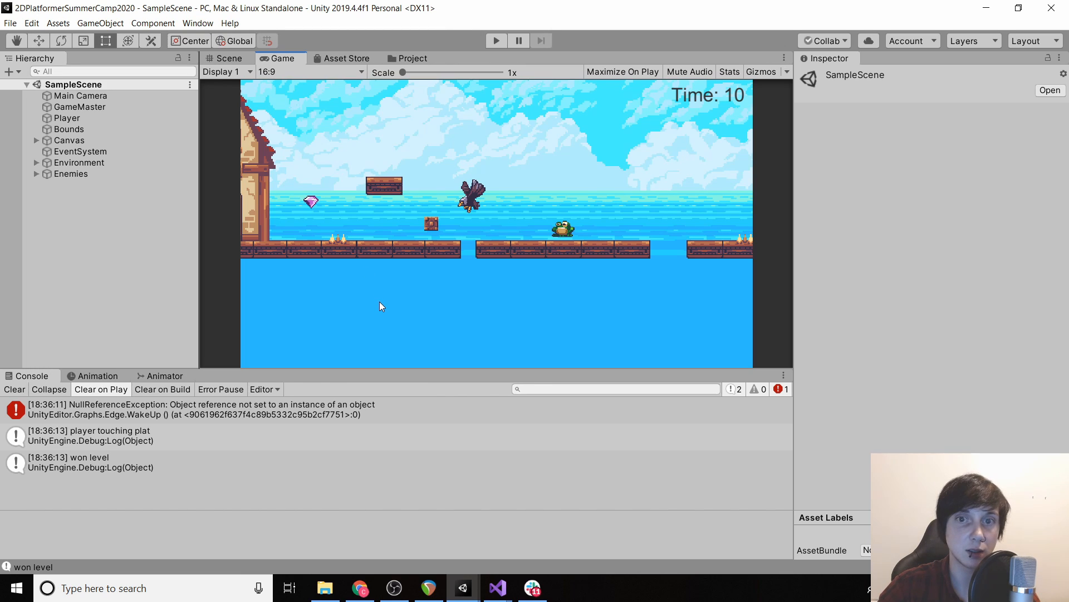
Add a new ChangeScene script component to the GameMaster object
{"action": "left_click", "coordinate": [79, 106]}
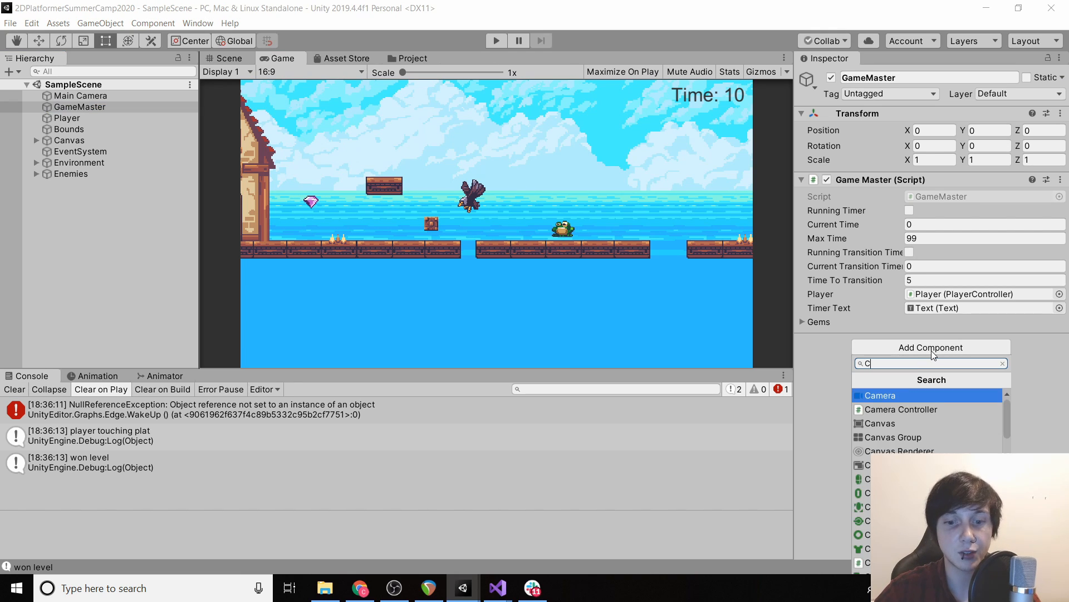
{"action": "type", "text": "ChangeScene"}
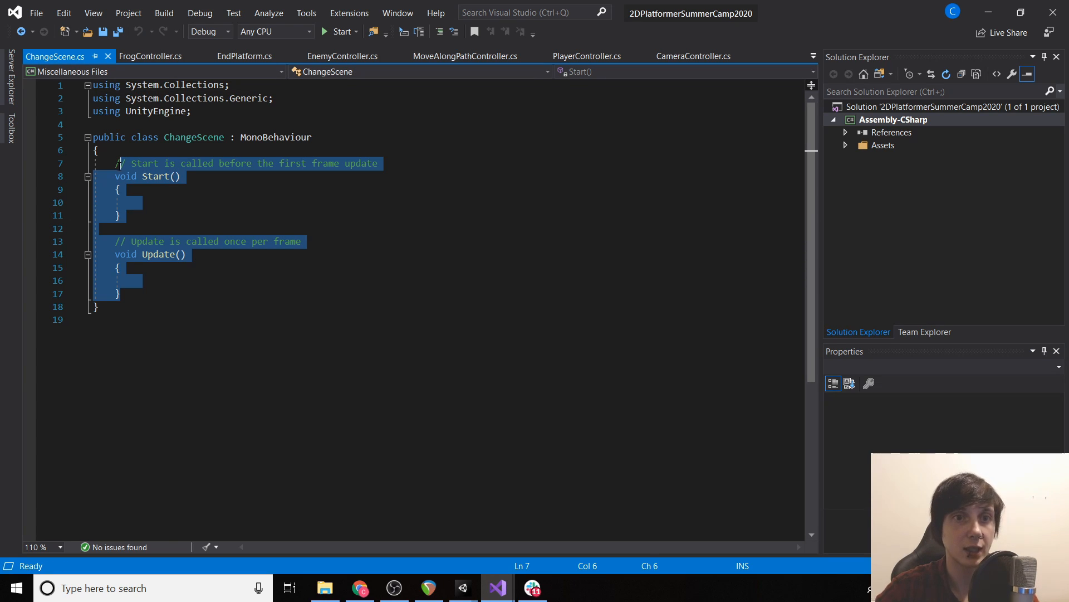
Declare public string sceneToChangeTo = "" in ChangeScene
{"action": "type", "text": "public"}
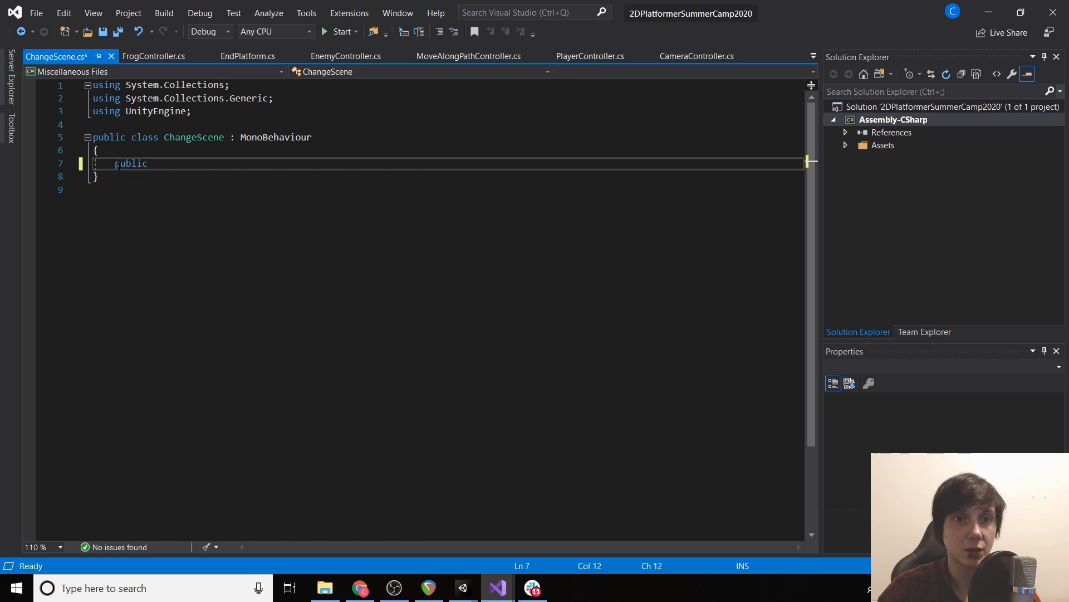
{"action": "type", "text": "string s"}
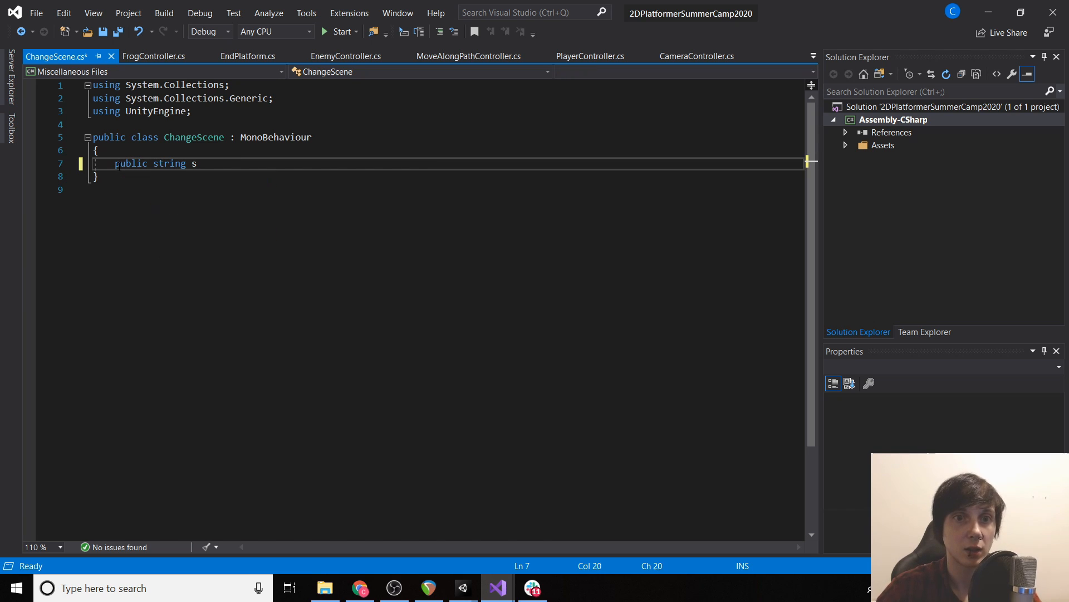
{"action": "type", "text": "ceneToChangeTo"}
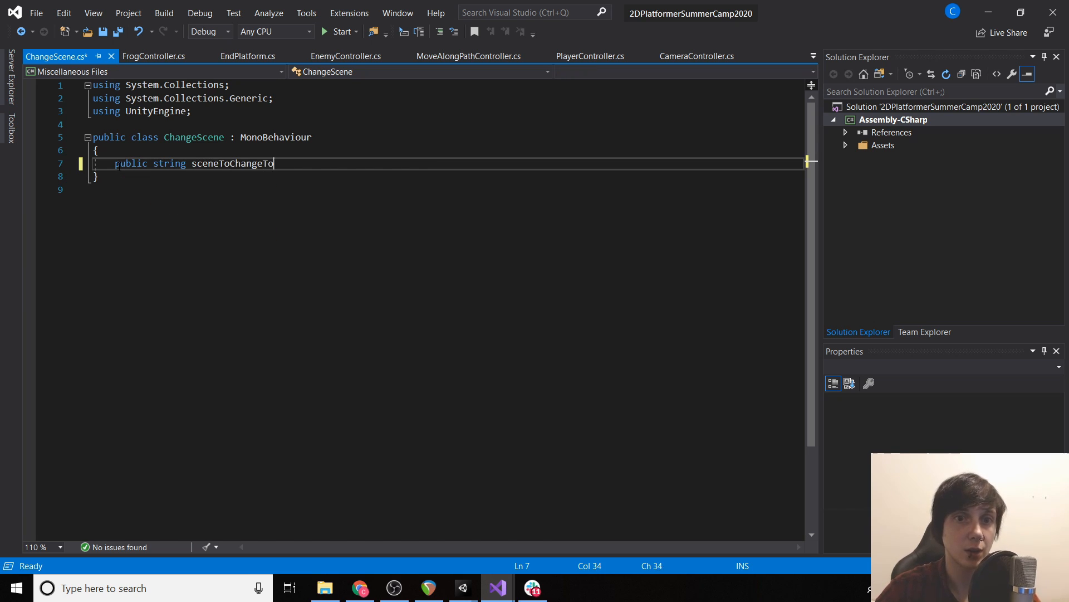
{"action": "type", "text": "= \"\";"}
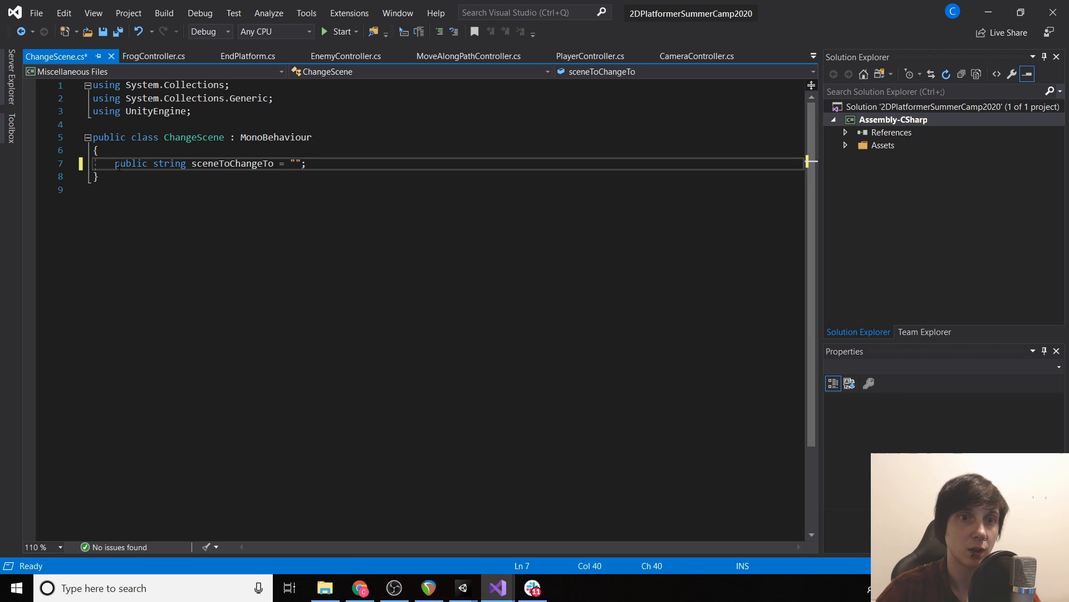
Add public void ChangeToScene() calling SceneManager.LoadScene(sceneName)
{"action": "type", "text": "public void ChangeToScen"}
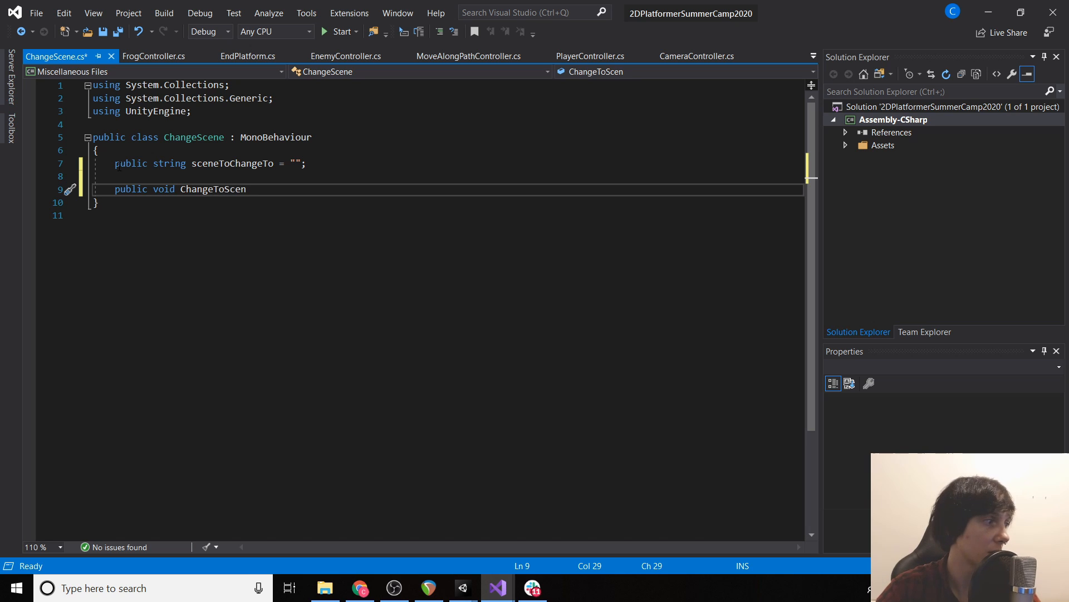
{"action": "type", "text": "e()"}
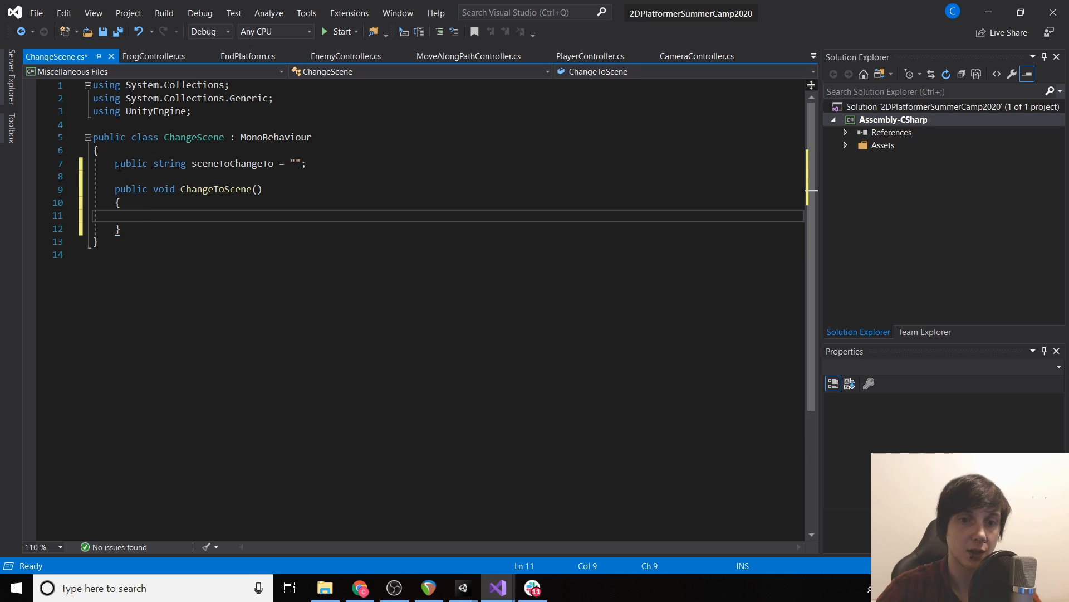
{"action": "type", "text": "SceneManager.Load"}
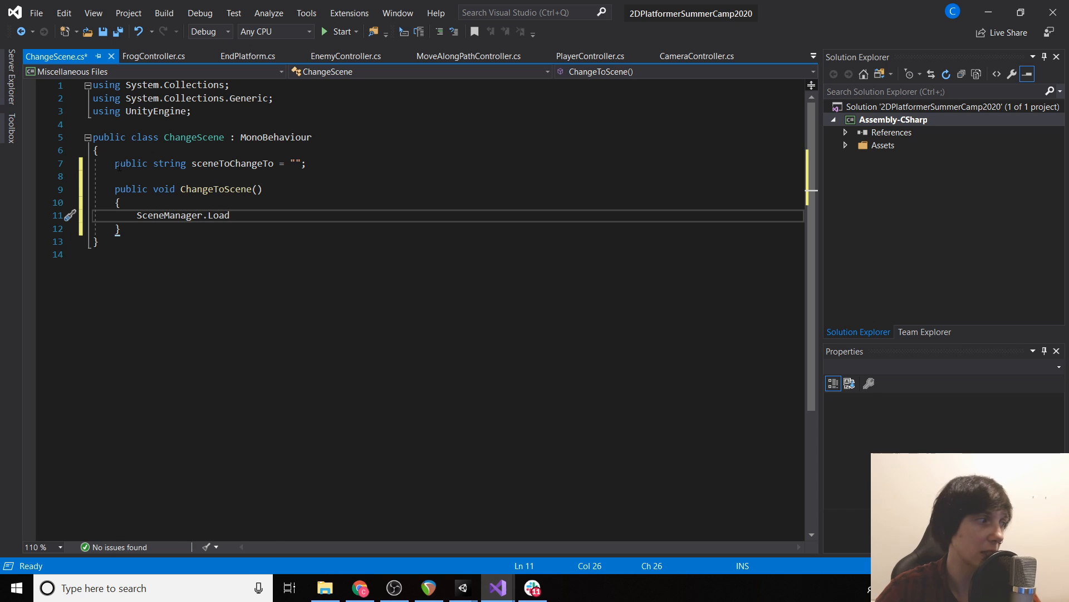
{"action": "type", "text": "Scene()"}
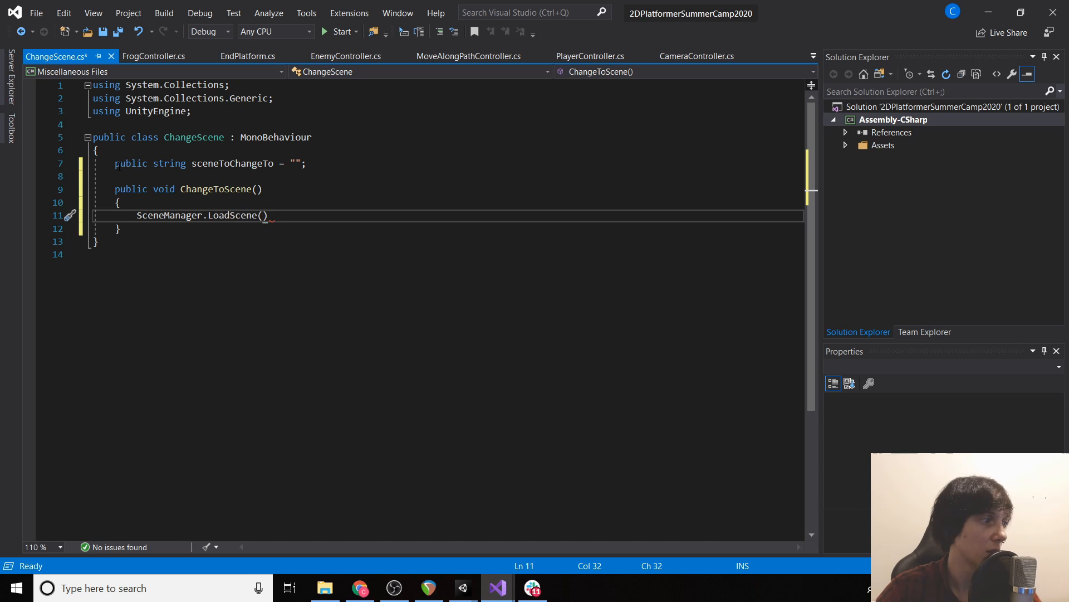
{"action": "type", "text": "sceneName;"}
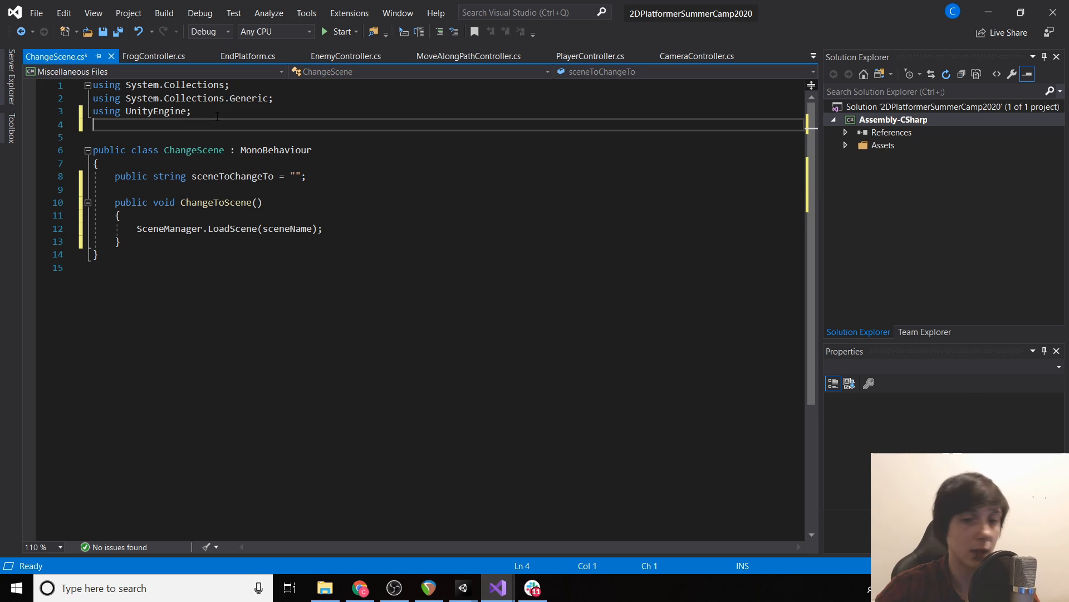
Import using UnityEngine.SceneManagement, save, and switch back to Unity
{"action": "type", "text": "using"}
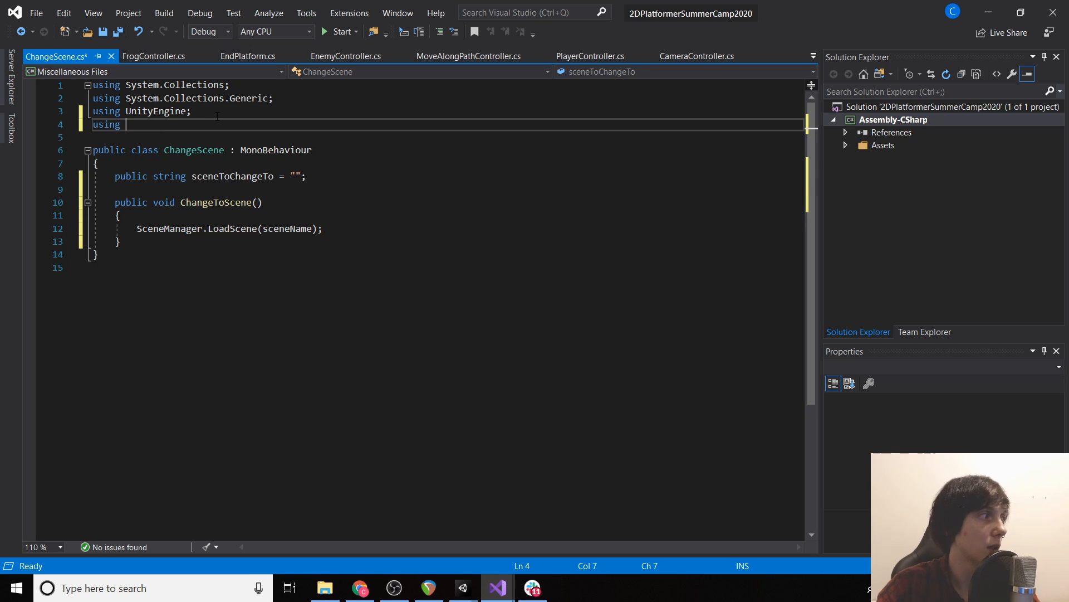
{"action": "type", "text": "UnityE"}
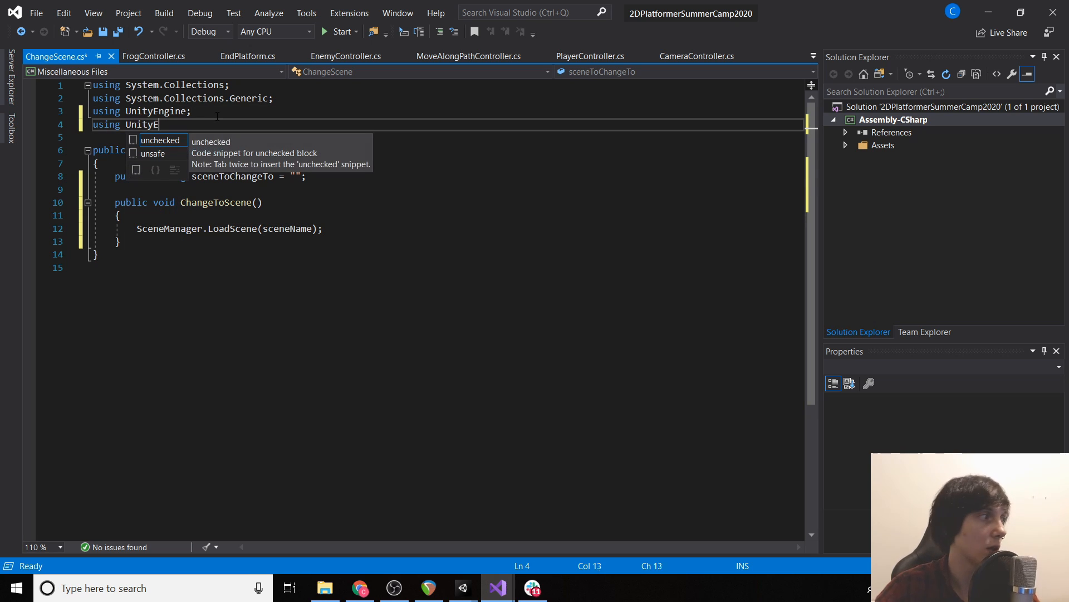
{"action": "type", "text": "ngine.Scene"}
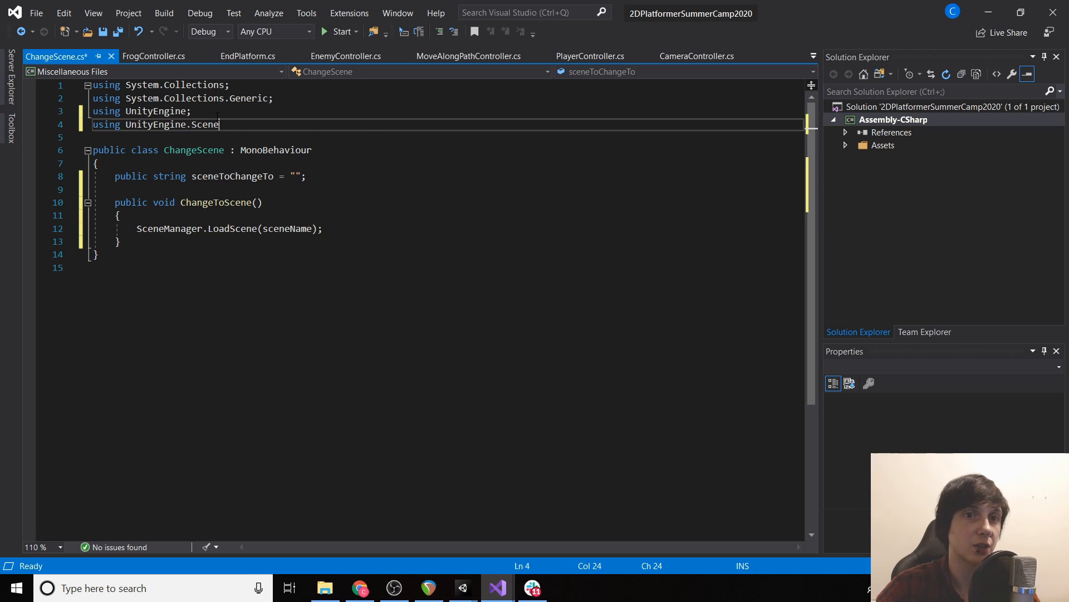
{"action": "type", "text": "Management;"}
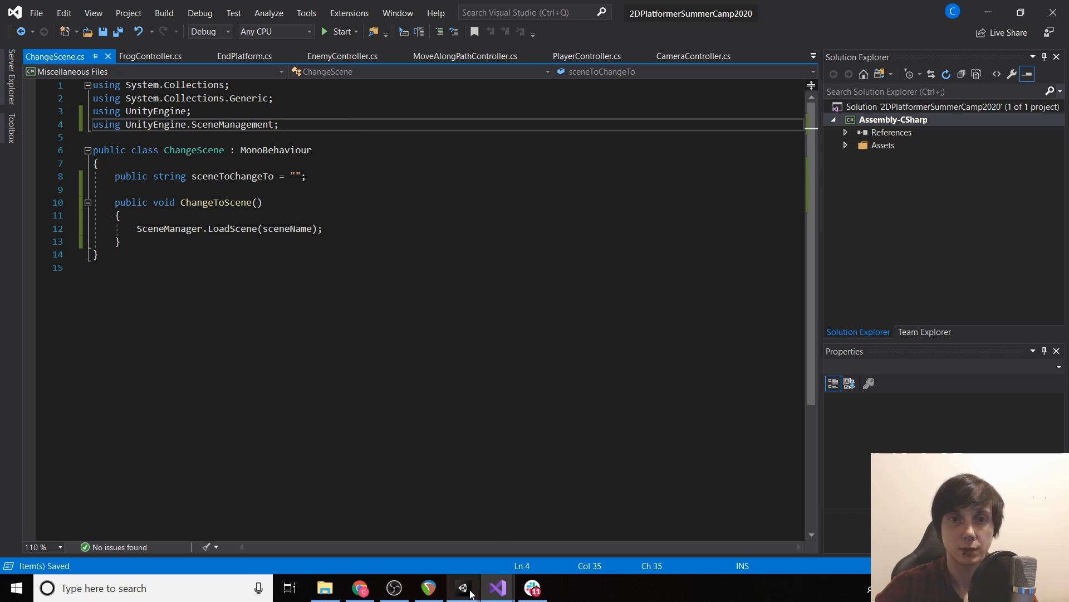
{"action": "left_click", "coordinate": [463, 587]}
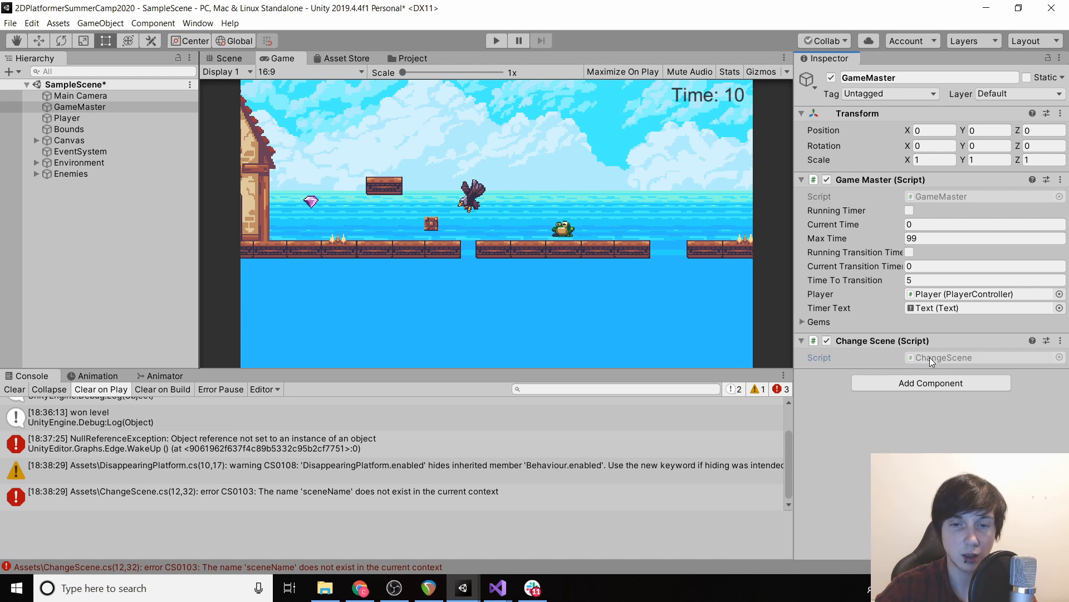
{"action": "mouse_move", "coordinate": [405, 522]}
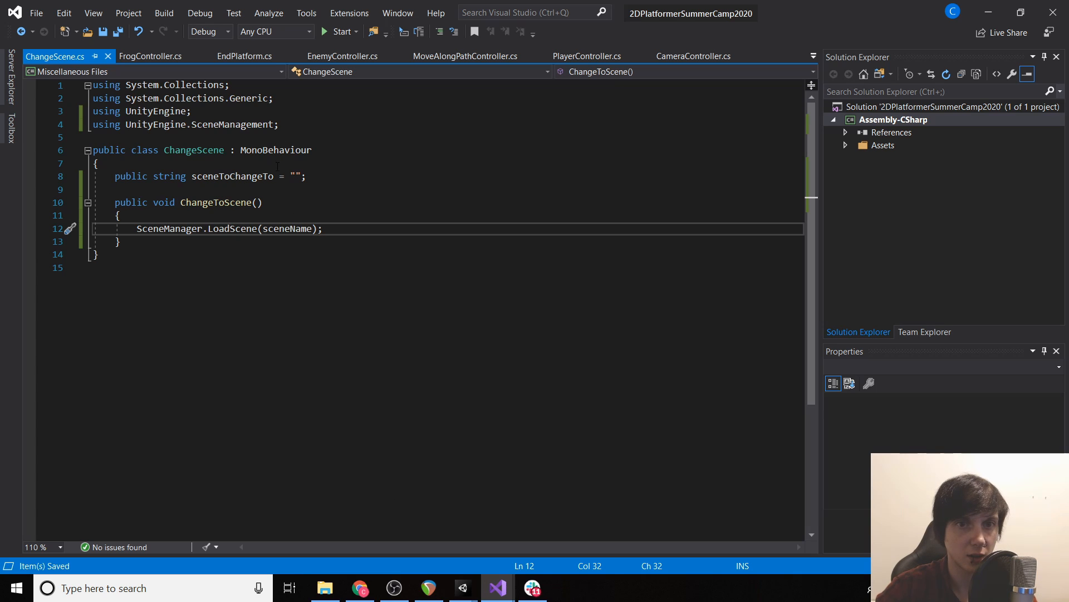
Replace sceneName with sceneToChangeTo, then set GameMaster's Scene To Change To field to Level2
{"action": "double_click", "coordinate": [231, 176]}
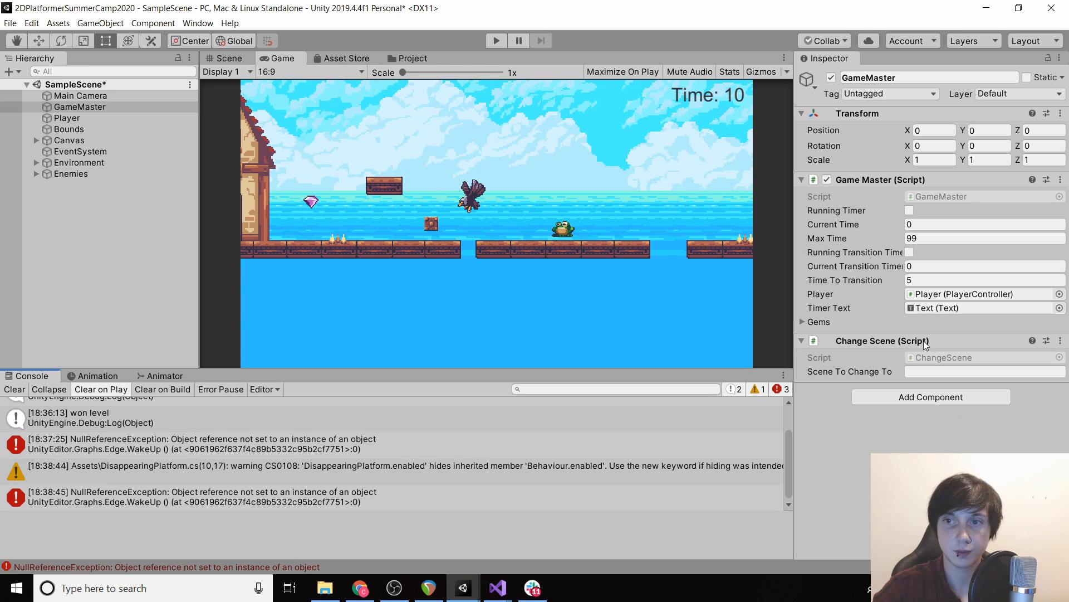
{"action": "type", "text": "L"}
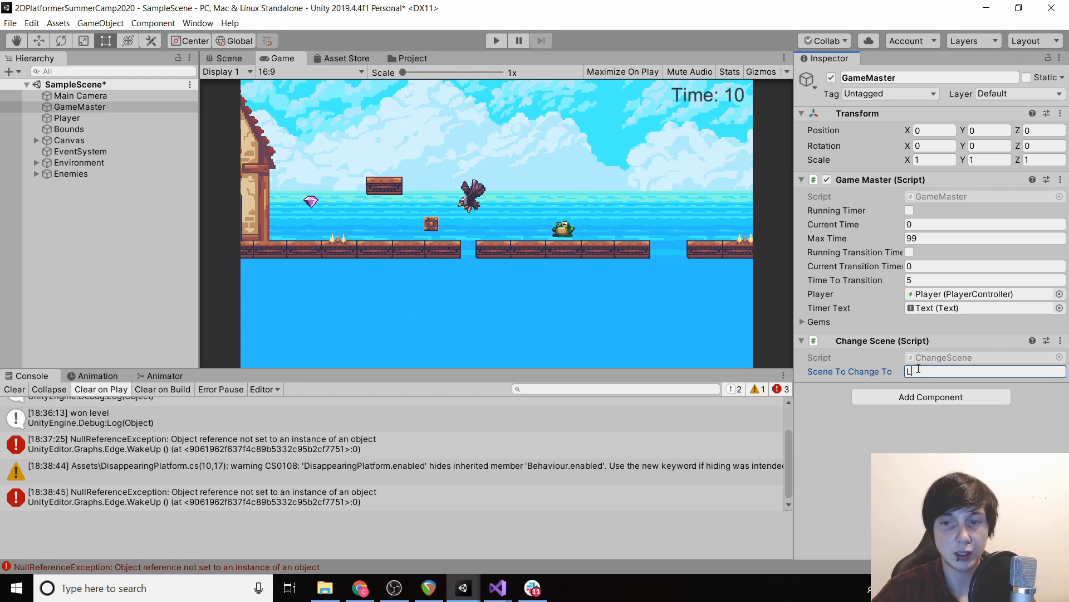
{"action": "type", "text": "evel2"}
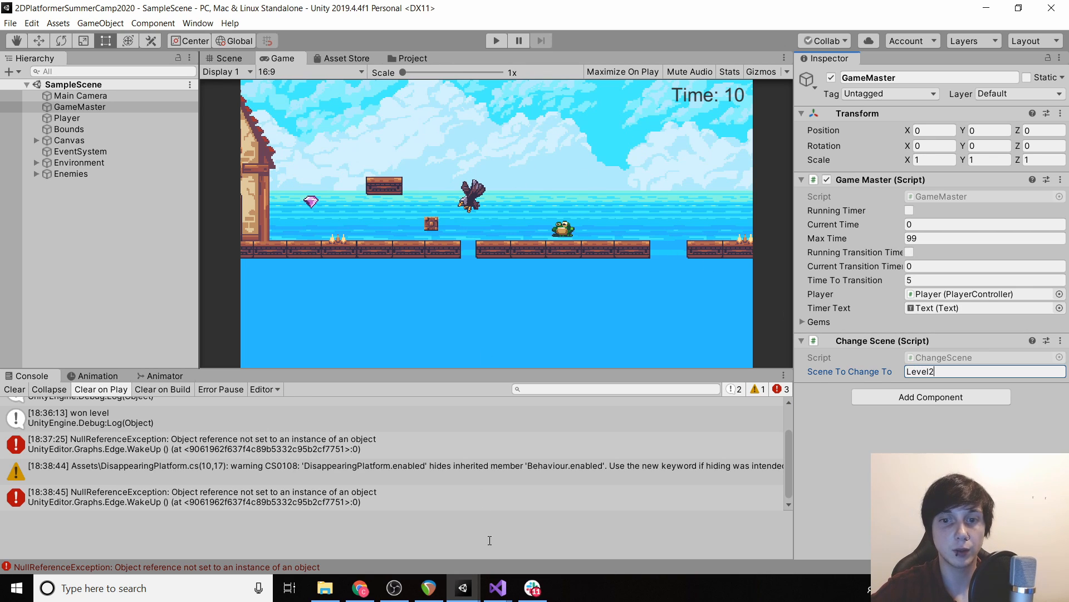
{"action": "mouse_move", "coordinate": [498, 587]}
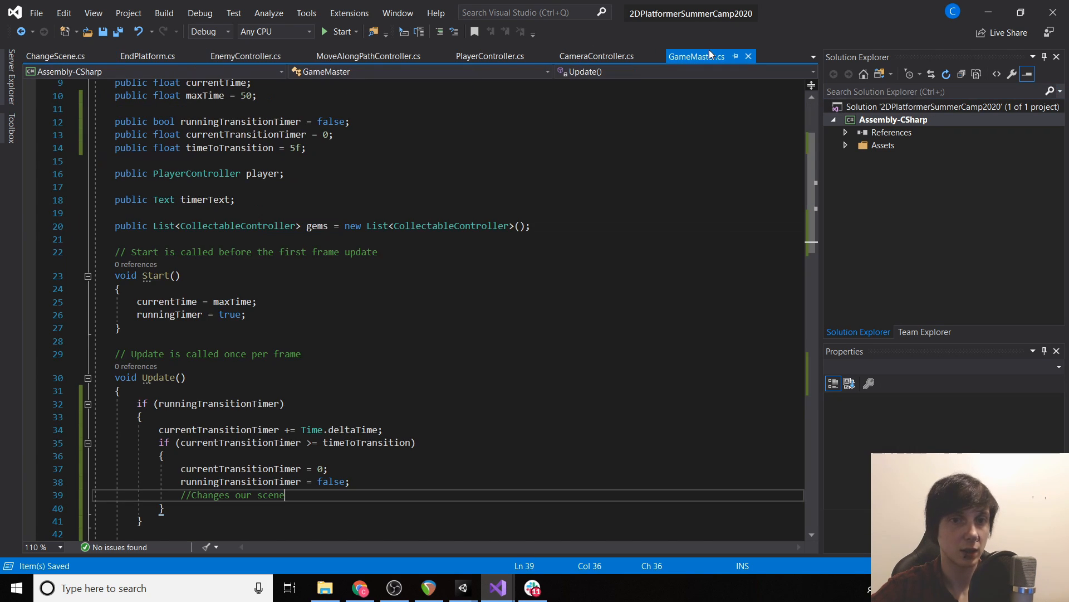
Write GetComponent<ChangeScene>().ChangeToScene() in GameMaster's transition-complete branch of Update()
{"action": "scroll", "scroll_direction": "down", "scroll_amount": 3}
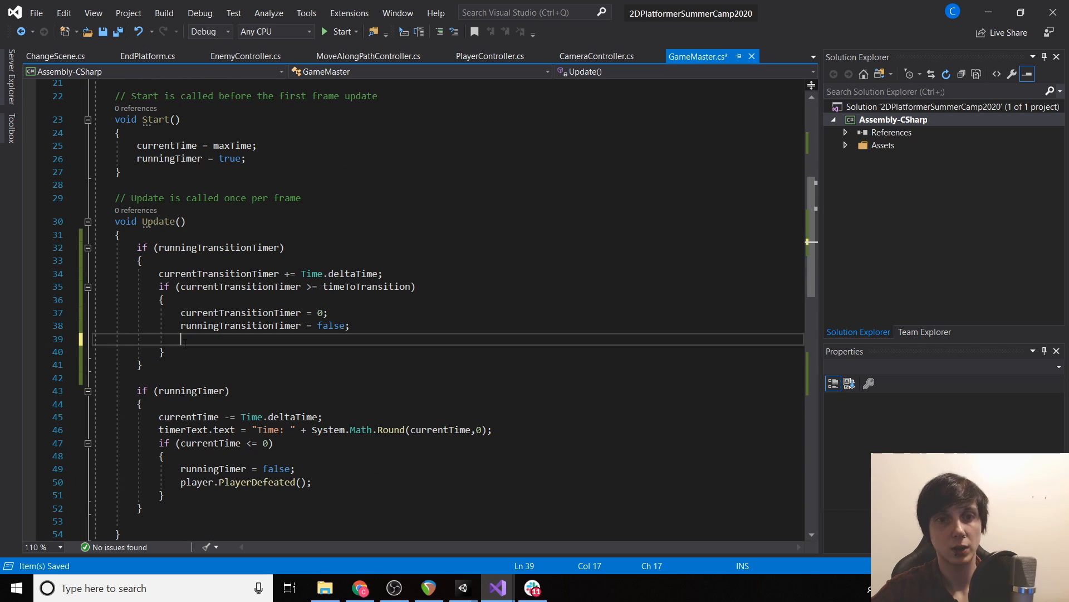
{"action": "type", "text": "GetComponent<>"}
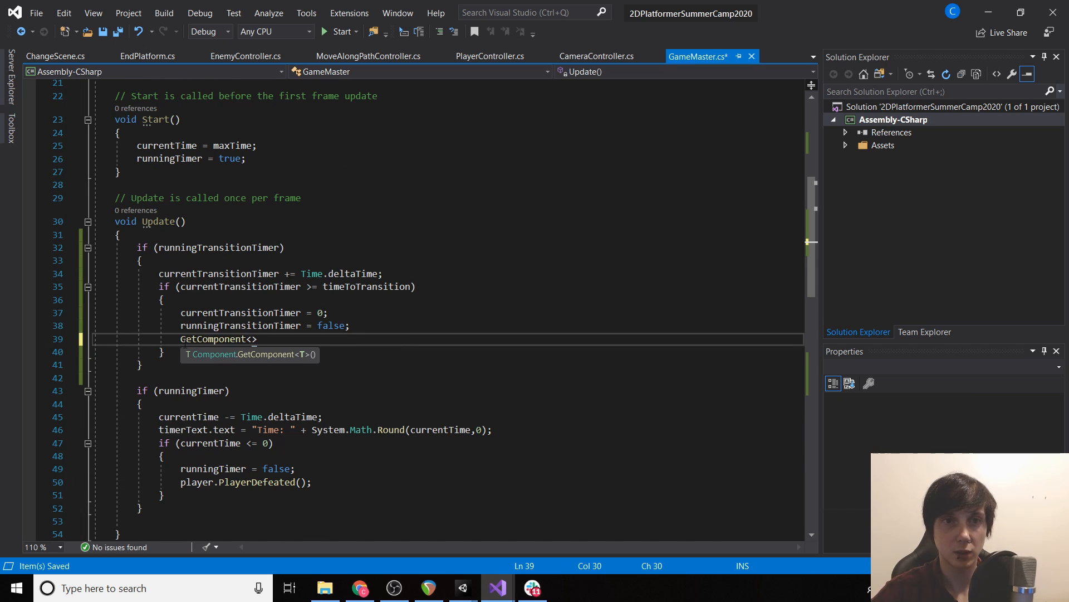
{"action": "type", "text": "Cha"}
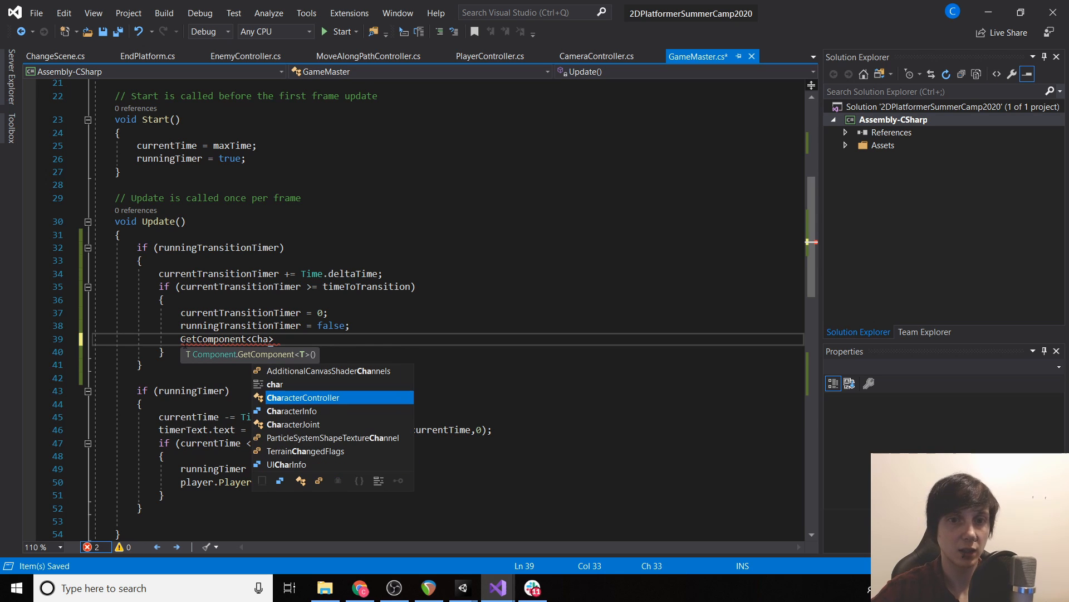
{"action": "type", "text": "ChangeScene"}
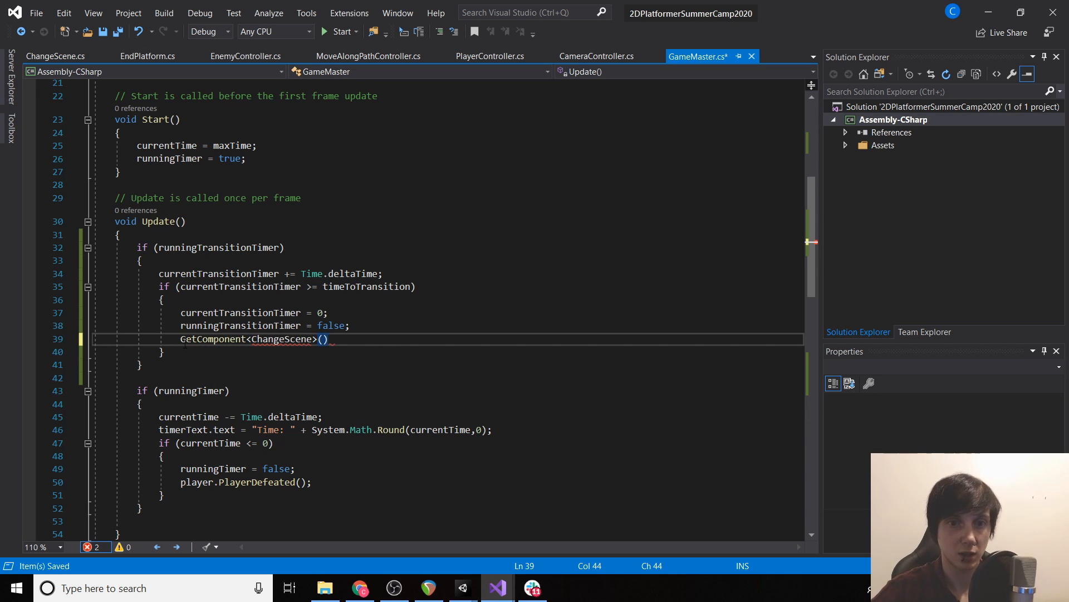
{"action": "type", "text": "."}
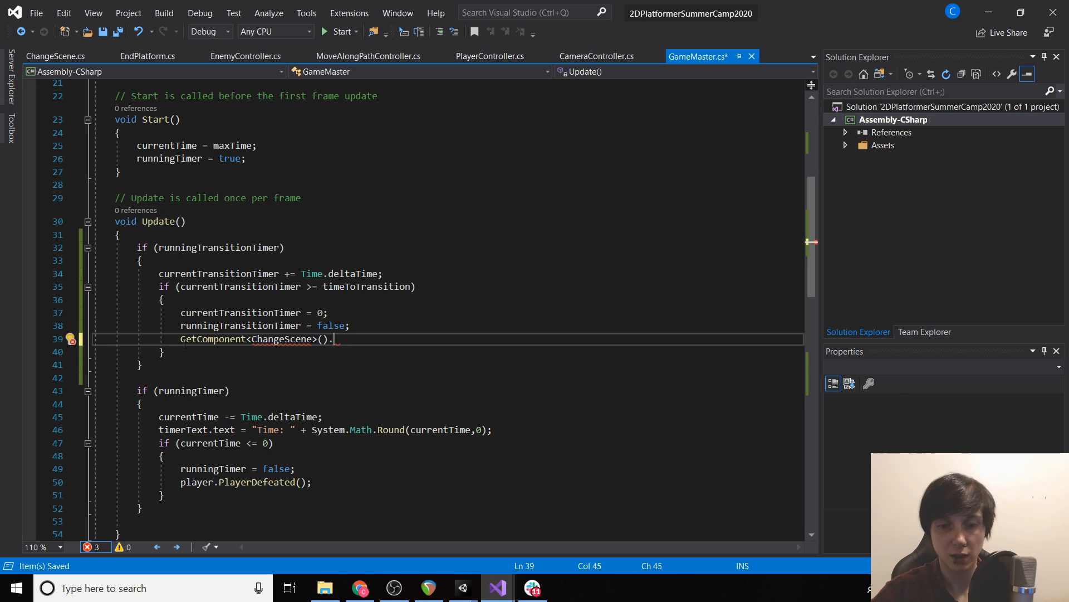
Verify the method name in ChangeScene.cs, return to GameMaster.cs, then bring Unity back into focus
{"action": "left_click", "coordinate": [44, 57]}
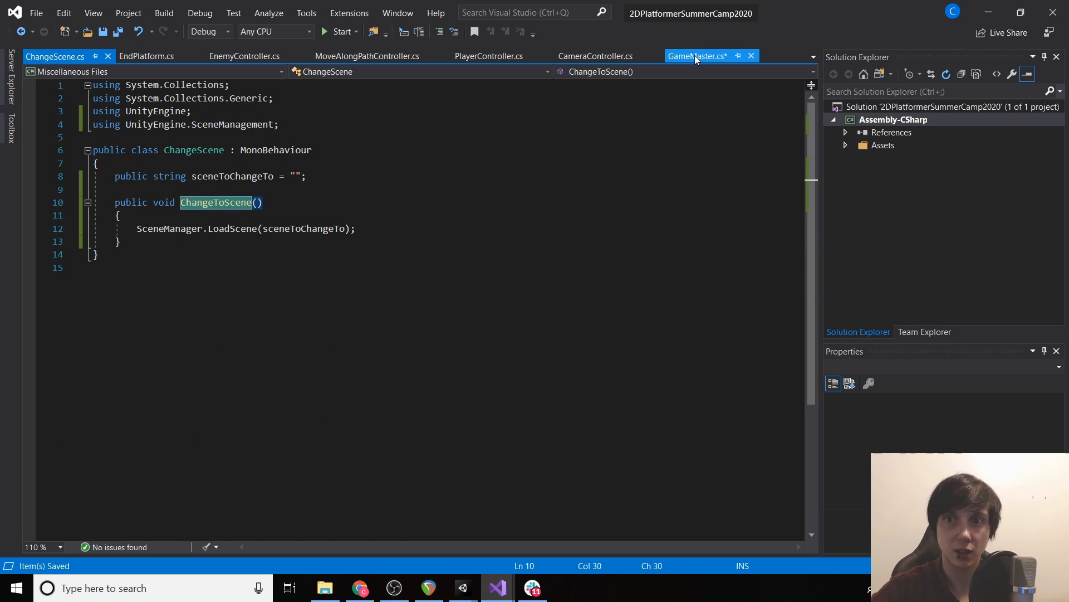
{"action": "left_click", "coordinate": [698, 56]}
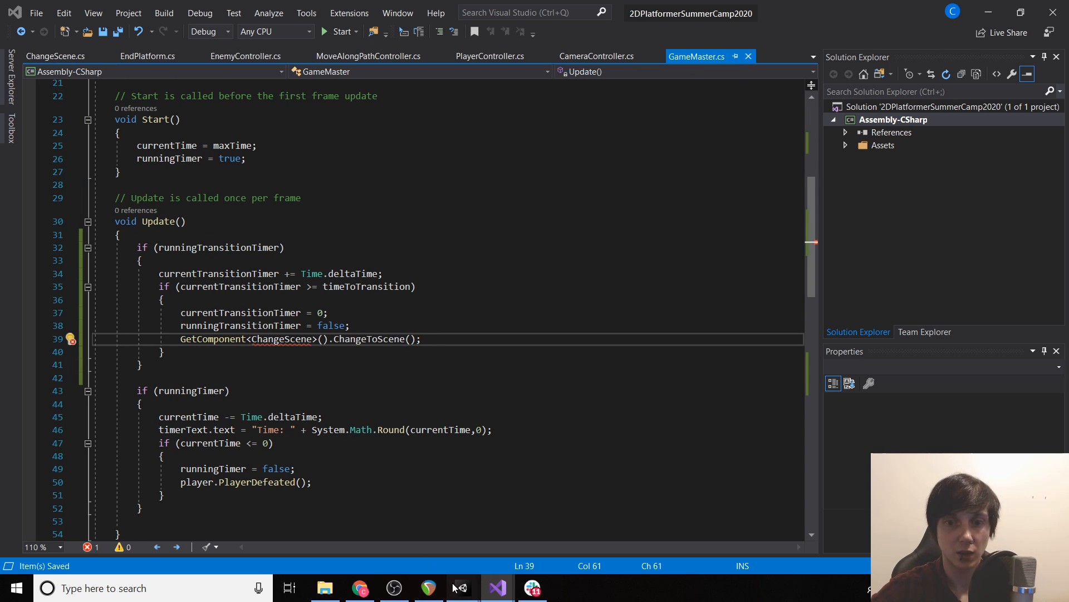
{"action": "left_click", "coordinate": [463, 588]}
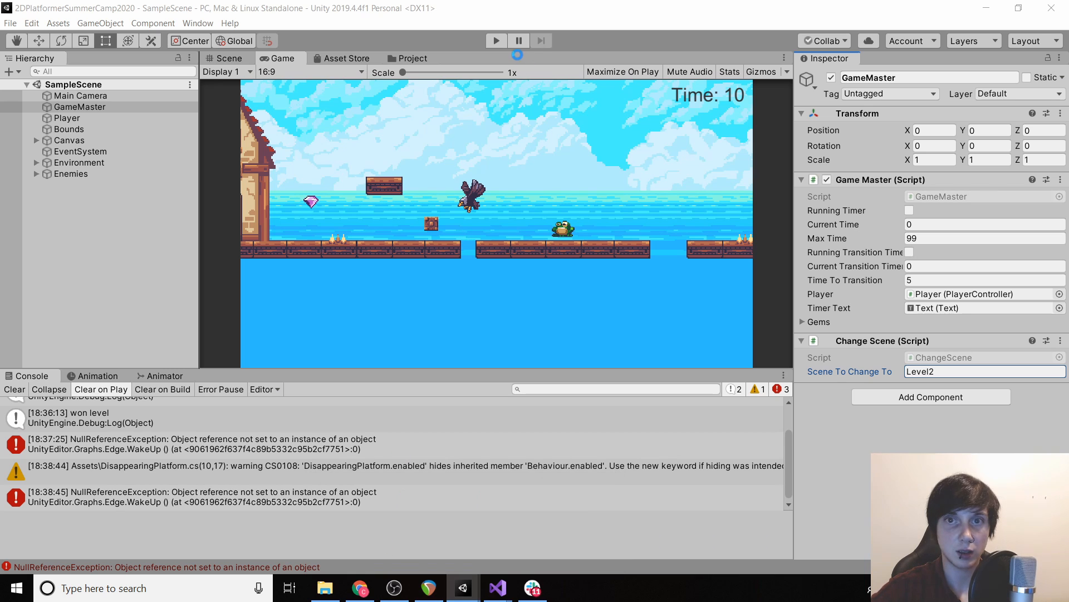
{"action": "left_click", "coordinate": [495, 40]}
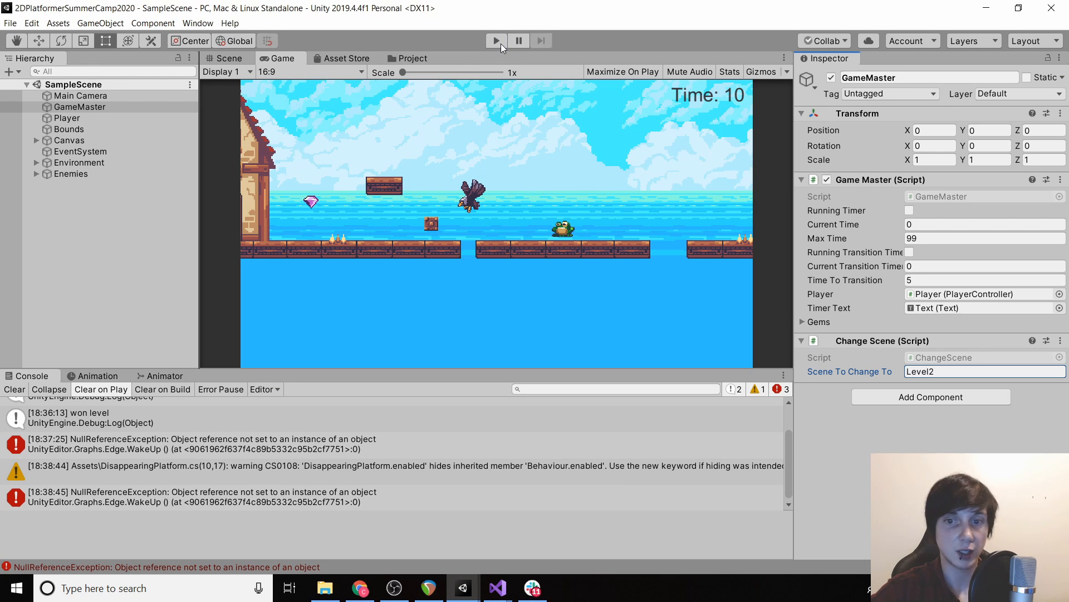
{"action": "left_click", "coordinate": [496, 41]}
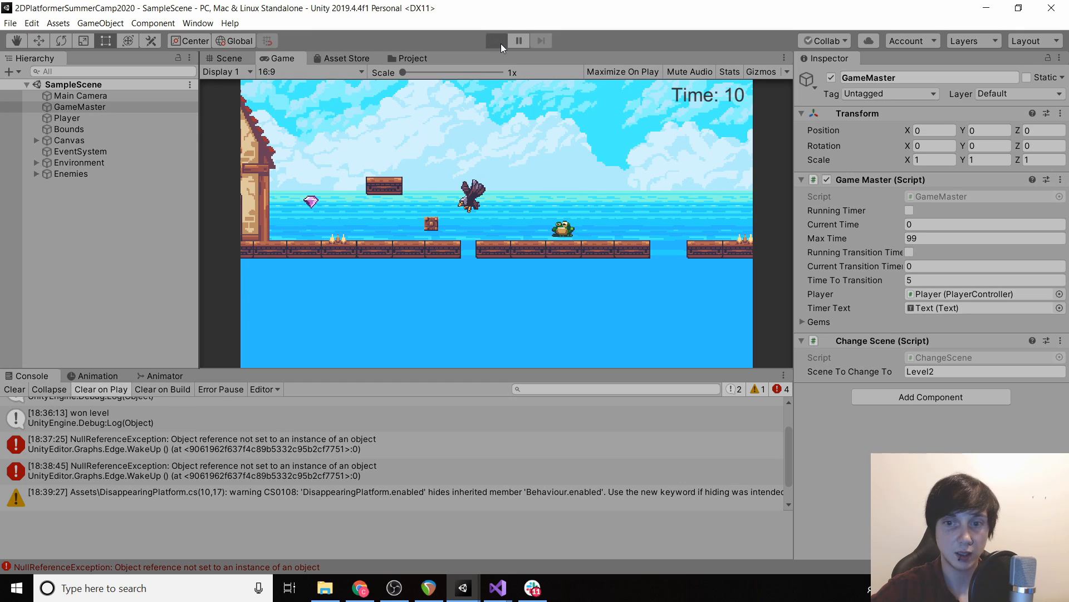
{"action": "left_click", "coordinate": [495, 40]}
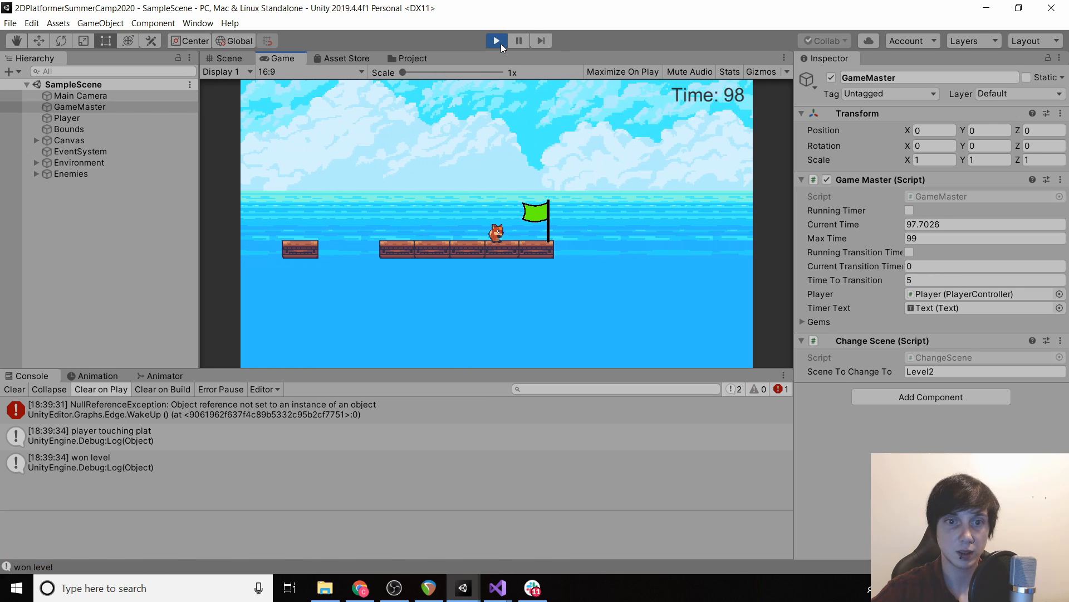
{"action": "left_click", "coordinate": [496, 40]}
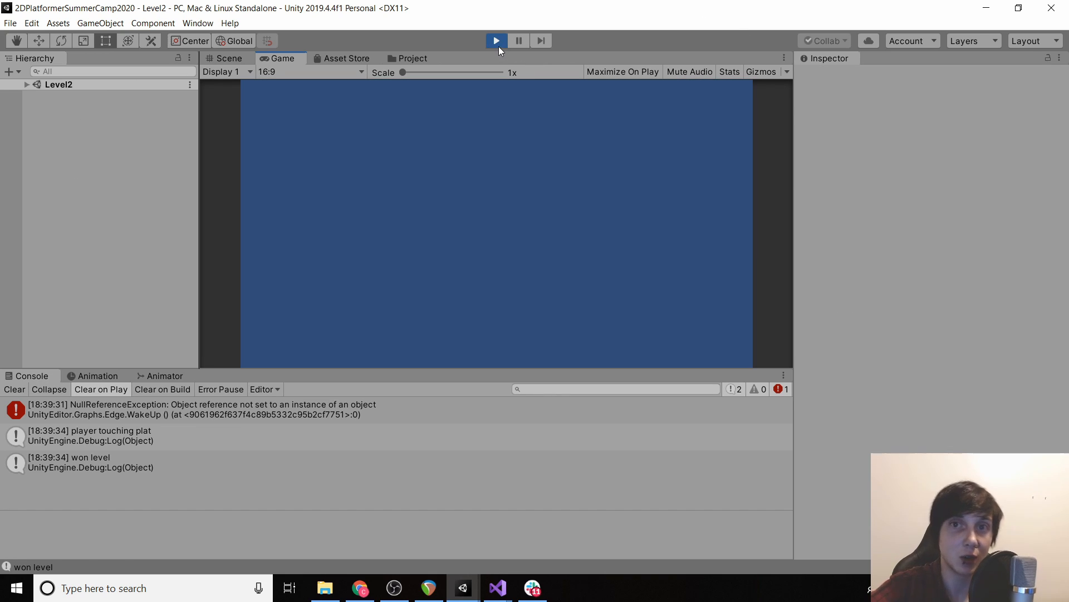
{"action": "left_click", "coordinate": [496, 41]}
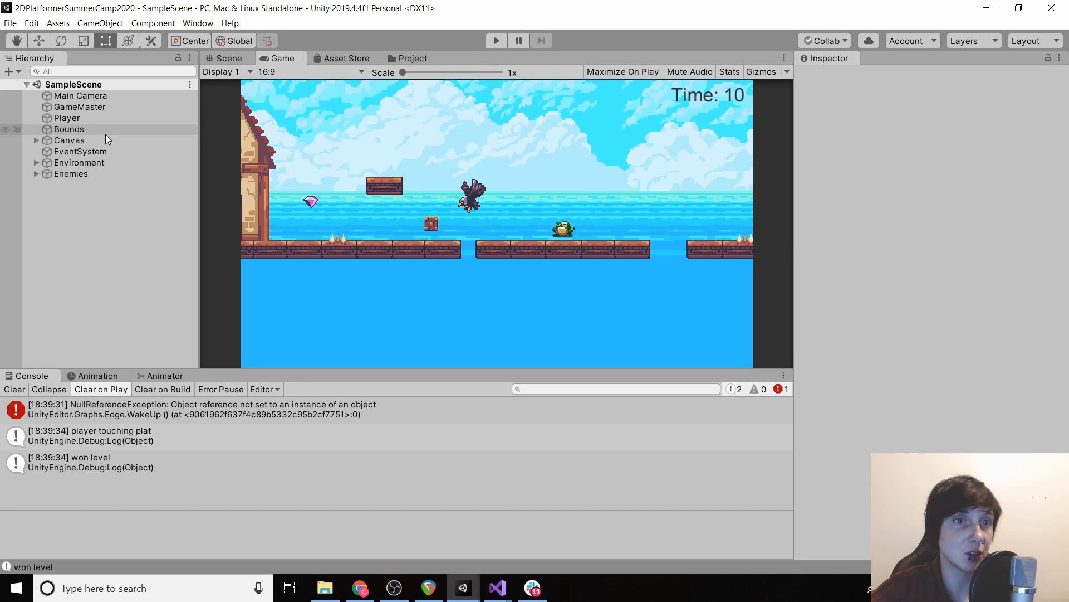
Reveal the platforms under Environment > Objects and show the Prefabs folder in the Project window
{"action": "left_click", "coordinate": [31, 162]}
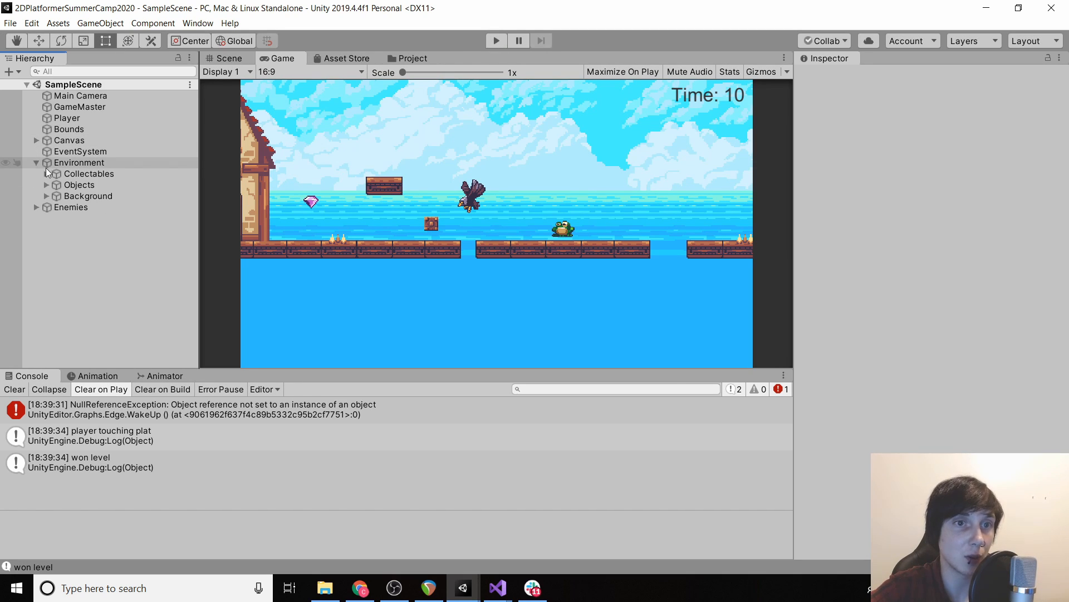
{"action": "left_click", "coordinate": [43, 184]}
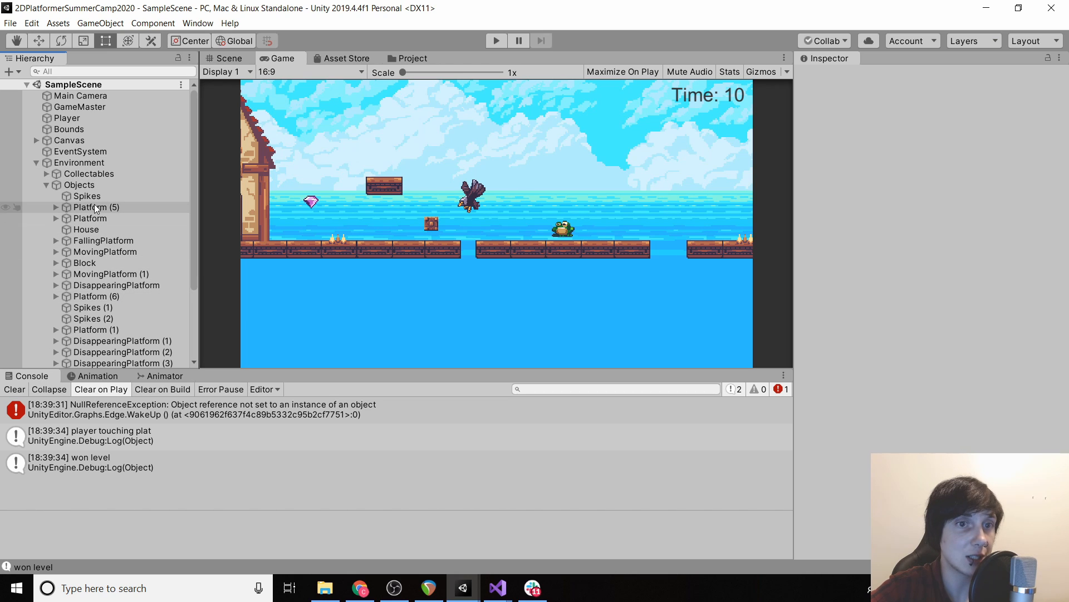
{"action": "scroll", "scroll_direction": "down", "scroll_amount": 3}
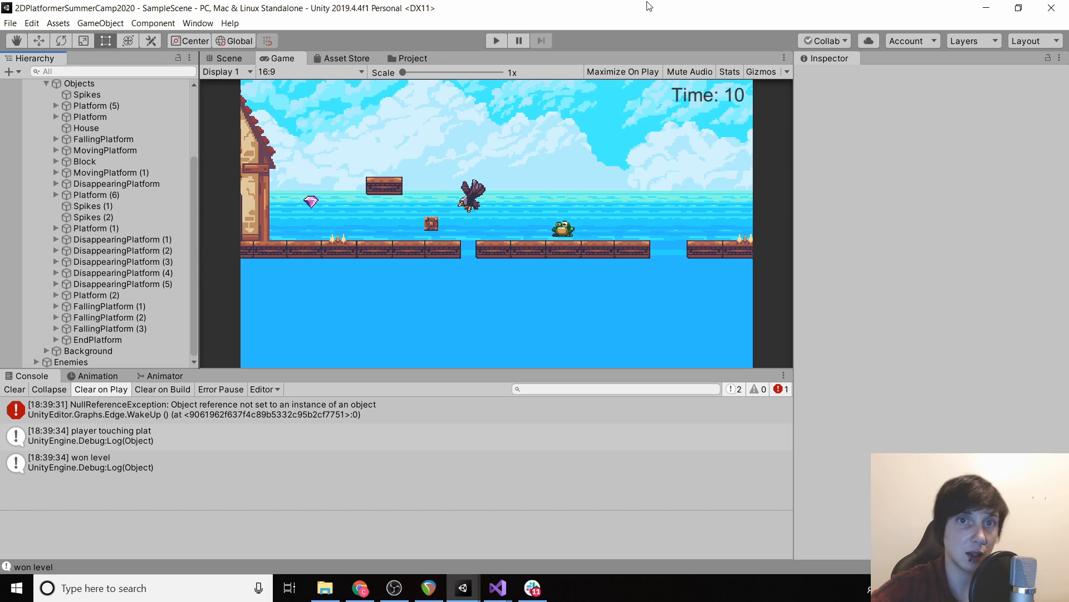
{"action": "left_click", "coordinate": [410, 58]}
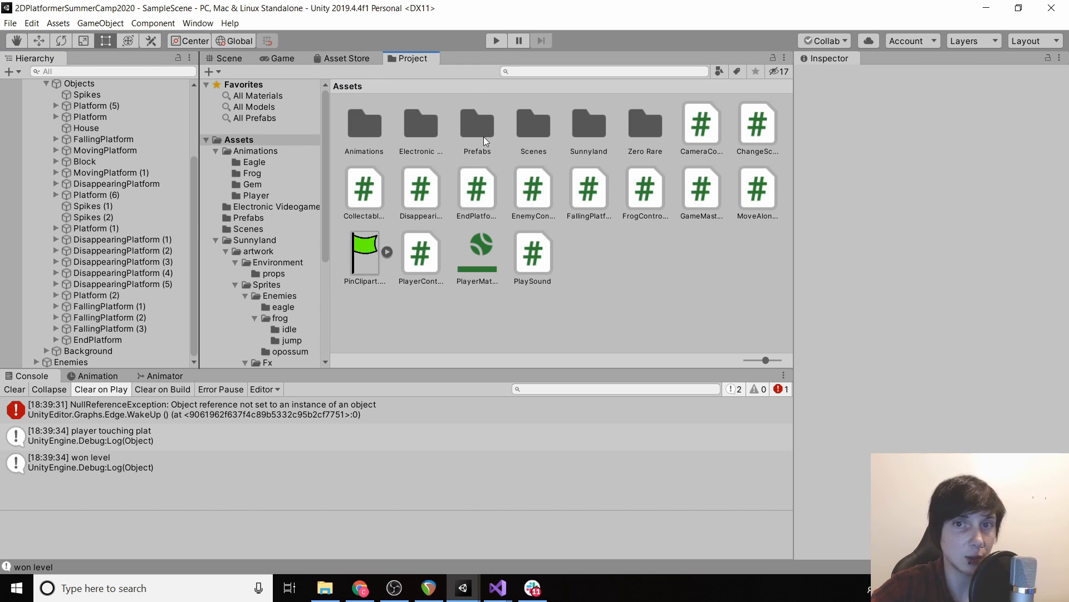
{"action": "double_click", "coordinate": [477, 123]}
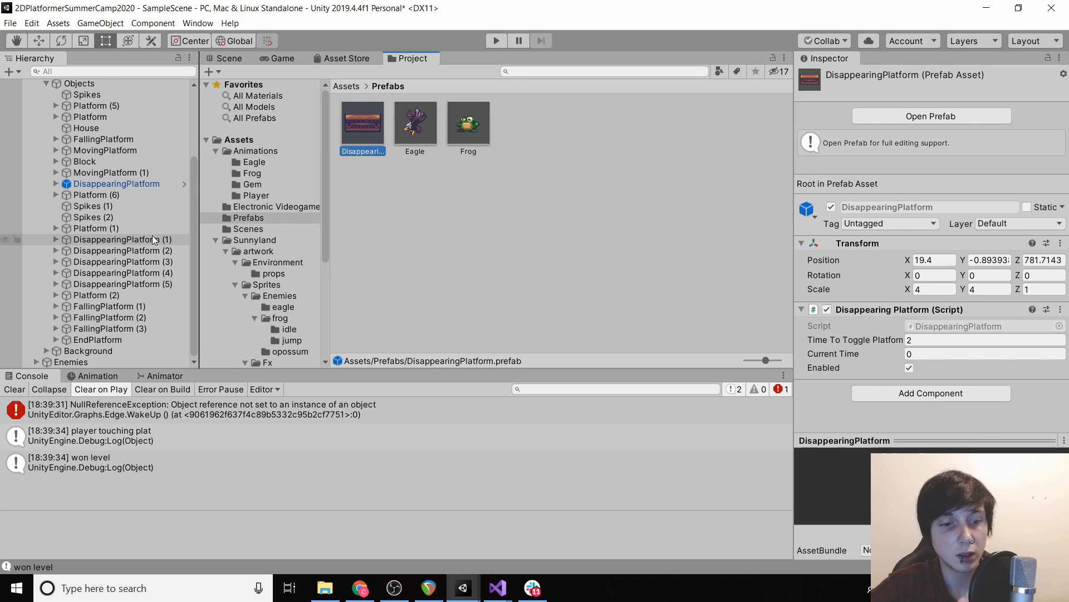
Save DisappearingPlatform as a prefab and delete its numbered copies (1)–(5) from the scene
{"action": "left_click", "coordinate": [119, 283]}
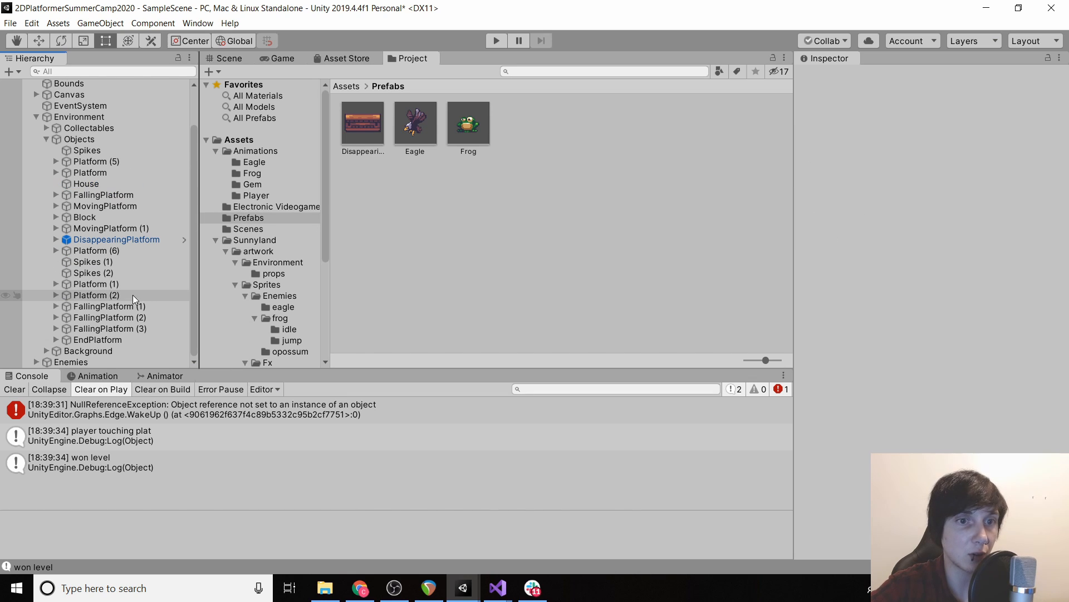
{"action": "mouse_move", "coordinate": [101, 161]}
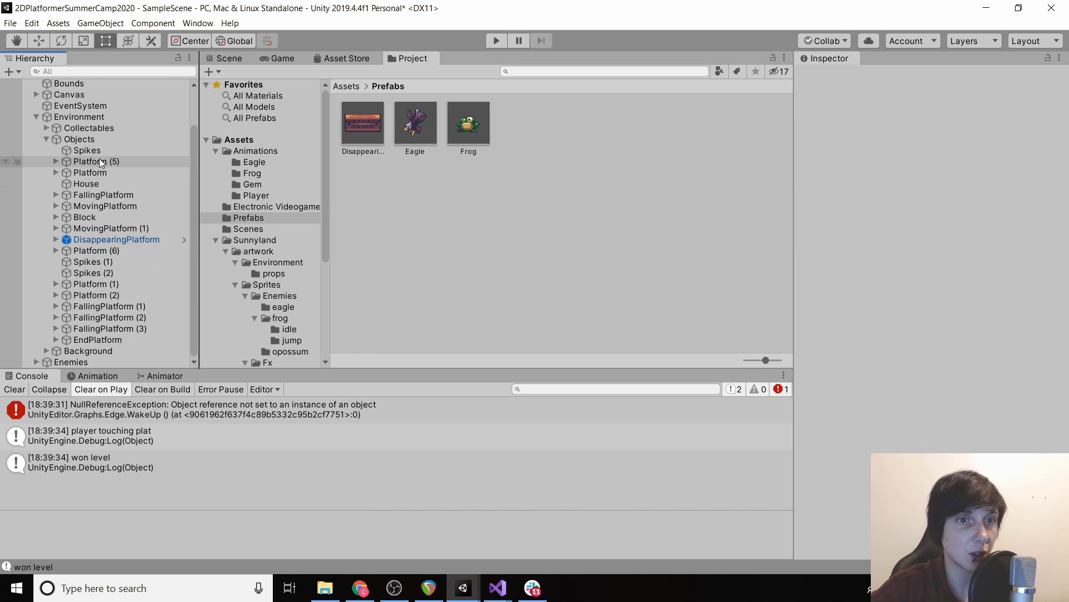
{"action": "left_click", "coordinate": [282, 58]}
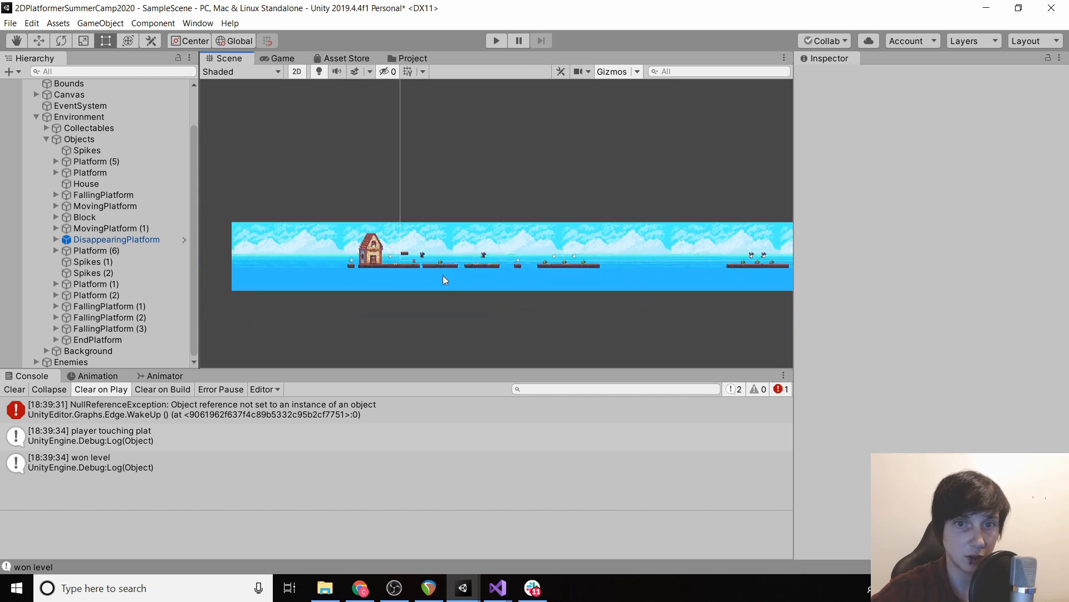
Duplicate the DisappearingPlatform prefab and position the first copies along the row
{"action": "left_click", "coordinate": [117, 240]}
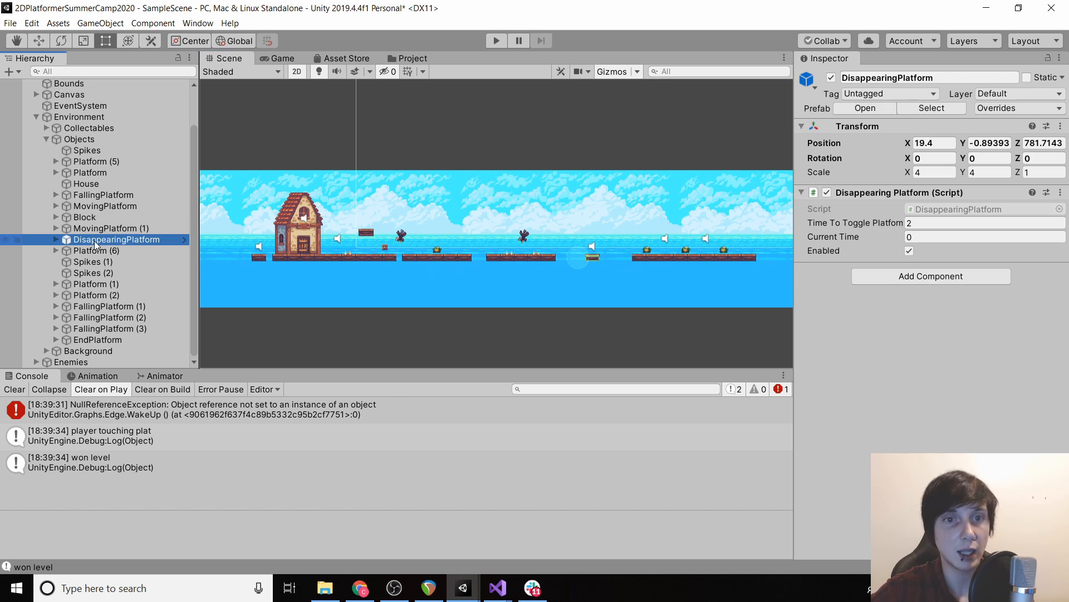
{"action": "left_click", "coordinate": [116, 350]}
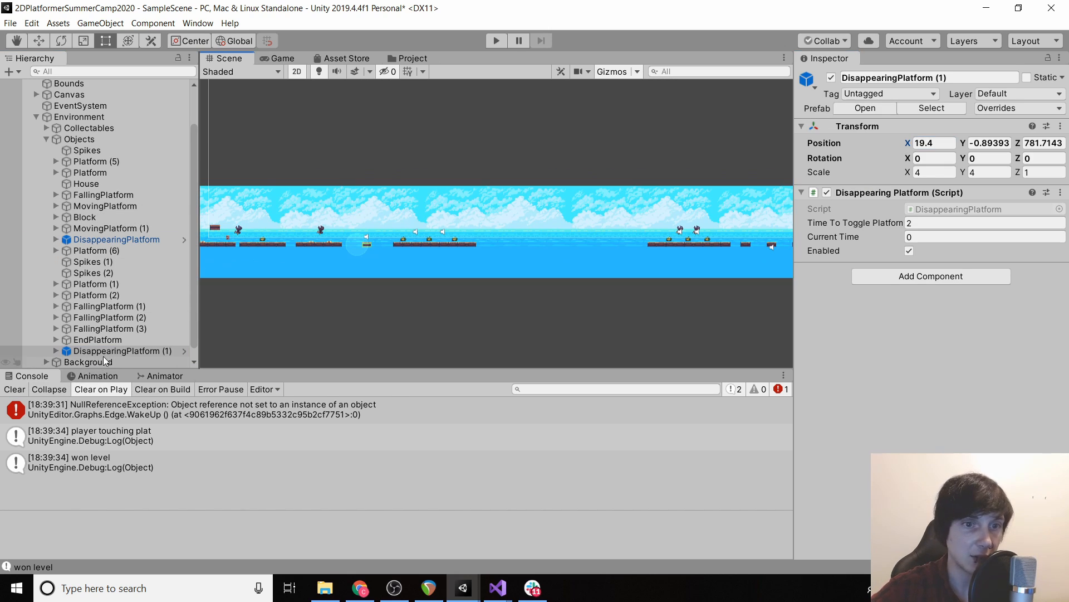
{"action": "type", "text": "23.2"}
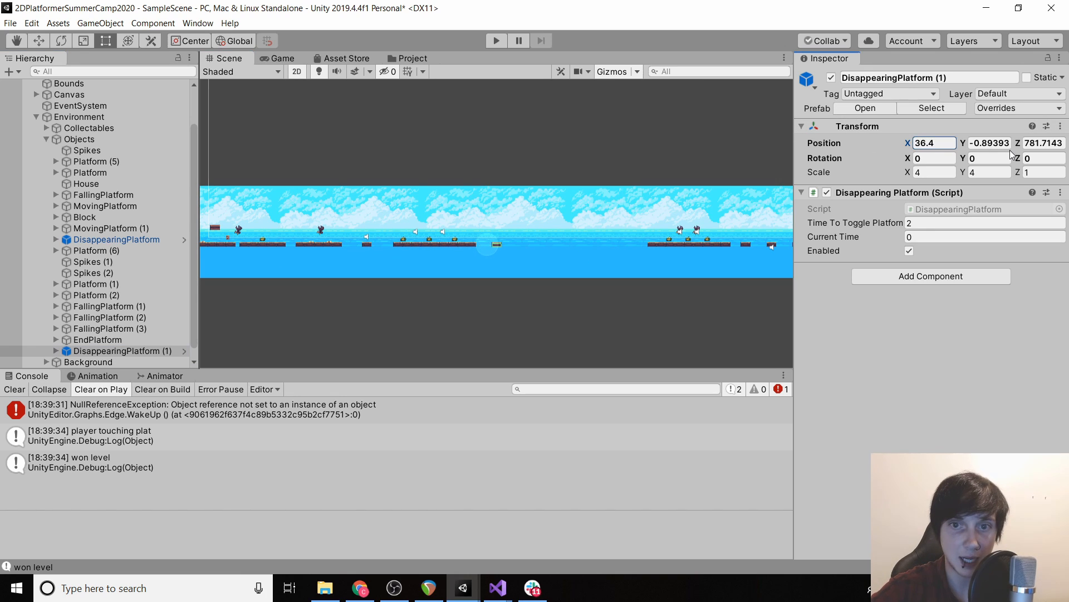
{"action": "left_click", "coordinate": [123, 351]}
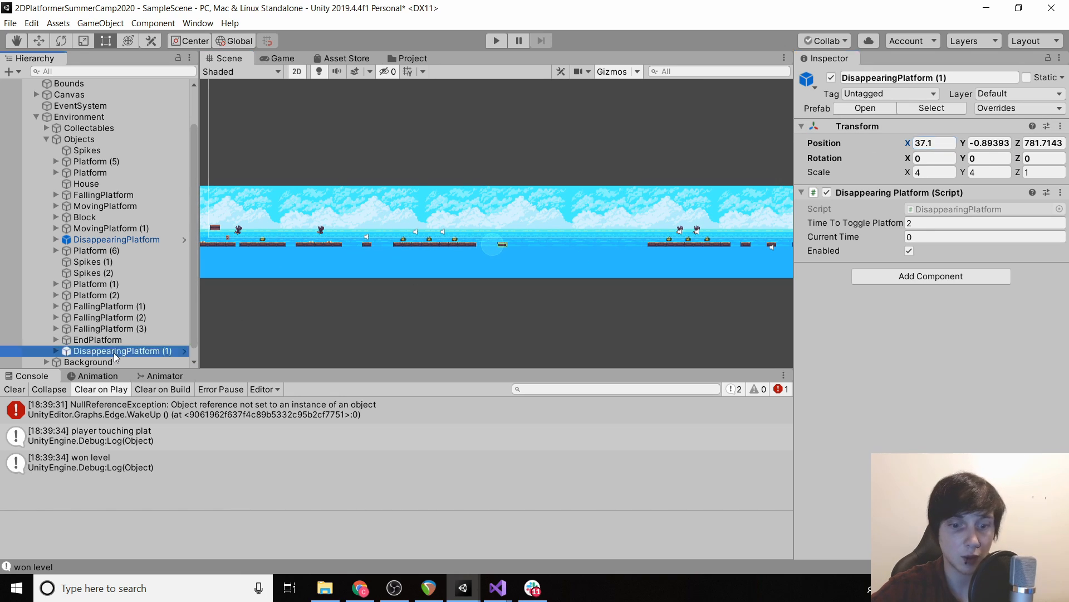
{"action": "left_click", "coordinate": [117, 362]}
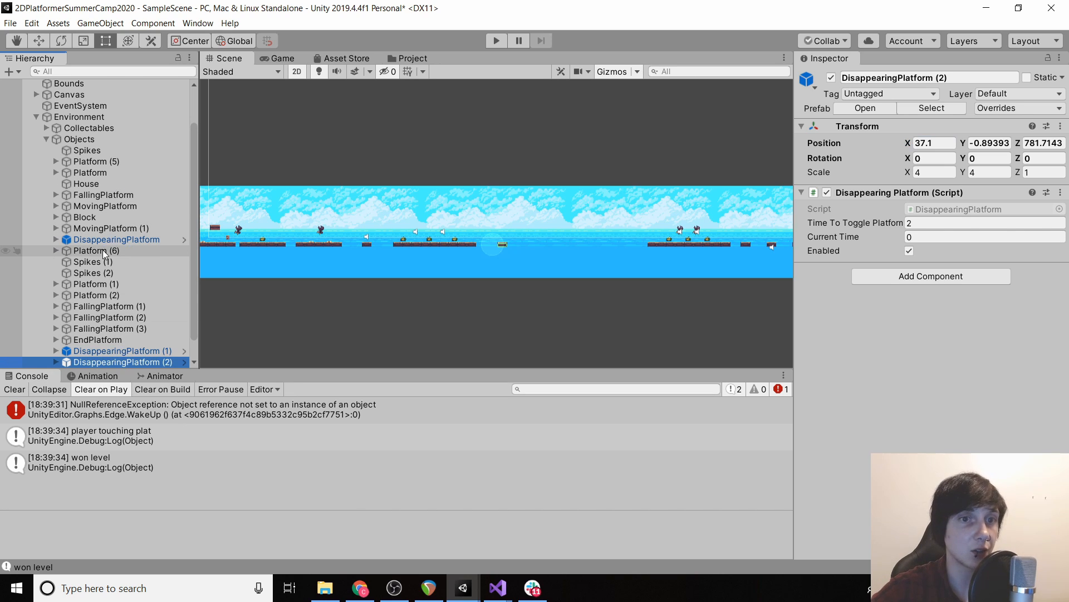
Set the remaining copies' Transform Position X to 41, 49 and 53 to complete the row
{"action": "left_click", "coordinate": [934, 143]}
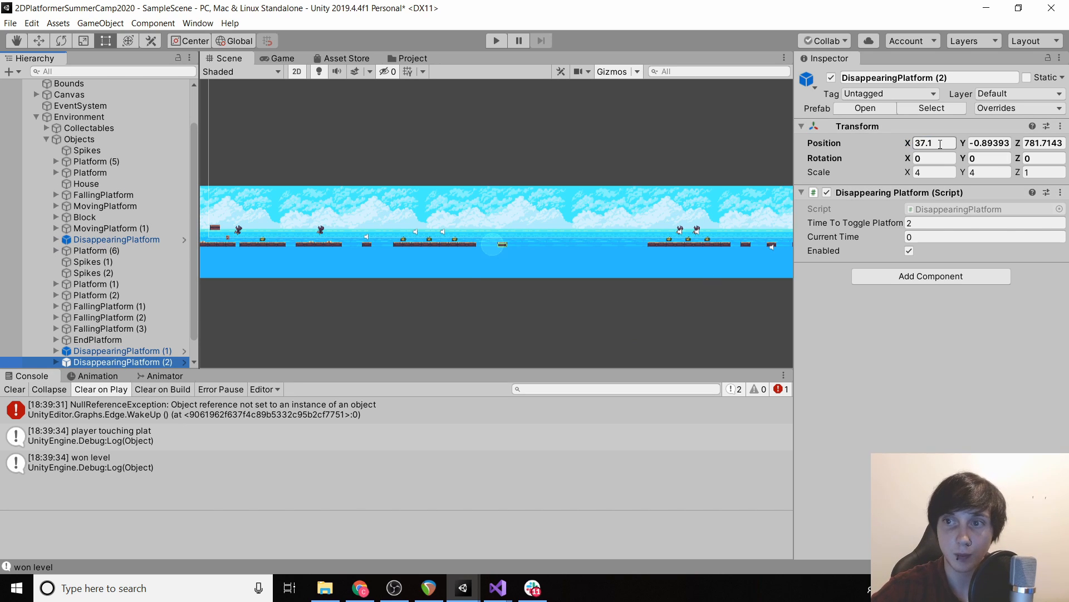
{"action": "type", "text": "41"}
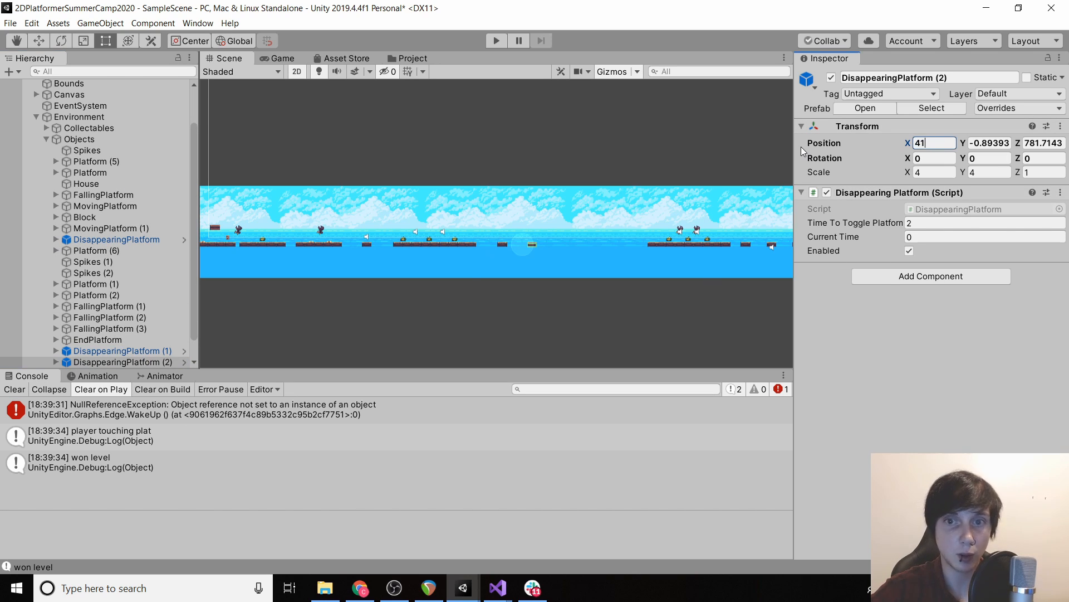
{"action": "left_click", "coordinate": [123, 361]}
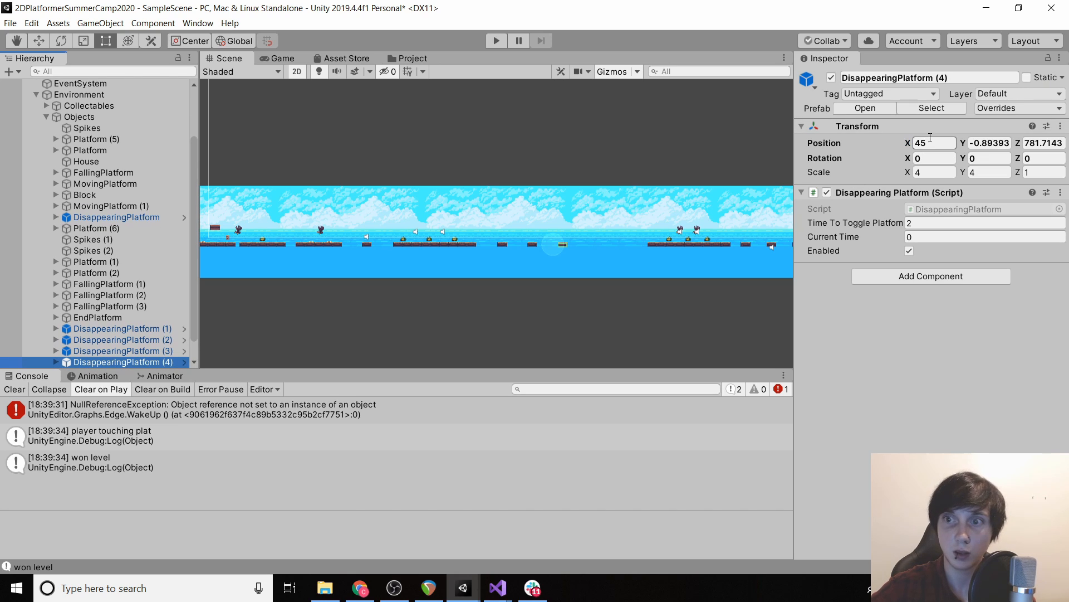
{"action": "type", "text": "49"}
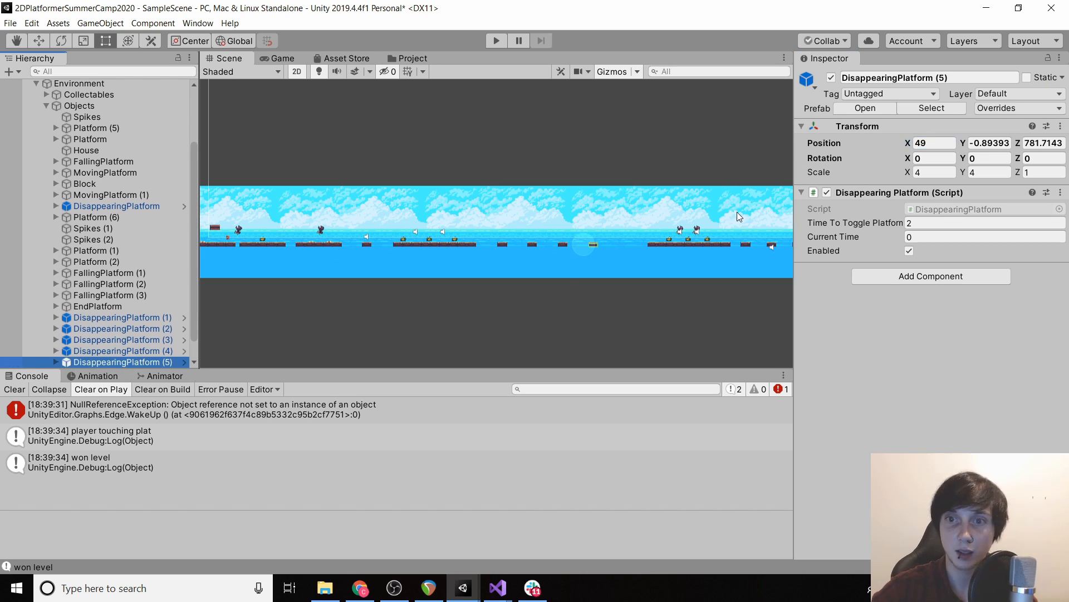
{"action": "type", "text": "53"}
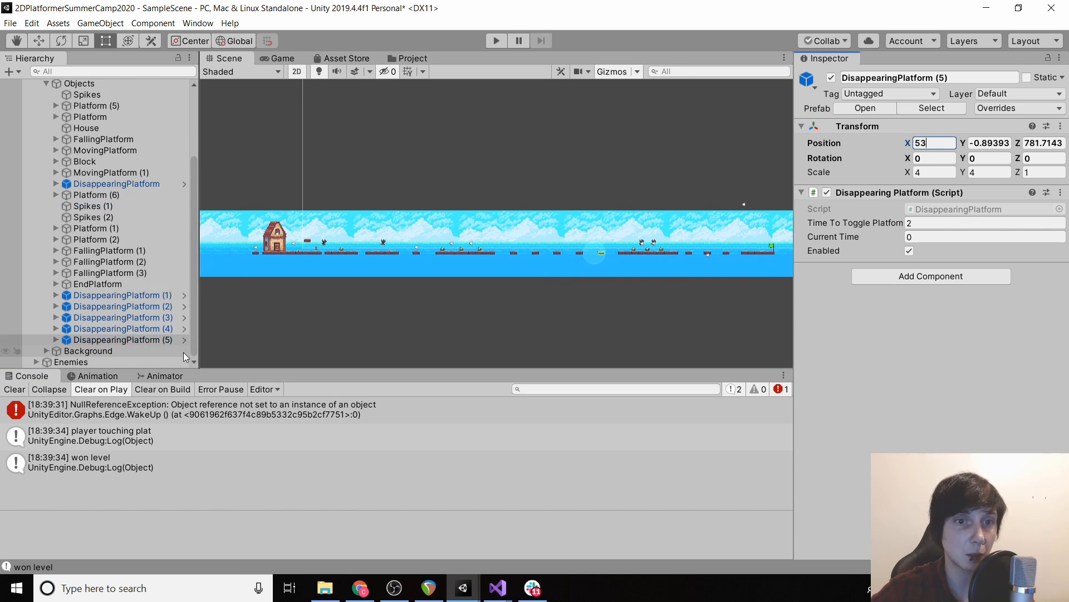
{"action": "left_click", "coordinate": [122, 317]}
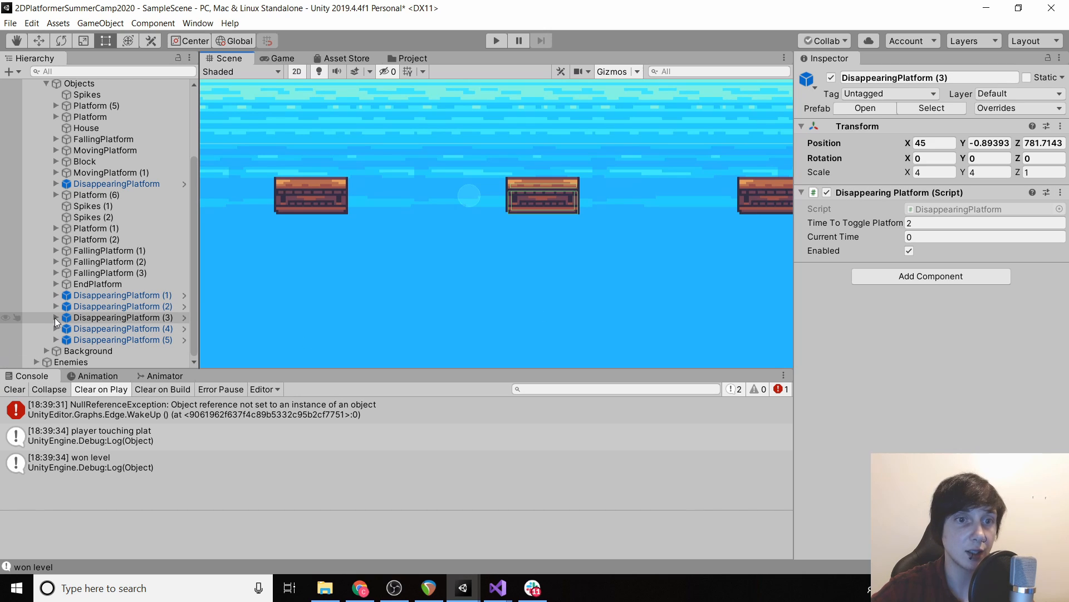
{"action": "left_click", "coordinate": [54, 317]}
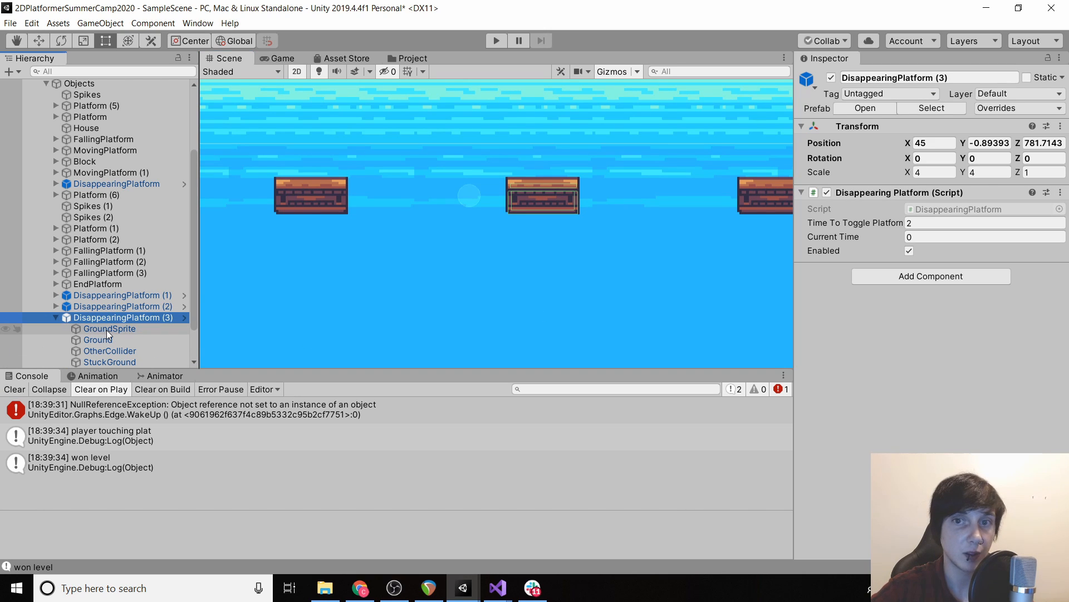
{"action": "left_click", "coordinate": [98, 340]}
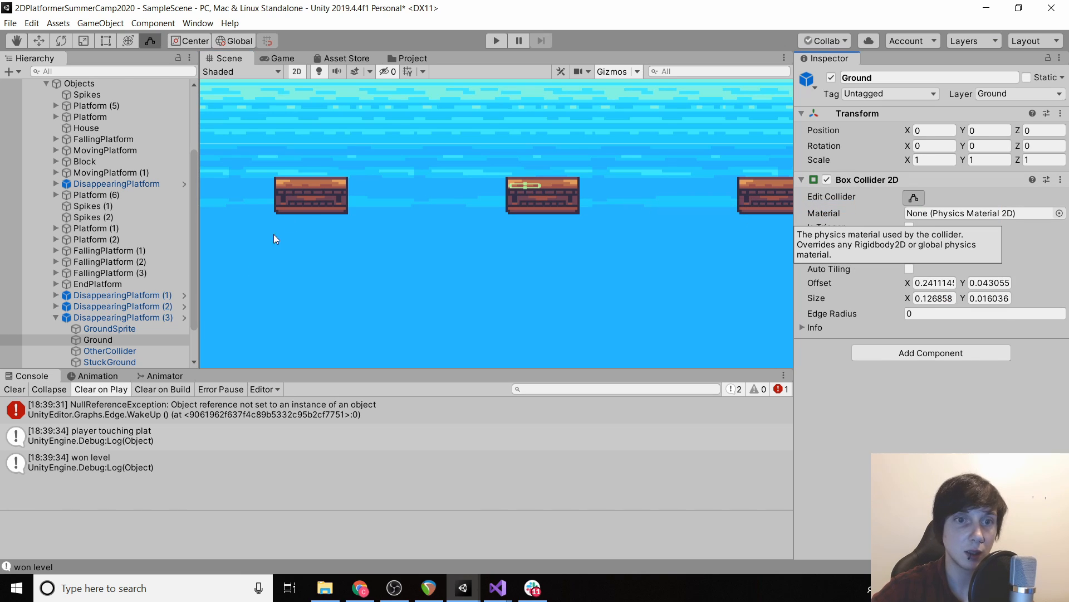
{"action": "left_click", "coordinate": [116, 305]}
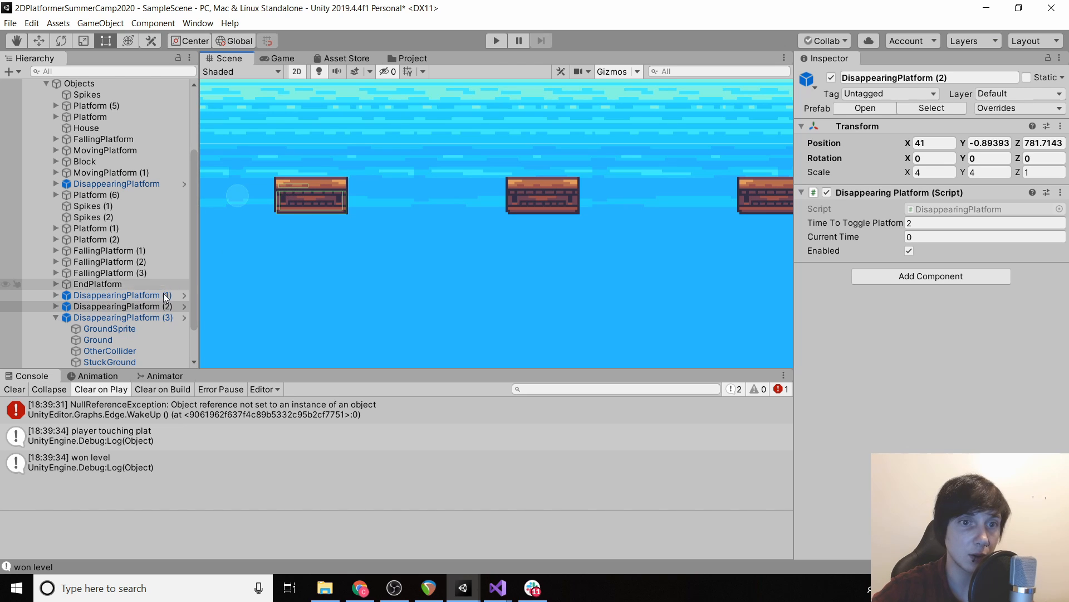
{"action": "left_click", "coordinate": [97, 329]}
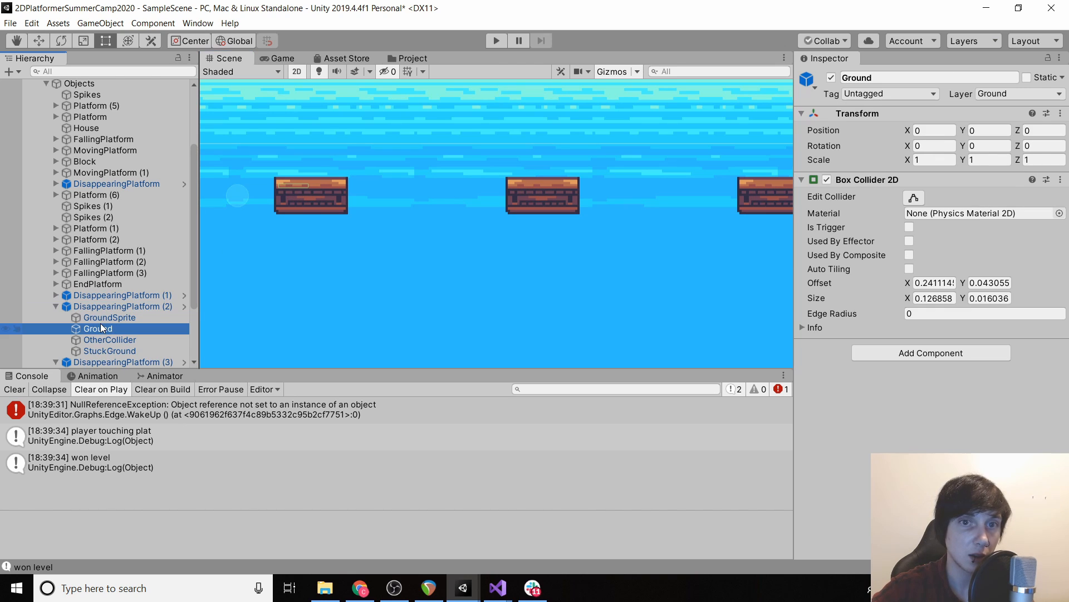
{"action": "left_click", "coordinate": [122, 306]}
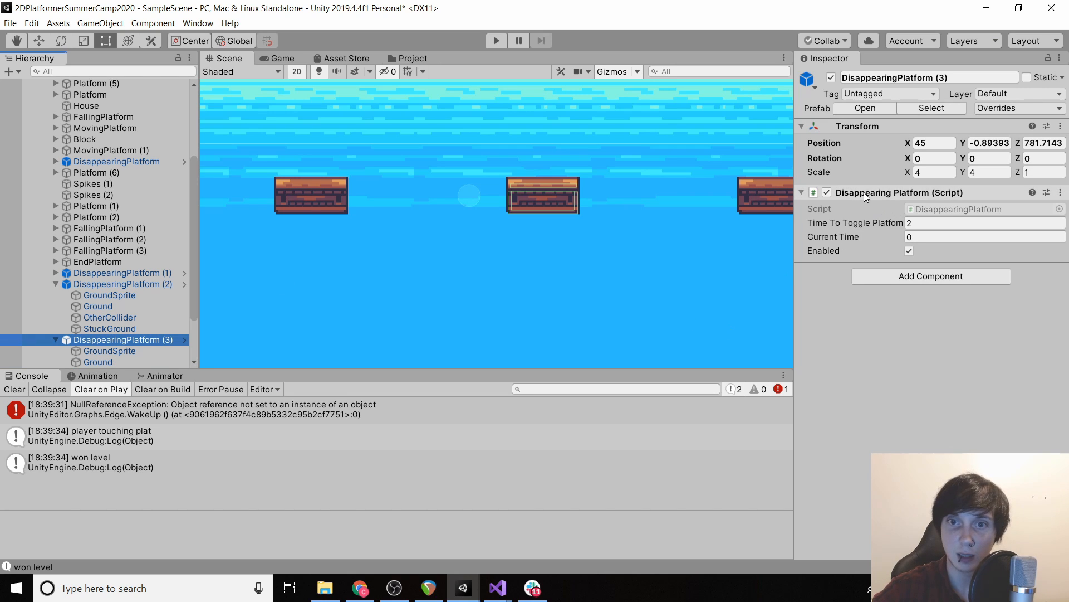
{"action": "mouse_move", "coordinate": [637, 166]}
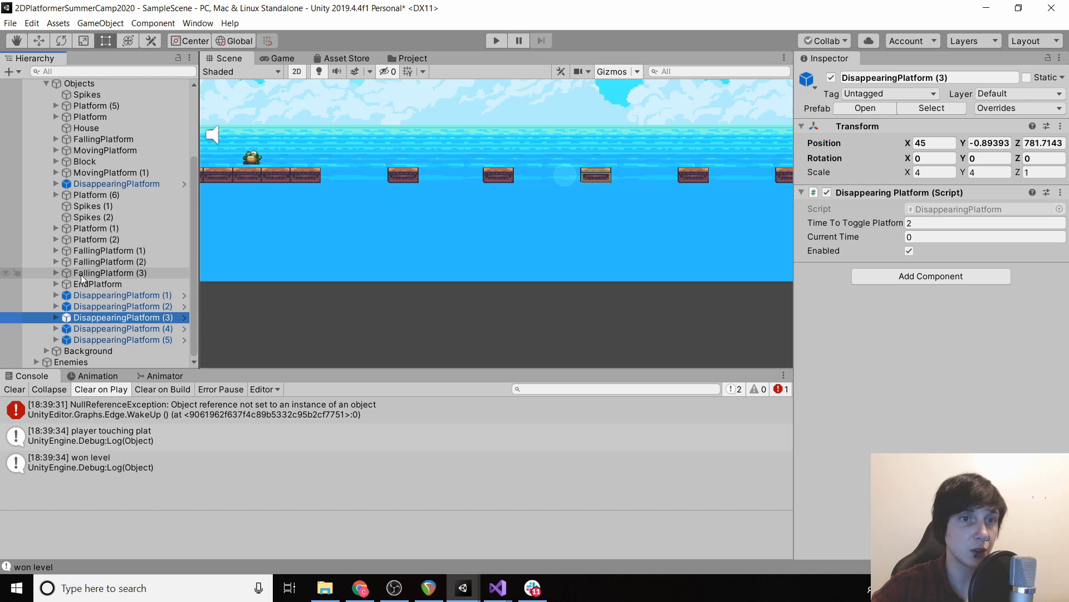
{"action": "left_click", "coordinate": [96, 228]}
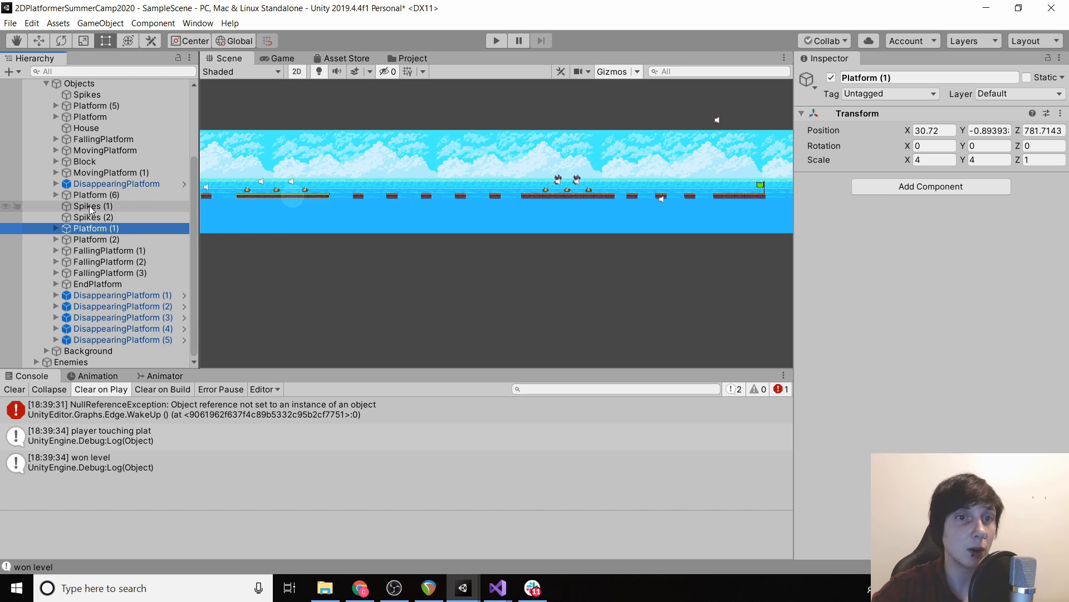
{"action": "left_click", "coordinate": [93, 206]}
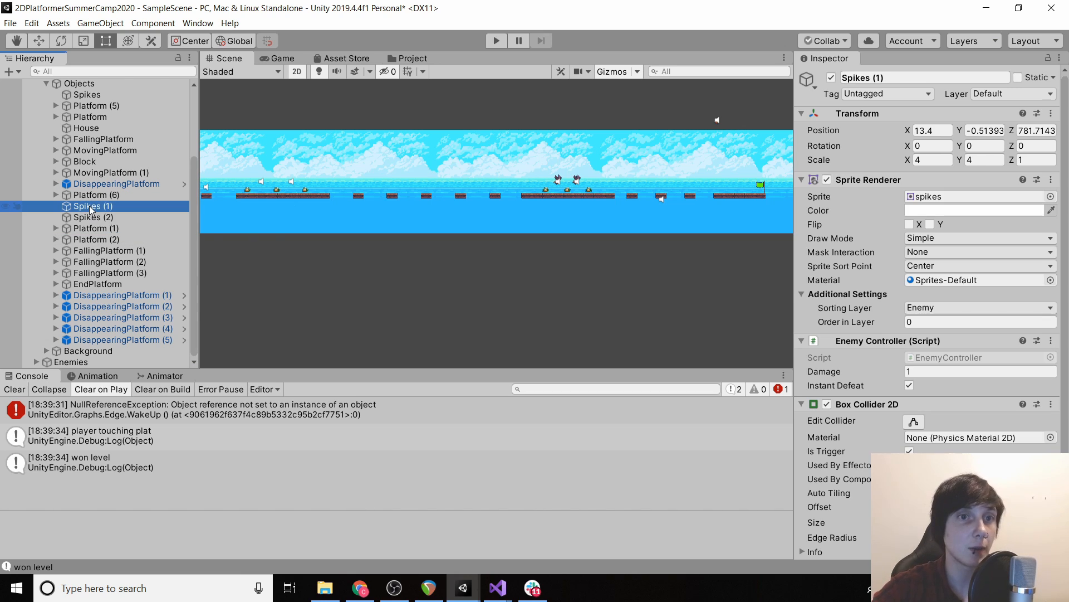
{"action": "mouse_move", "coordinate": [117, 156]}
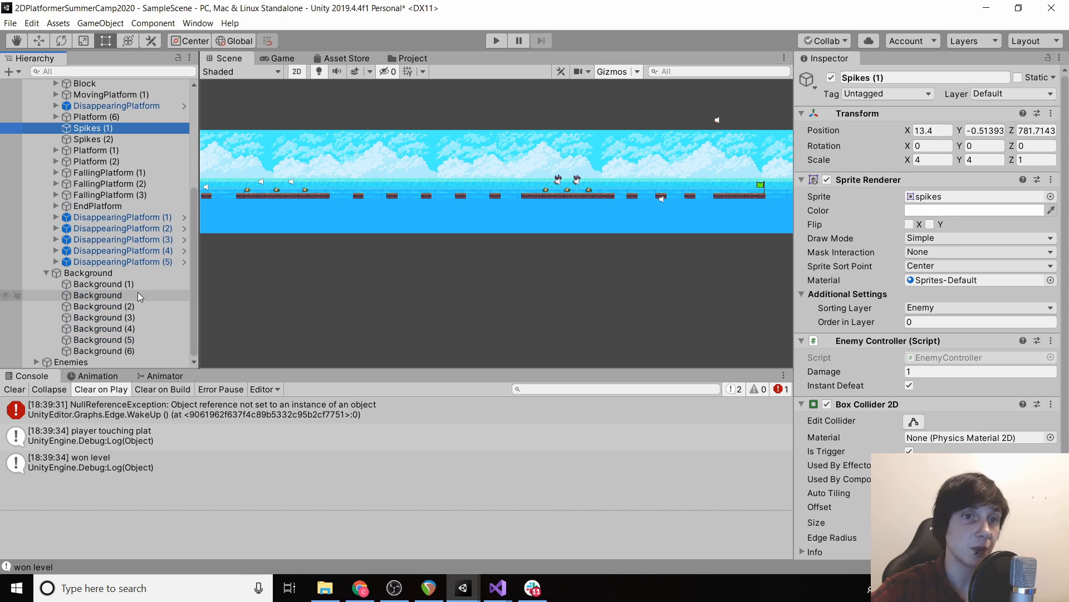
{"action": "left_click", "coordinate": [97, 295]}
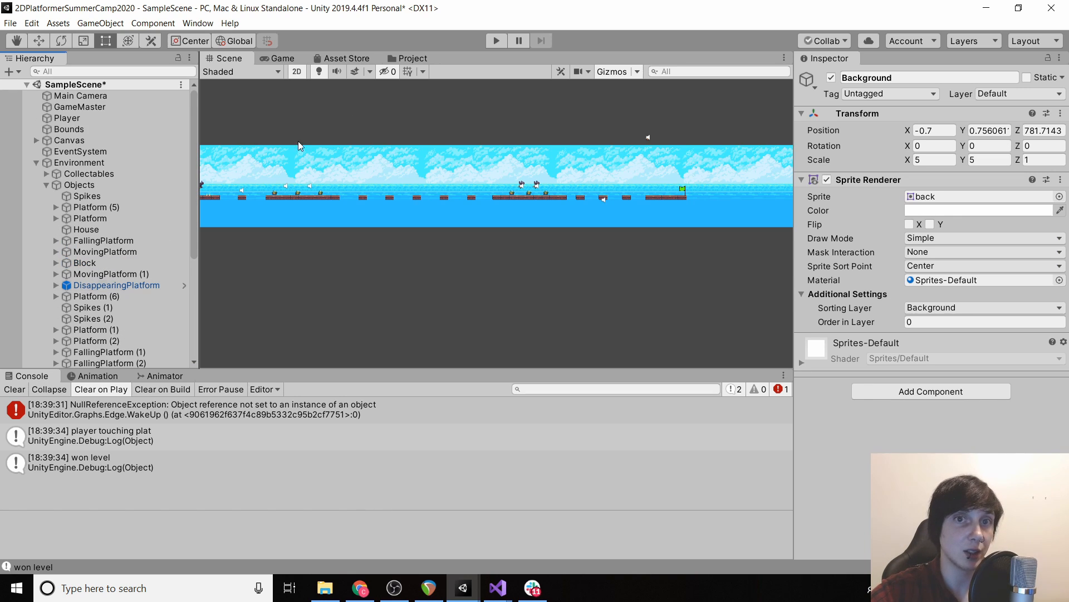
{"action": "mouse_move", "coordinate": [416, 74]}
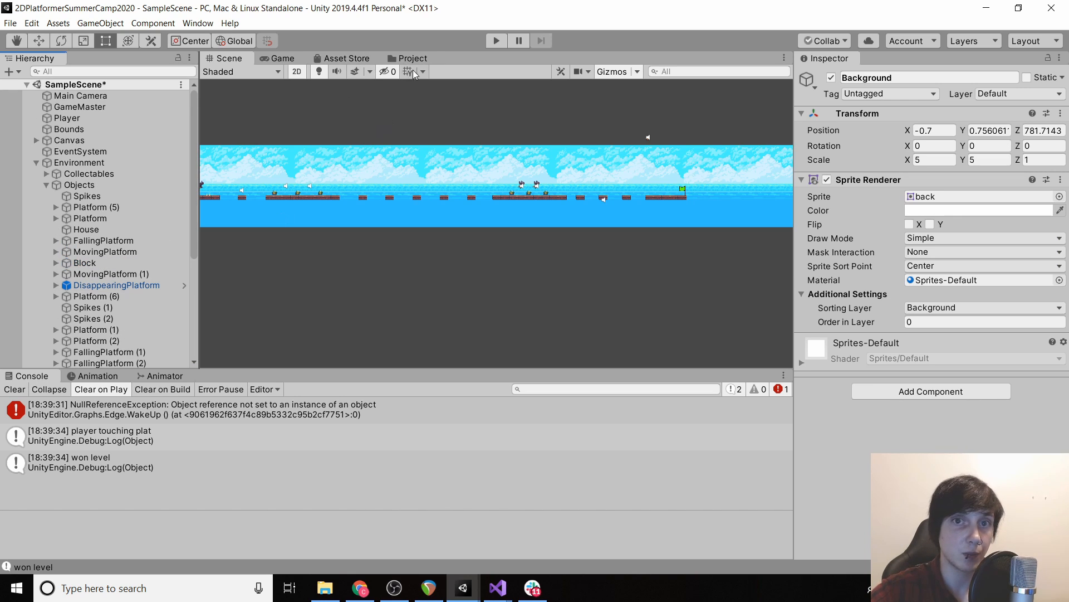
Place a Frog prefab from the Prefabs folder into the Level2 scene beside the Main Camera
{"action": "left_click", "coordinate": [414, 59]}
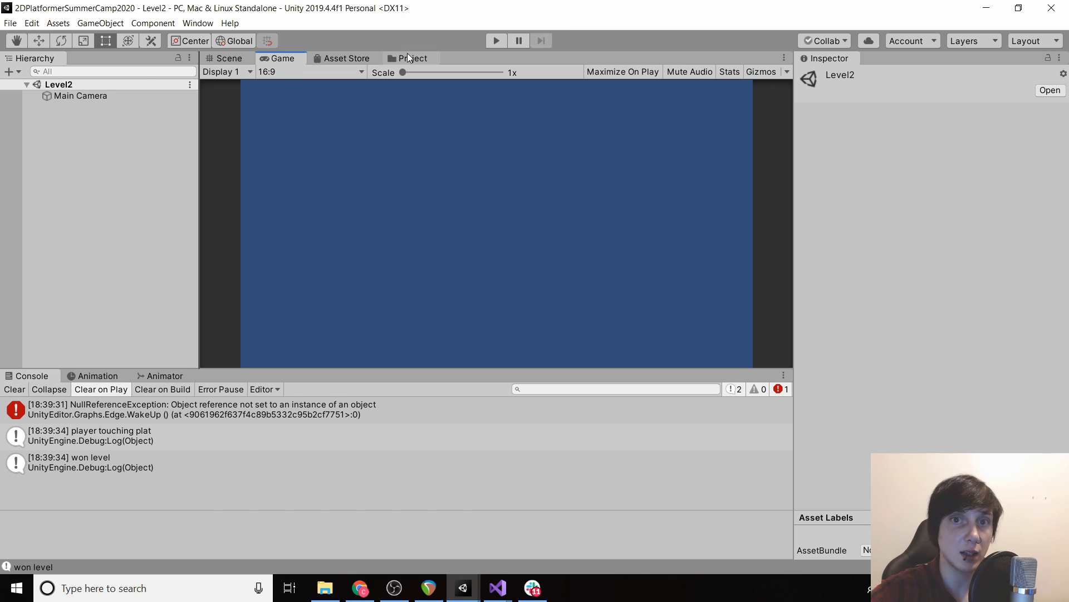
{"action": "left_click", "coordinate": [413, 58]}
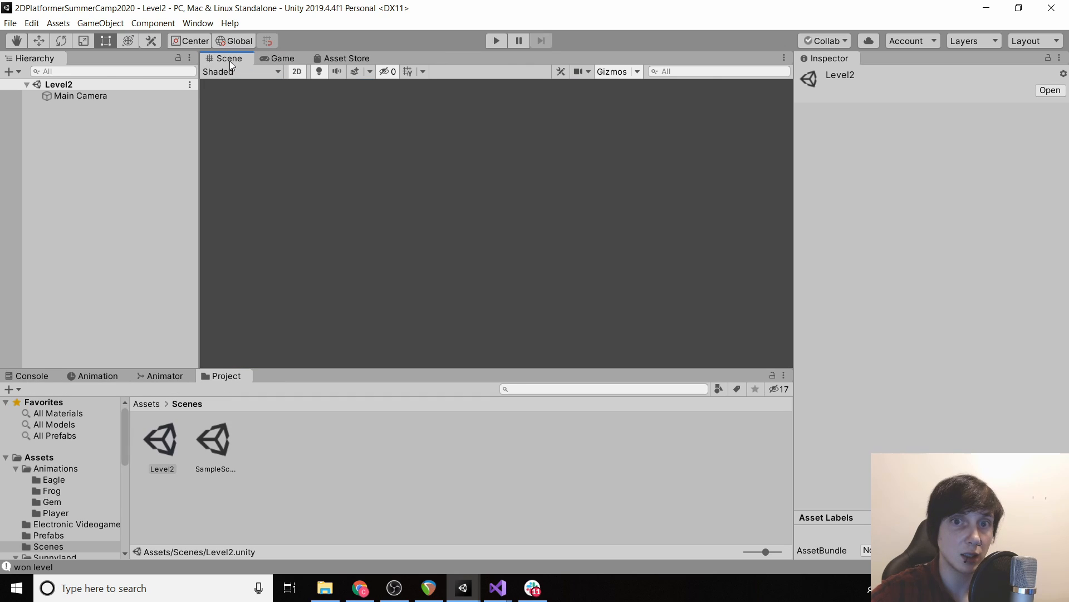
{"action": "left_click", "coordinate": [284, 58]}
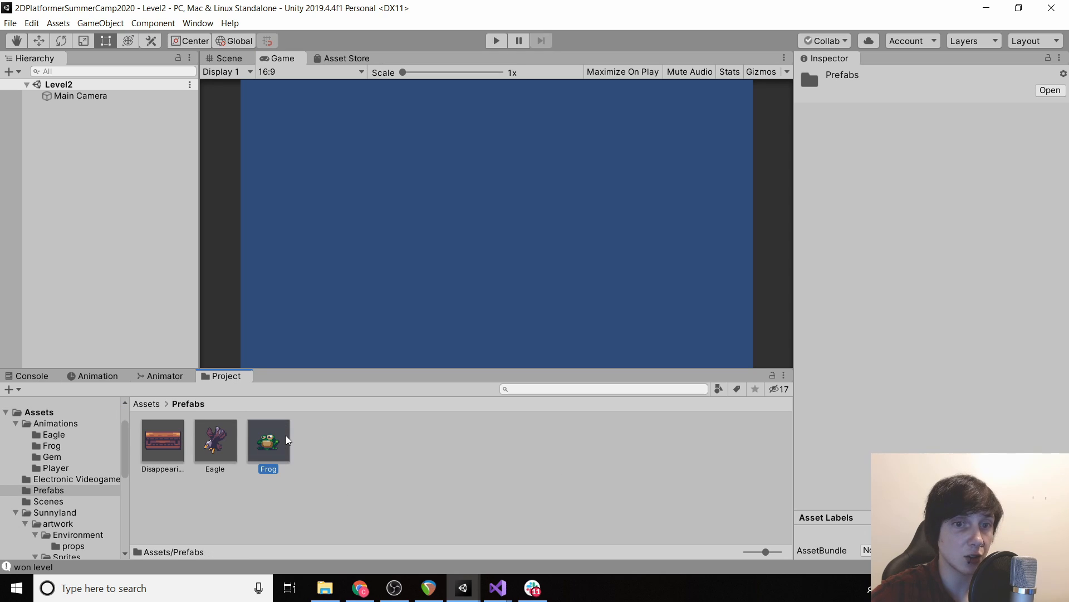
{"action": "left_click_drag", "start_coordinate": [268, 440], "coordinate": [701, 230]}
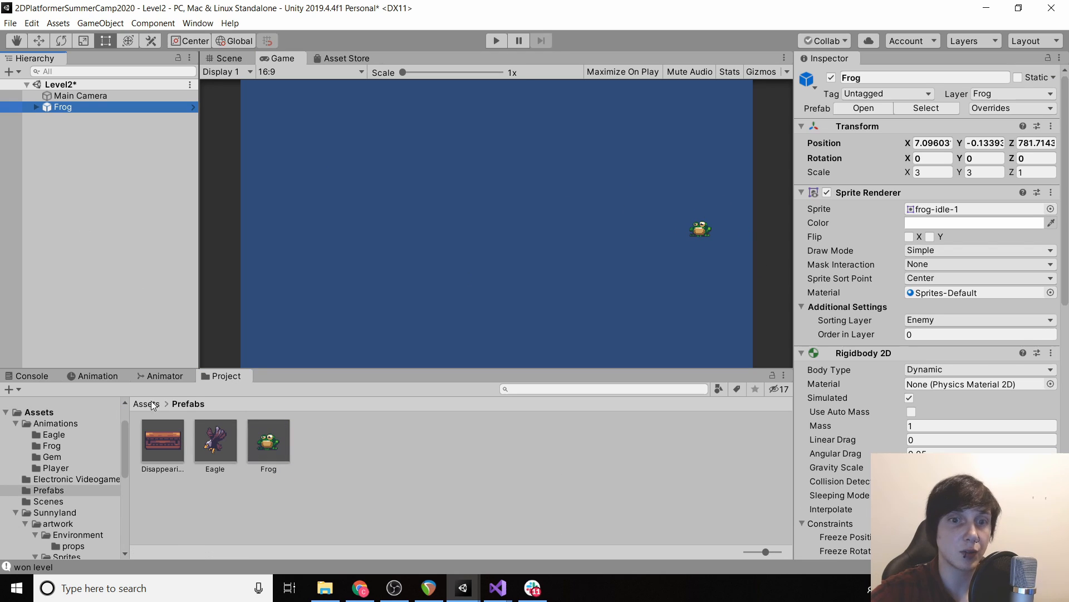
{"action": "left_click", "coordinate": [98, 181]}
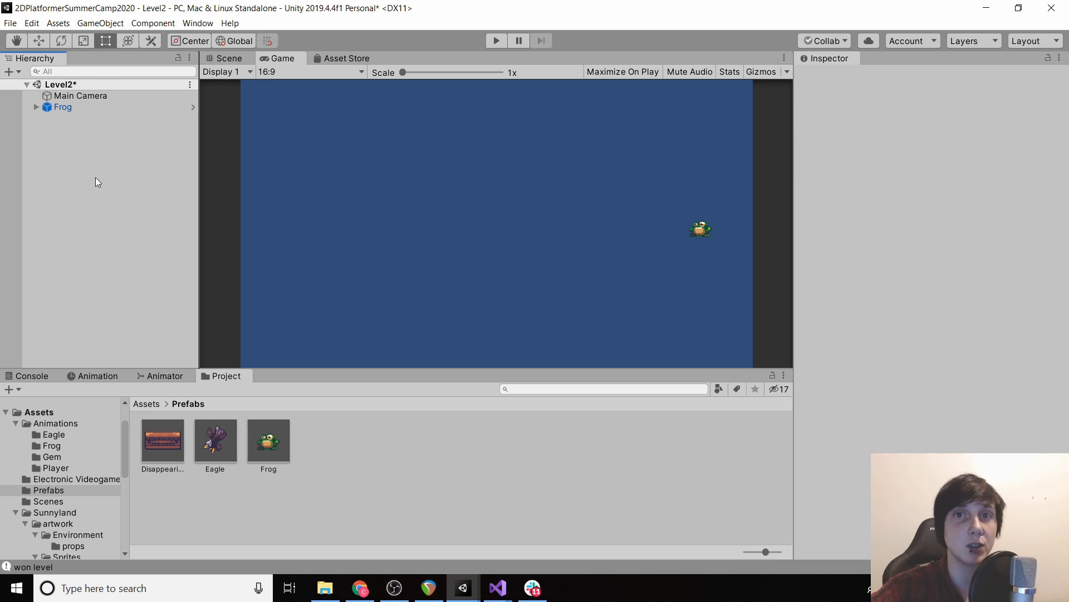
{"action": "mouse_move", "coordinate": [334, 81]}
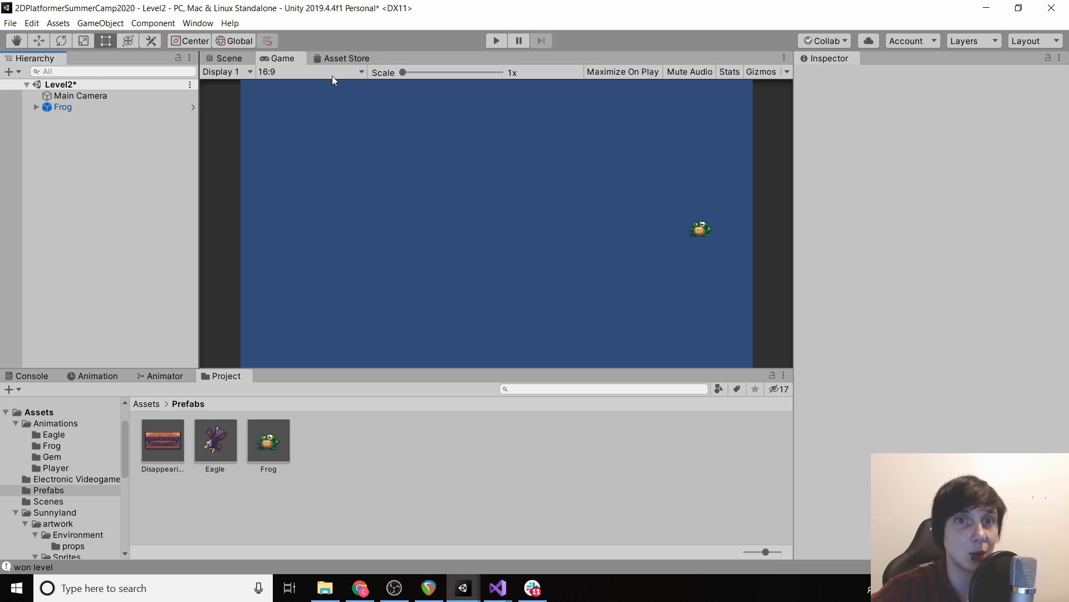
Switch to the Scene view, show the Asset Store page and return to the top-level Assets folder
{"action": "left_click", "coordinate": [228, 58]}
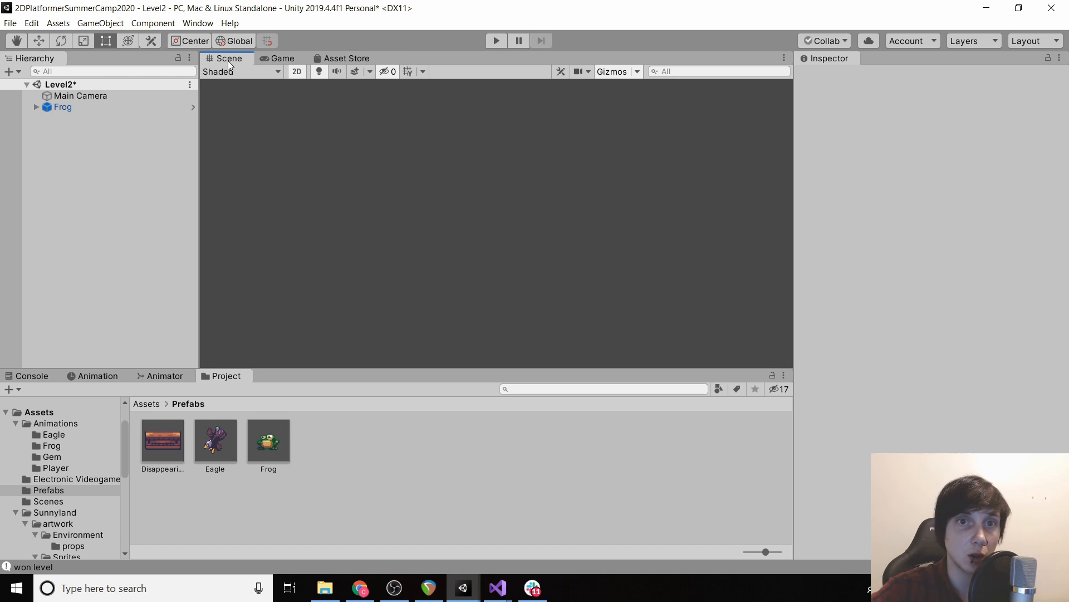
{"action": "left_click", "coordinate": [345, 58]}
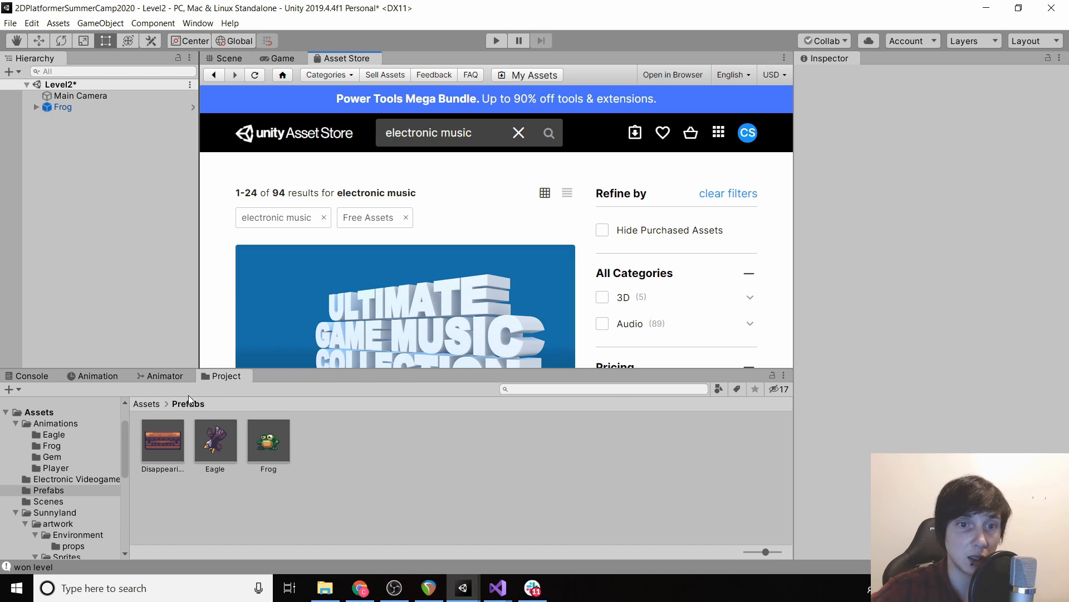
{"action": "left_click", "coordinate": [37, 412]}
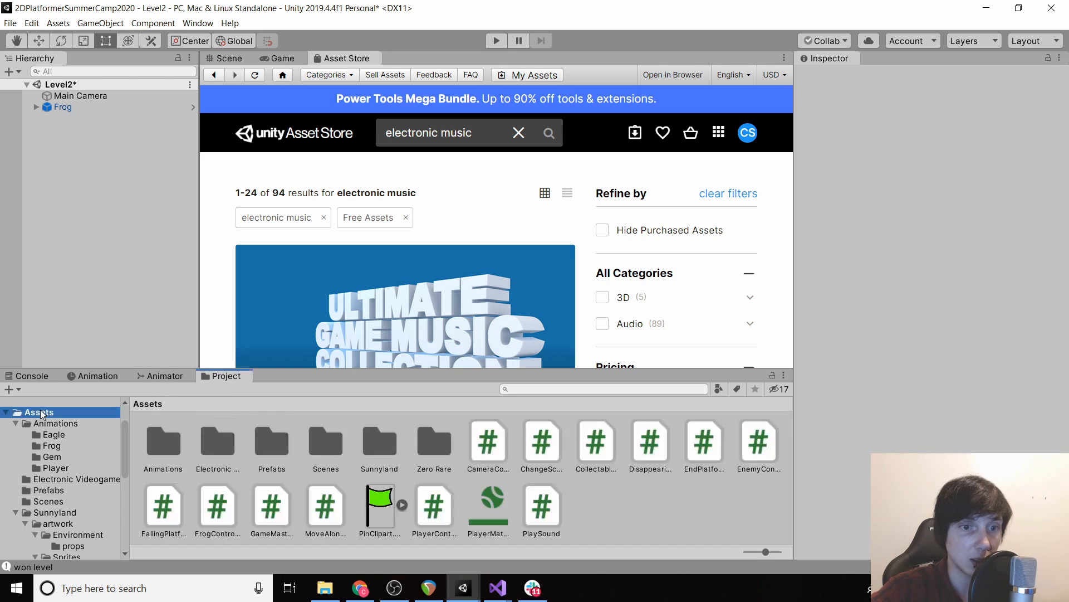
Reopen SampleScene, resolving the unsaved Level2 prompt, and inspect GameMaster's Change Scene settings targeting Level2
{"action": "double_click", "coordinate": [215, 439]}
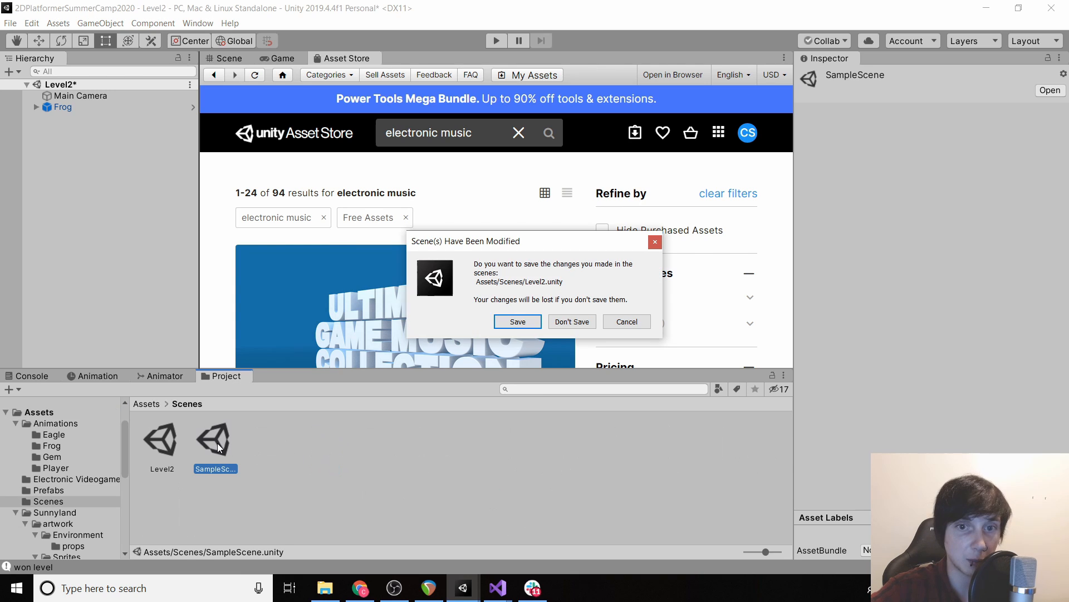
{"action": "left_click", "coordinate": [572, 322]}
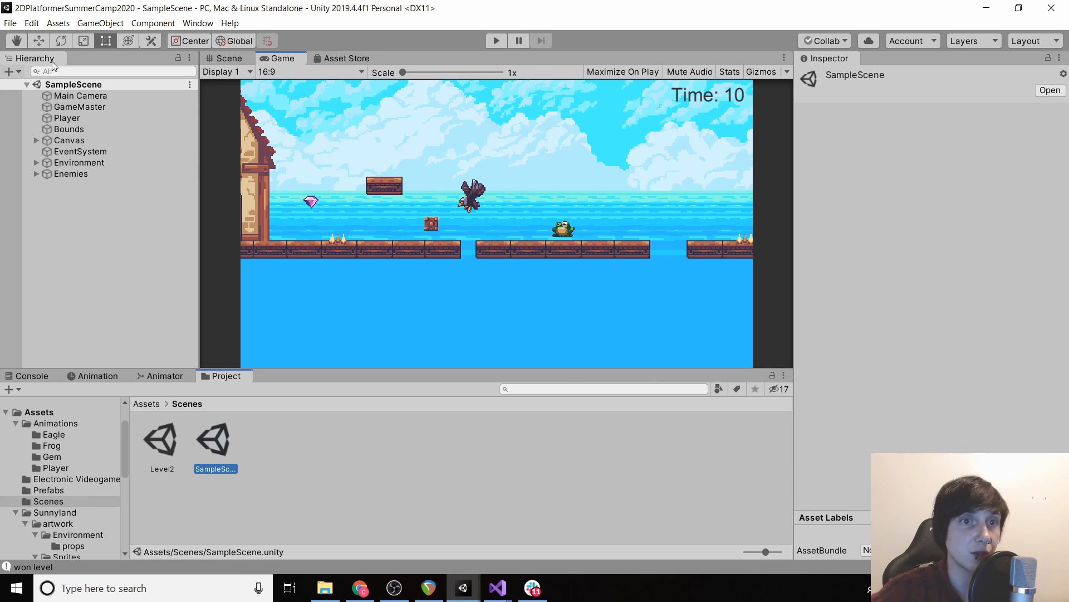
{"action": "left_click", "coordinate": [79, 107]}
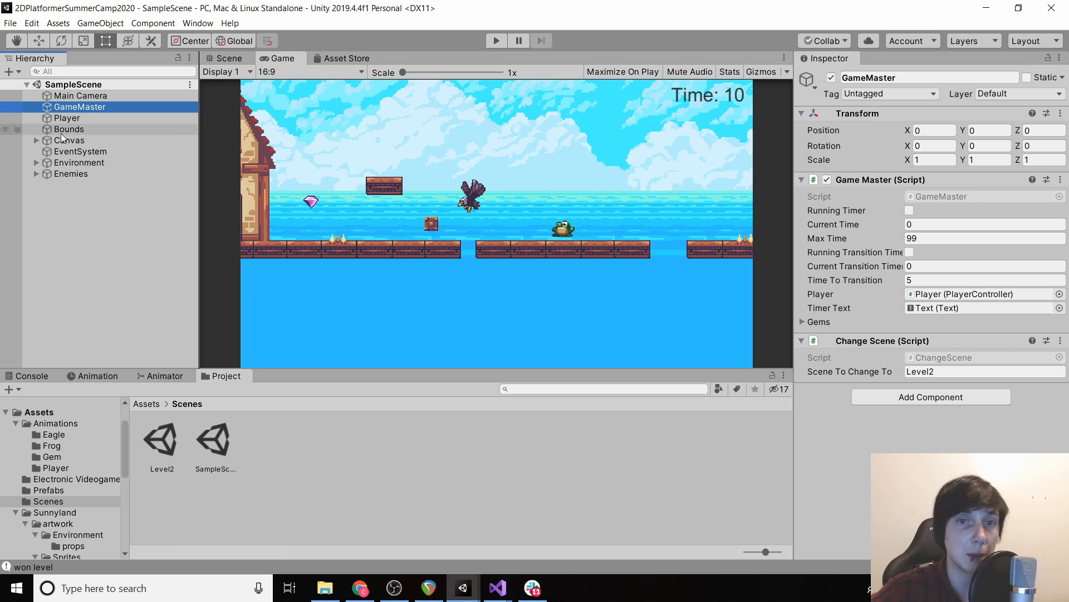
Inspect the Player object's settings and show the project's Prefabs folder
{"action": "left_click", "coordinate": [67, 118]}
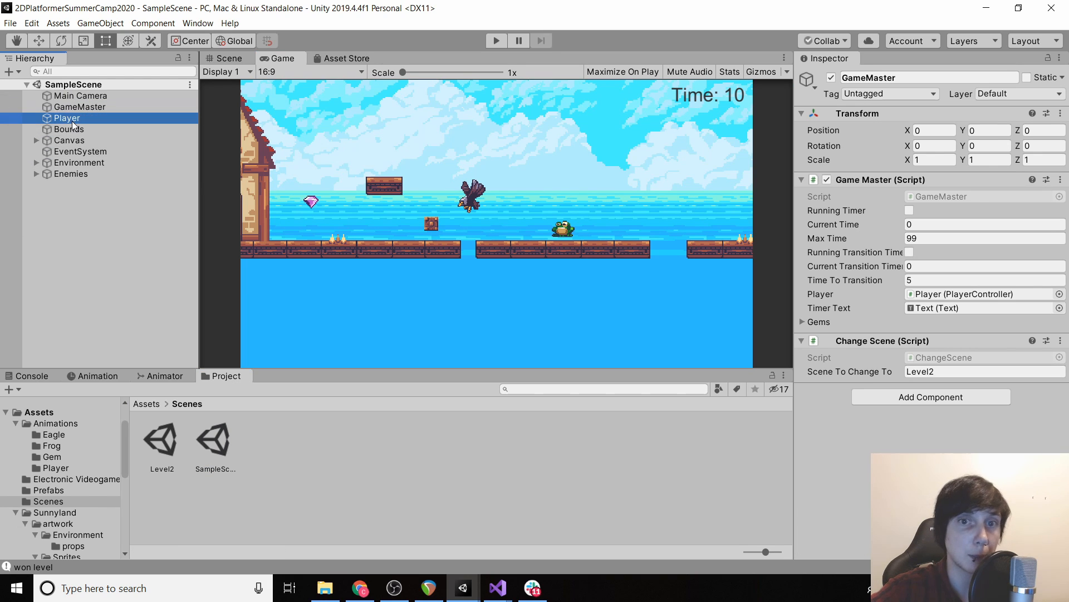
{"action": "left_click", "coordinate": [65, 118]}
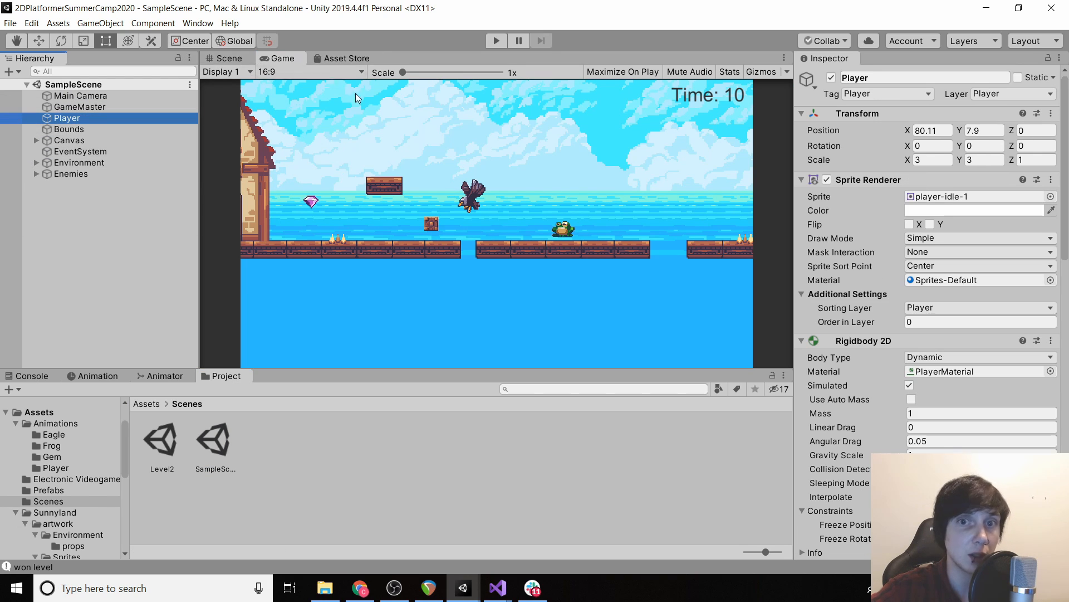
{"action": "mouse_move", "coordinate": [290, 83]}
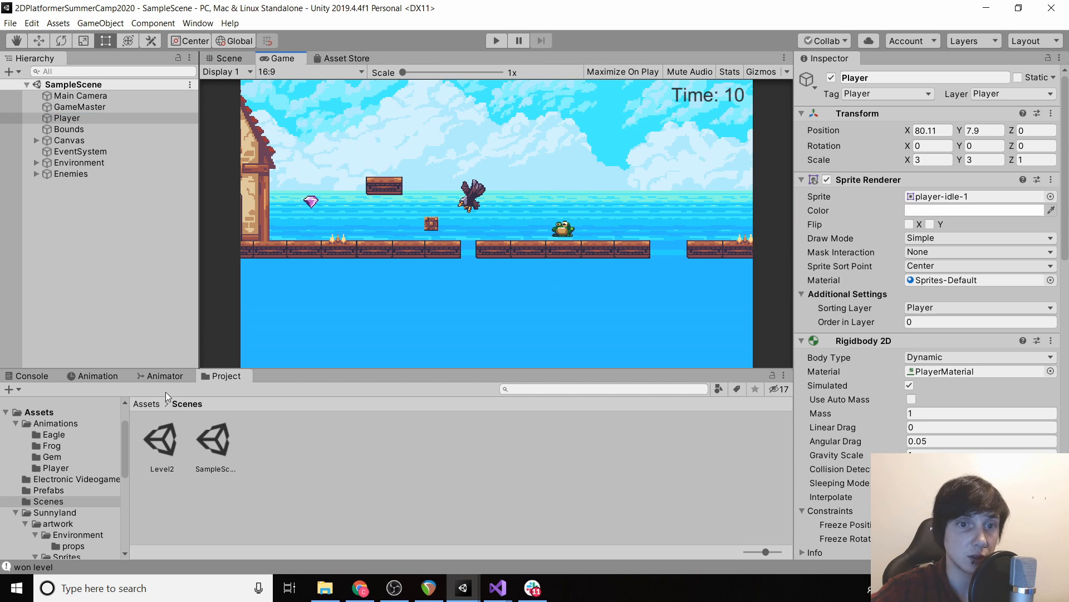
{"action": "left_click", "coordinate": [137, 404]}
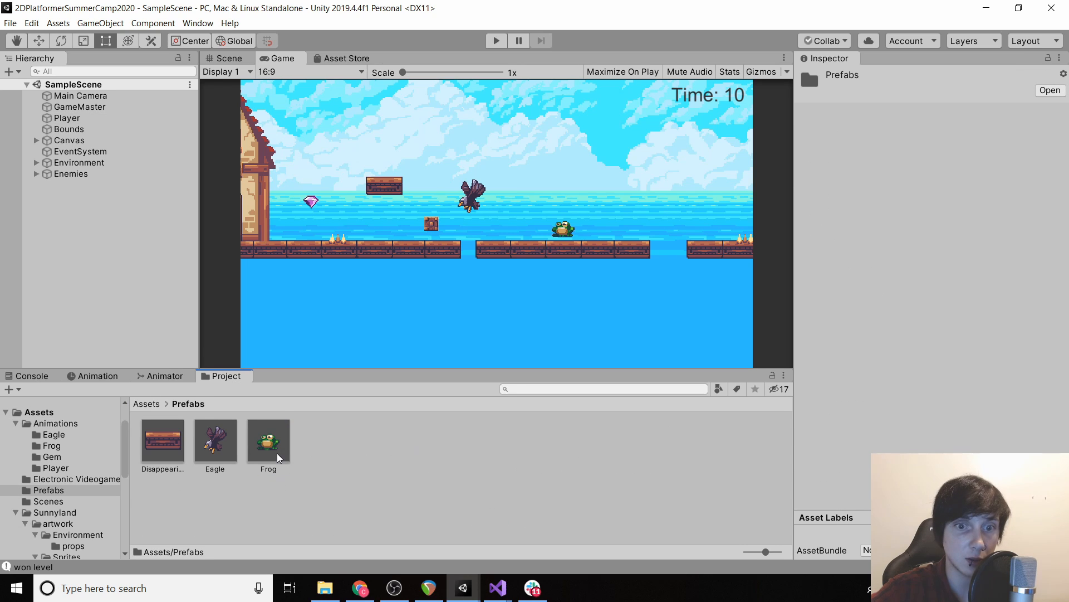
{"action": "left_click", "coordinate": [80, 106]}
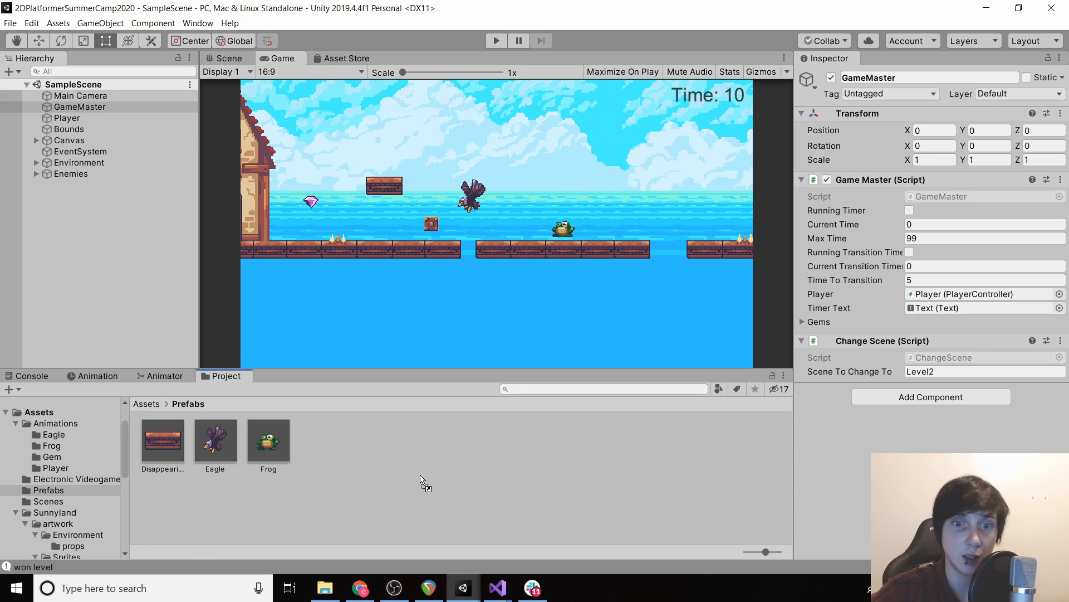
Save Player as a prefab in Prefabs beside DisappearingPlatform, Eagle and Frog, checking Scene and Game views
{"action": "left_click_drag", "start_coordinate": [66, 117], "coordinate": [321, 440]}
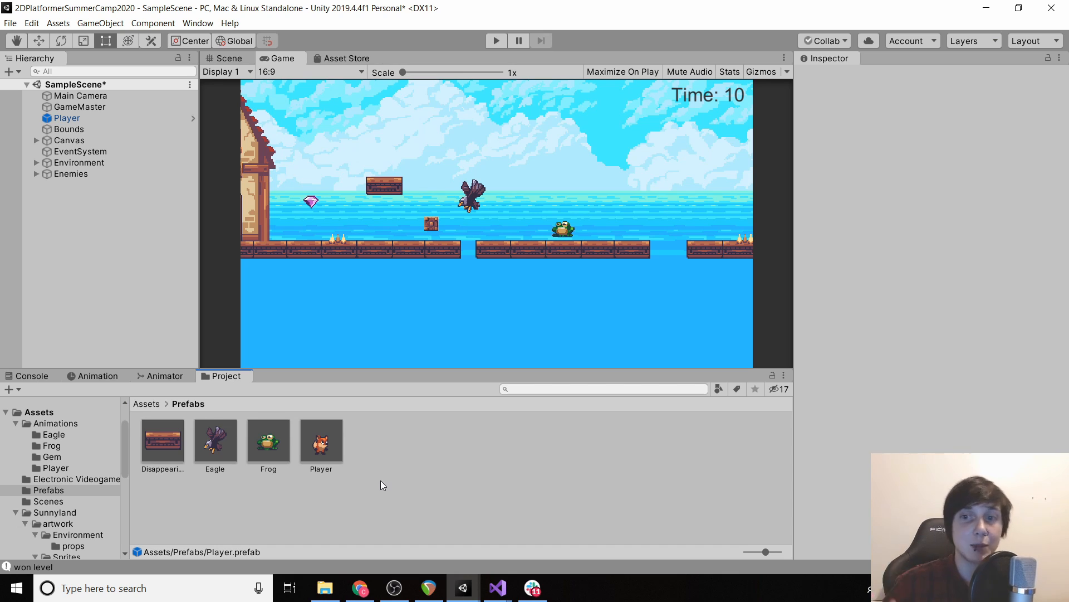
{"action": "mouse_move", "coordinate": [525, 197]}
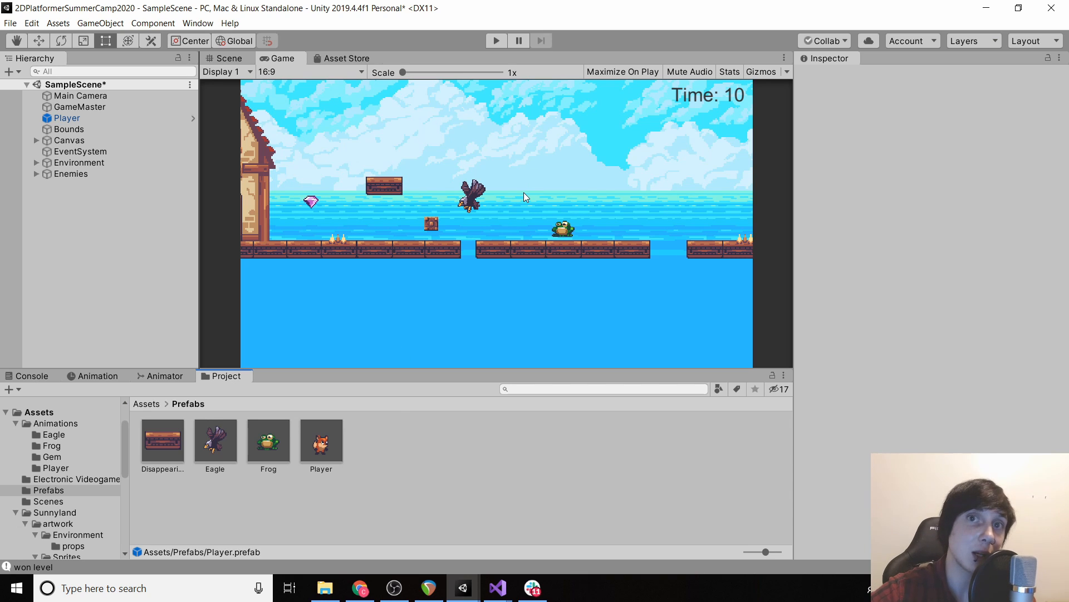
{"action": "mouse_move", "coordinate": [299, 207]}
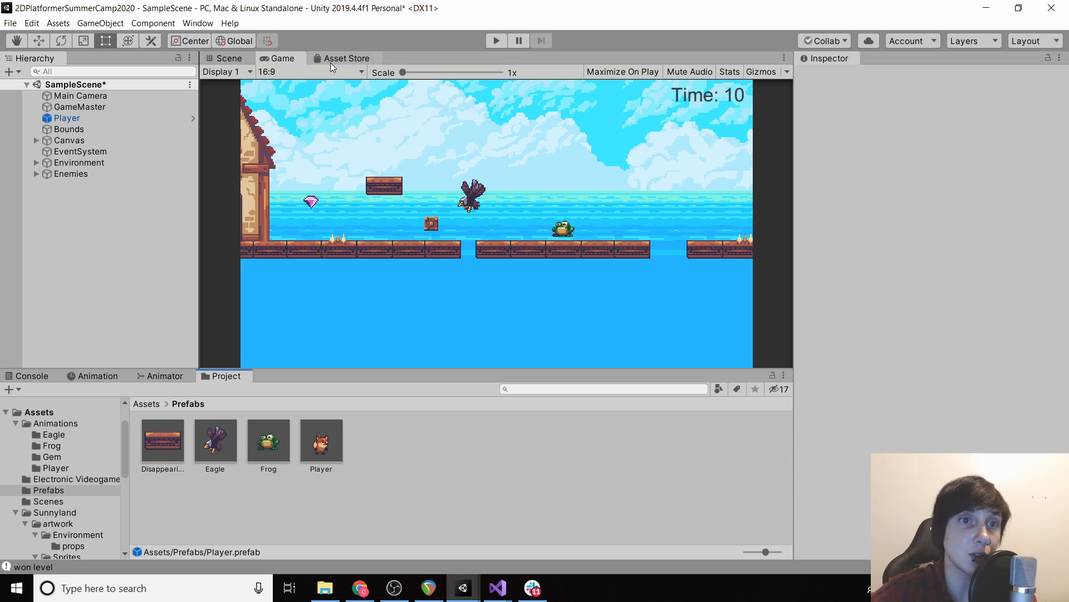
{"action": "left_click", "coordinate": [225, 58]}
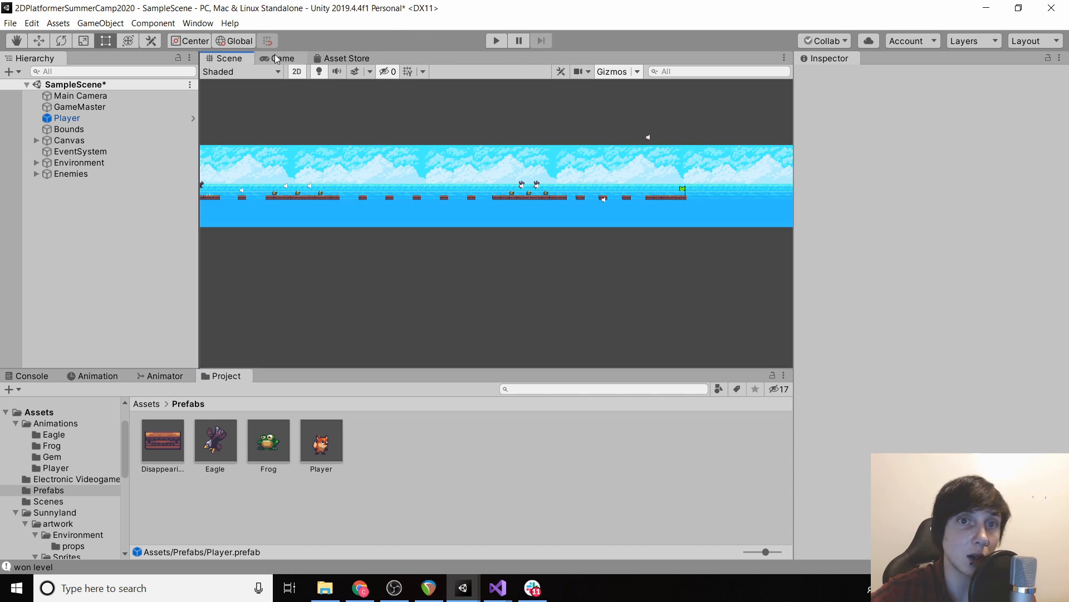
{"action": "left_click", "coordinate": [285, 58]}
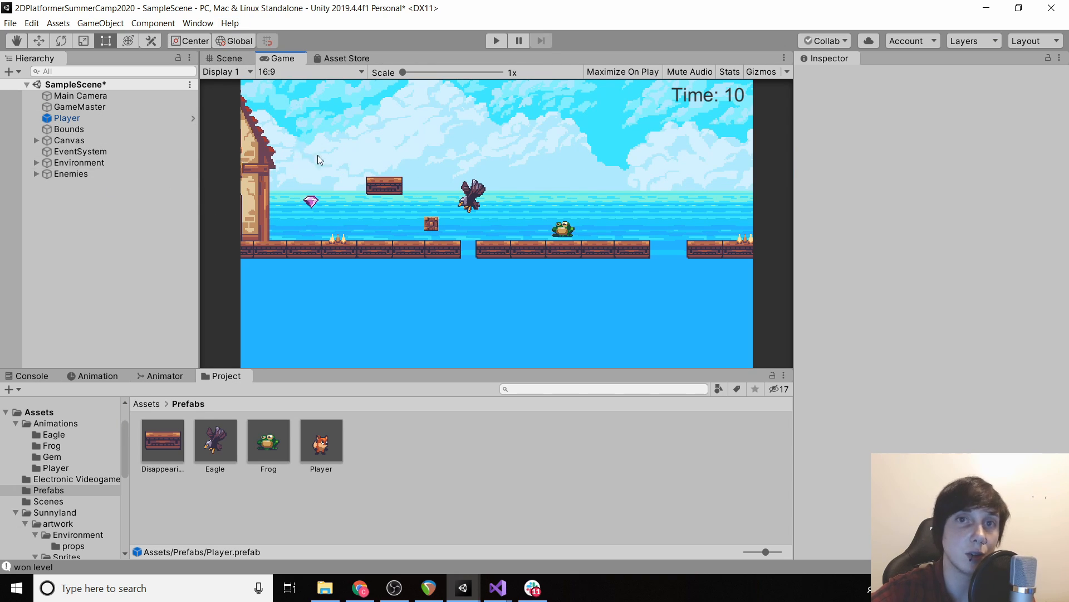
{"action": "mouse_move", "coordinate": [360, 187]}
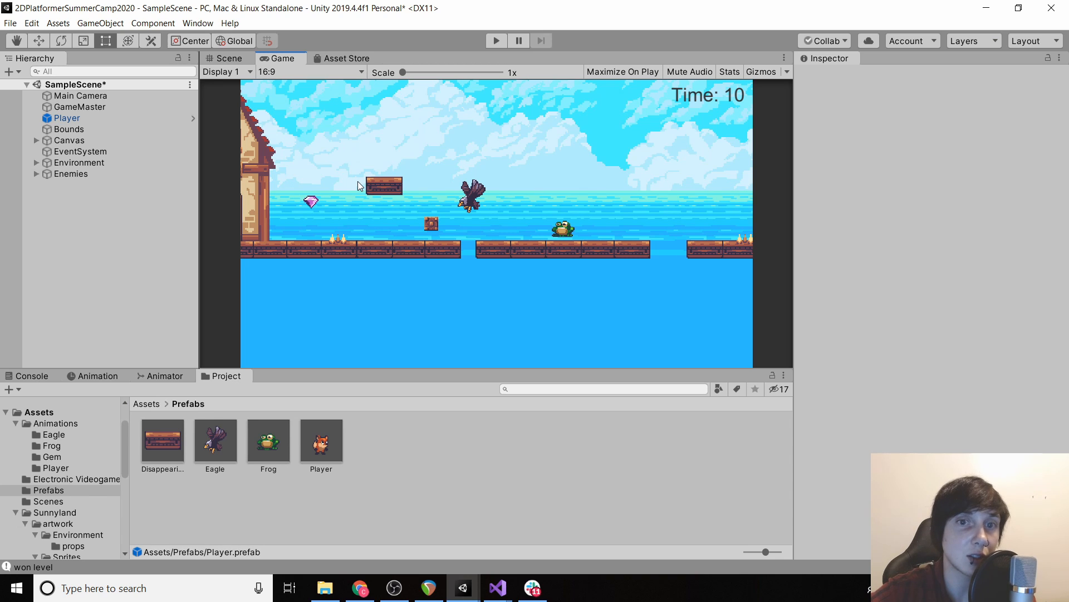